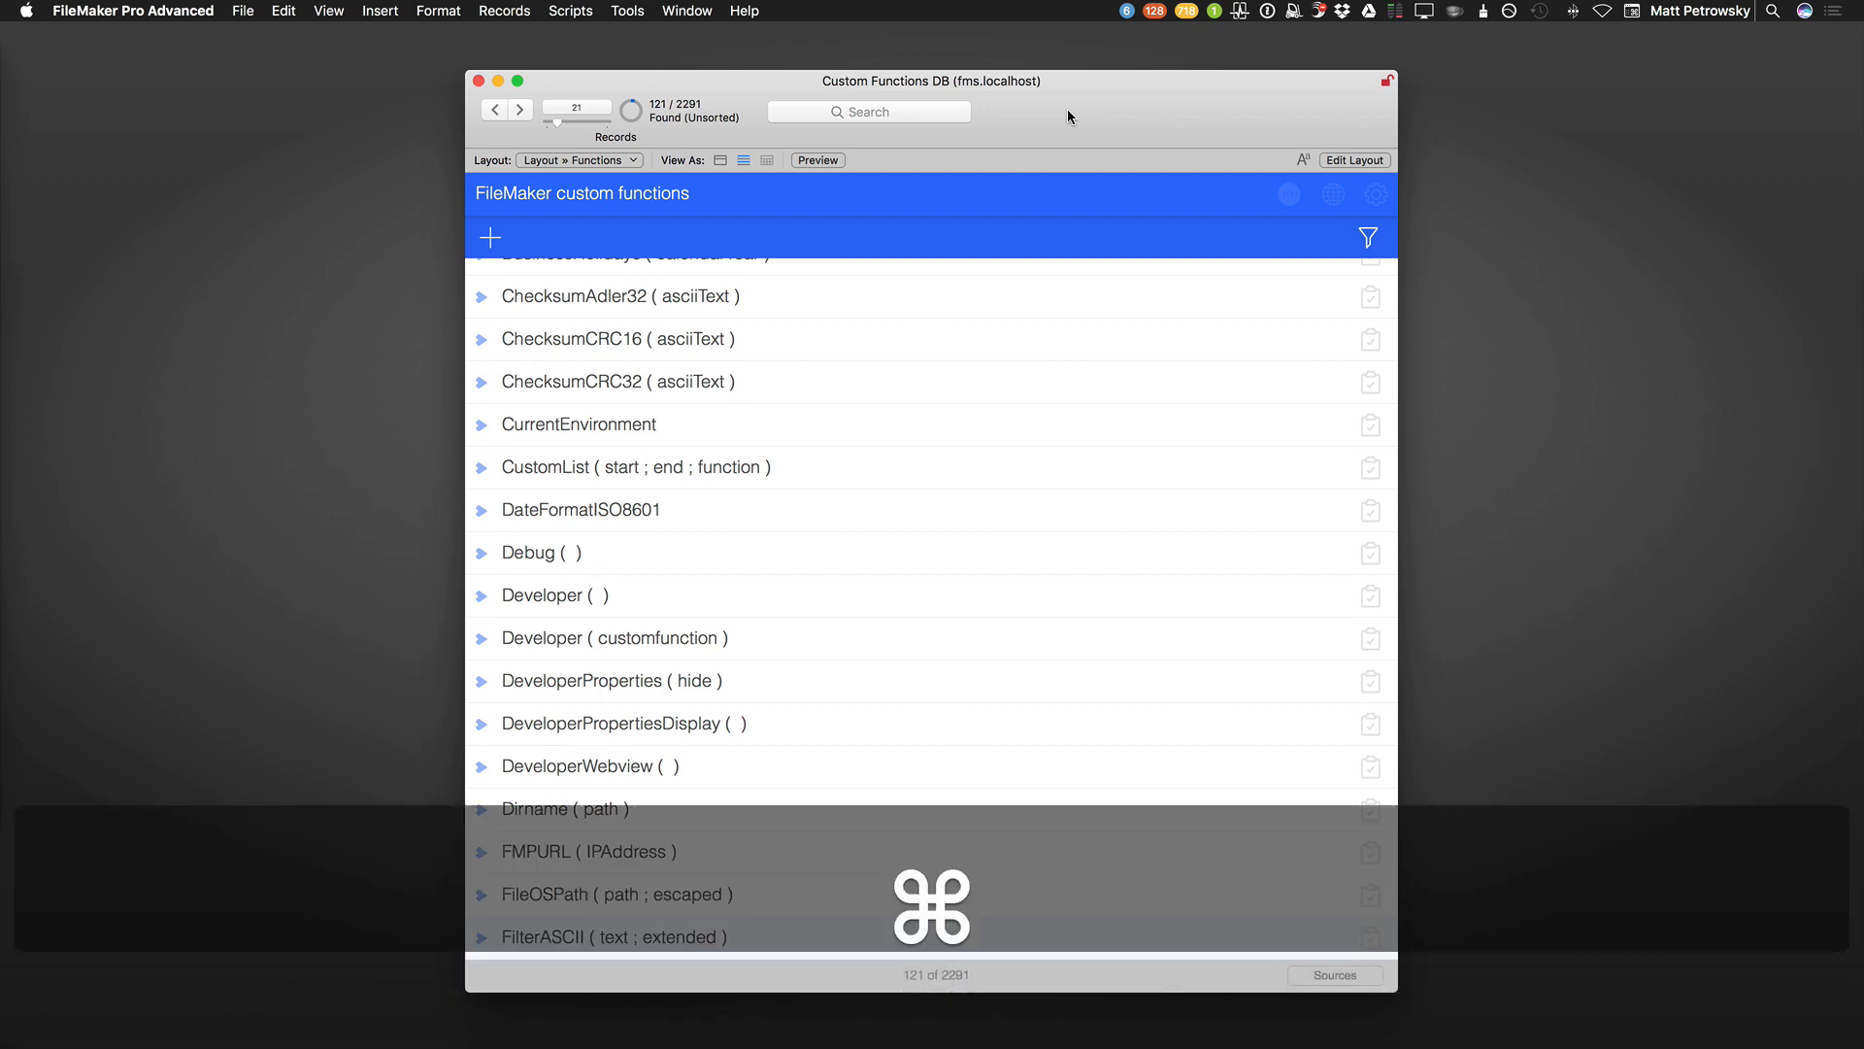
Enter layout editing and Option-drag a copy of the Browse all records button downward.
{"action": "left_click", "coordinate": [1355, 159]}
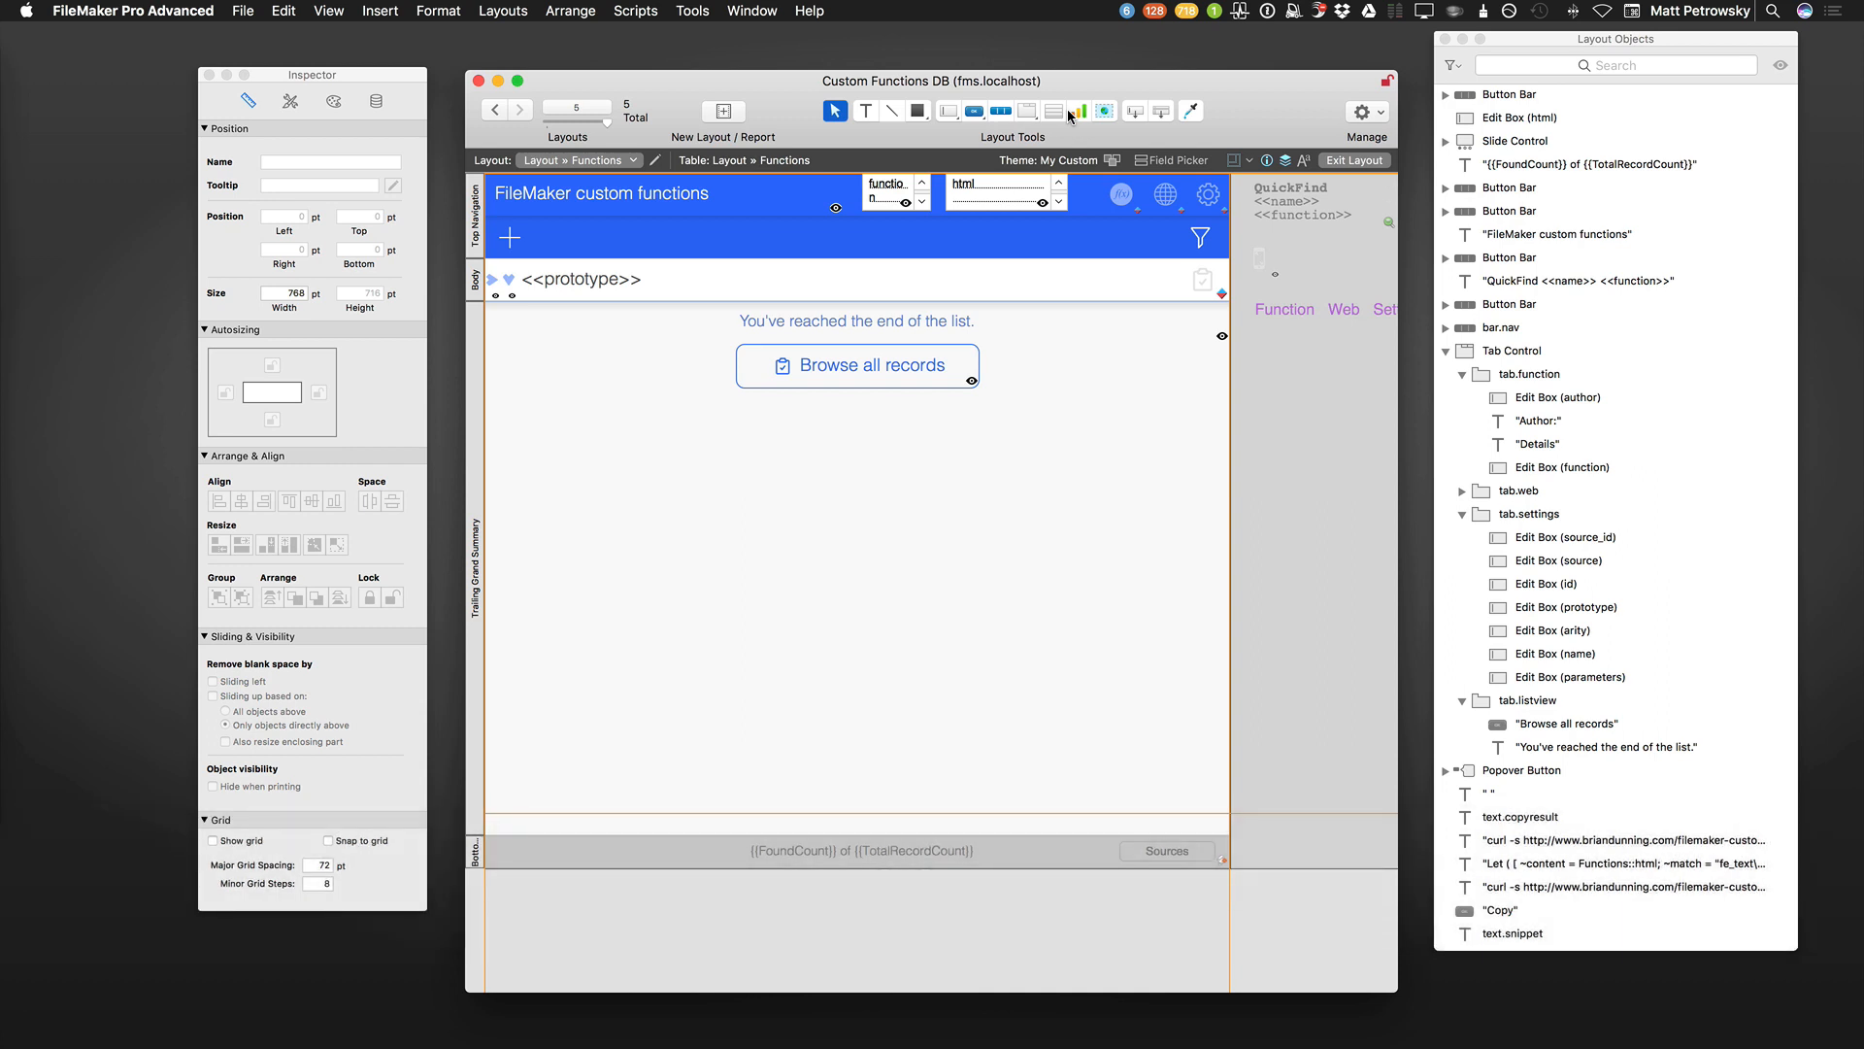
{"action": "mouse_move", "coordinate": [889, 354]}
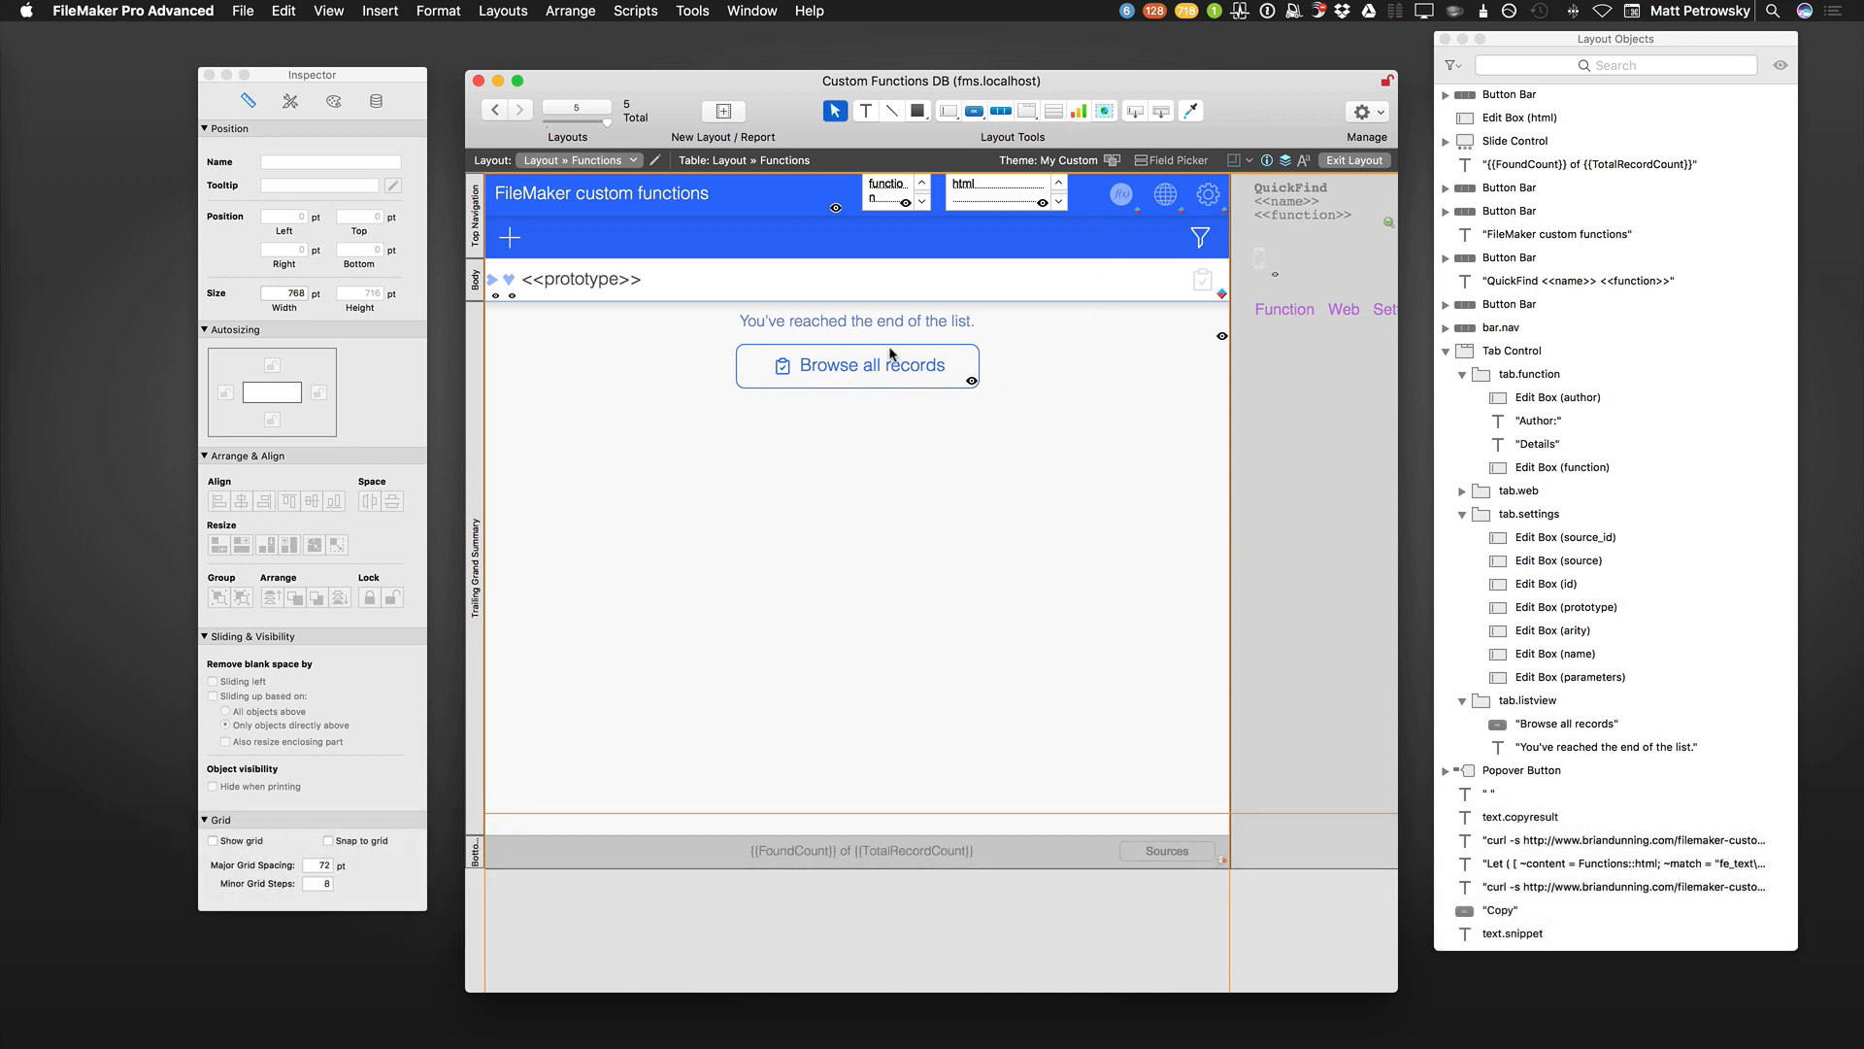
{"action": "mouse_move", "coordinate": [860, 374]}
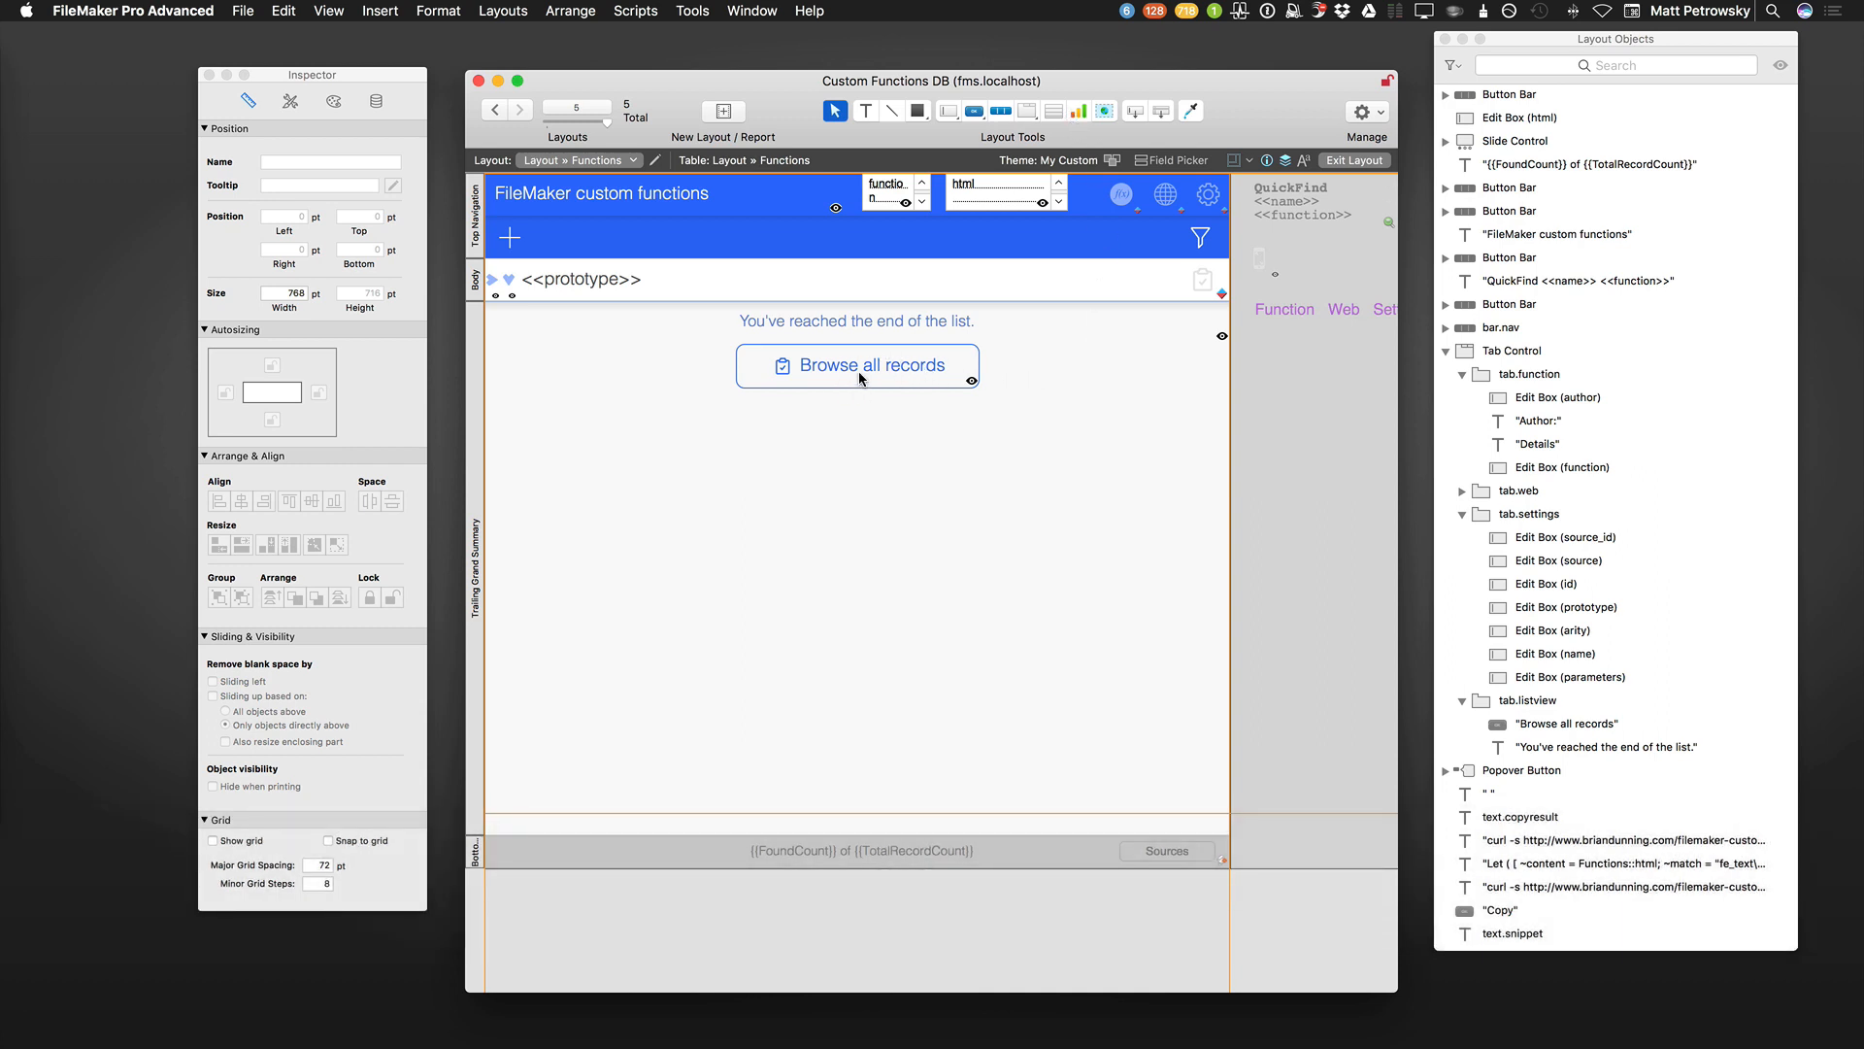
{"action": "left_click_drag", "start_coordinate": [856, 365], "coordinate": [913, 408]}
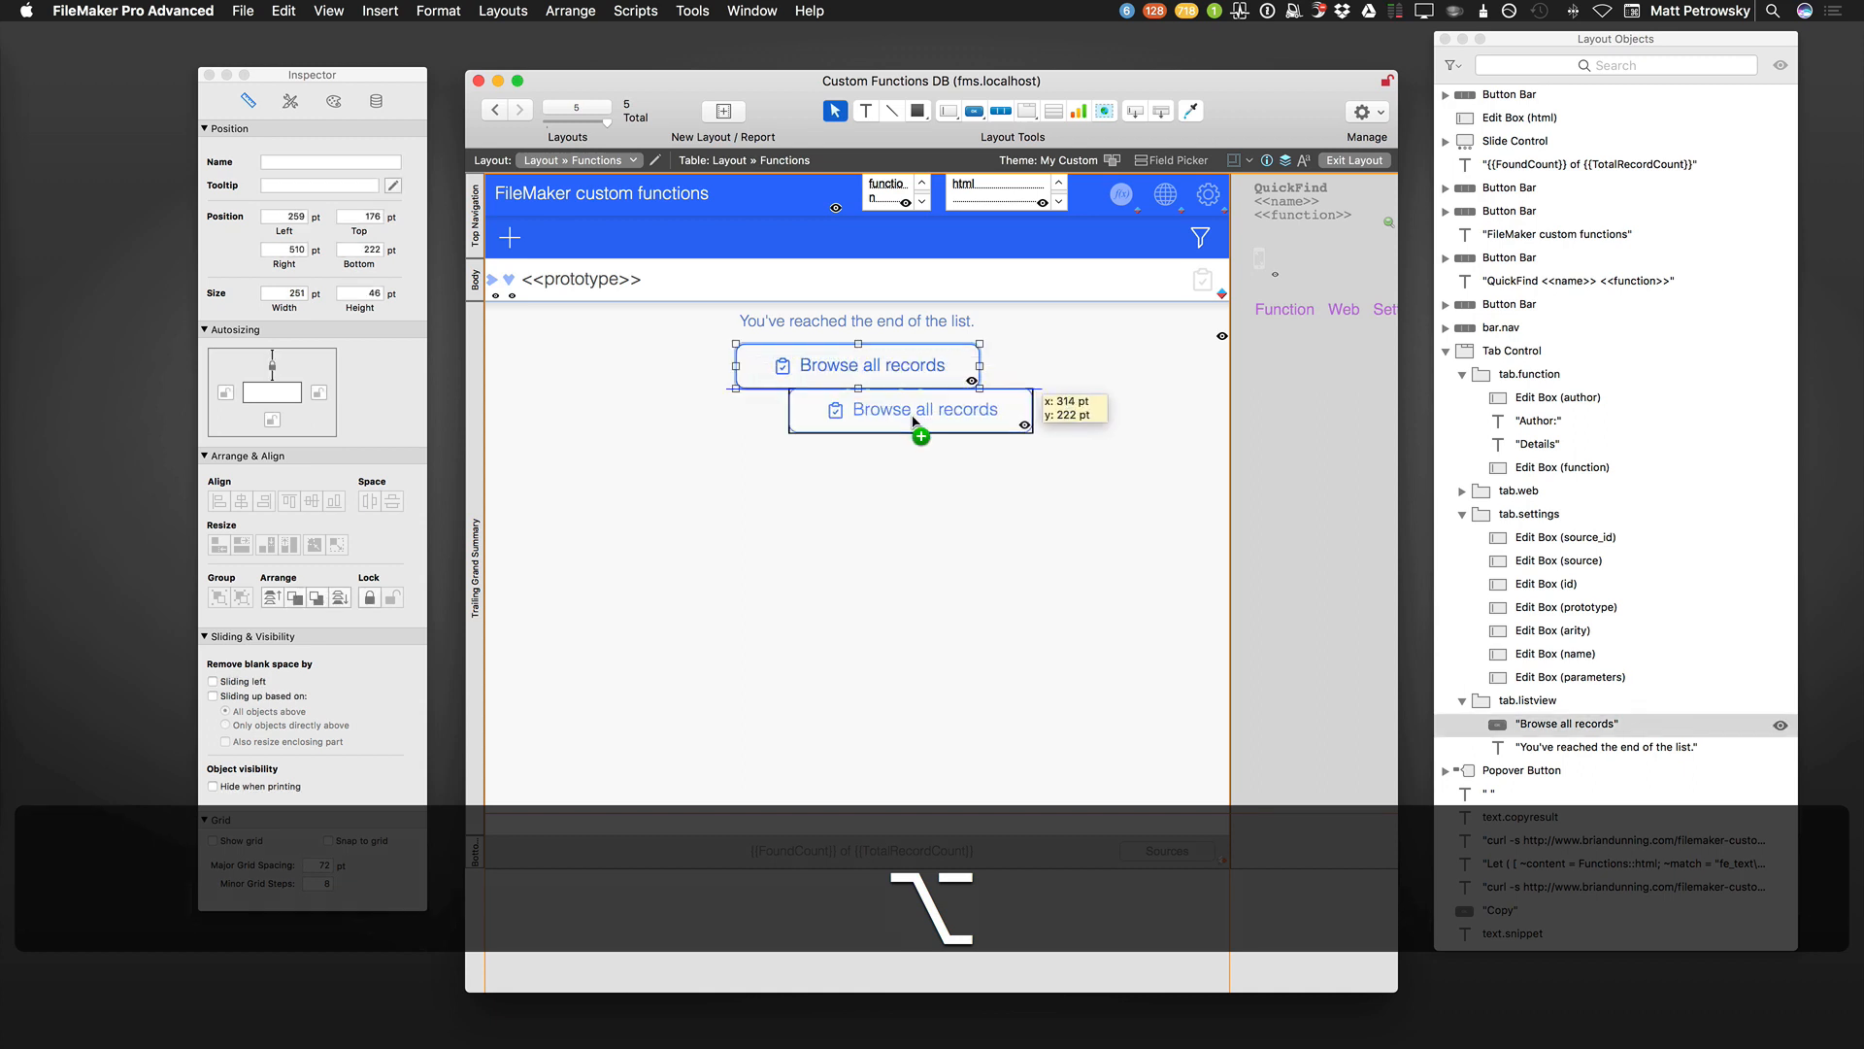
{"action": "left_click_drag", "start_coordinate": [915, 409], "coordinate": [958, 462]}
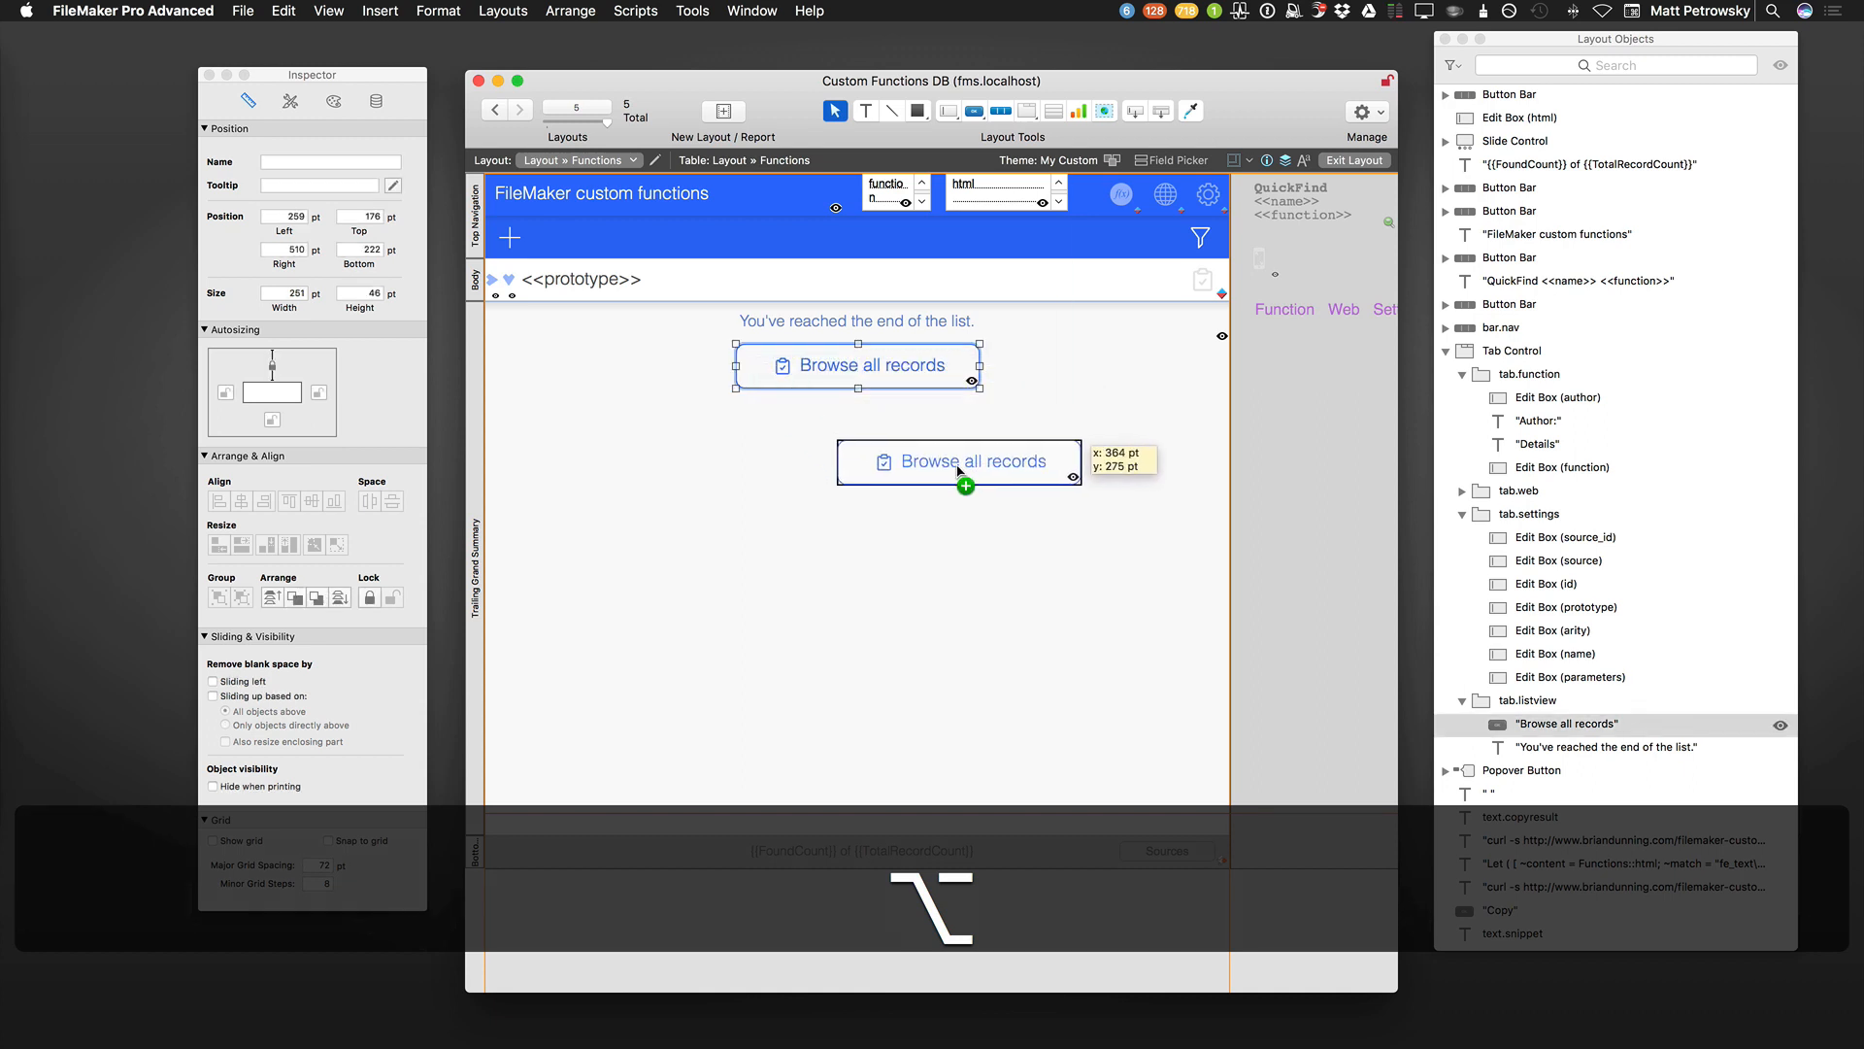
{"action": "left_click_drag", "start_coordinate": [961, 462], "coordinate": [924, 458]}
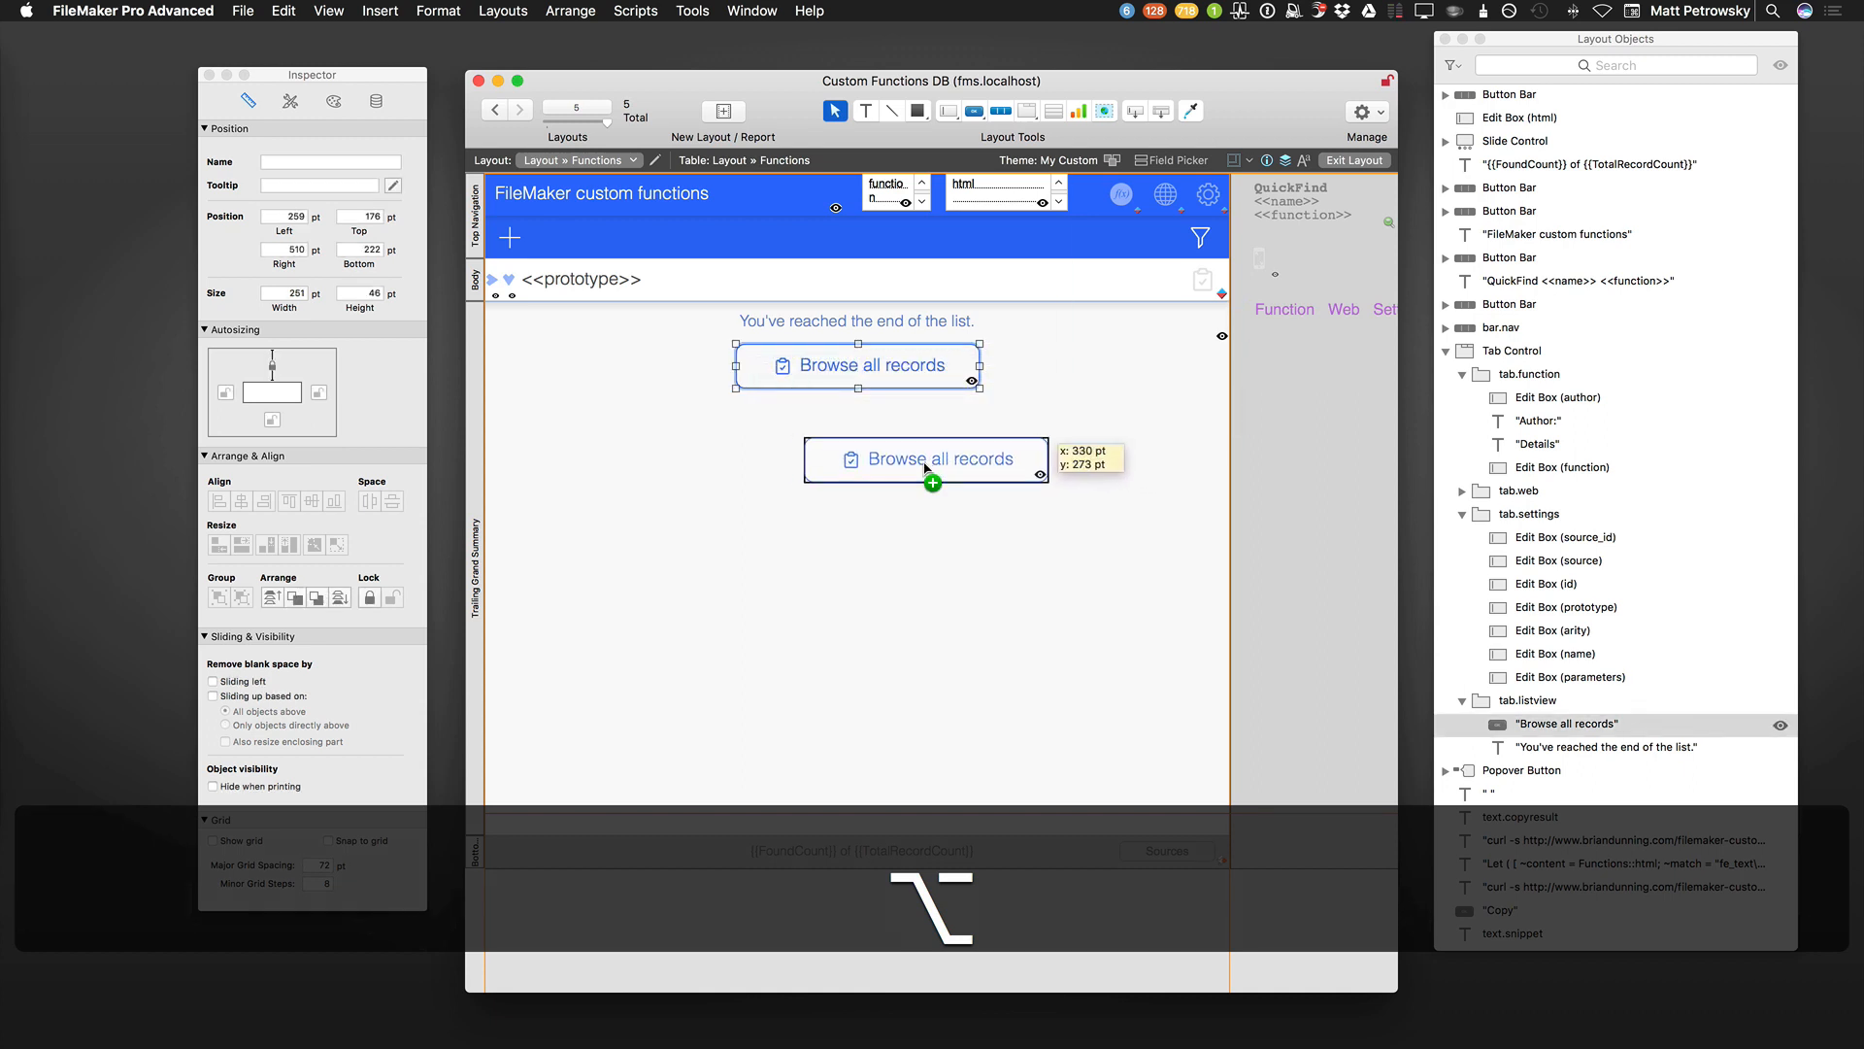
{"action": "left_click_drag", "start_coordinate": [928, 458], "coordinate": [858, 459]}
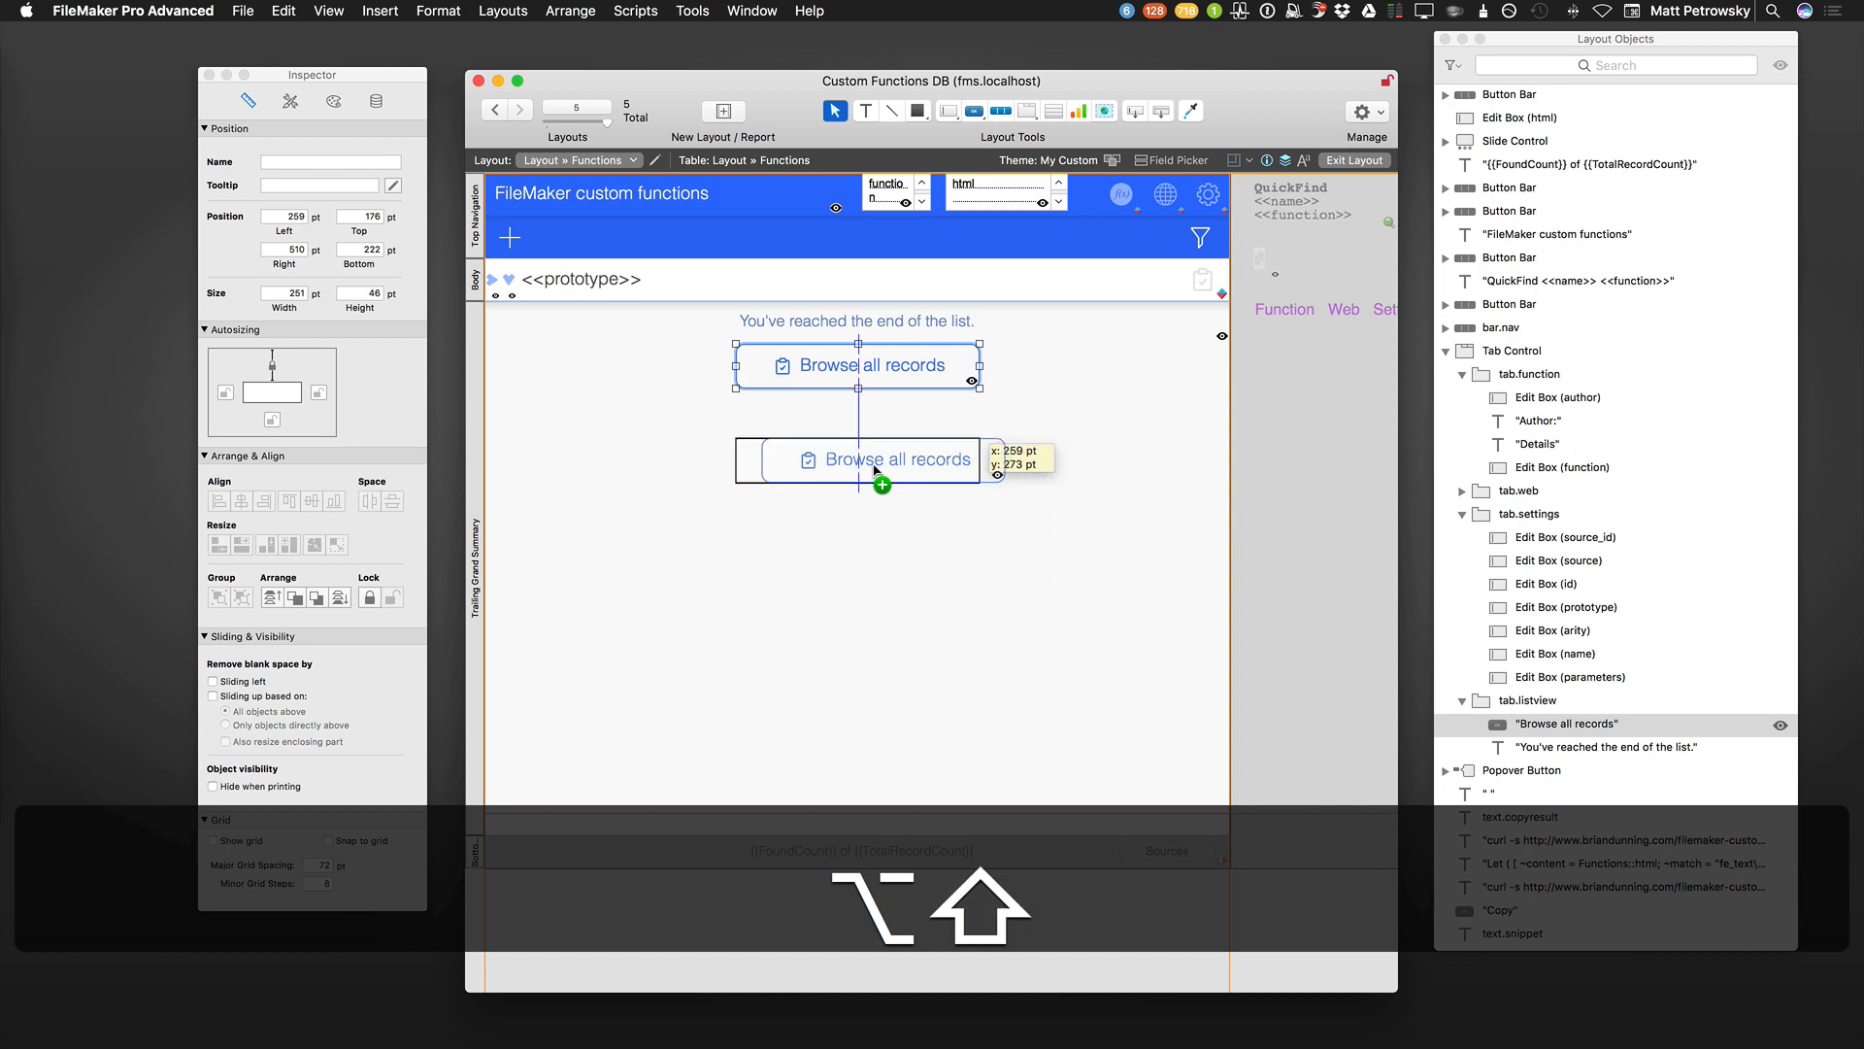
Settle the button copy directly below the original after trying it alongside.
{"action": "left_click_drag", "start_coordinate": [874, 474], "coordinate": [746, 488]}
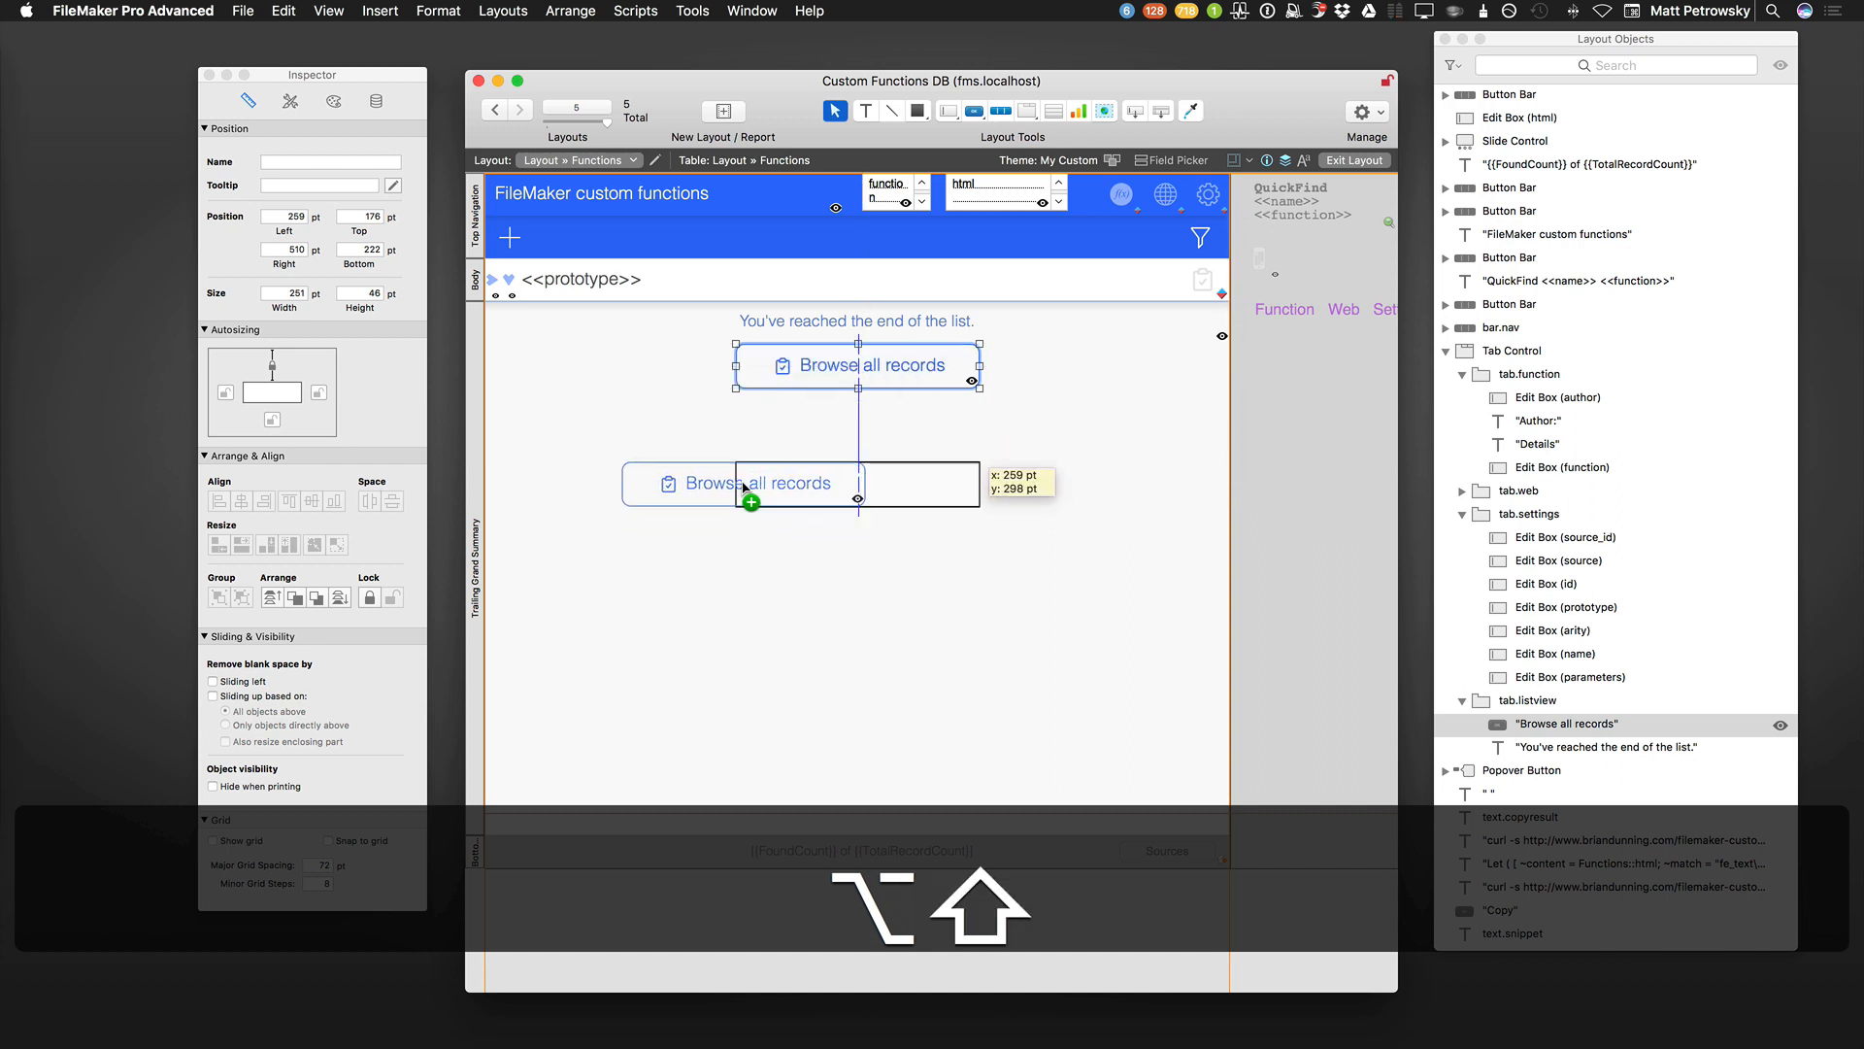
{"action": "left_click_drag", "start_coordinate": [744, 484], "coordinate": [1131, 421]}
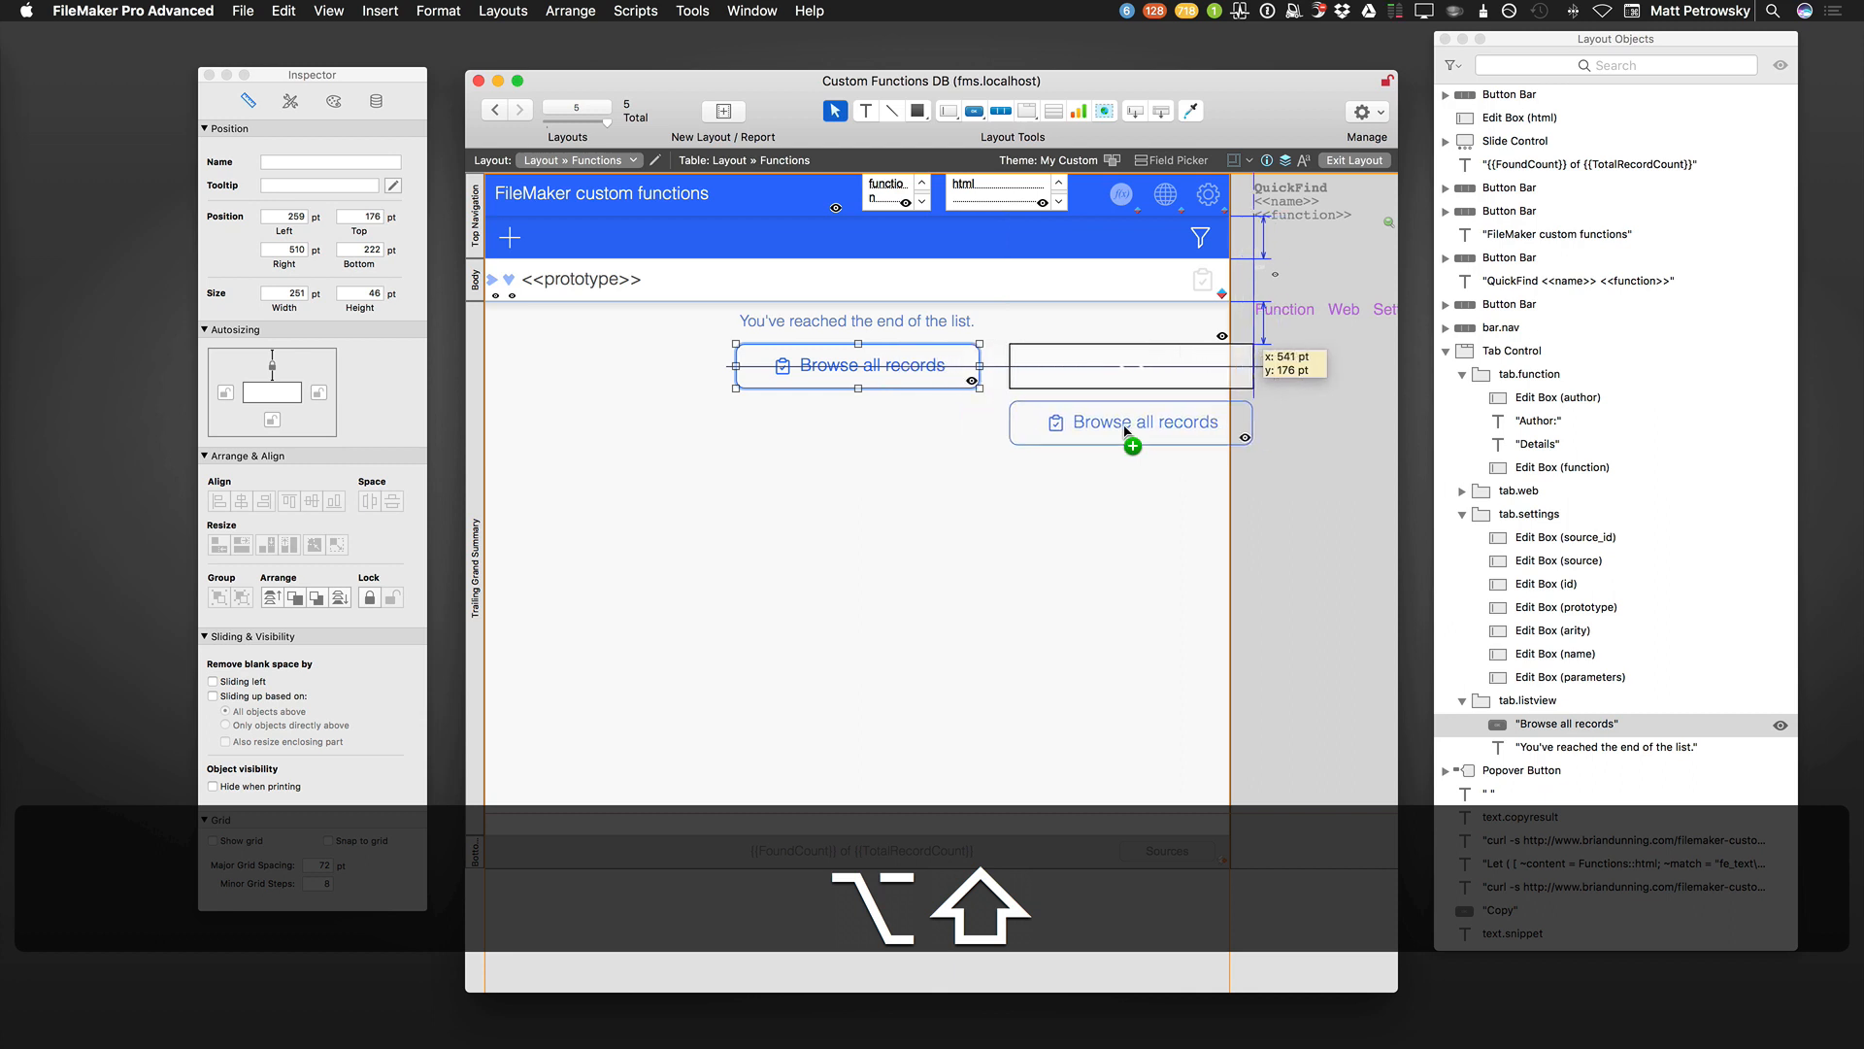
{"action": "left_click_drag", "start_coordinate": [1124, 421], "coordinate": [934, 458]}
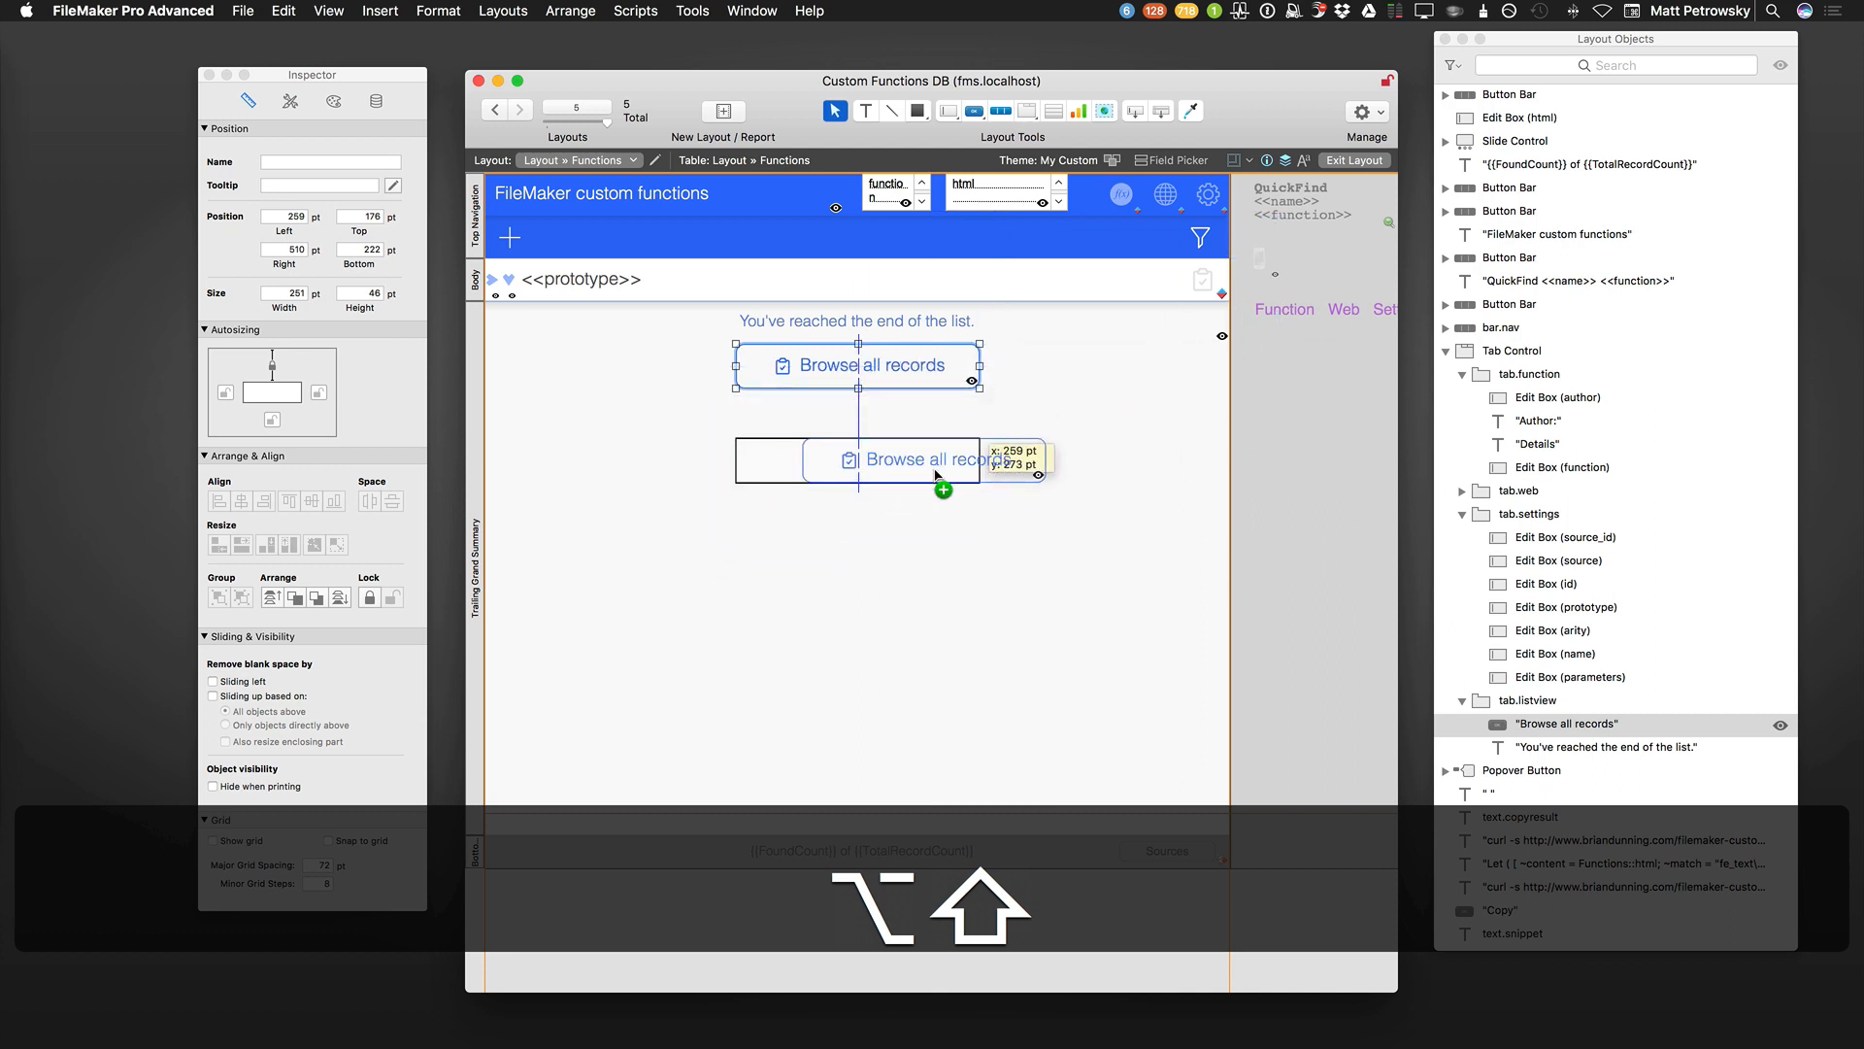
{"action": "left_click_drag", "start_coordinate": [940, 476], "coordinate": [897, 487]}
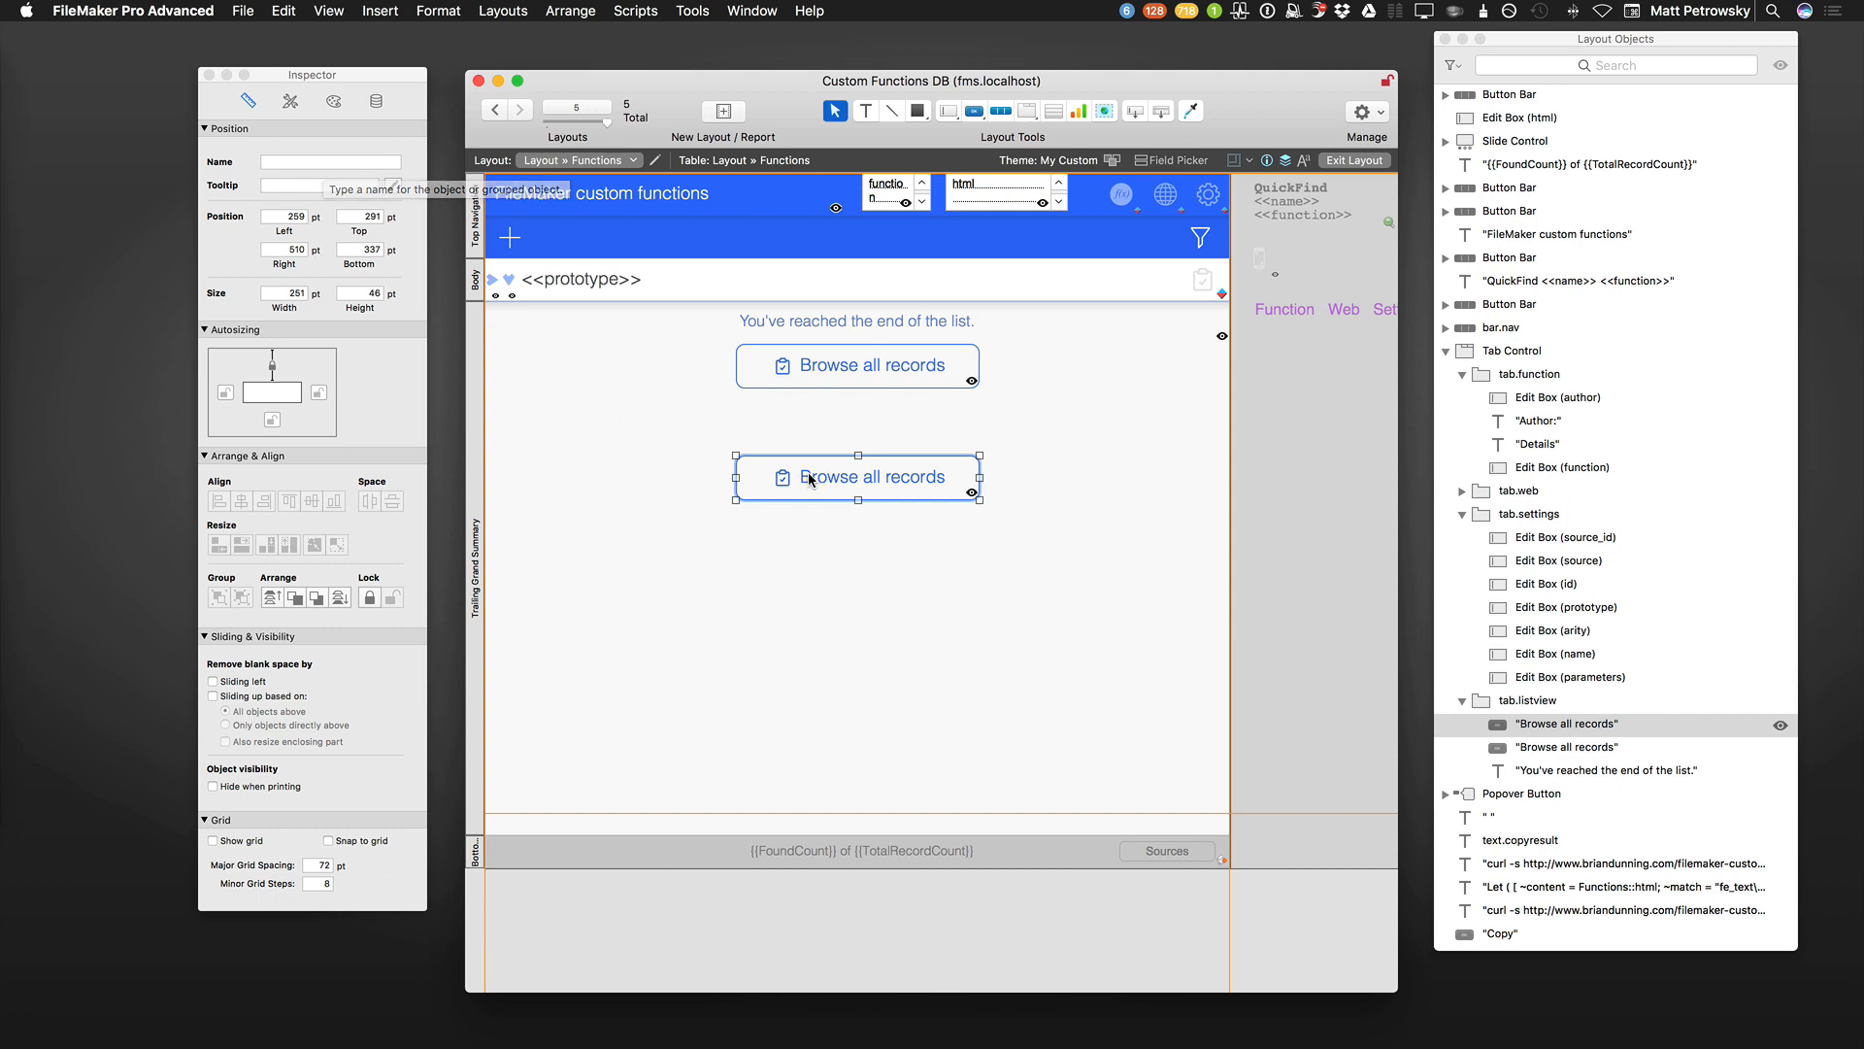
Bring up and dismiss the shortcut menu of the copied Browse all records button.
{"action": "right_click", "coordinate": [810, 477]}
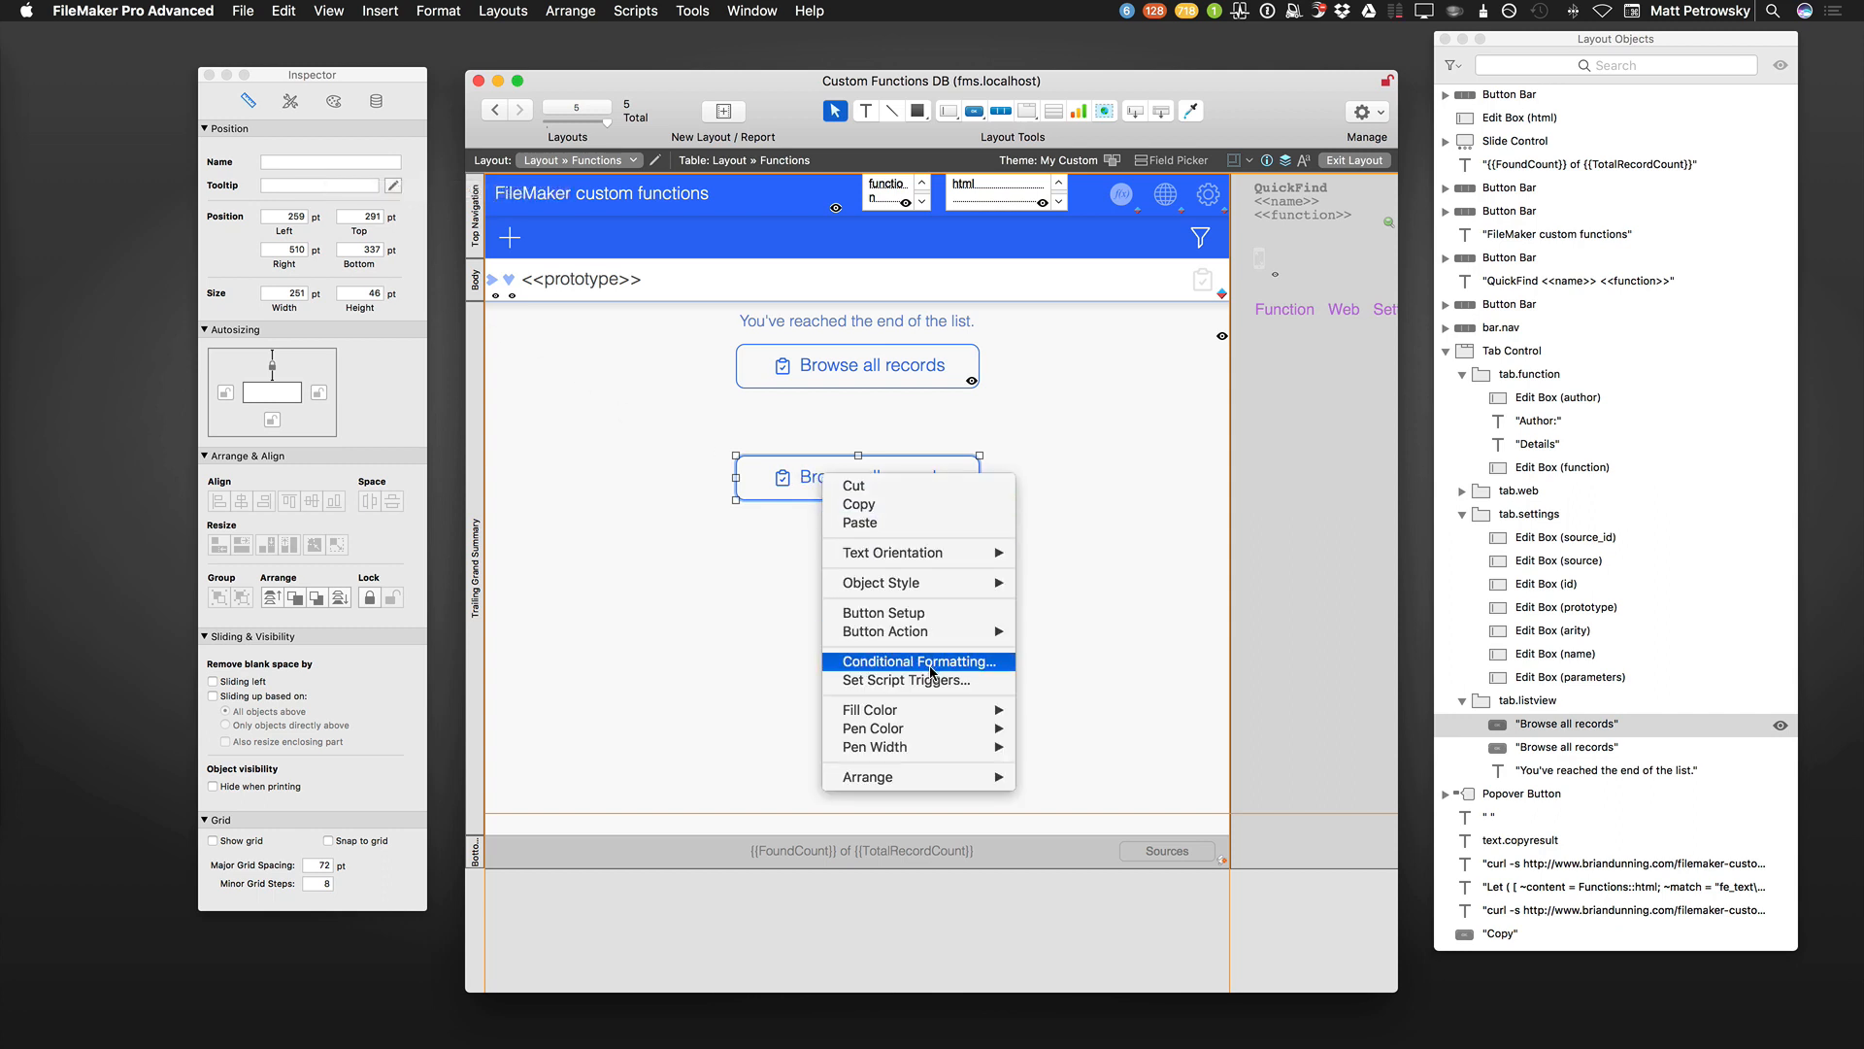
{"action": "mouse_move", "coordinate": [943, 691]}
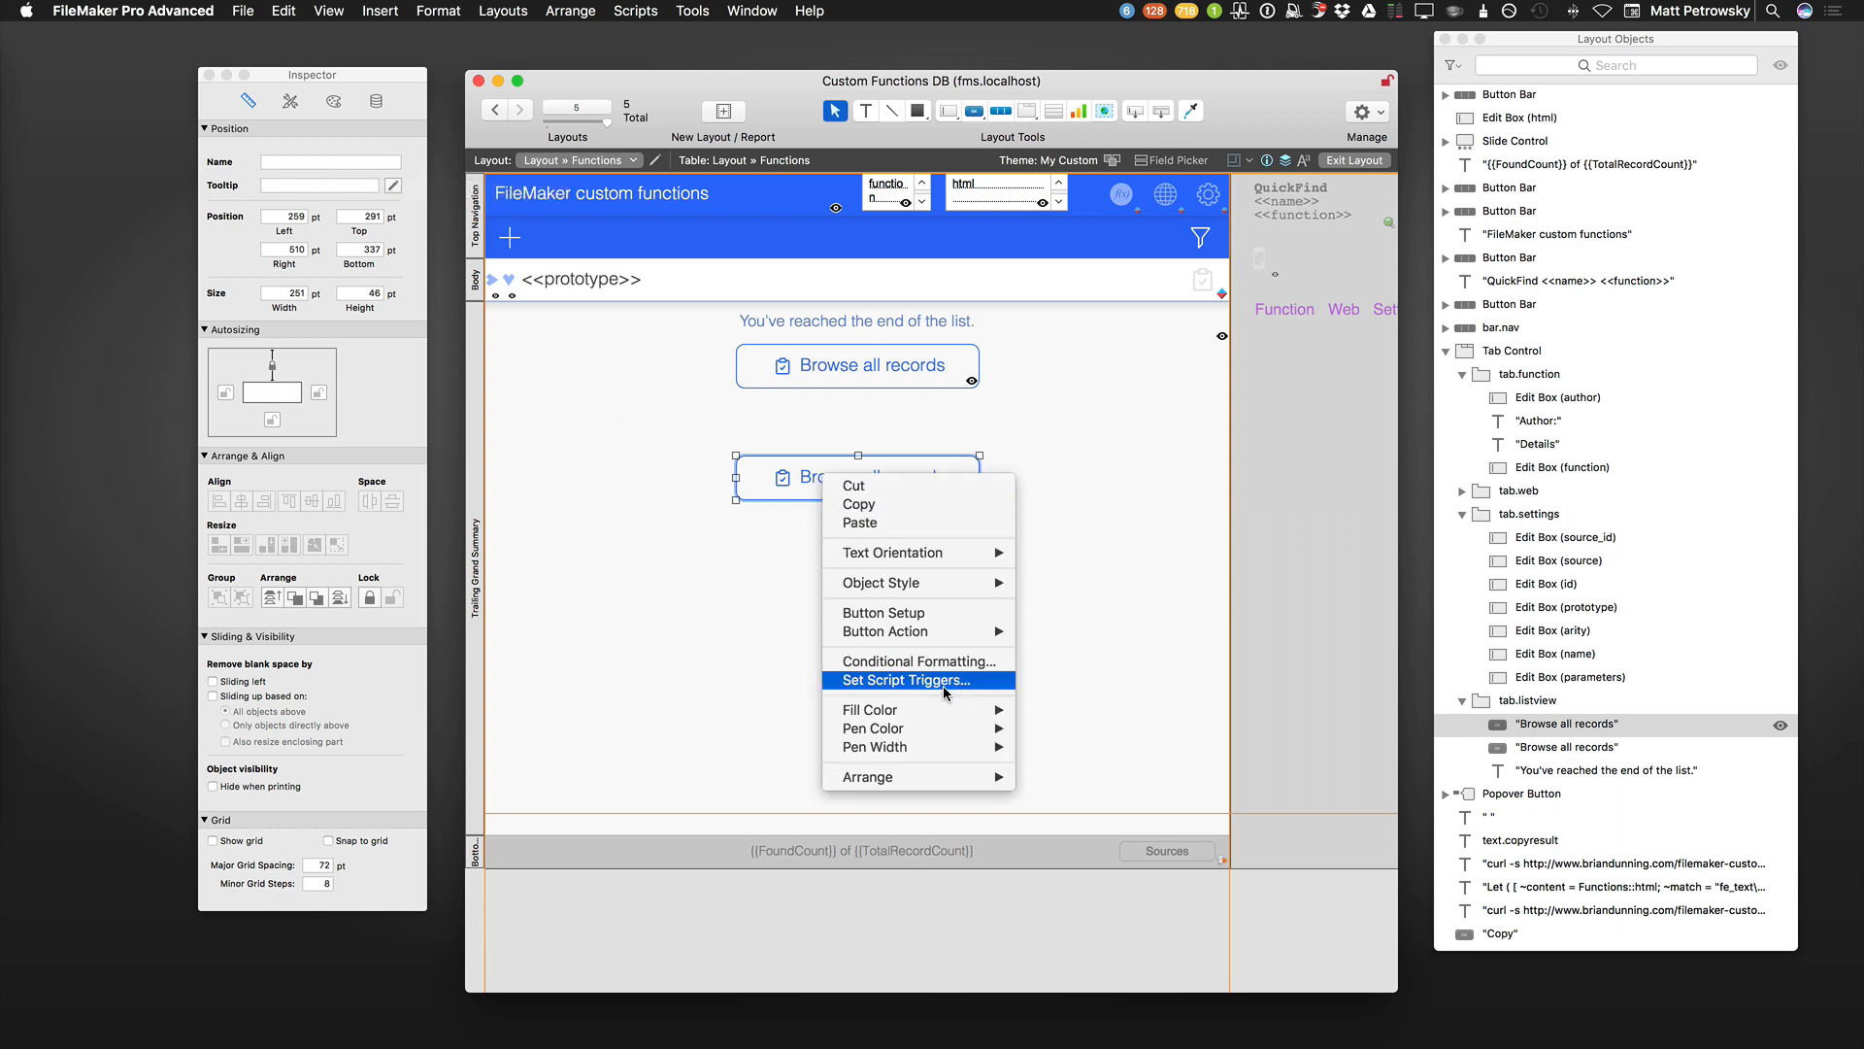
{"action": "mouse_move", "coordinate": [785, 680]}
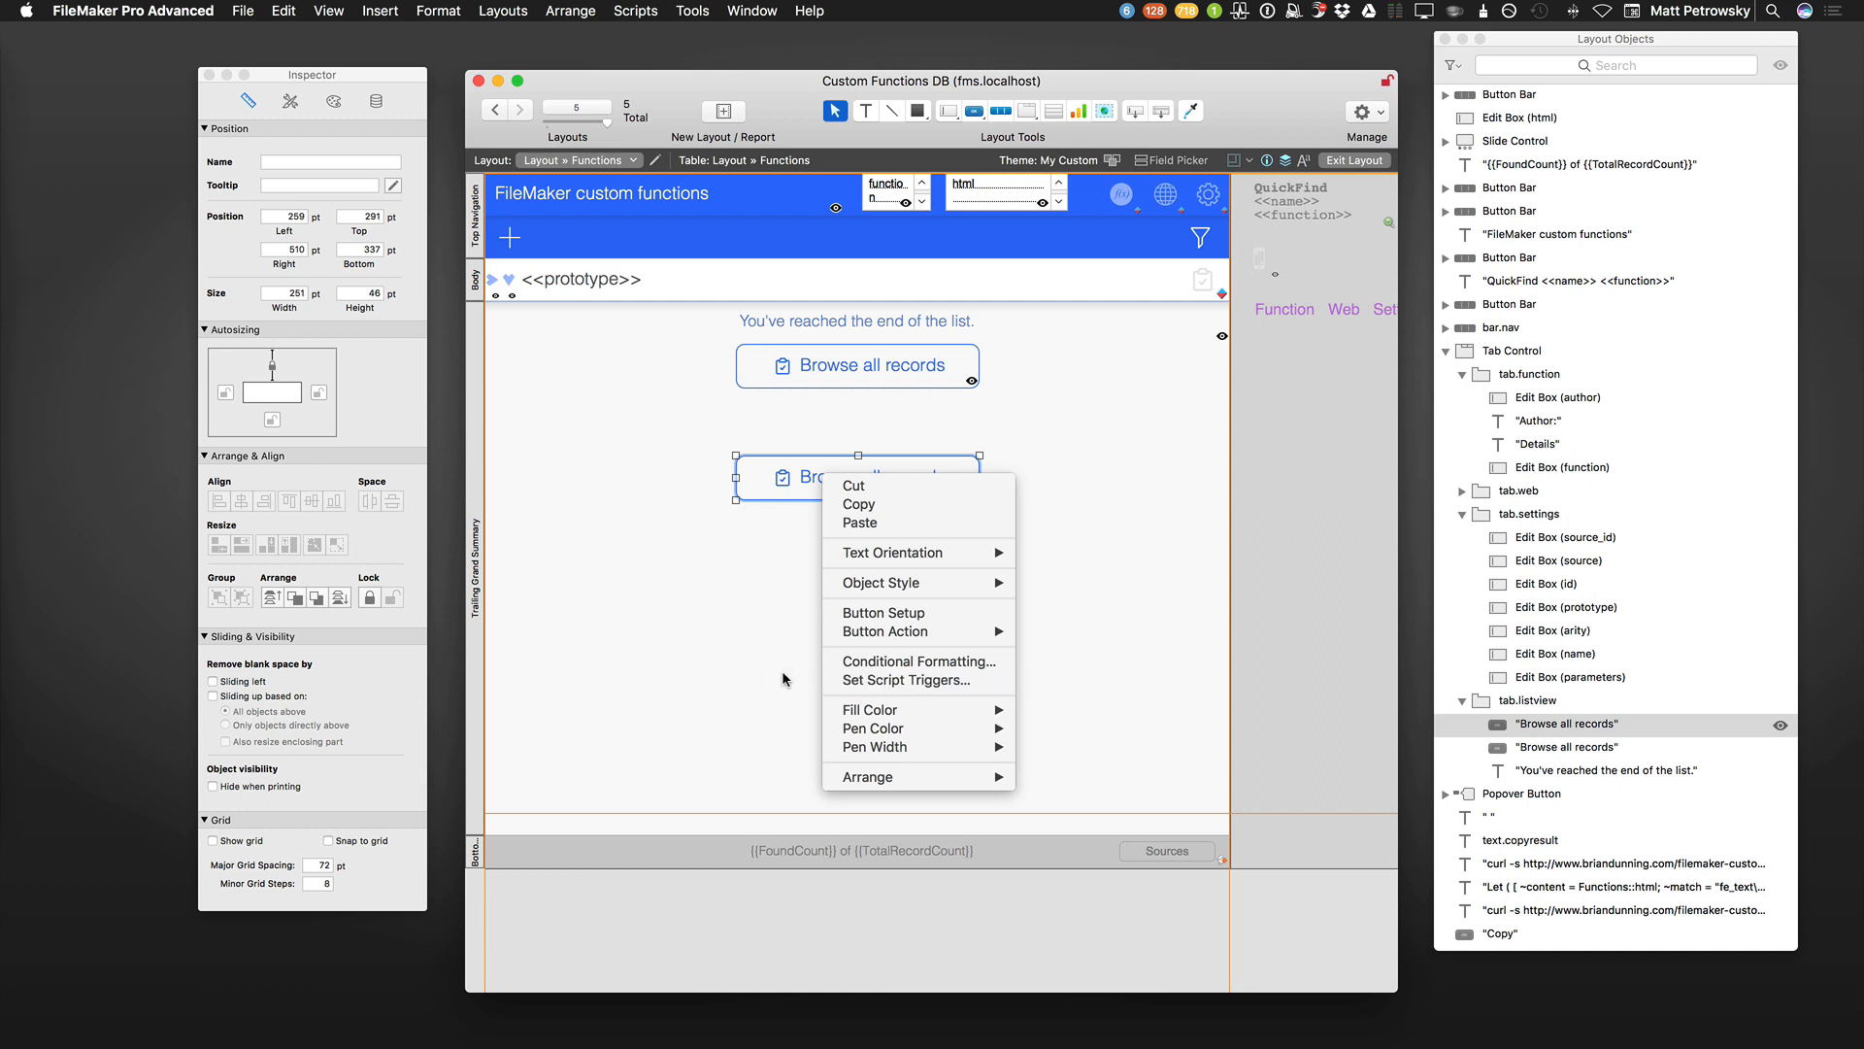
{"action": "left_click", "coordinate": [769, 678]}
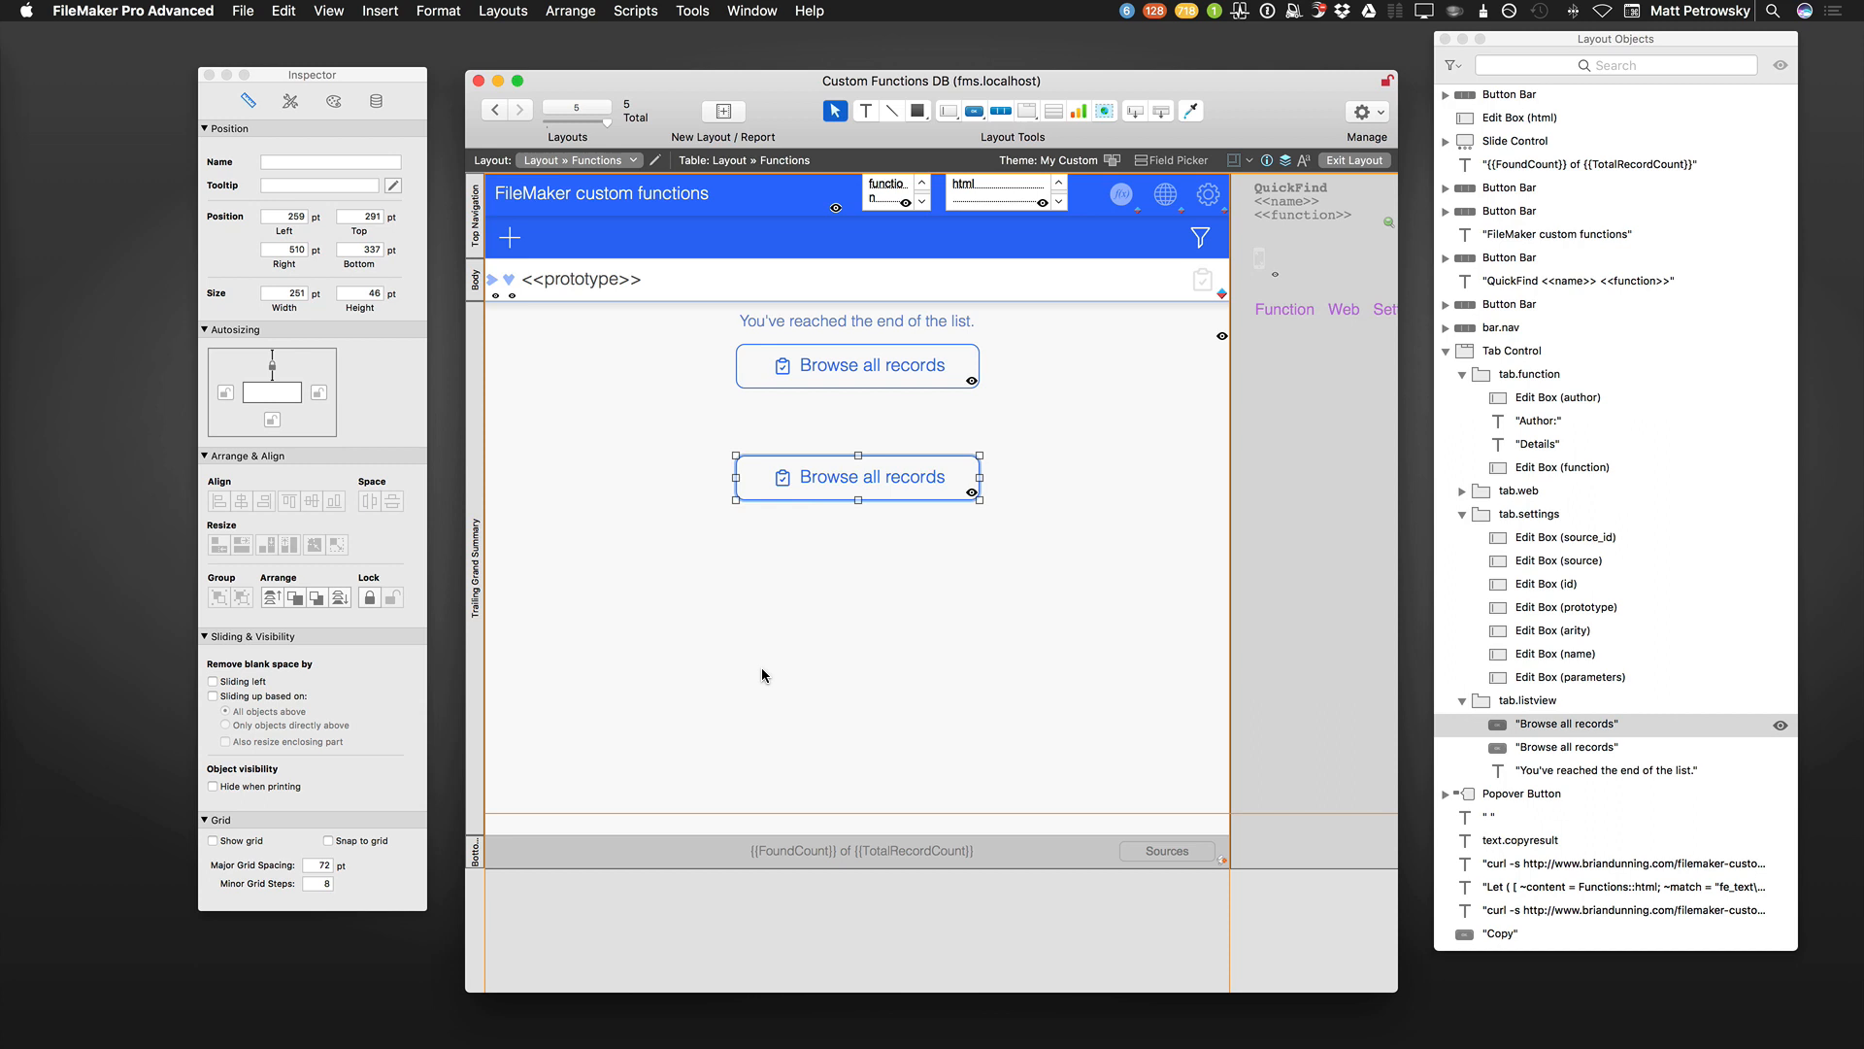
{"action": "mouse_move", "coordinate": [1347, 315]}
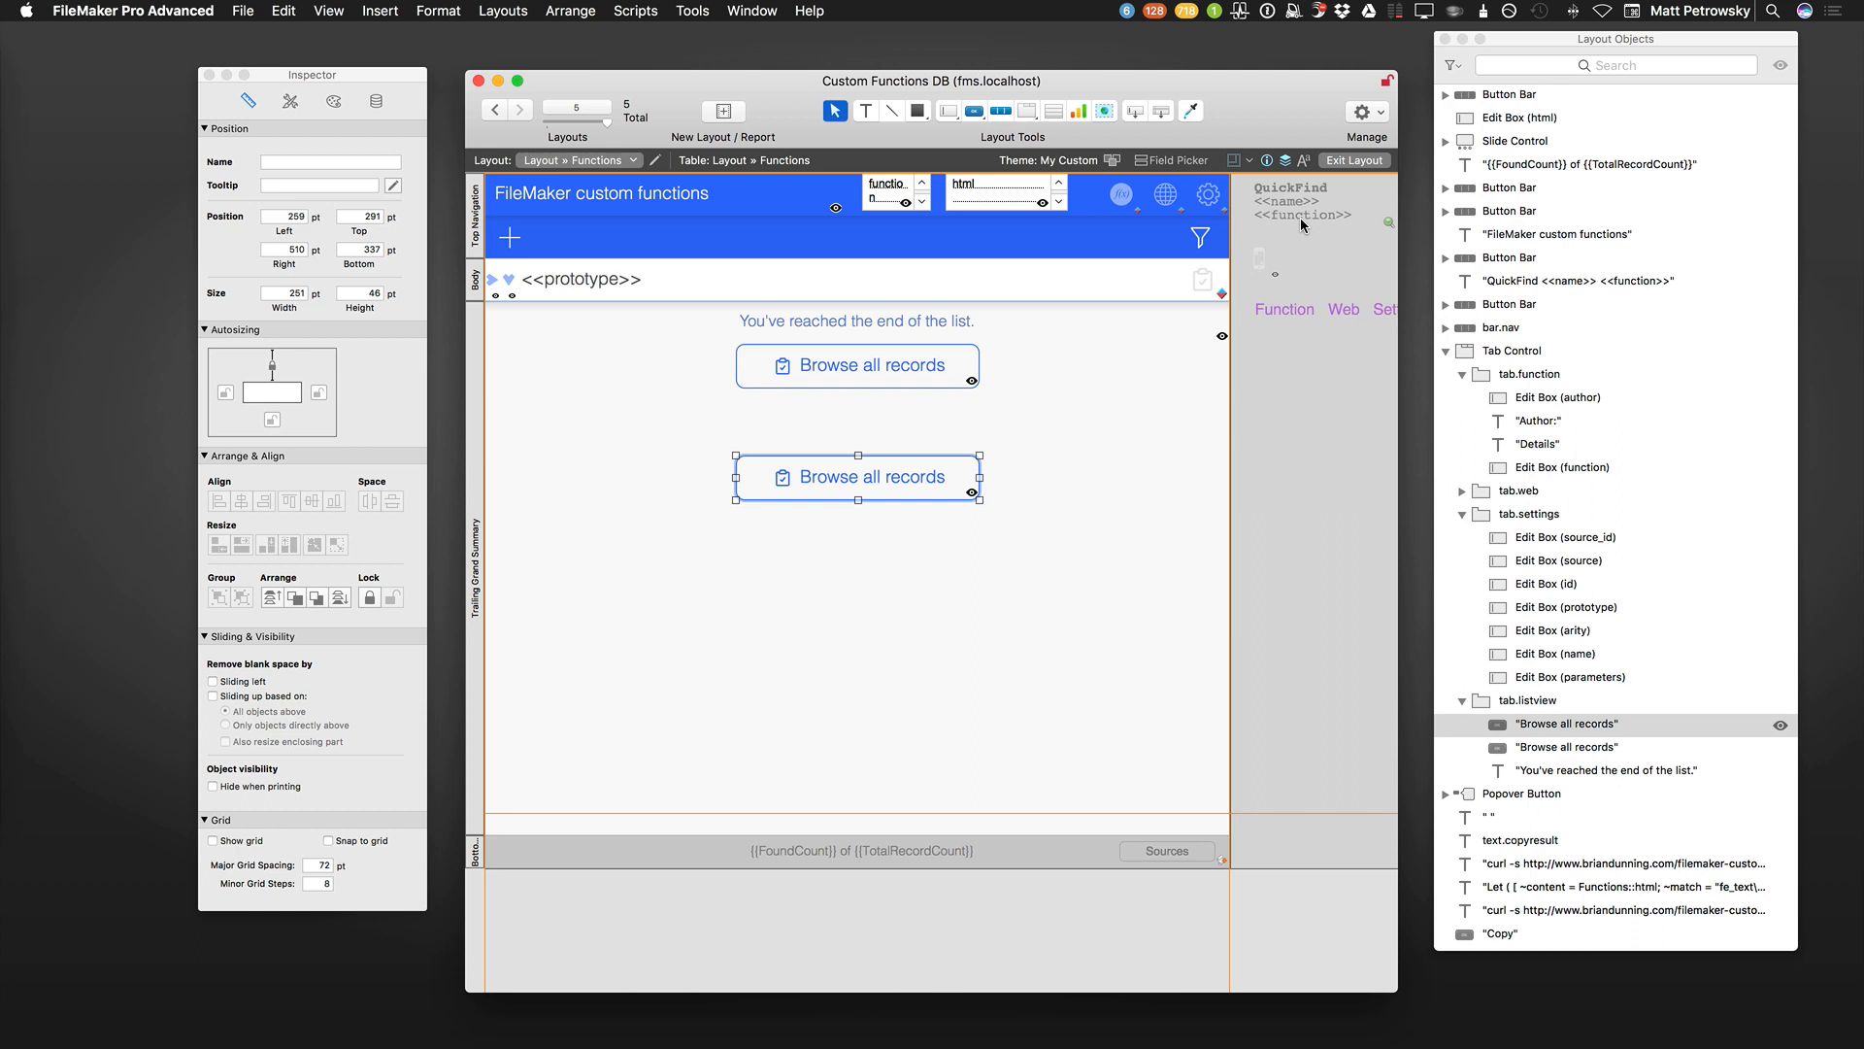
{"action": "mouse_move", "coordinate": [882, 511]}
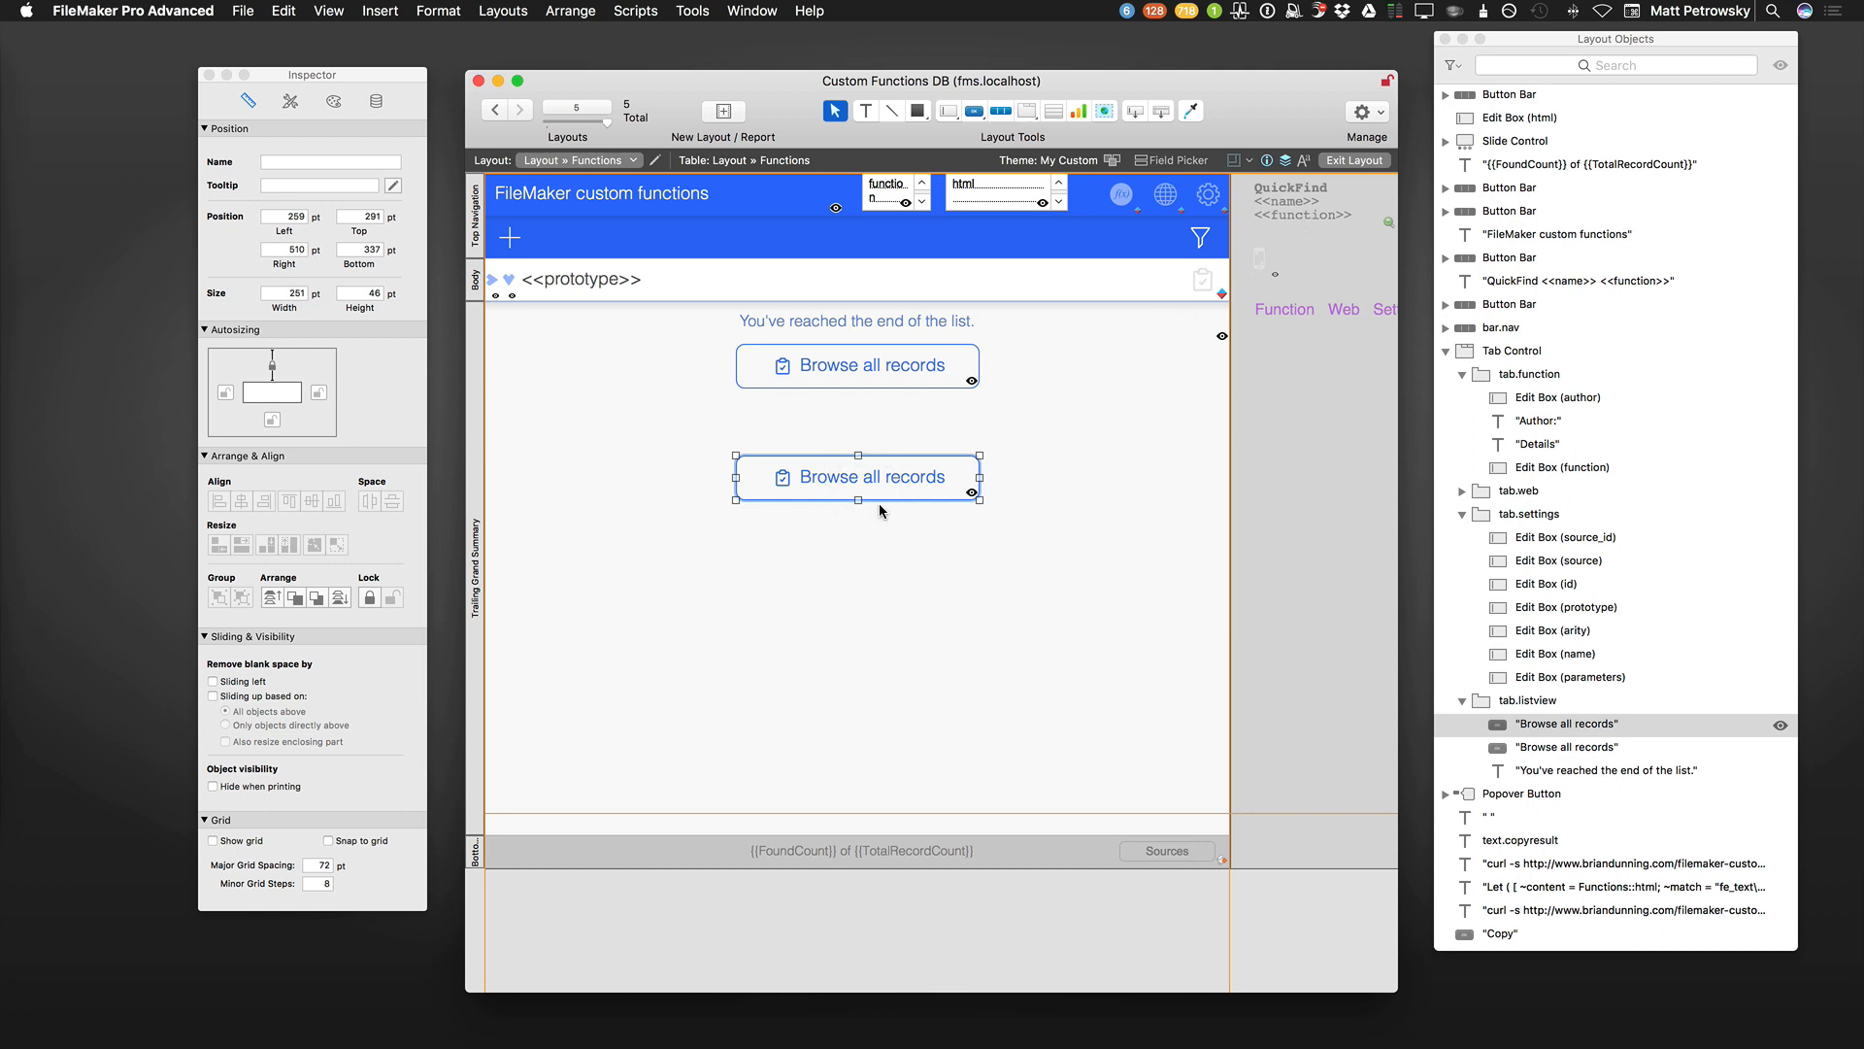
{"action": "mouse_move", "coordinate": [210, 101]}
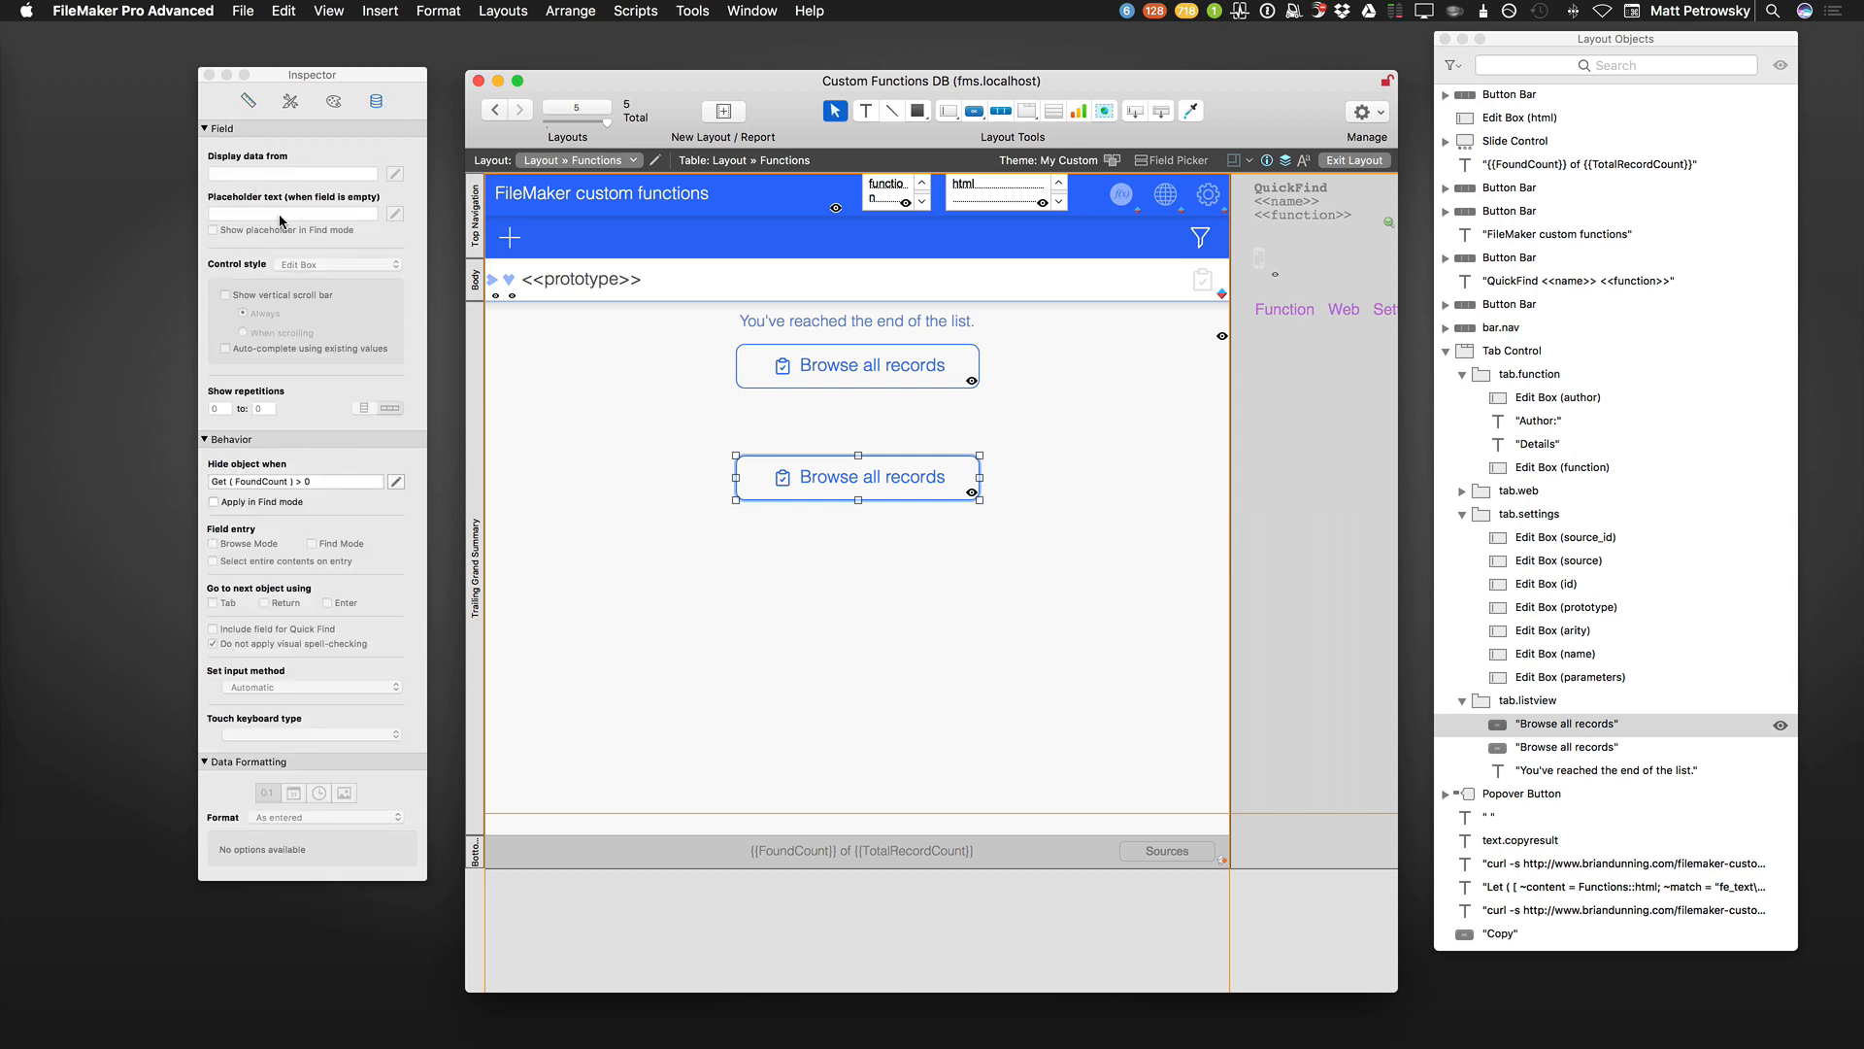
{"action": "mouse_move", "coordinate": [744, 445]}
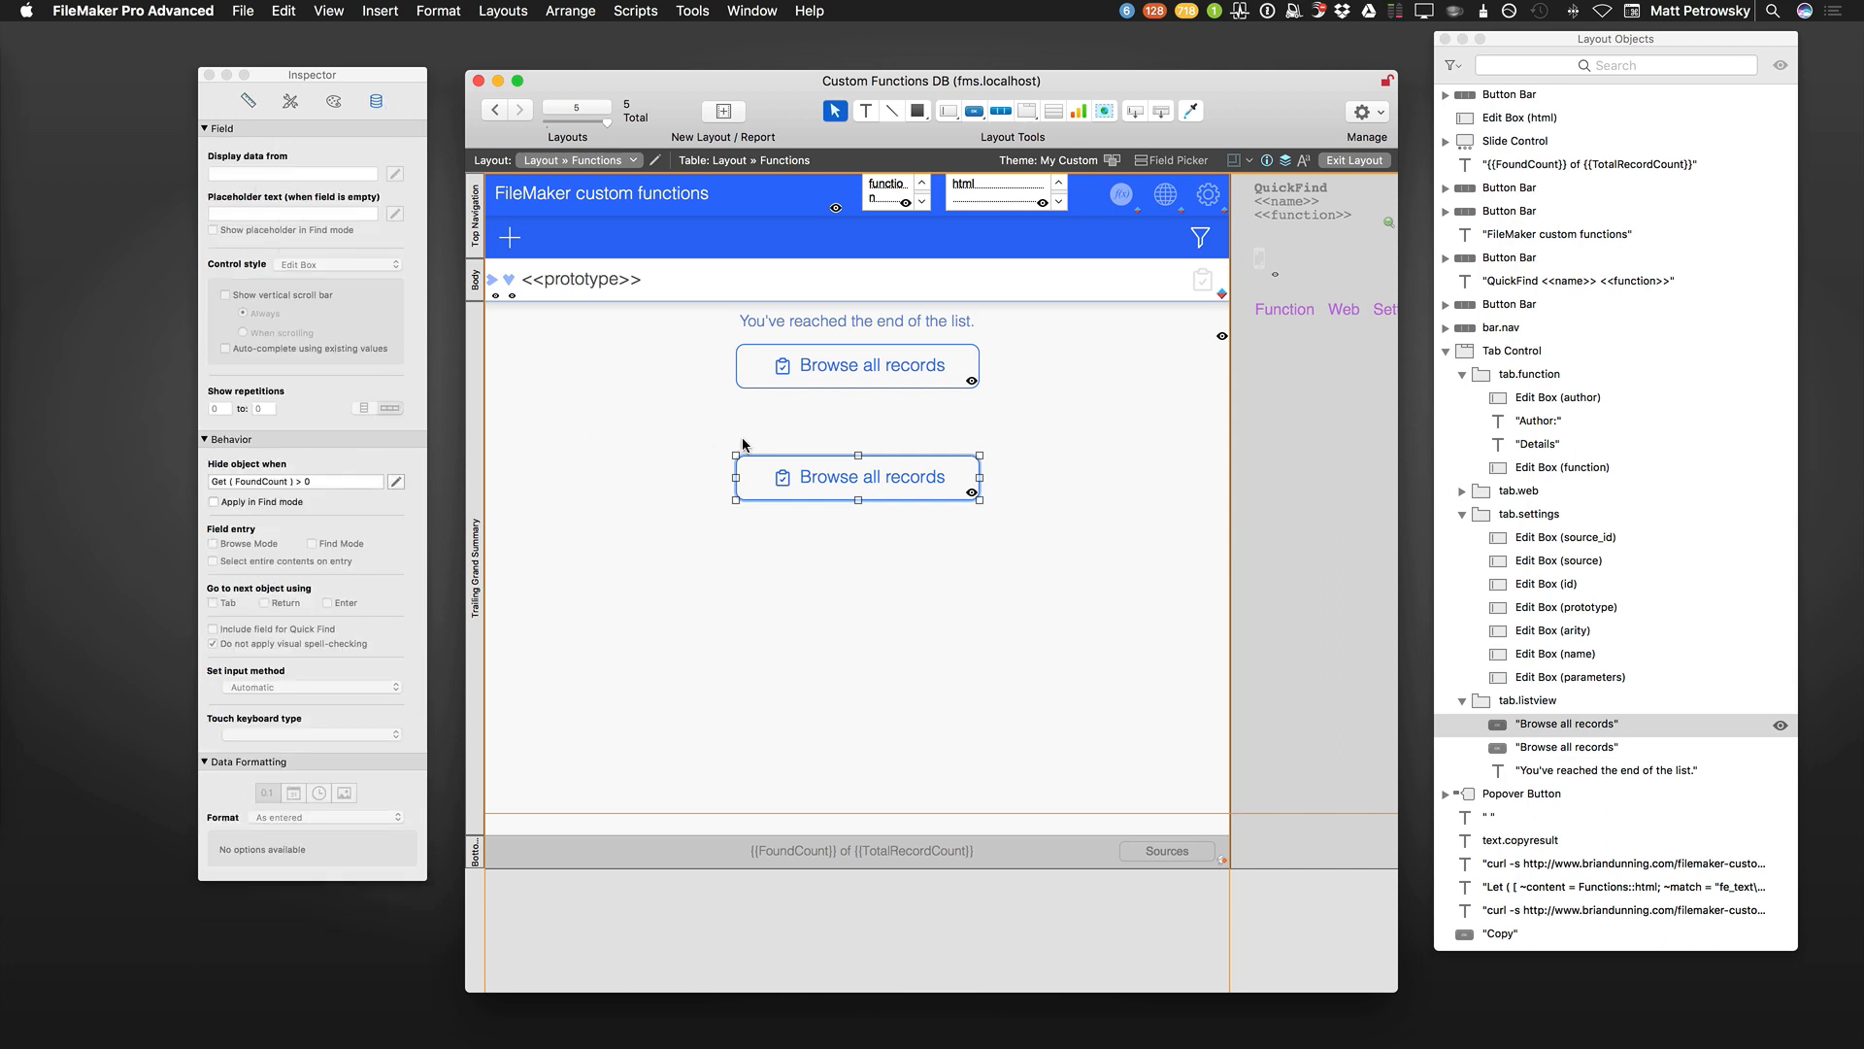
Remove the LOADKEYS » Functions 2 occurrence from the relationships graph, then select List » Repos 2.
{"action": "key", "text": "shift+cmd+d"}
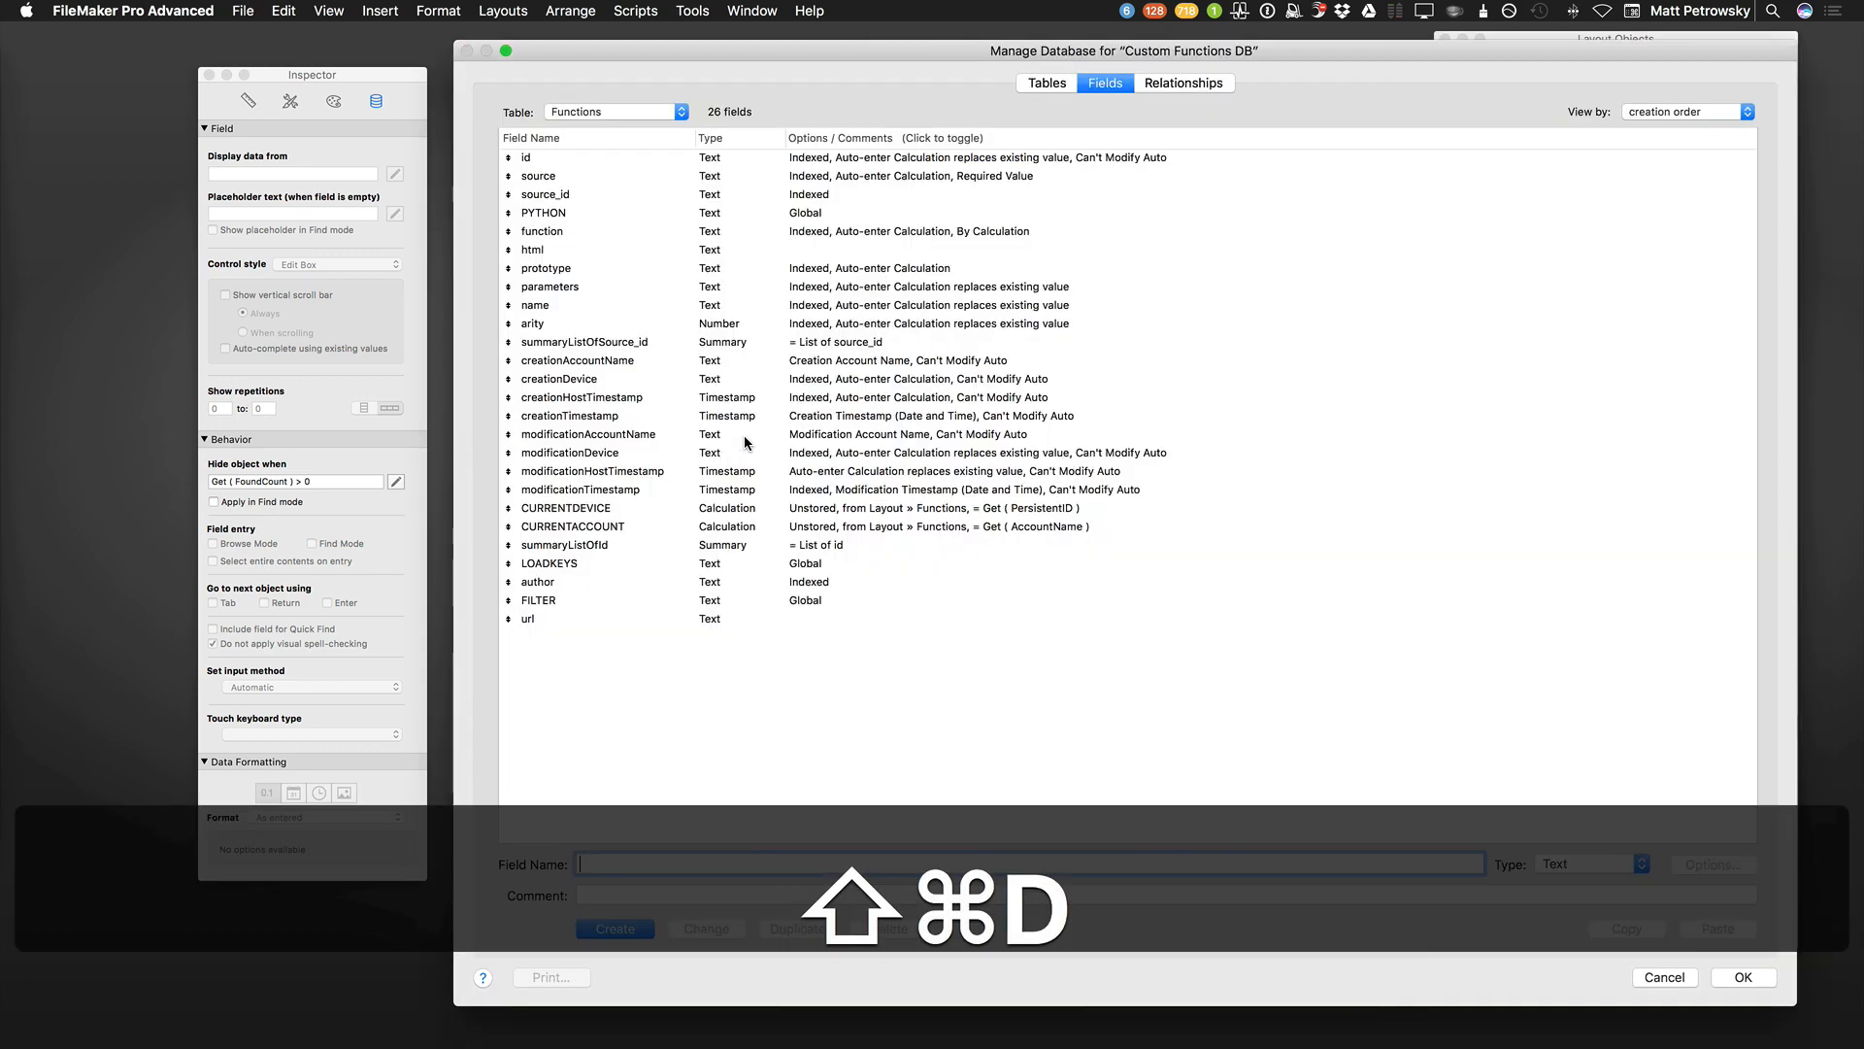
{"action": "left_click", "coordinate": [1185, 82]}
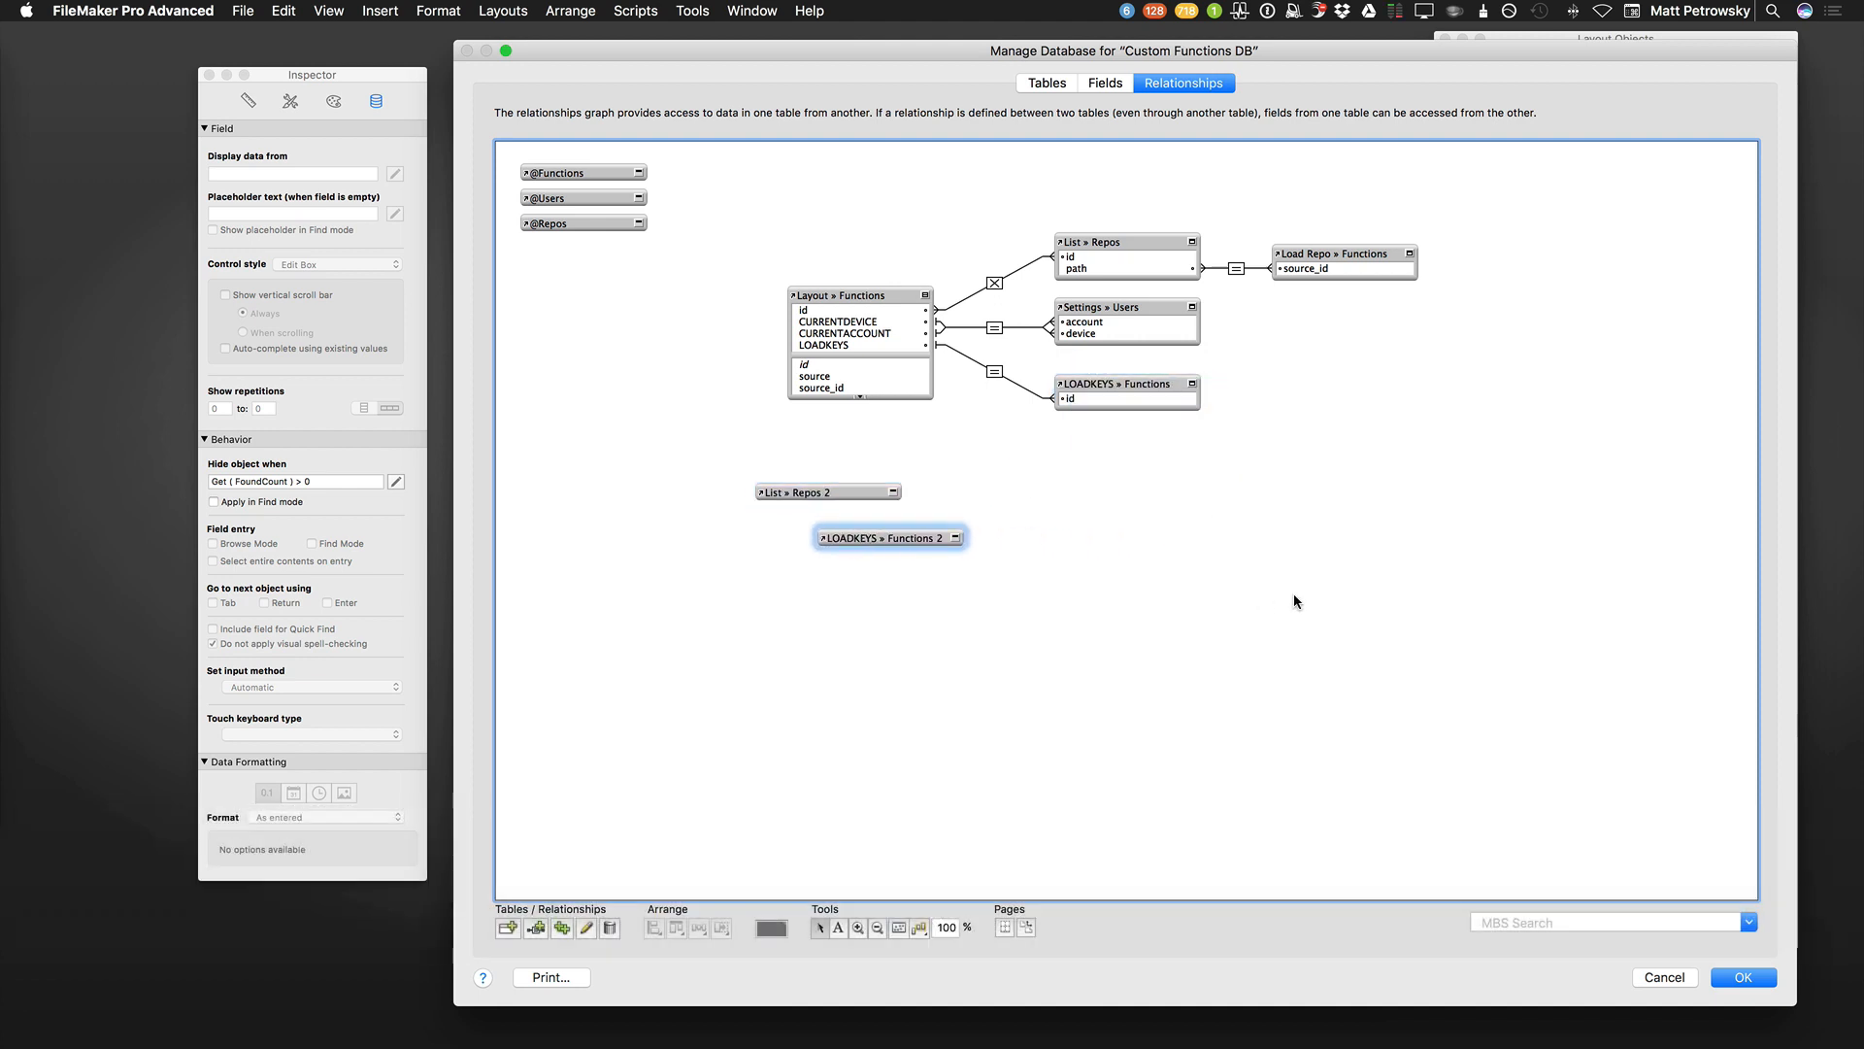
{"action": "mouse_move", "coordinate": [990, 540]}
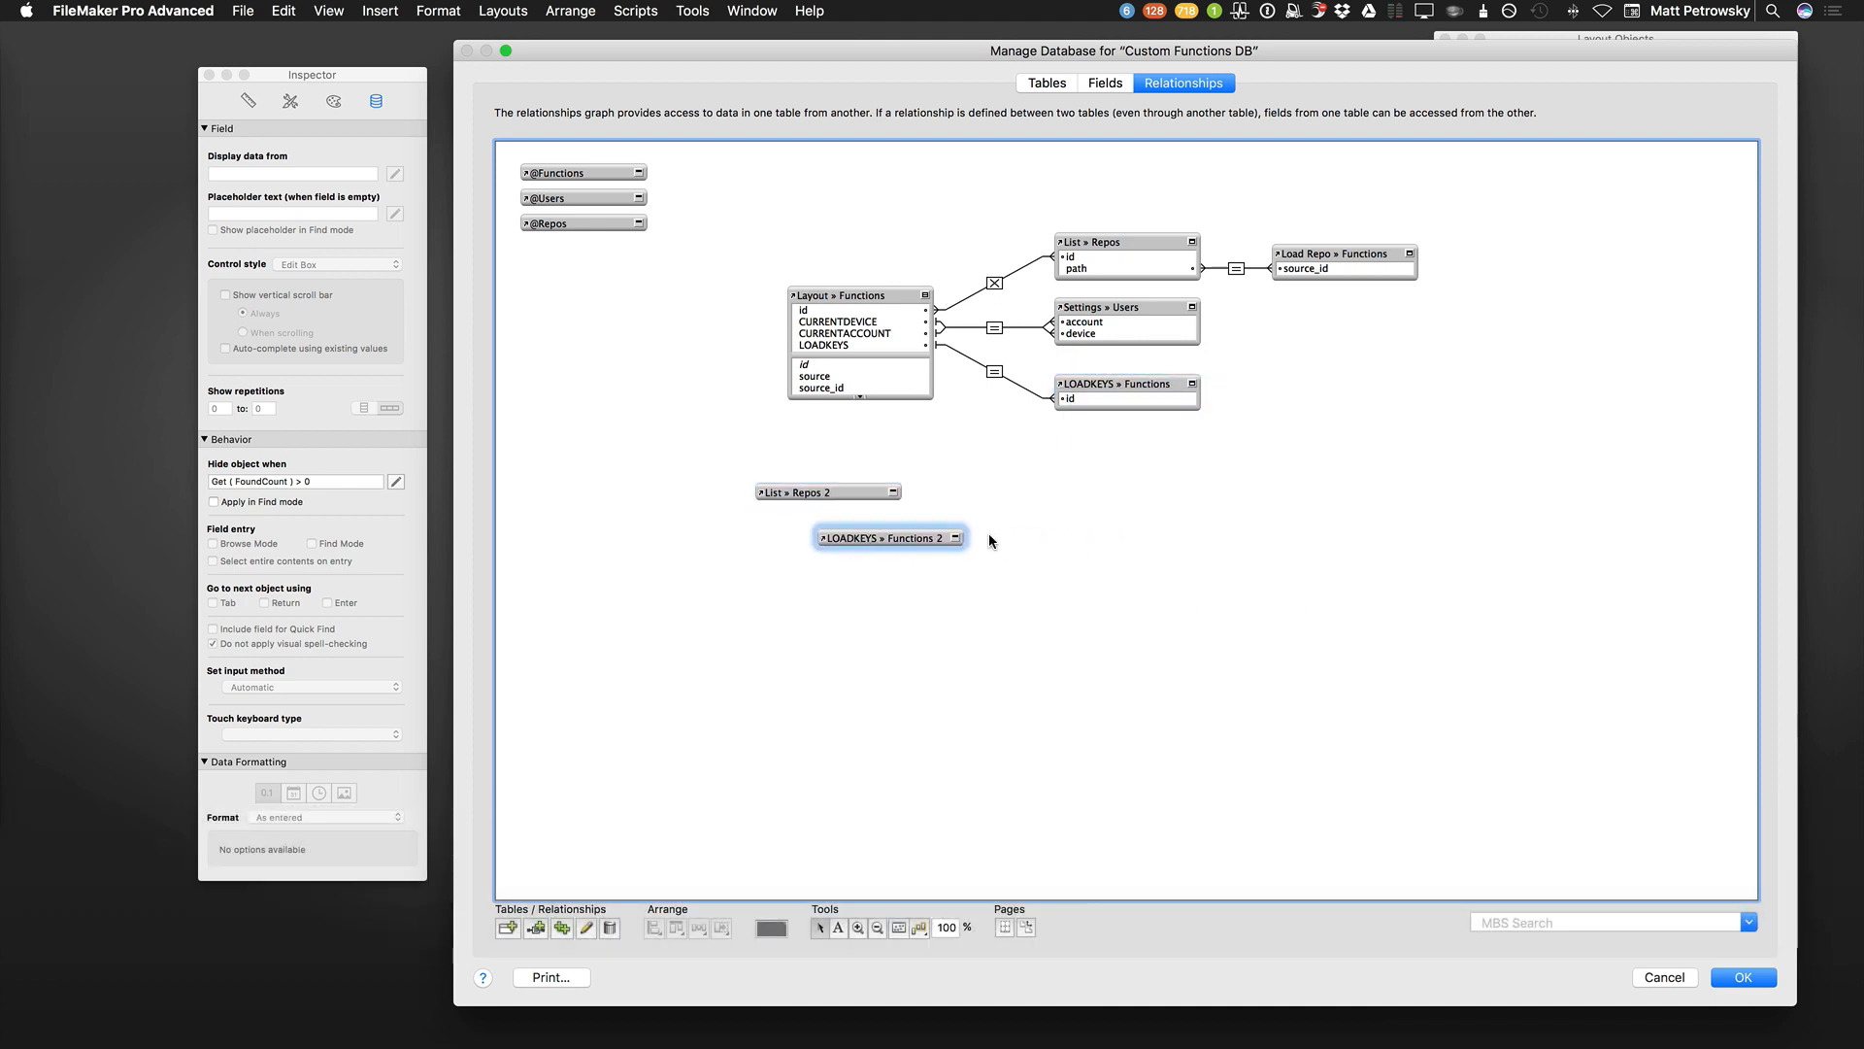
{"action": "mouse_move", "coordinate": [996, 583]}
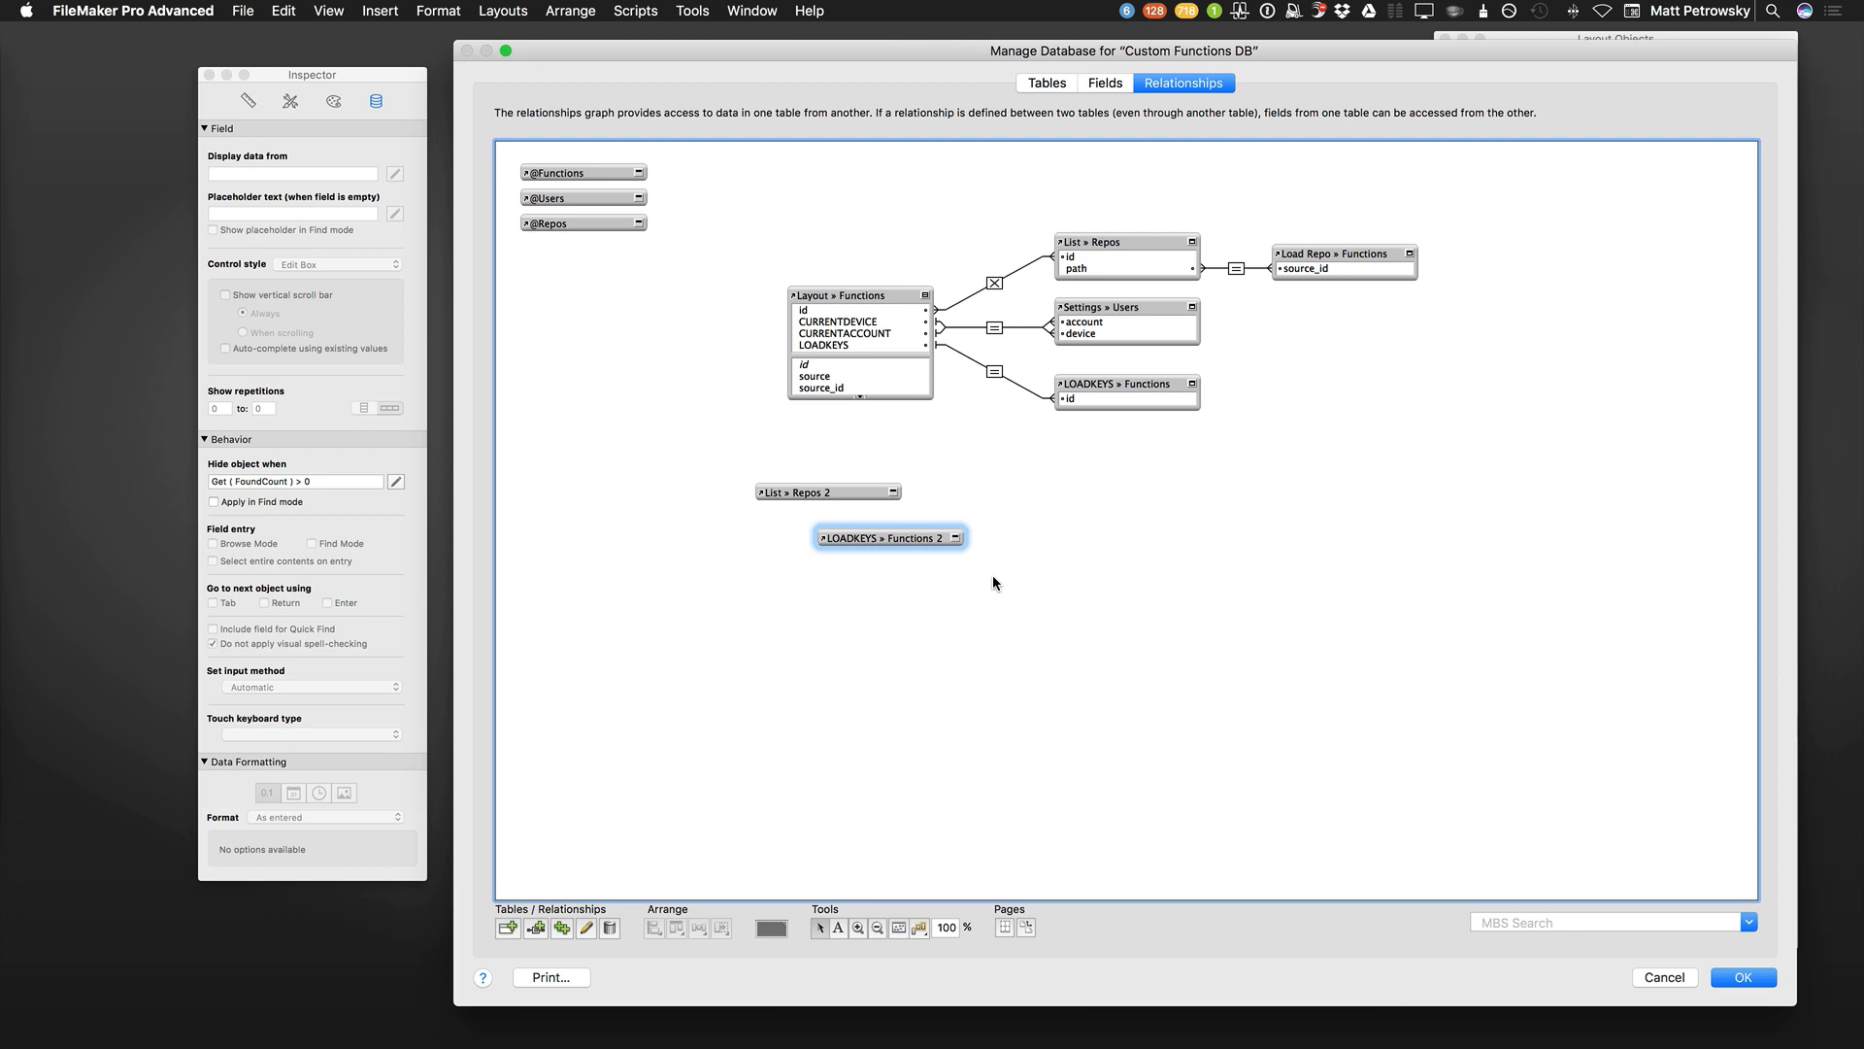
{"action": "mouse_move", "coordinate": [1001, 586]}
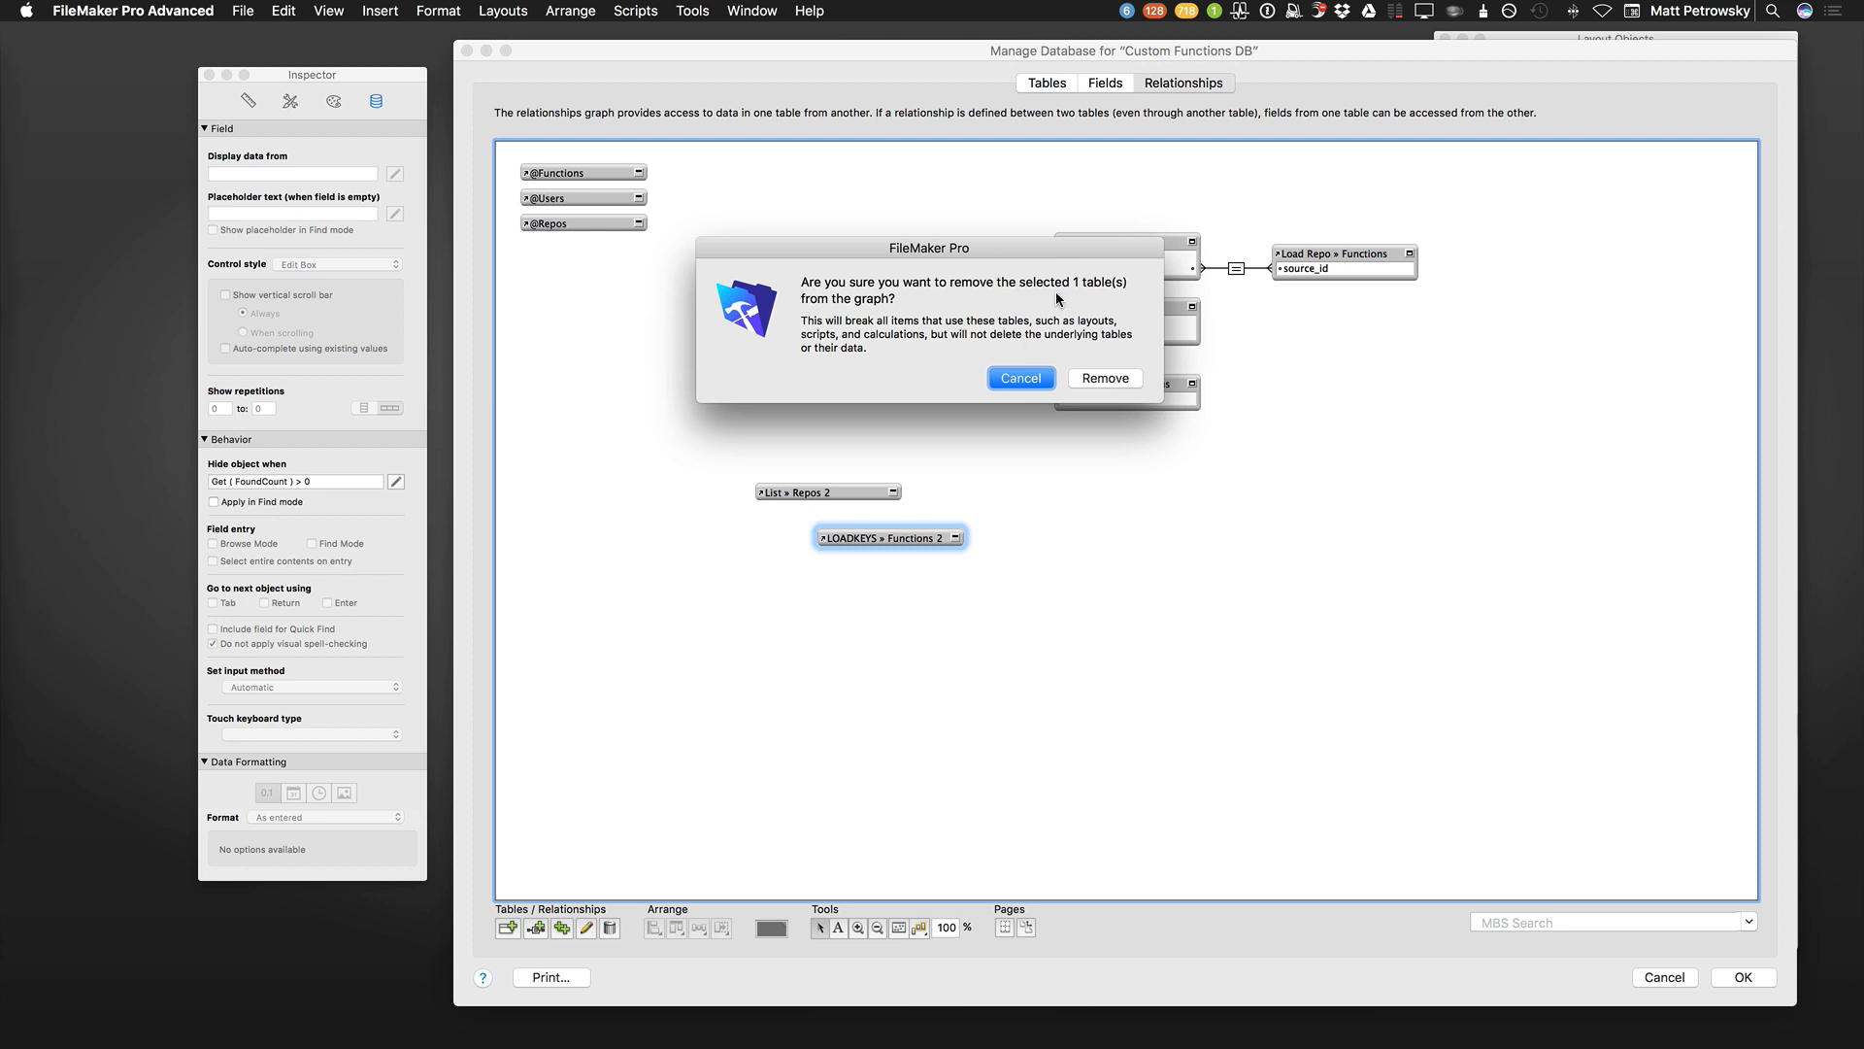
{"action": "mouse_move", "coordinate": [1025, 301]}
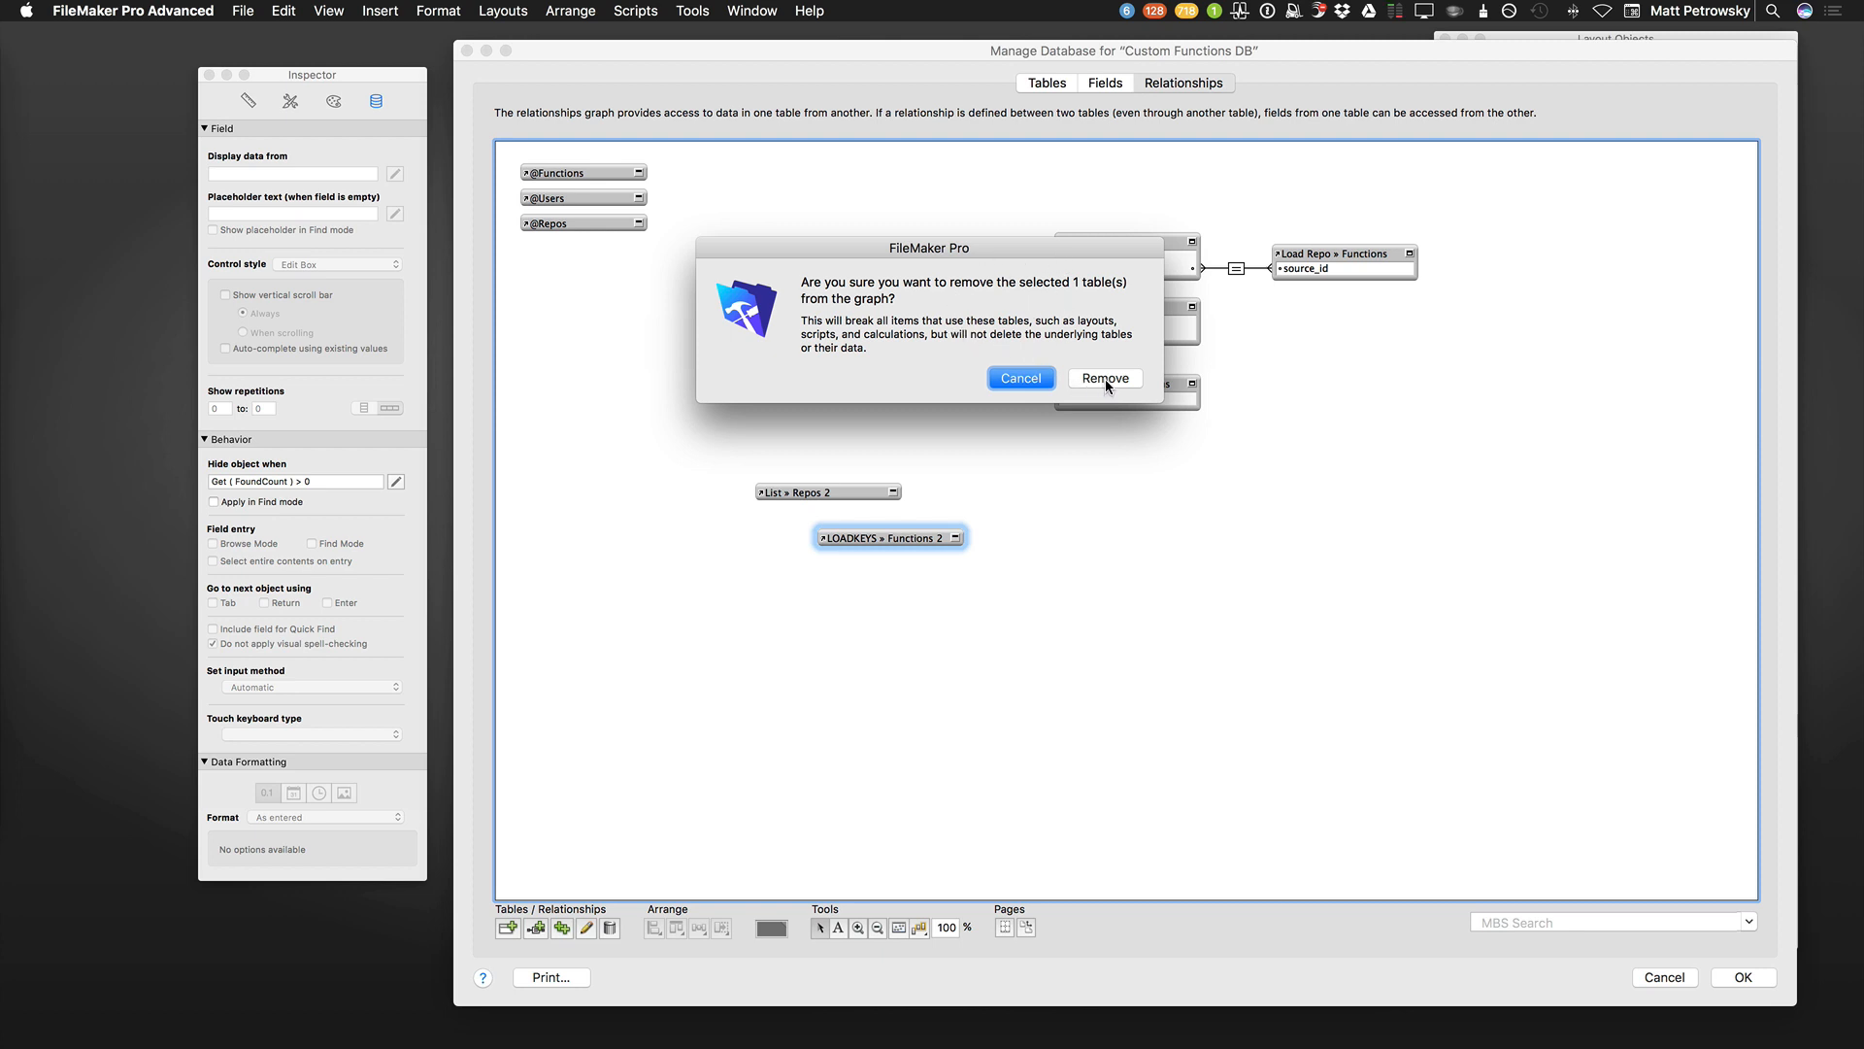
{"action": "left_click", "coordinate": [1105, 377]}
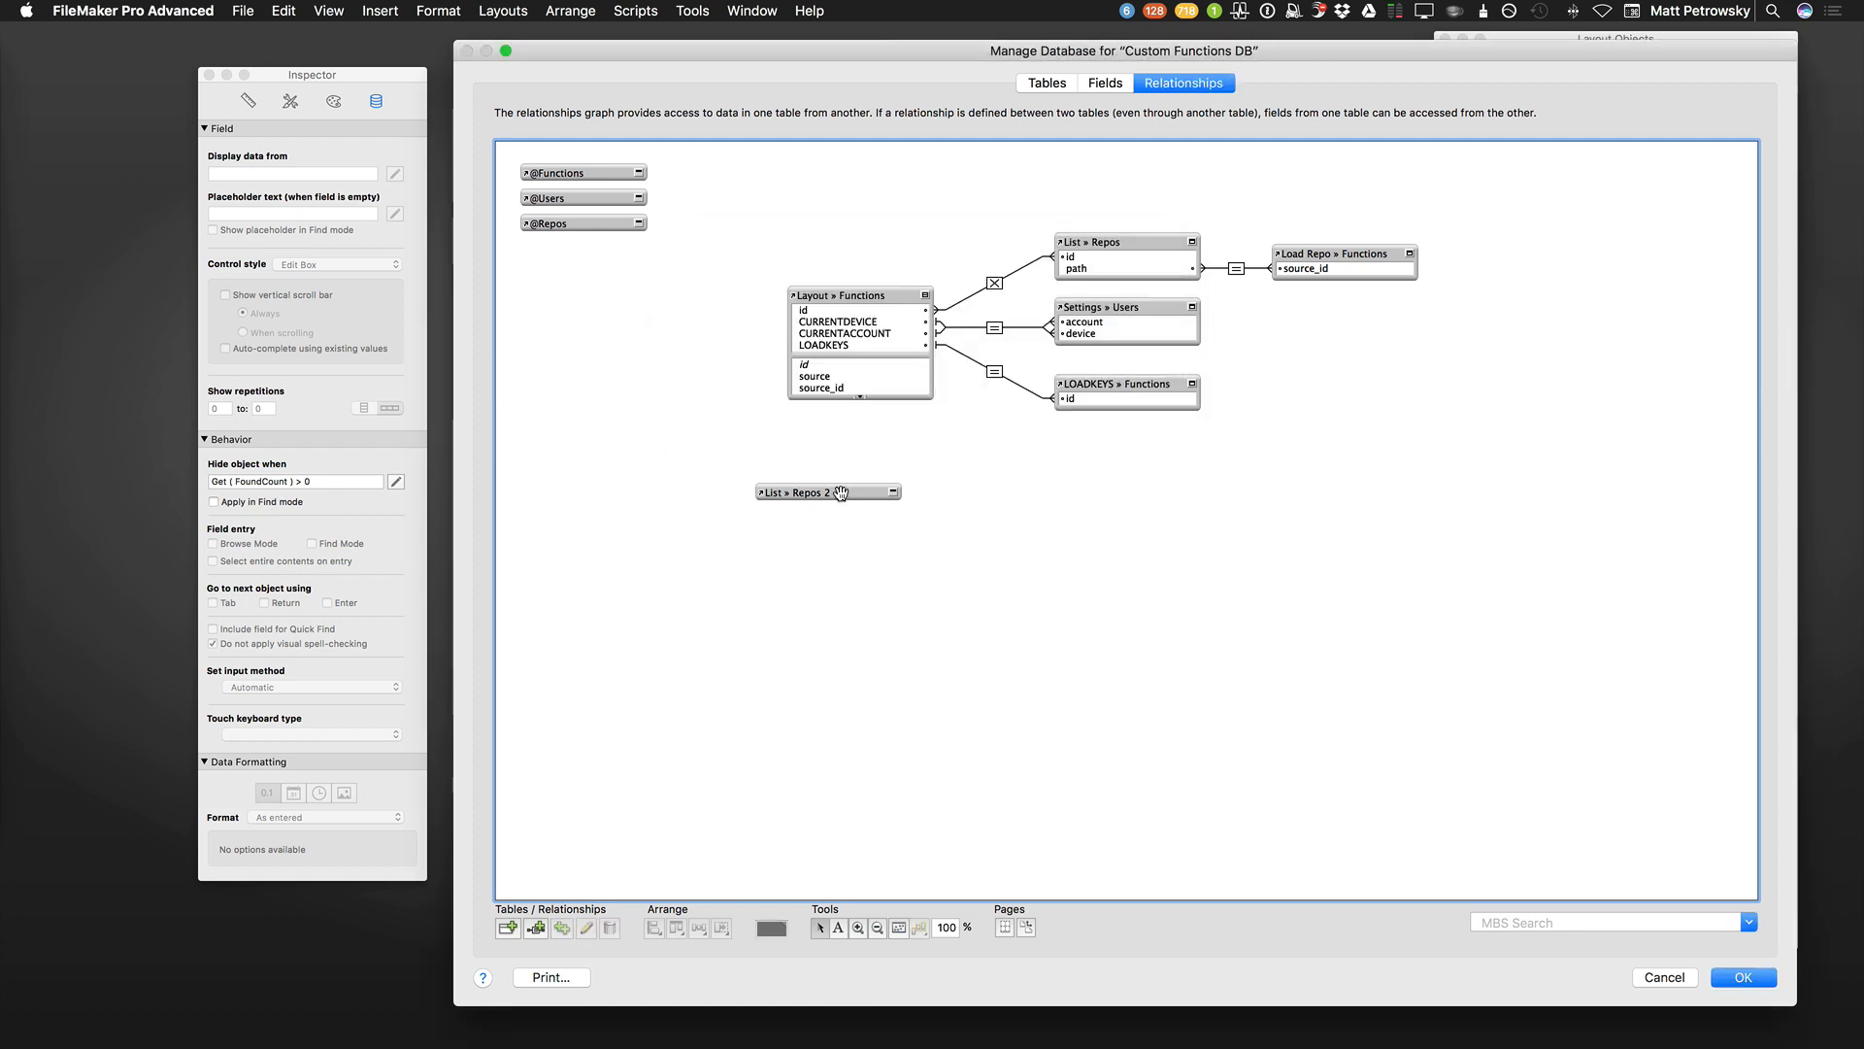
{"action": "left_click", "coordinate": [828, 493]}
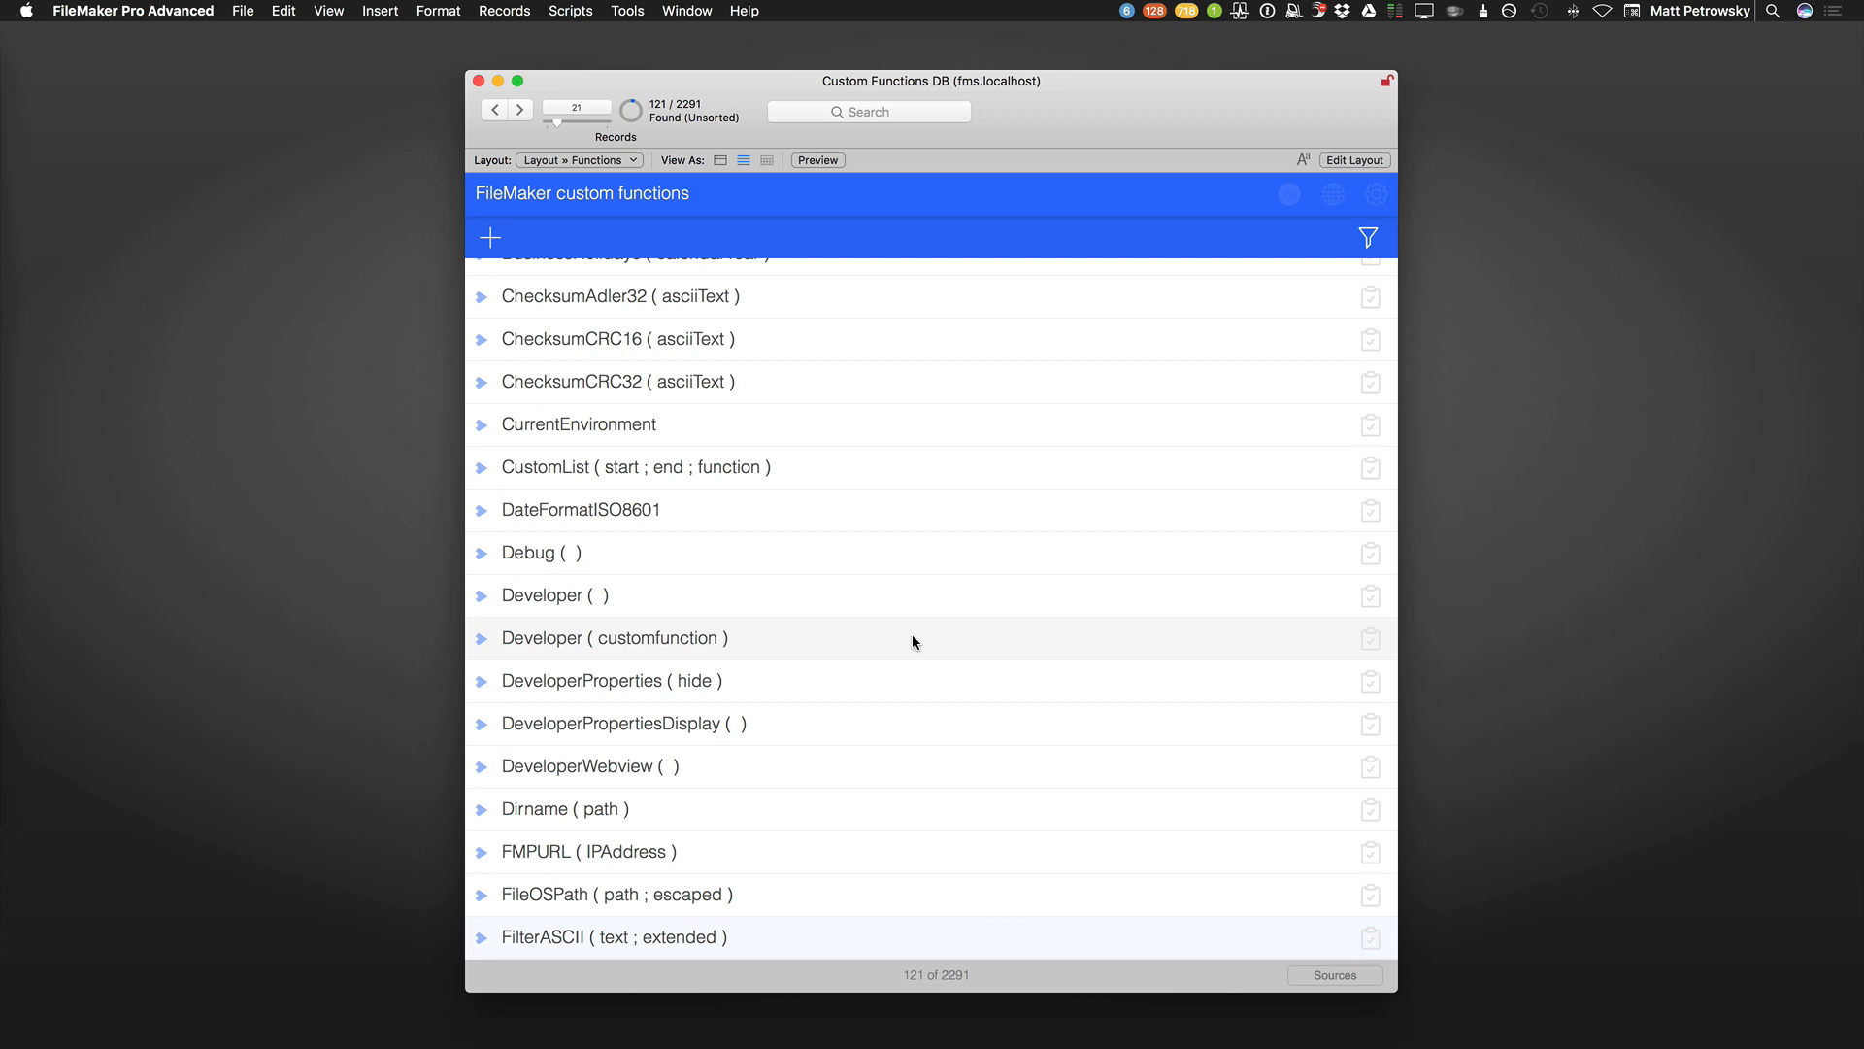
In Layout mode select the Browse all records button and all objects like it via Select Same.
{"action": "key", "text": "cmd+l"}
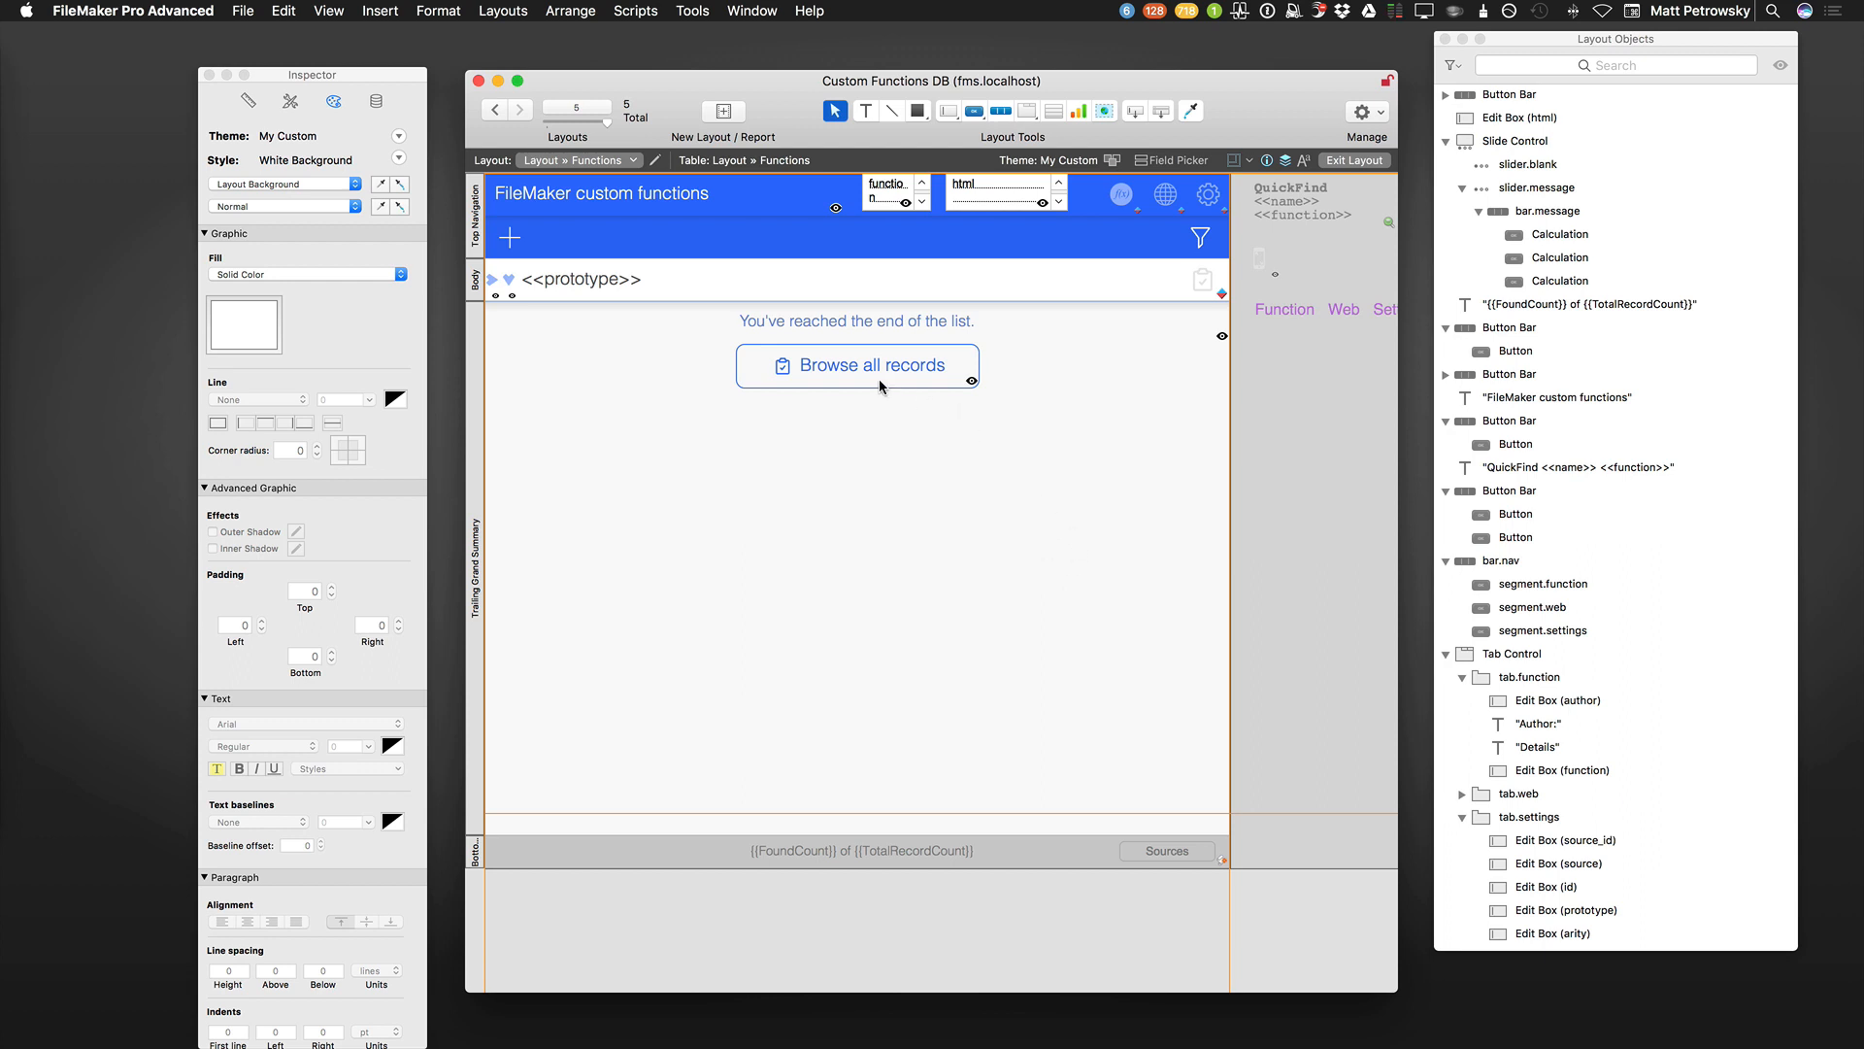
{"action": "left_click", "coordinate": [870, 365]}
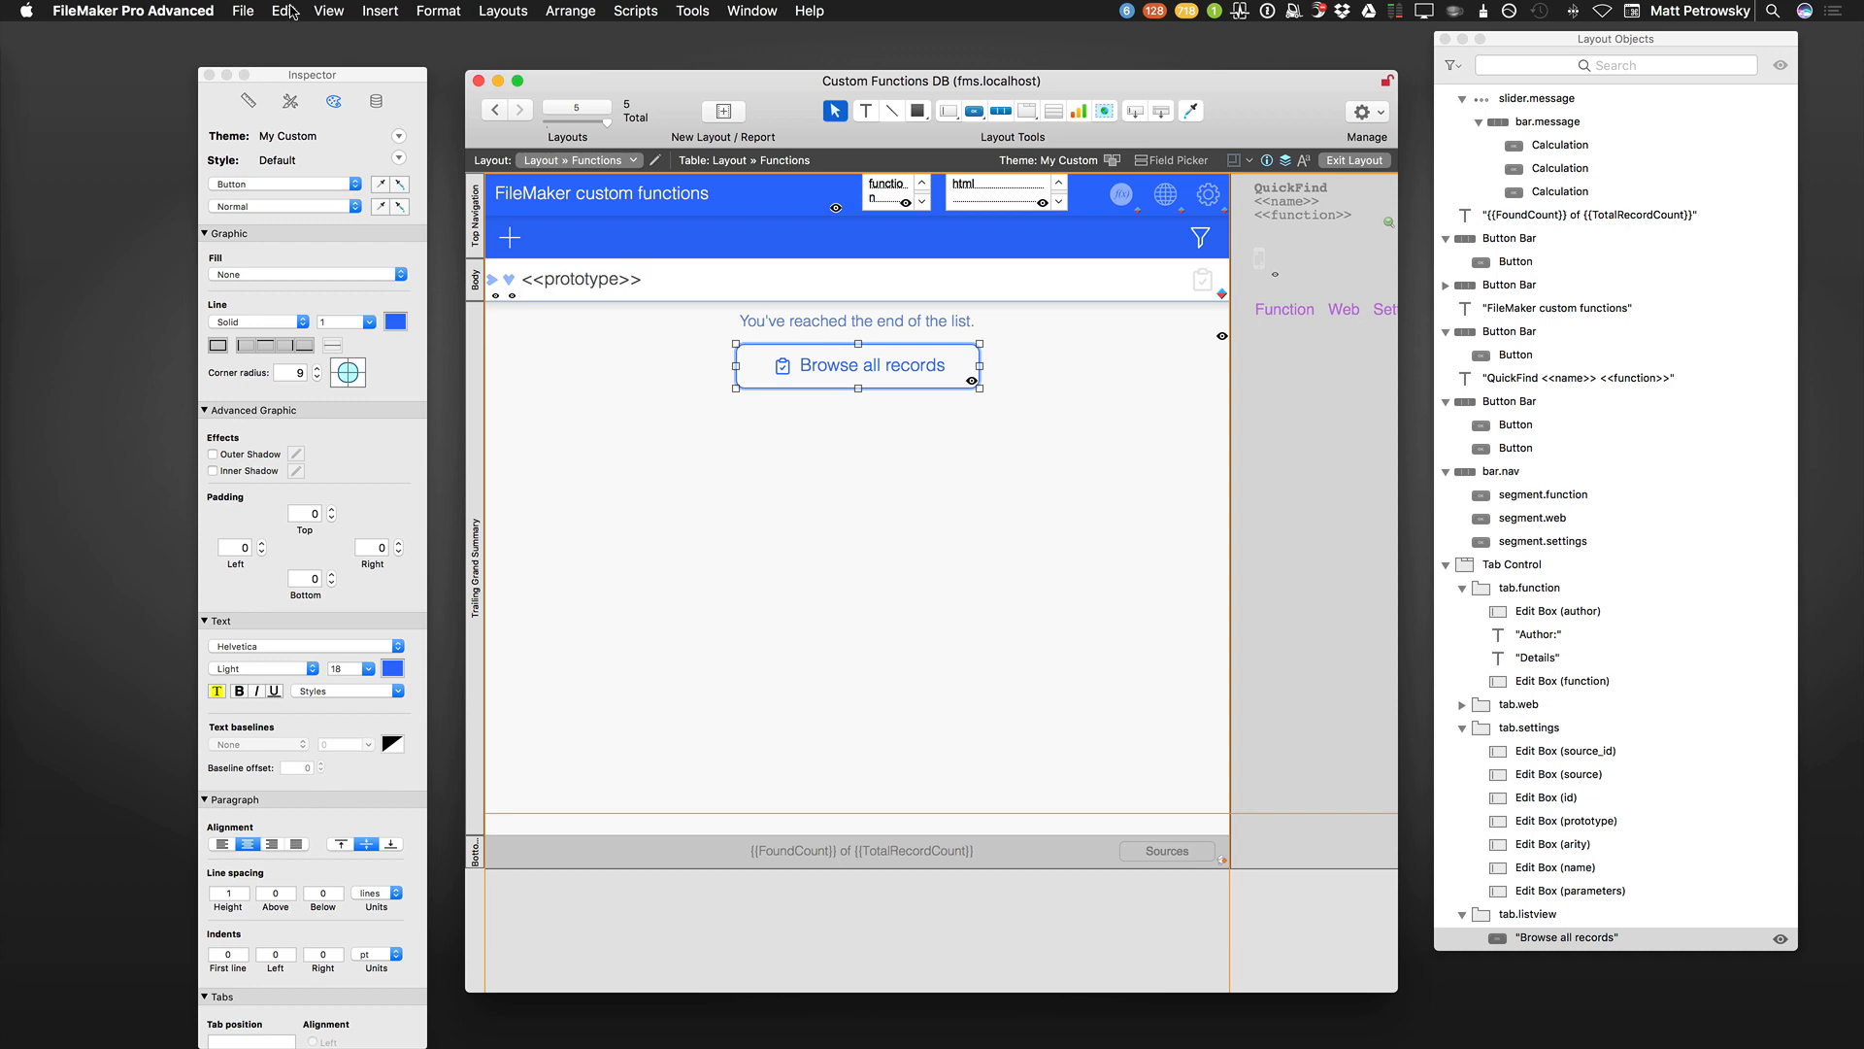
{"action": "left_click", "coordinate": [281, 10]}
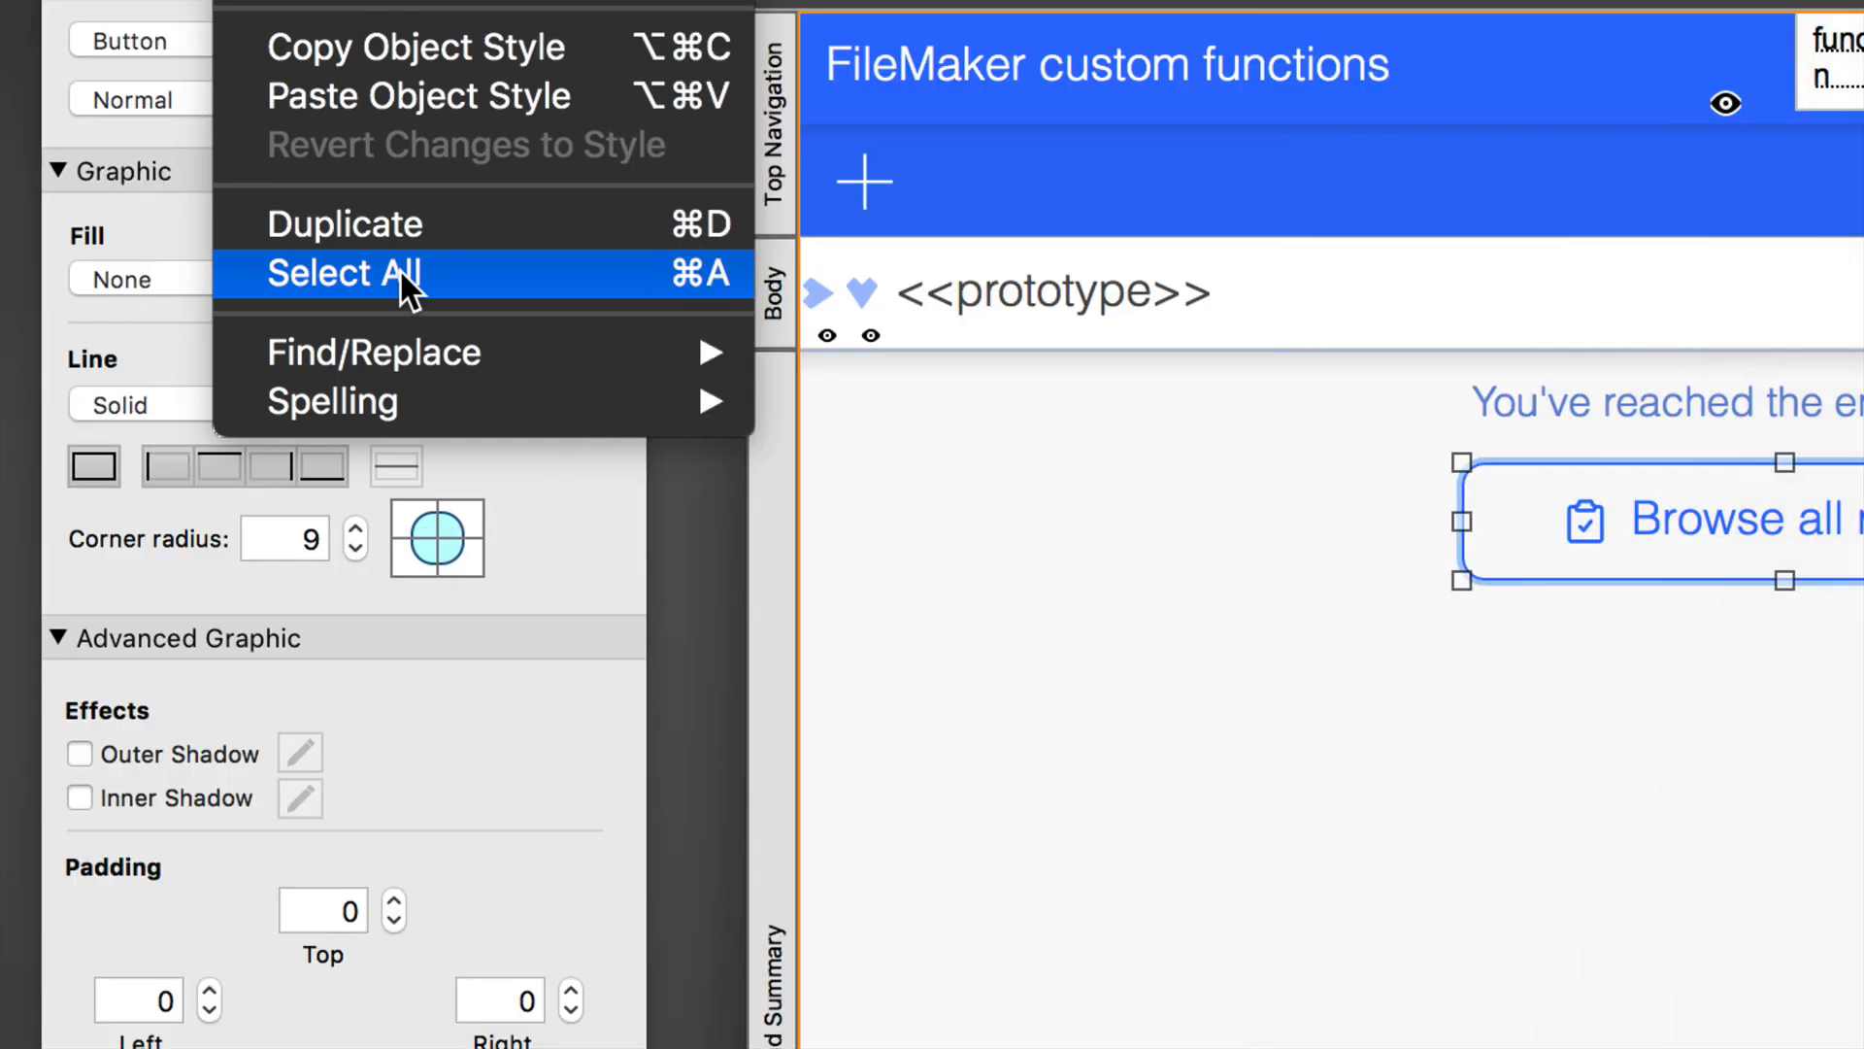
{"action": "mouse_move", "coordinate": [477, 297]}
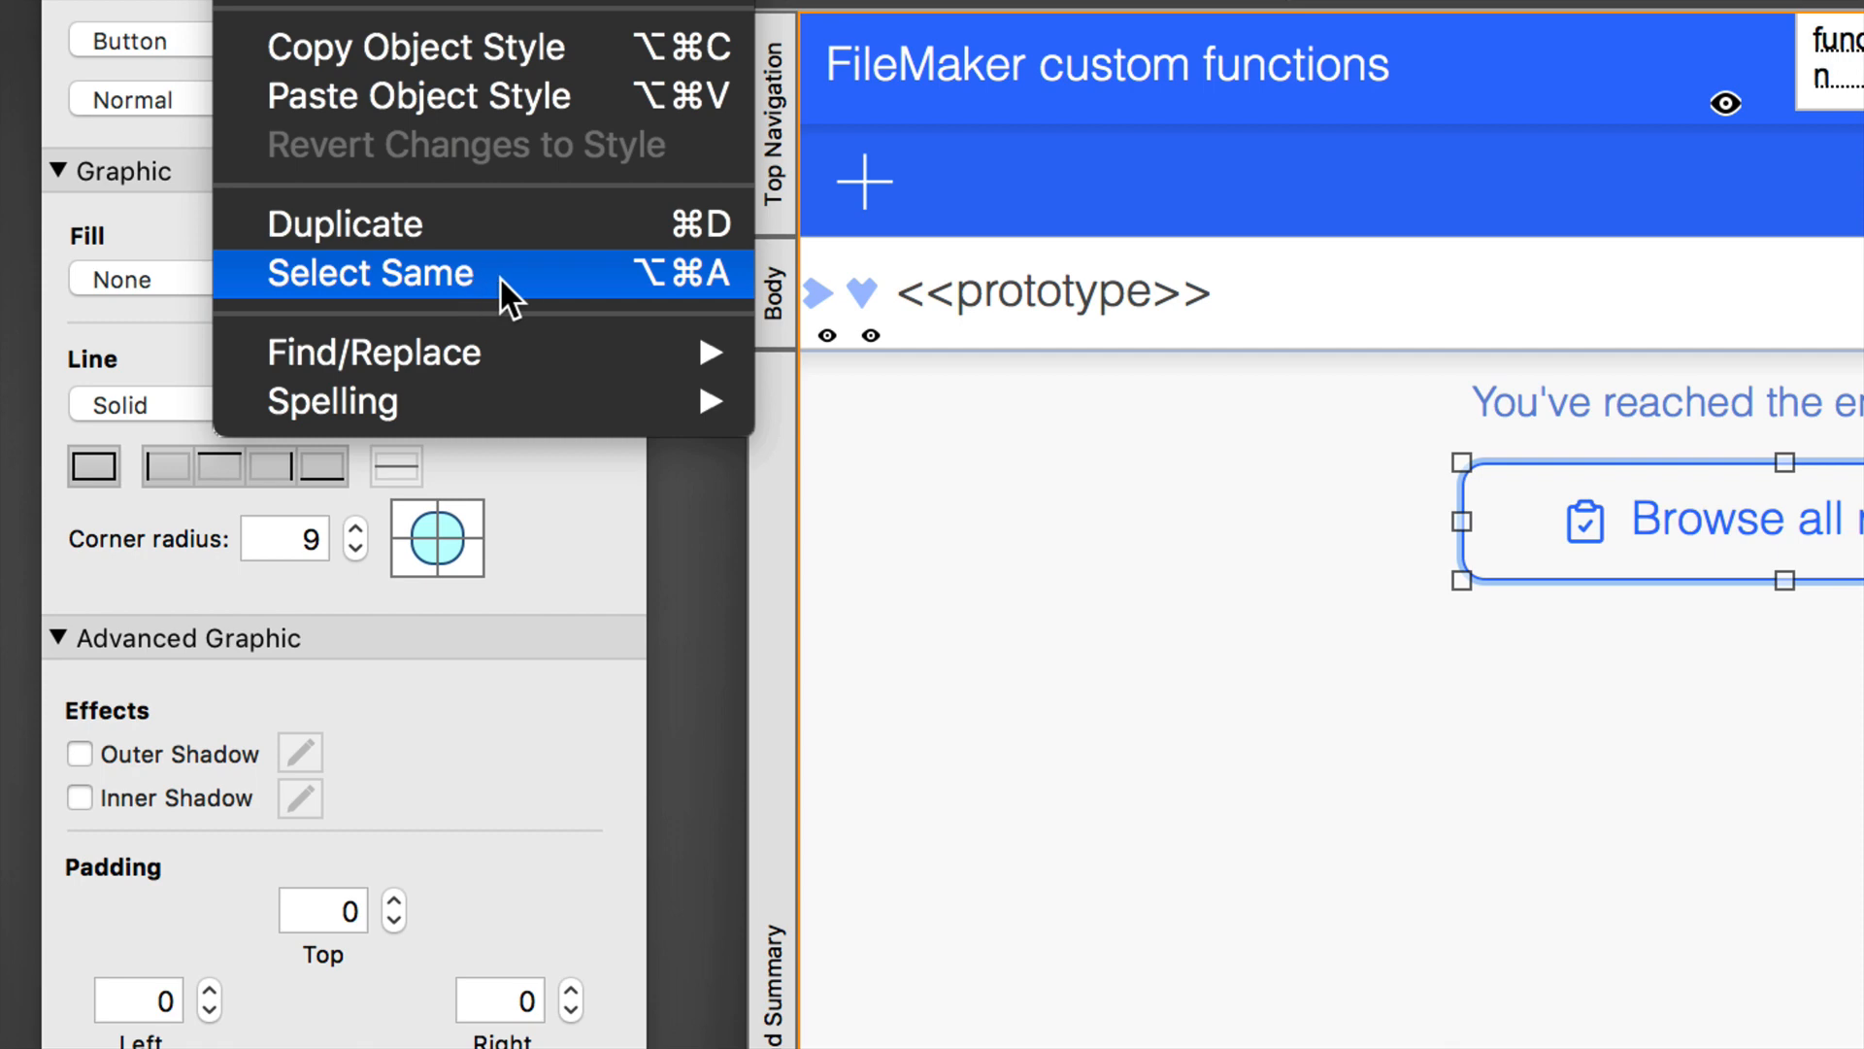
{"action": "left_click", "coordinate": [371, 272]}
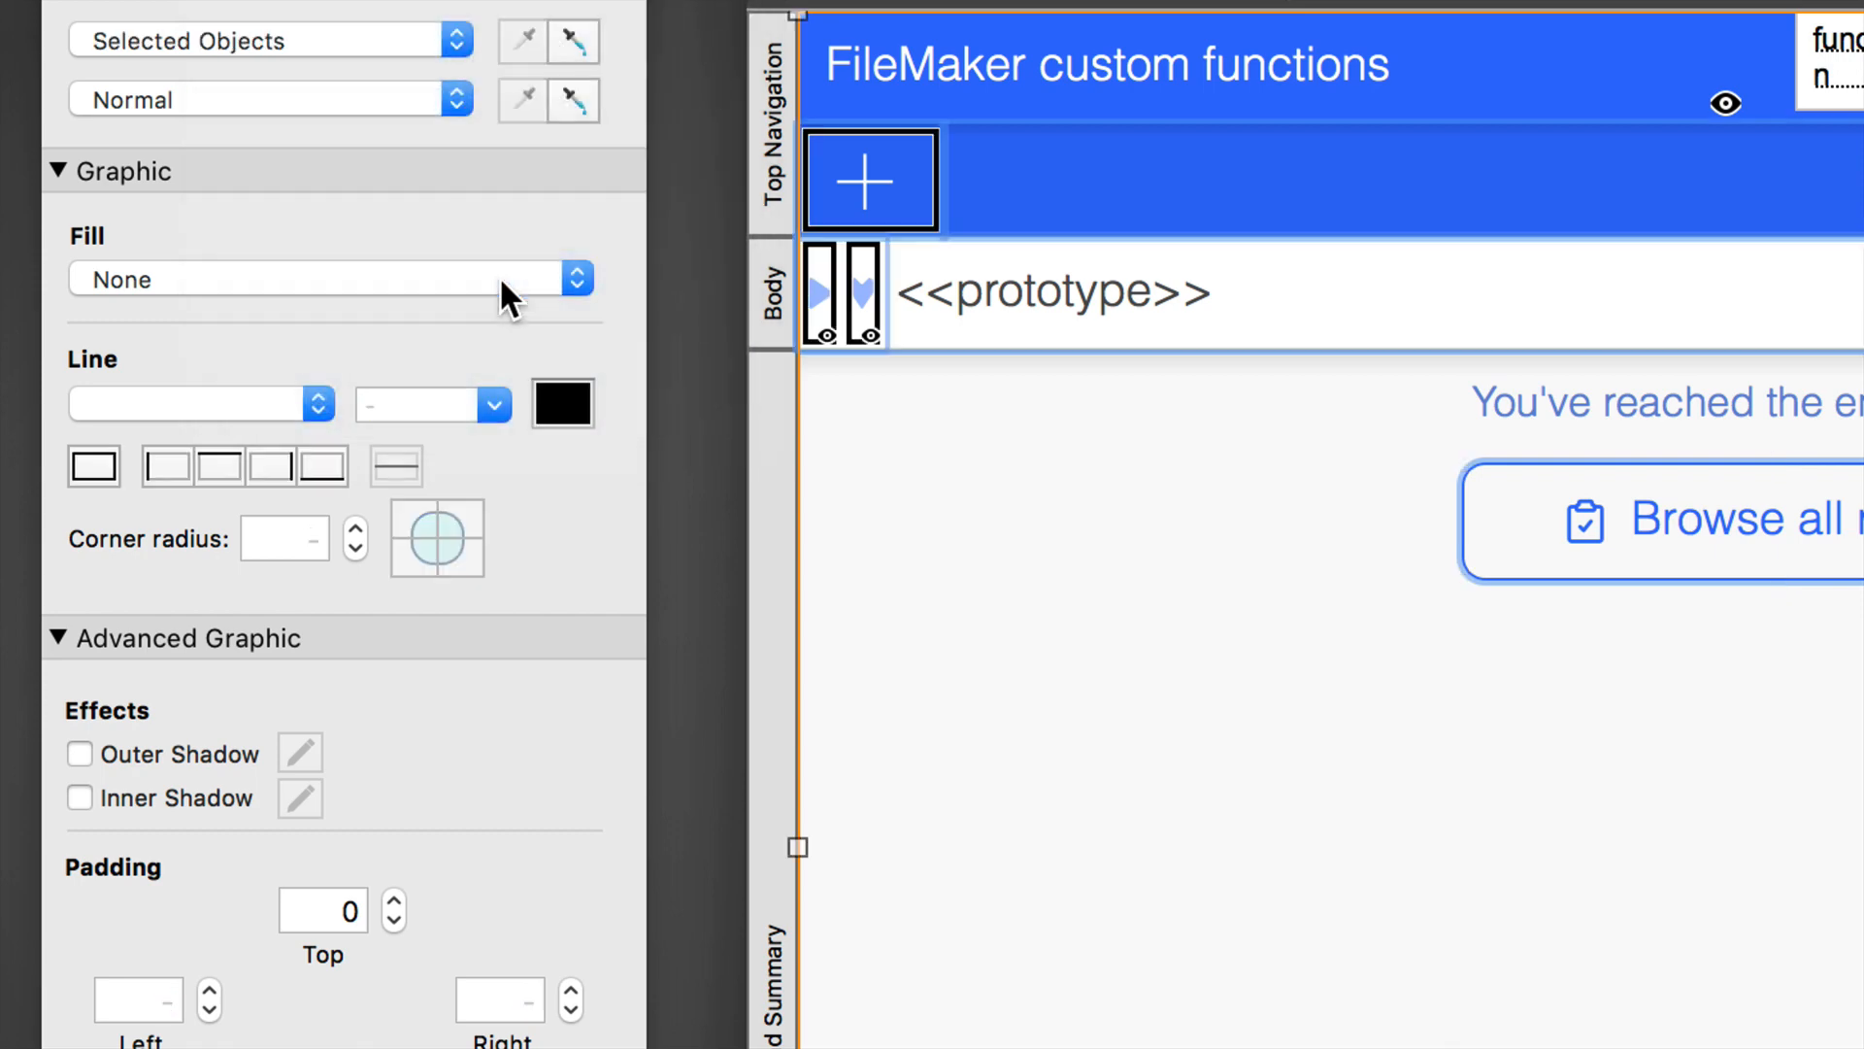
{"action": "mouse_move", "coordinate": [969, 437]}
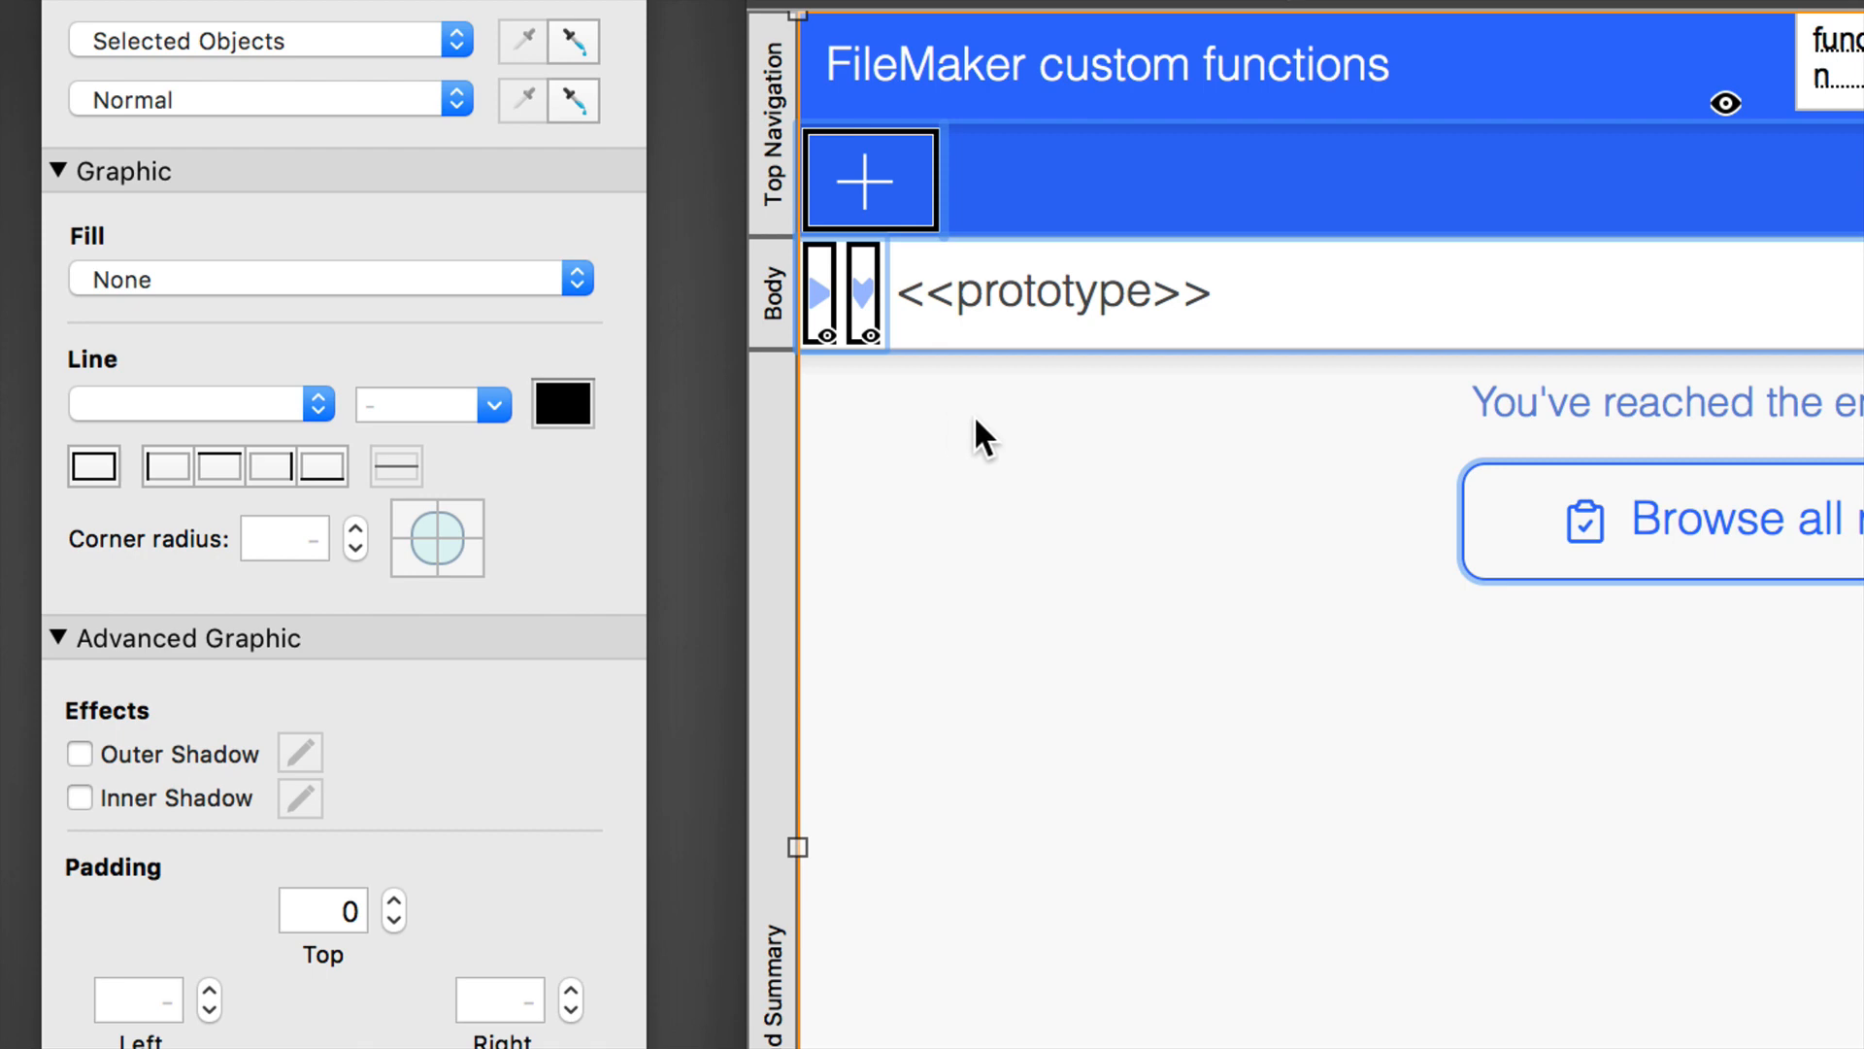
{"action": "mouse_move", "coordinate": [1585, 532]}
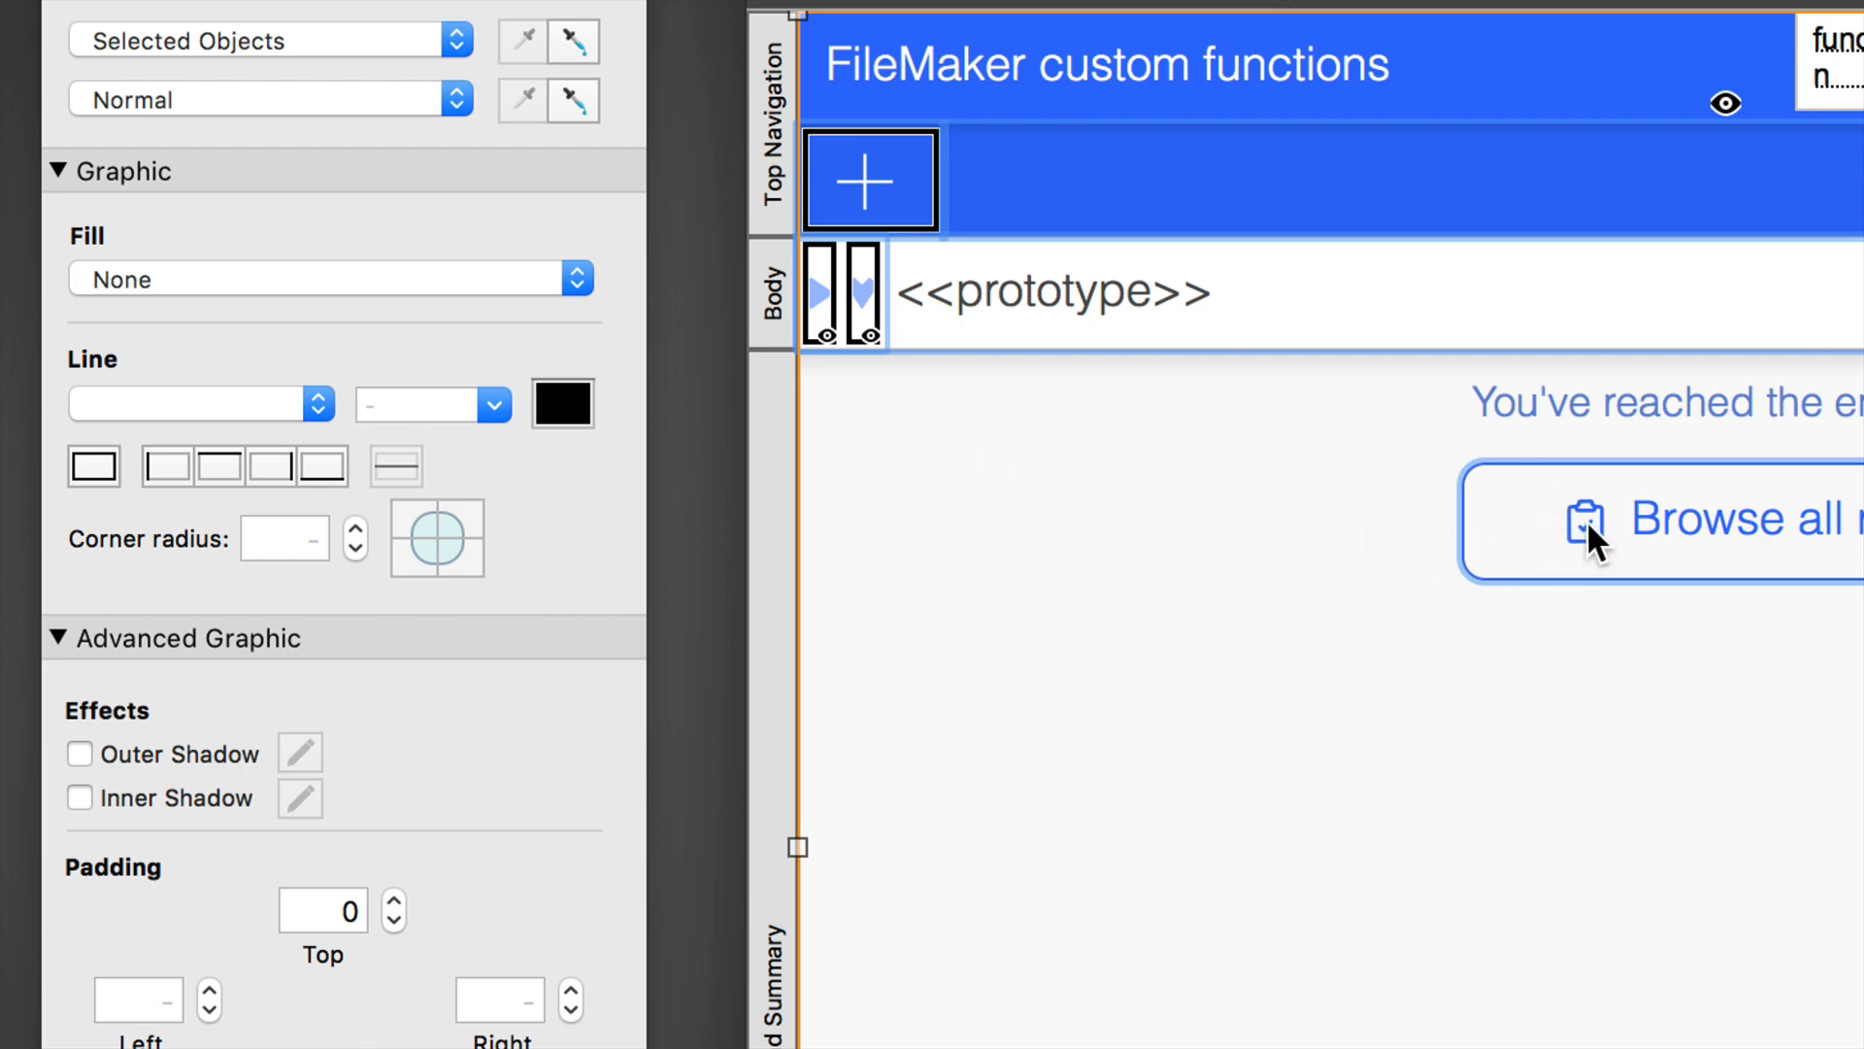
{"action": "mouse_move", "coordinate": [856, 218]}
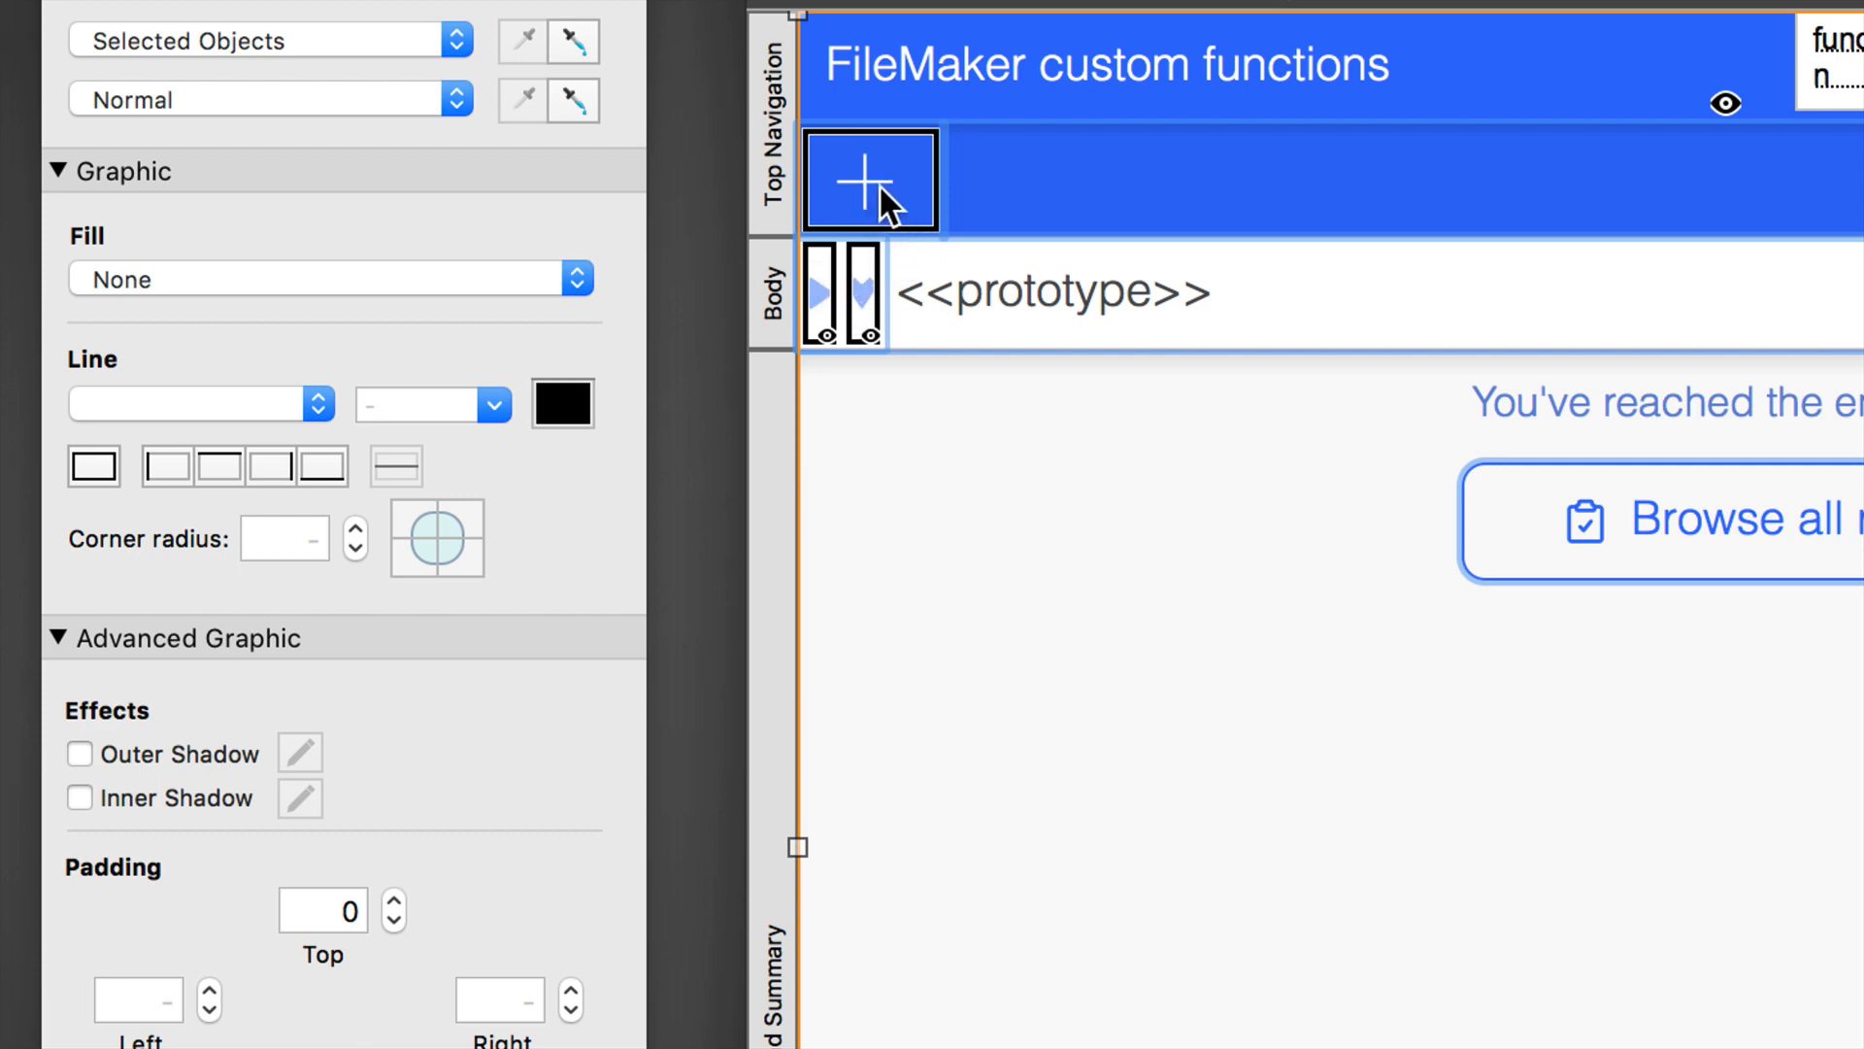
{"action": "mouse_move", "coordinate": [988, 309]}
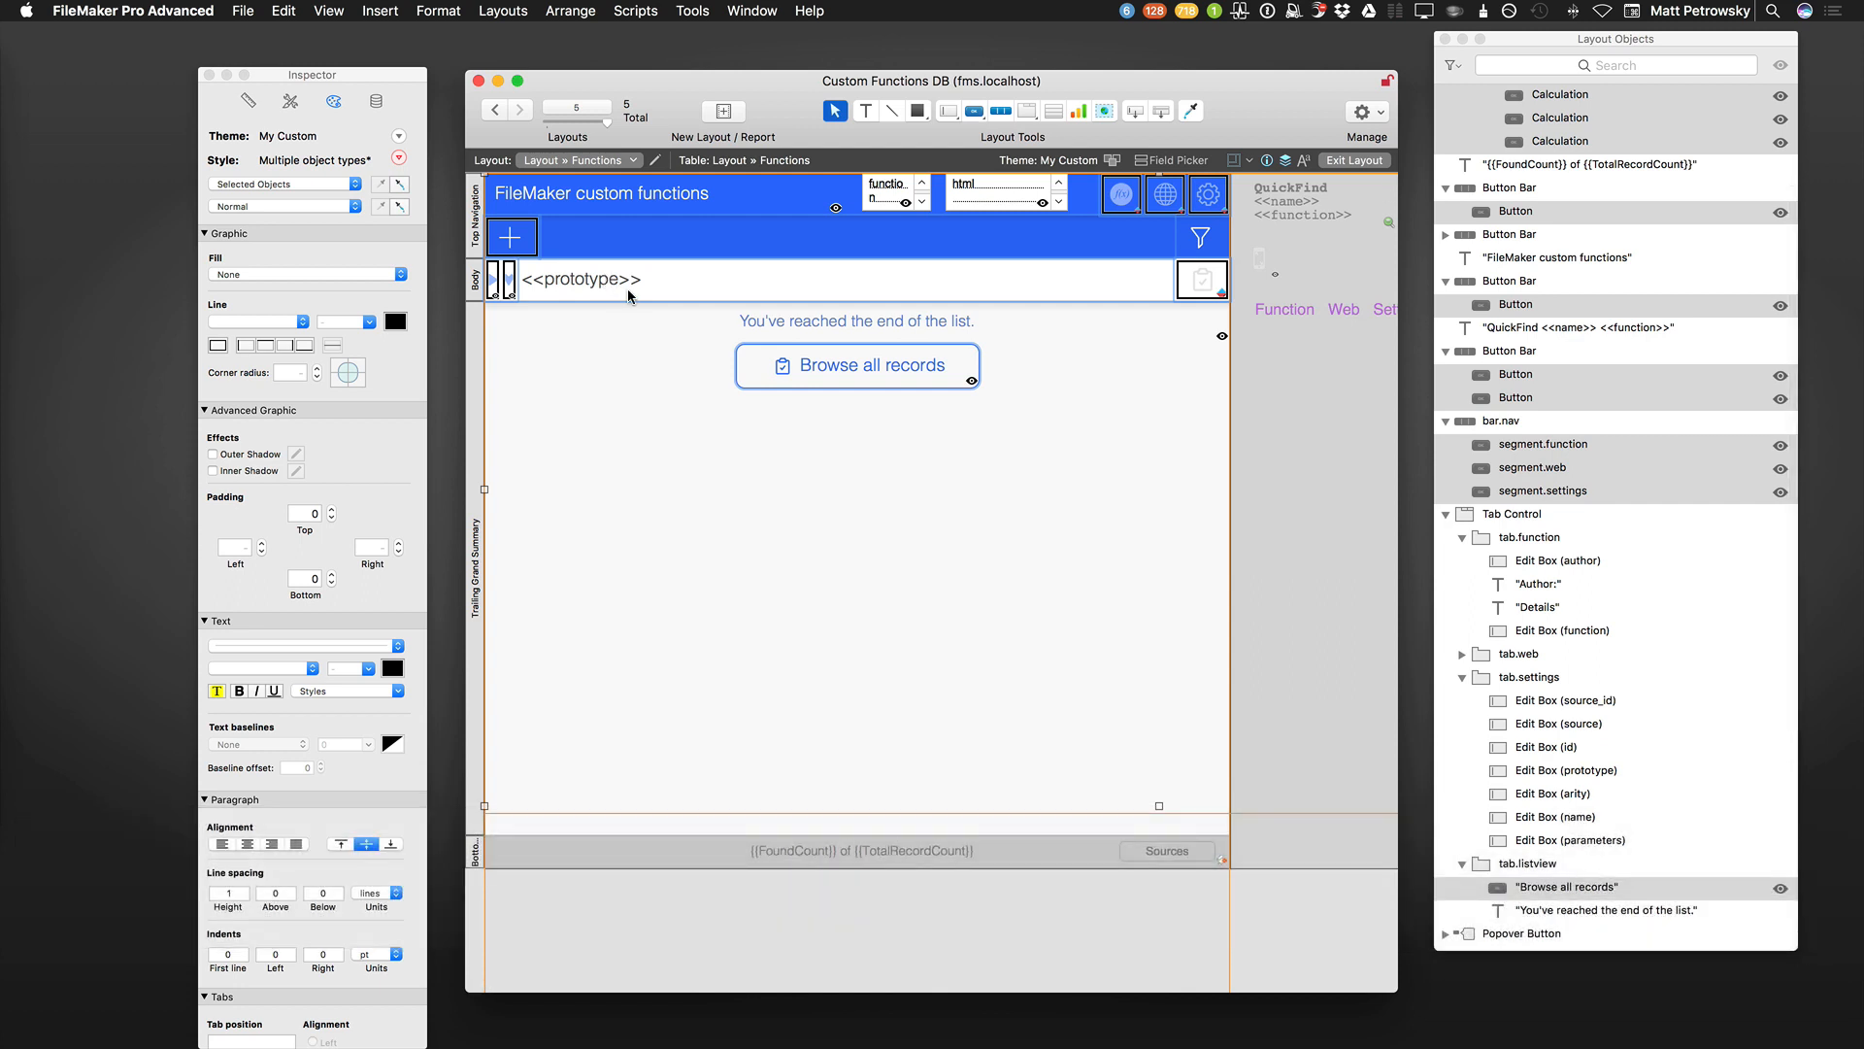
{"action": "mouse_move", "coordinate": [959, 210]}
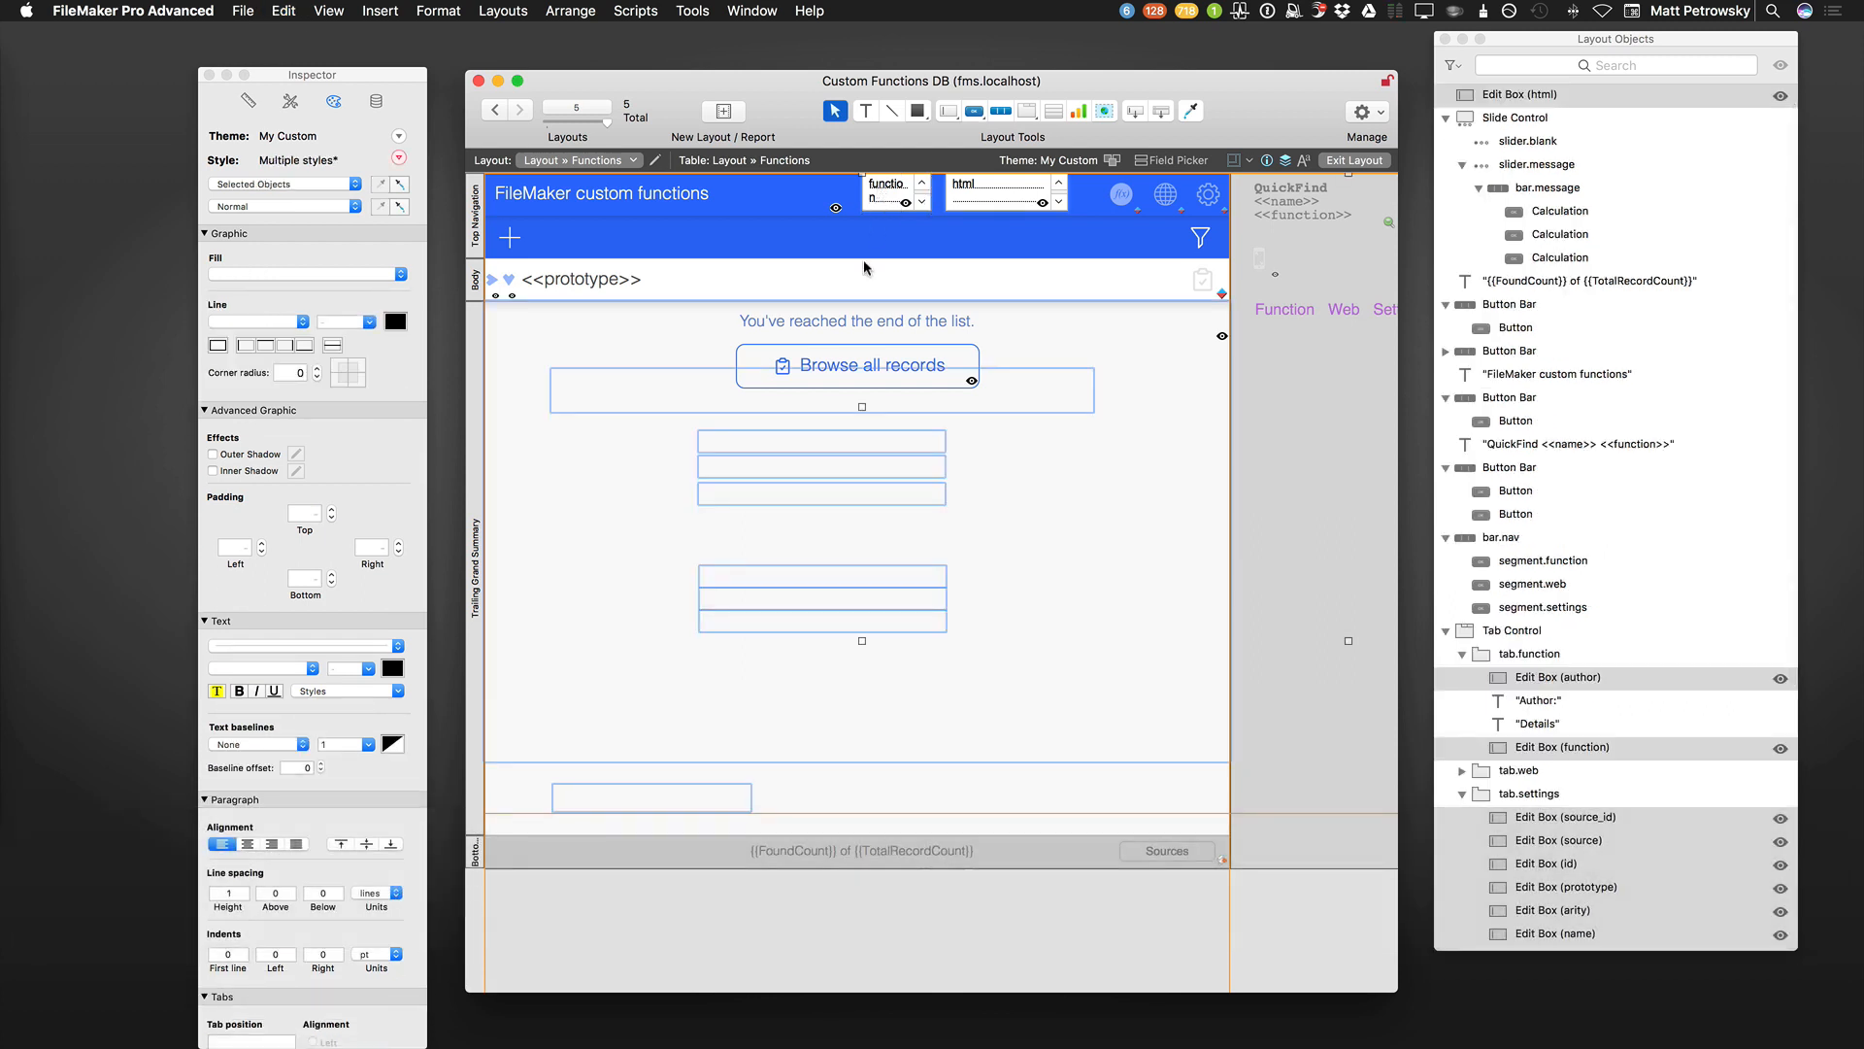
{"action": "mouse_move", "coordinate": [948, 429]}
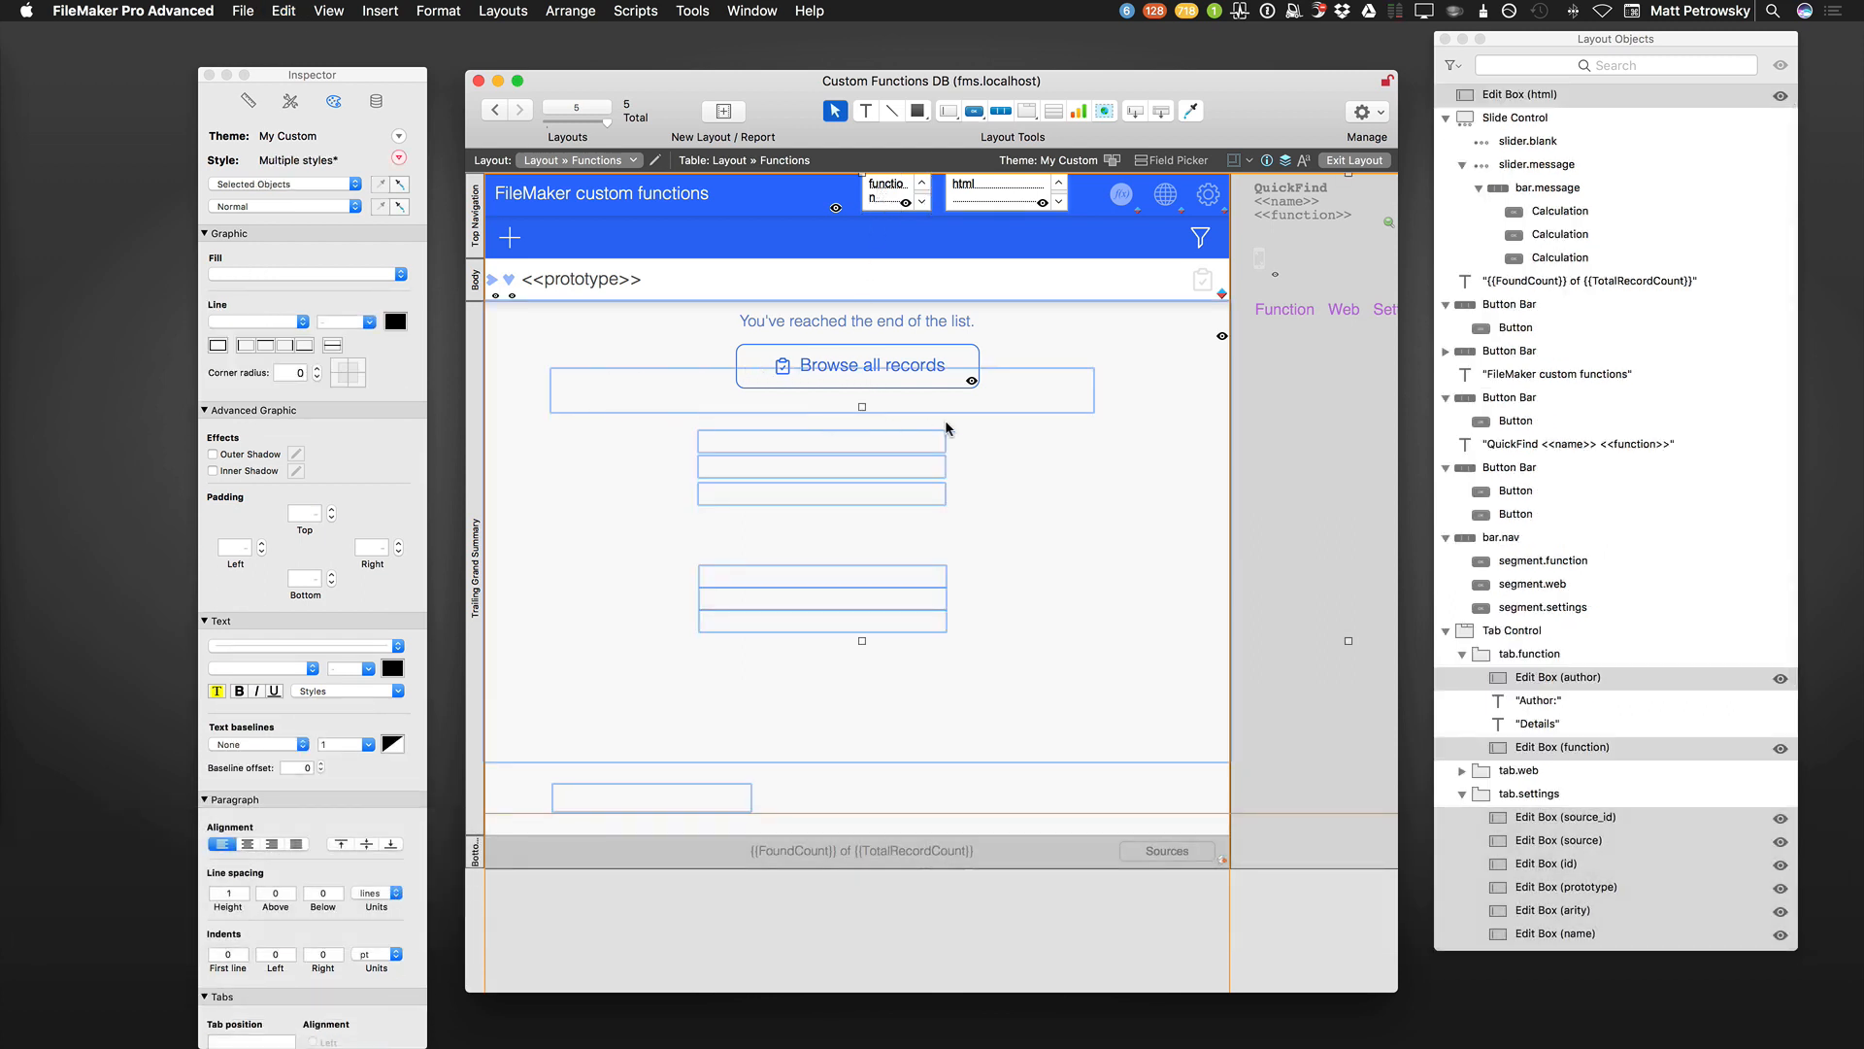
{"action": "mouse_move", "coordinate": [862, 369]}
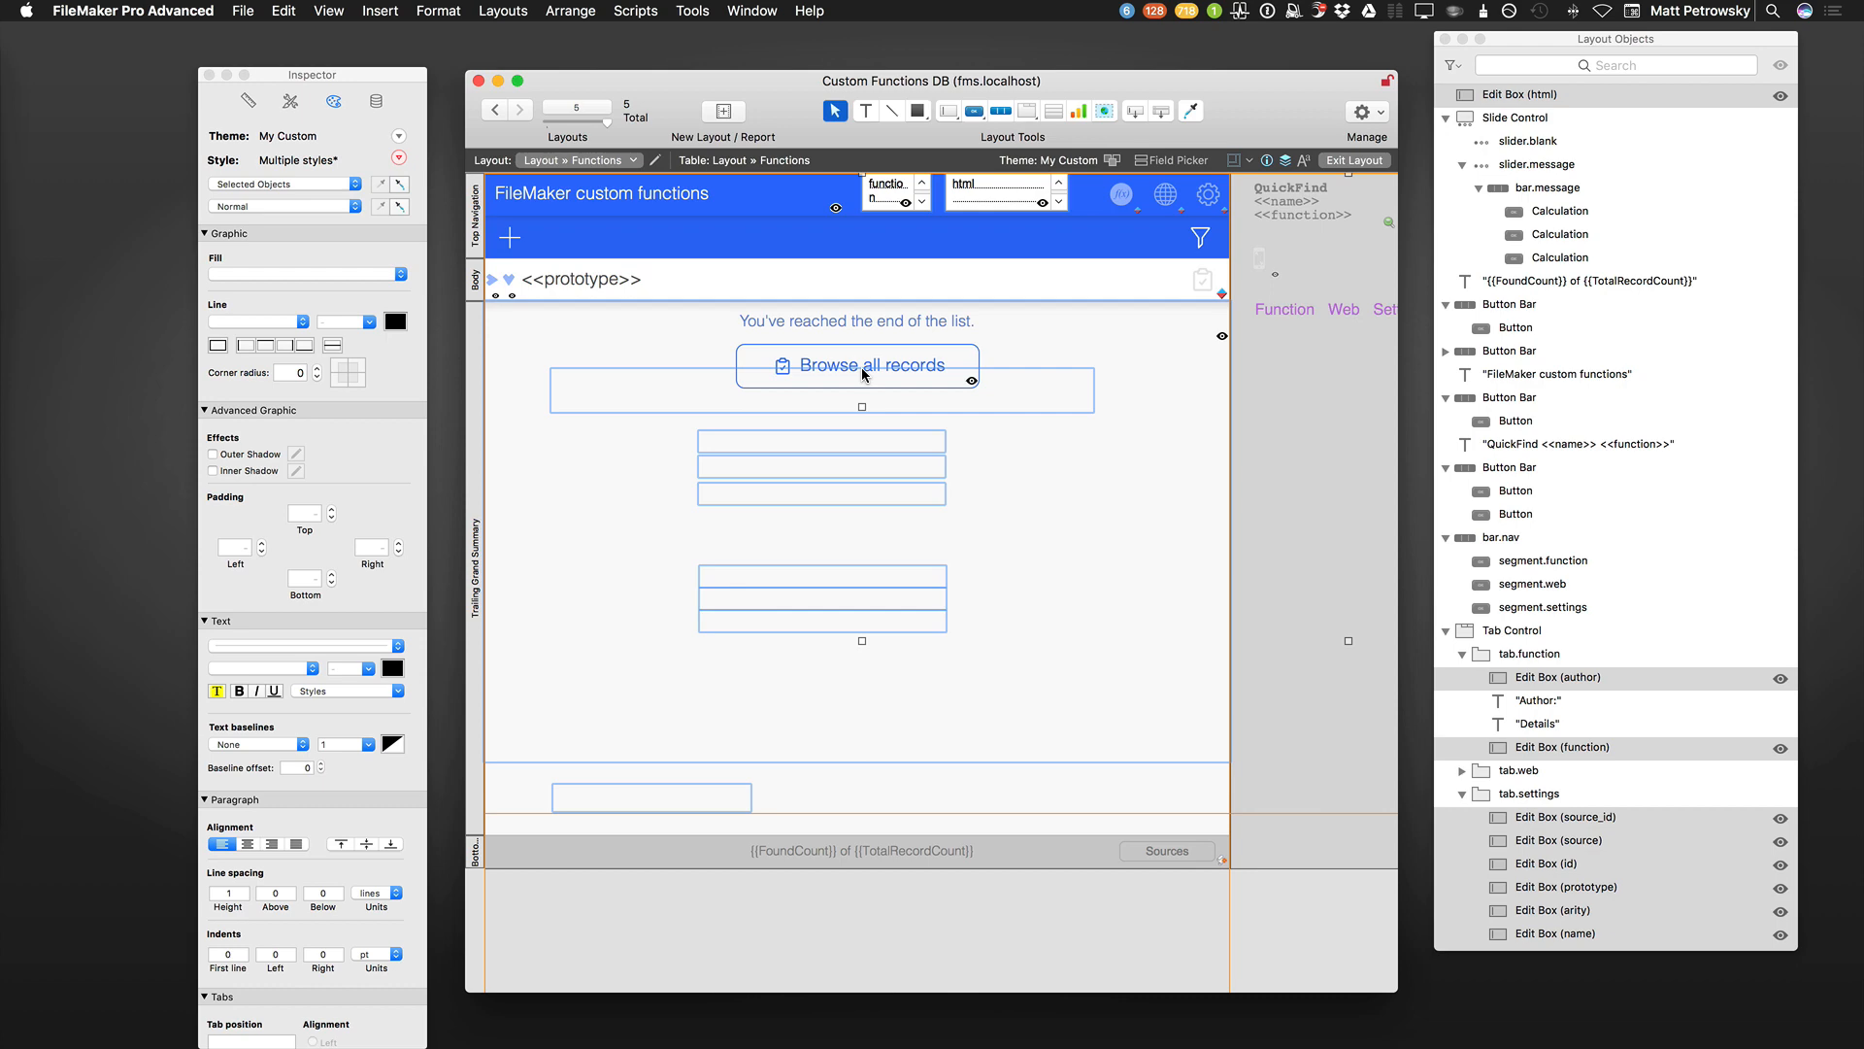
{"action": "mouse_move", "coordinate": [525, 676]}
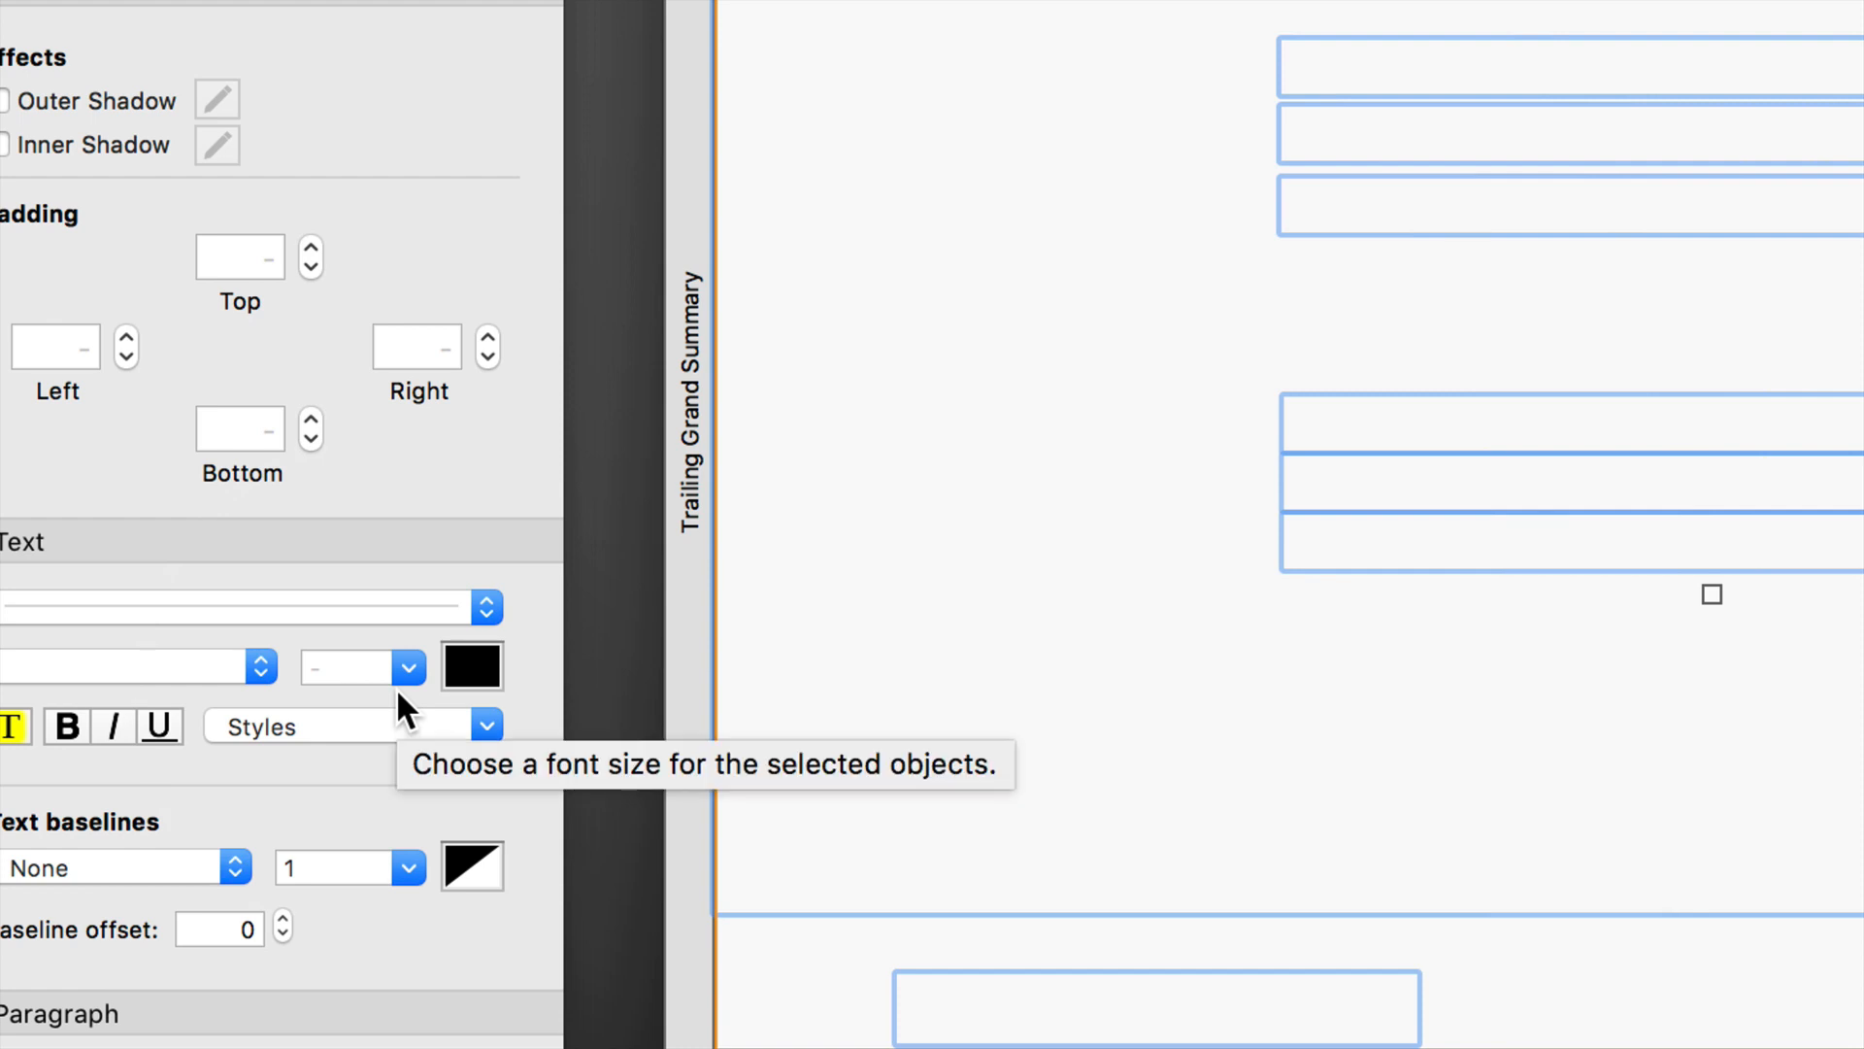
Bring up the Inspector font size choices for the selected edit boxes.
{"action": "left_click", "coordinate": [406, 668]}
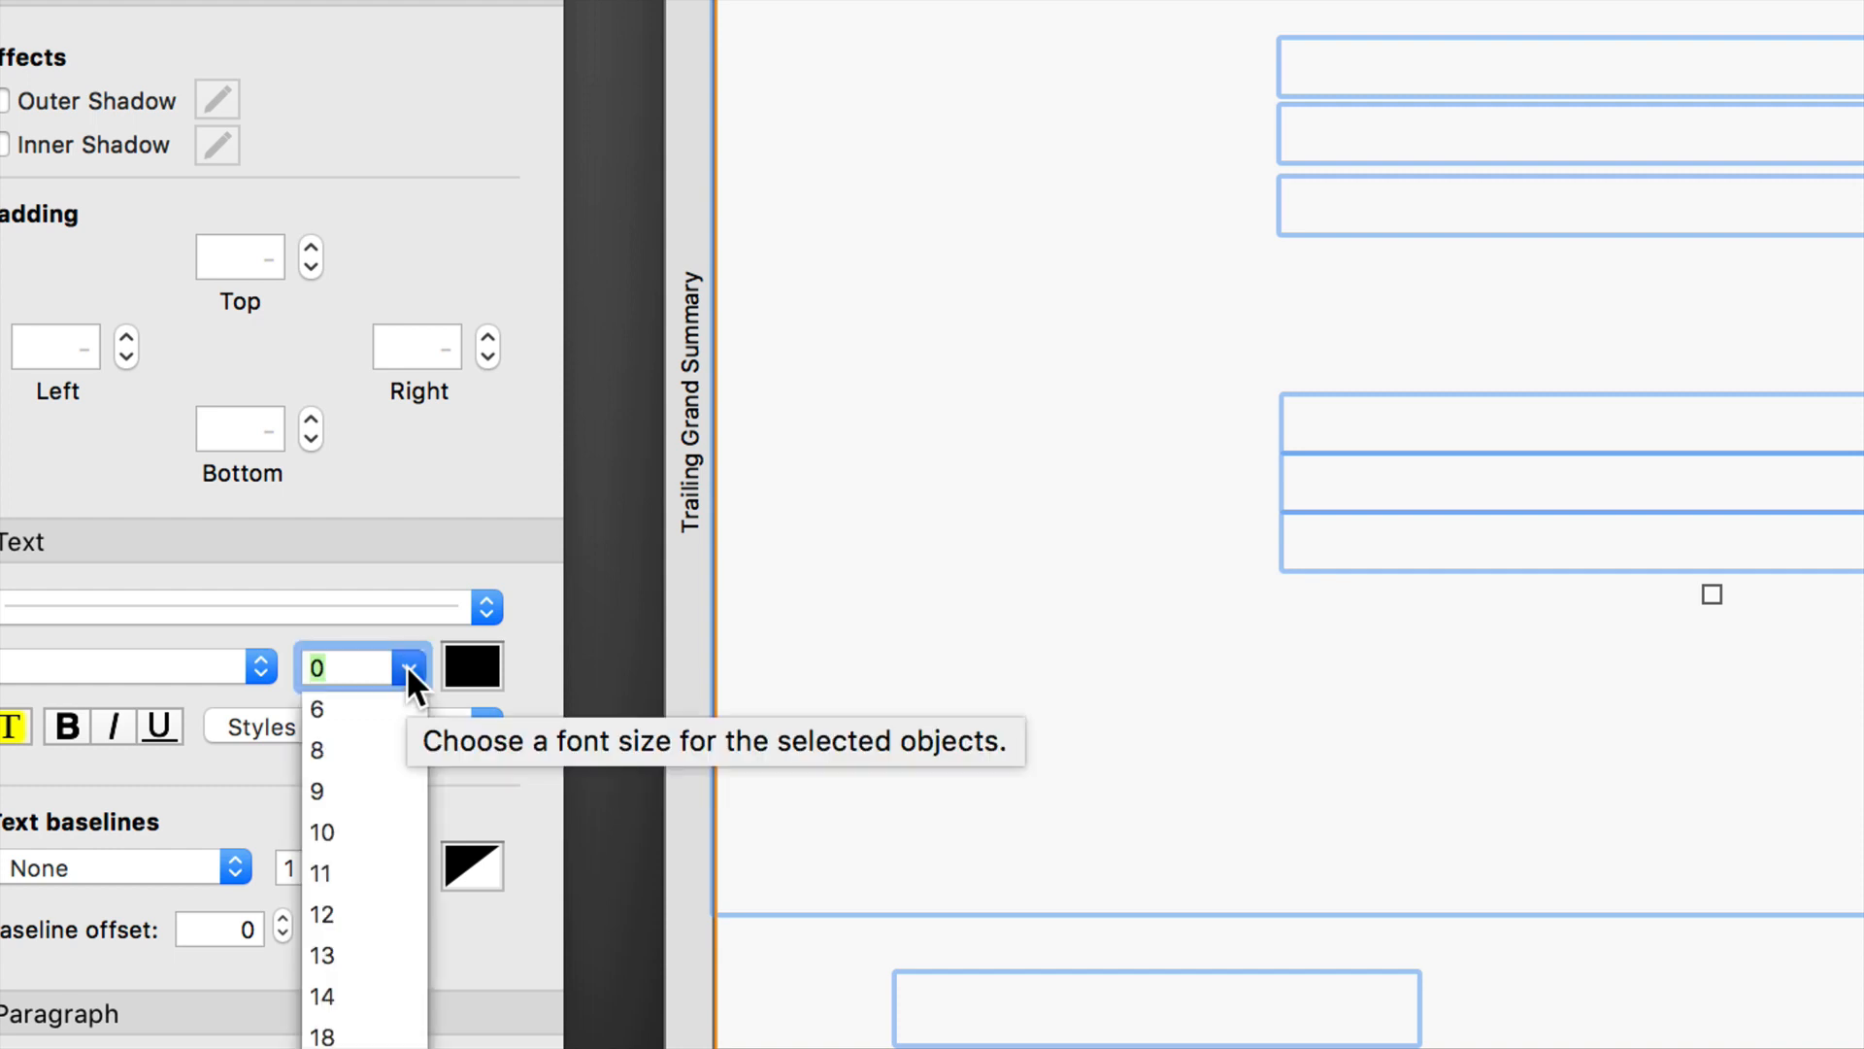
{"action": "mouse_move", "coordinate": [340, 800]}
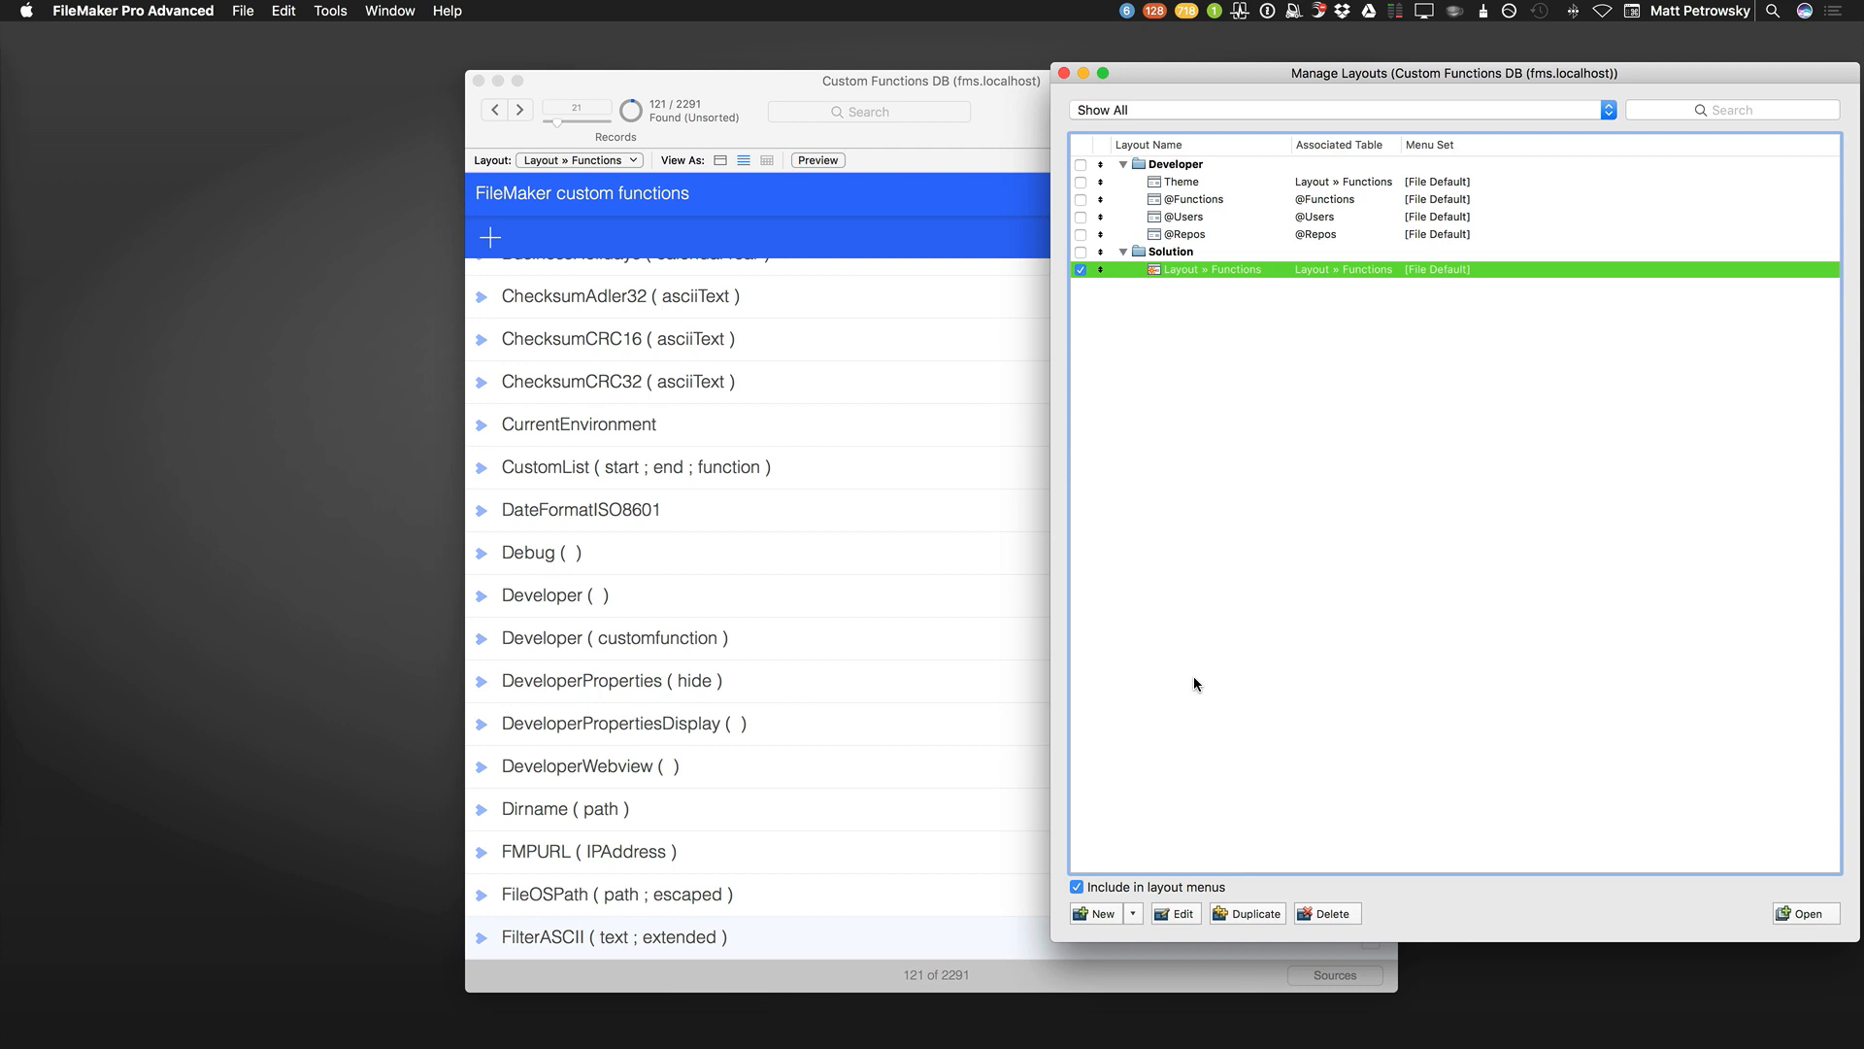
{"action": "mouse_move", "coordinate": [1192, 206]}
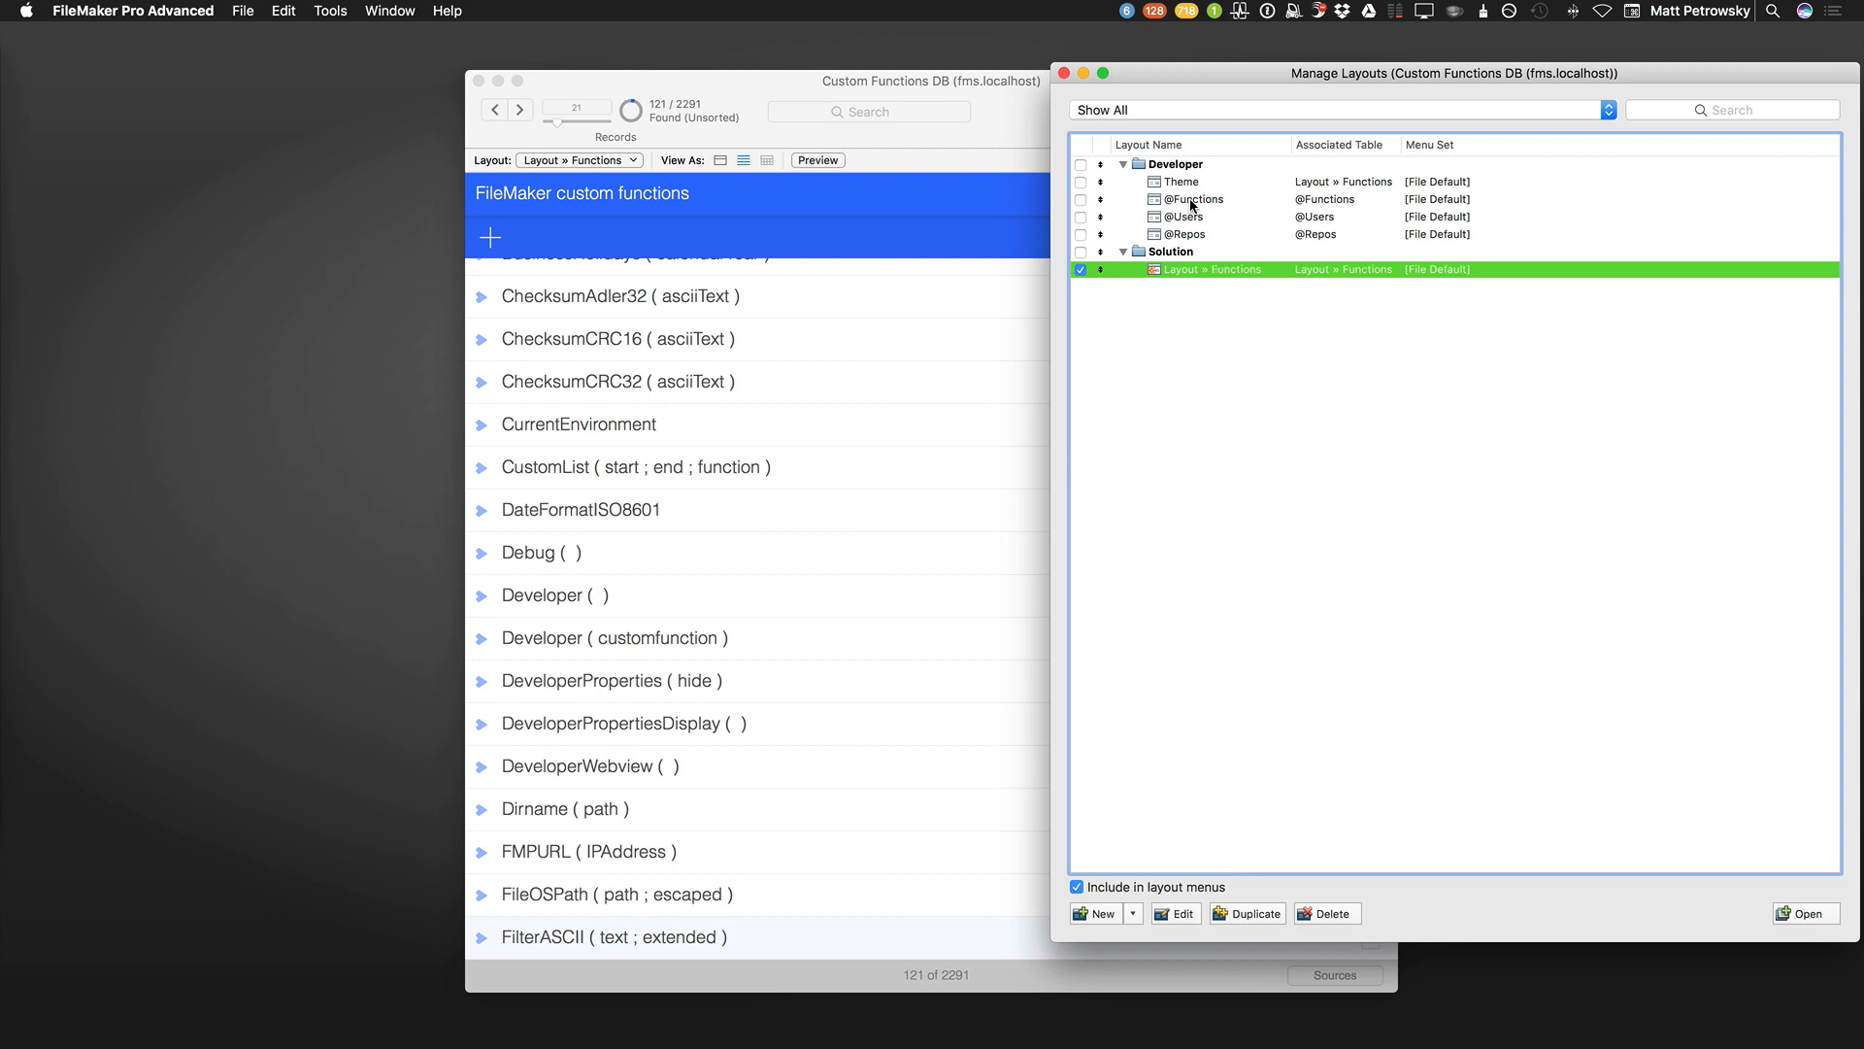
{"action": "left_click", "coordinate": [1192, 198]}
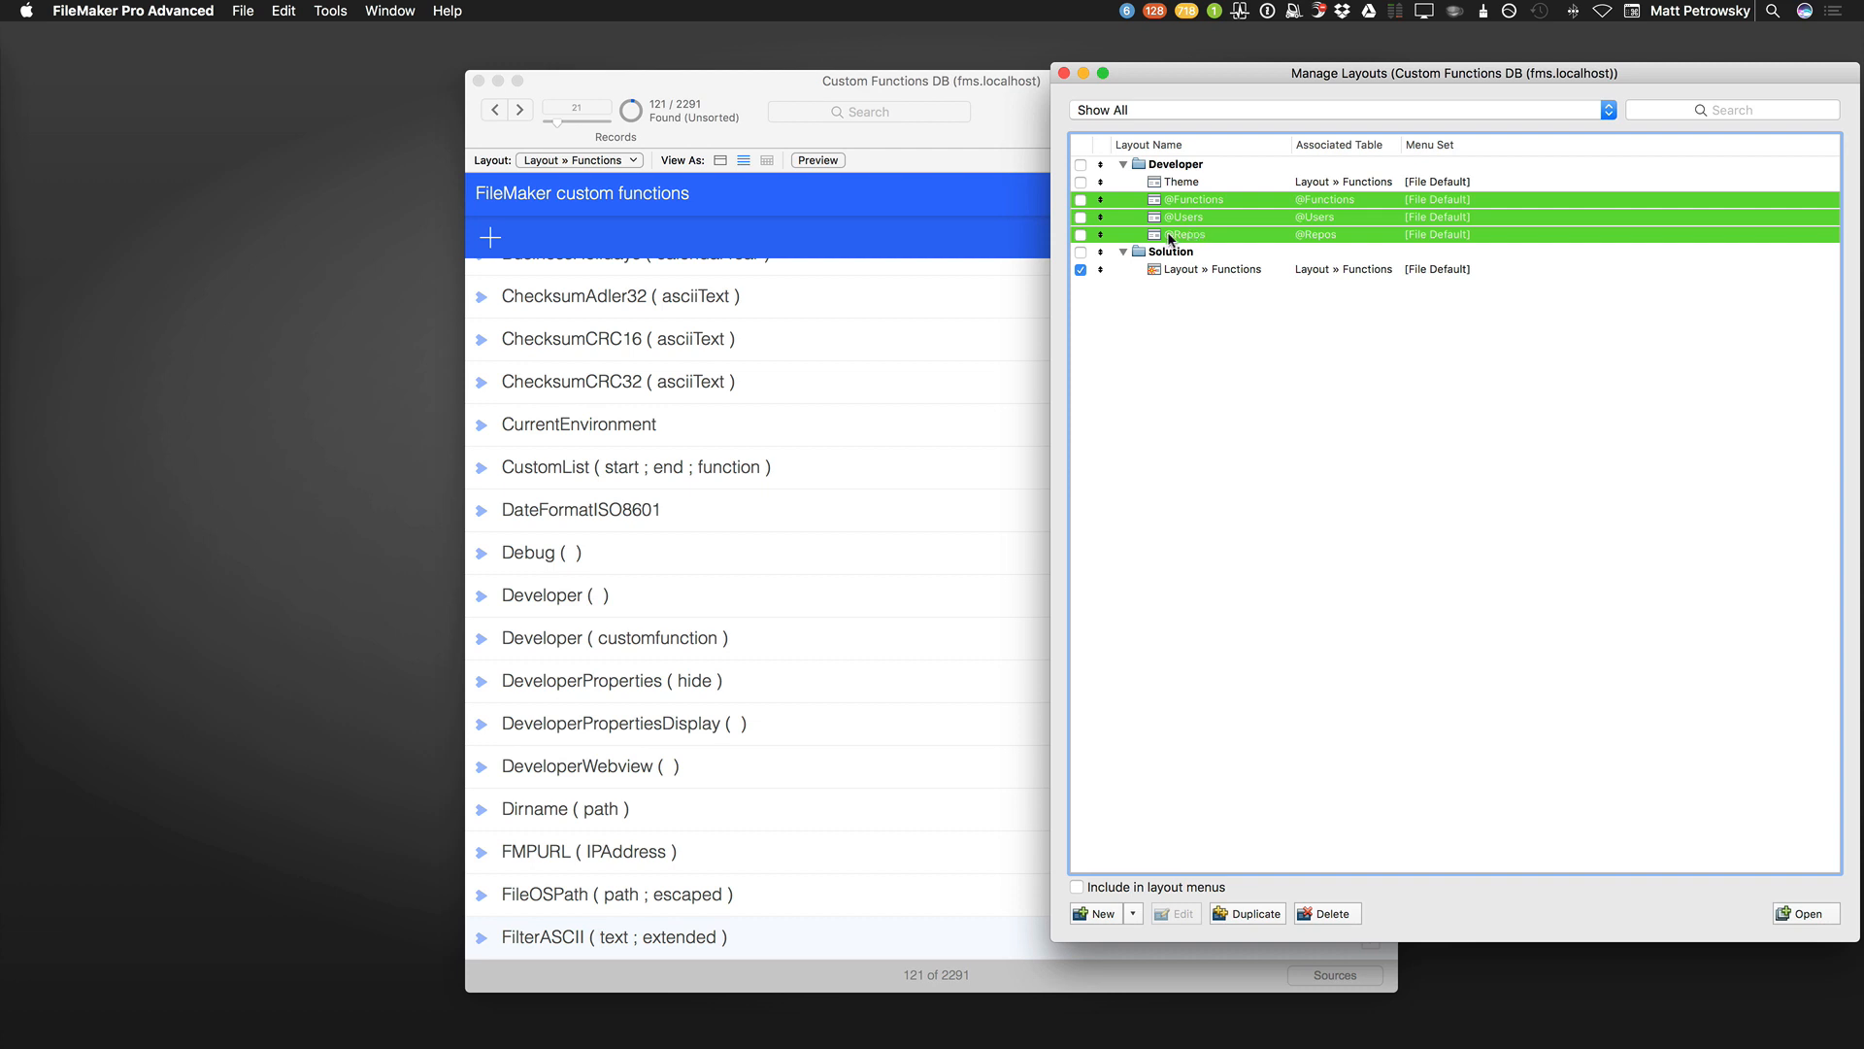
{"action": "left_click", "coordinate": [1079, 198]}
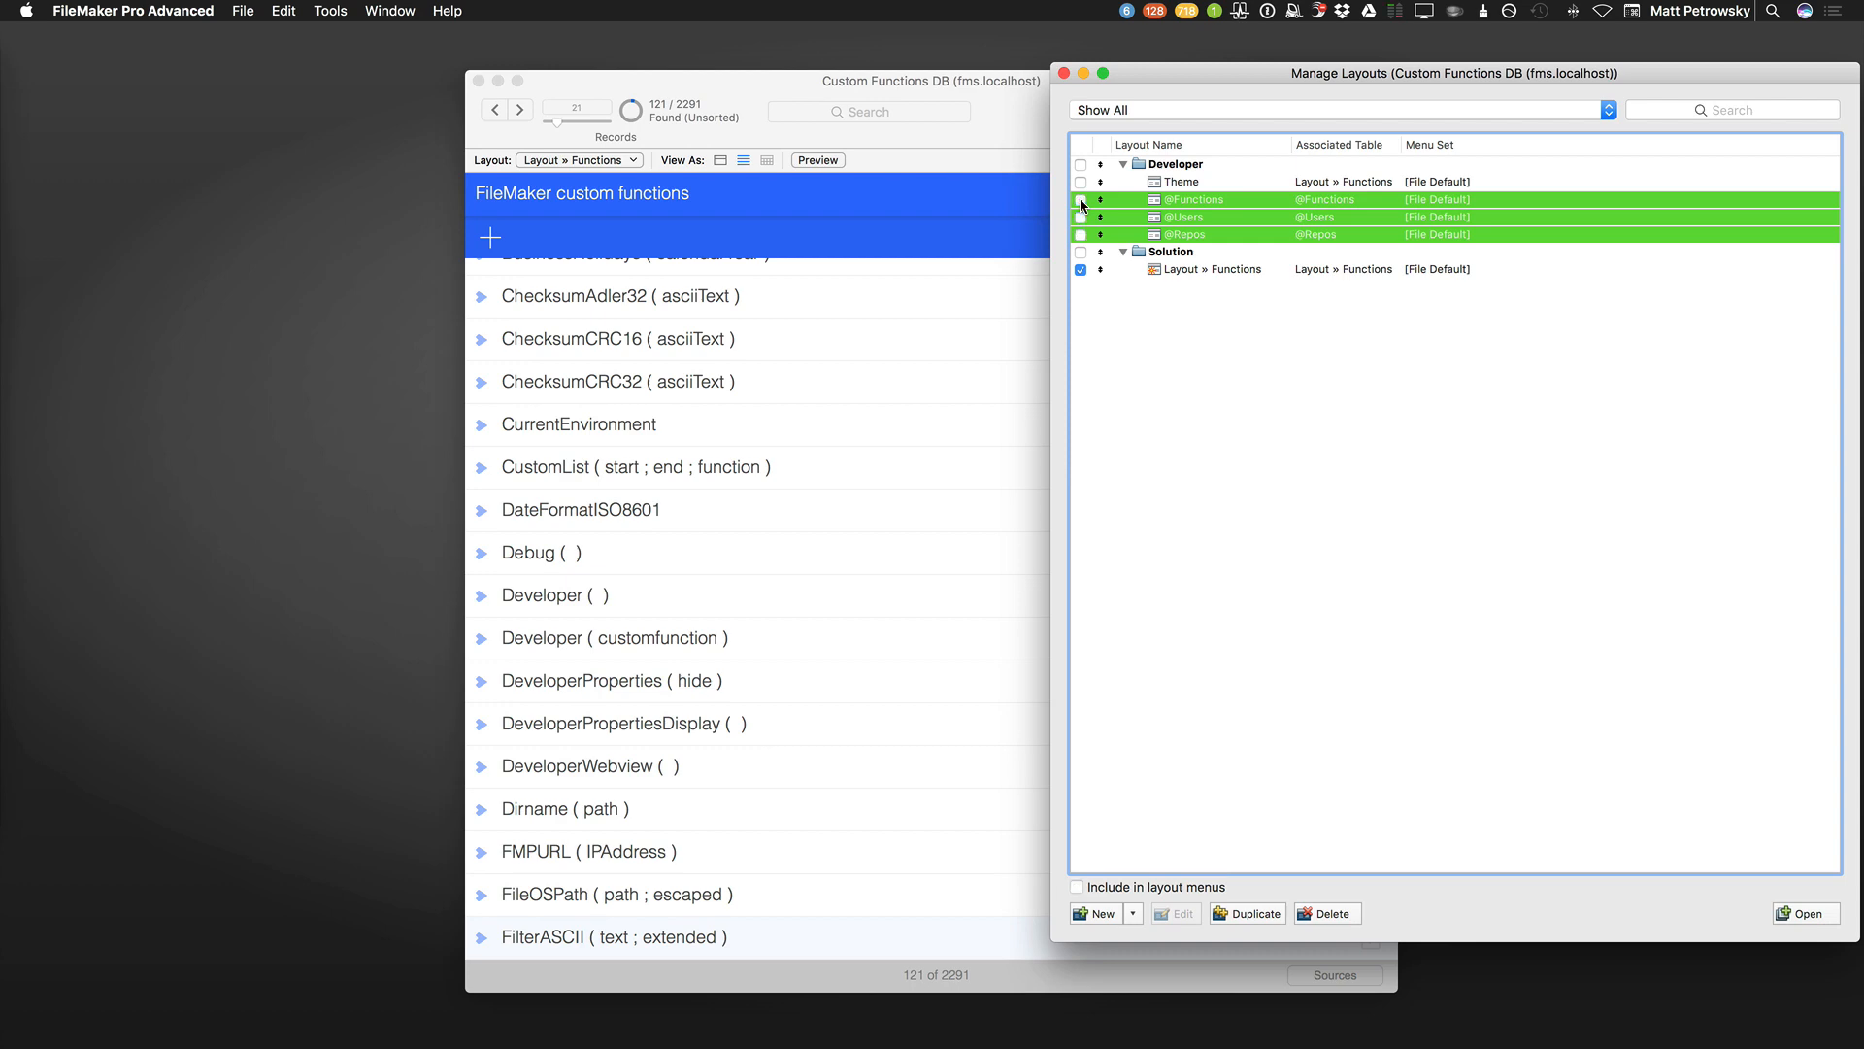
{"action": "key", "text": "shift+cmd+s"}
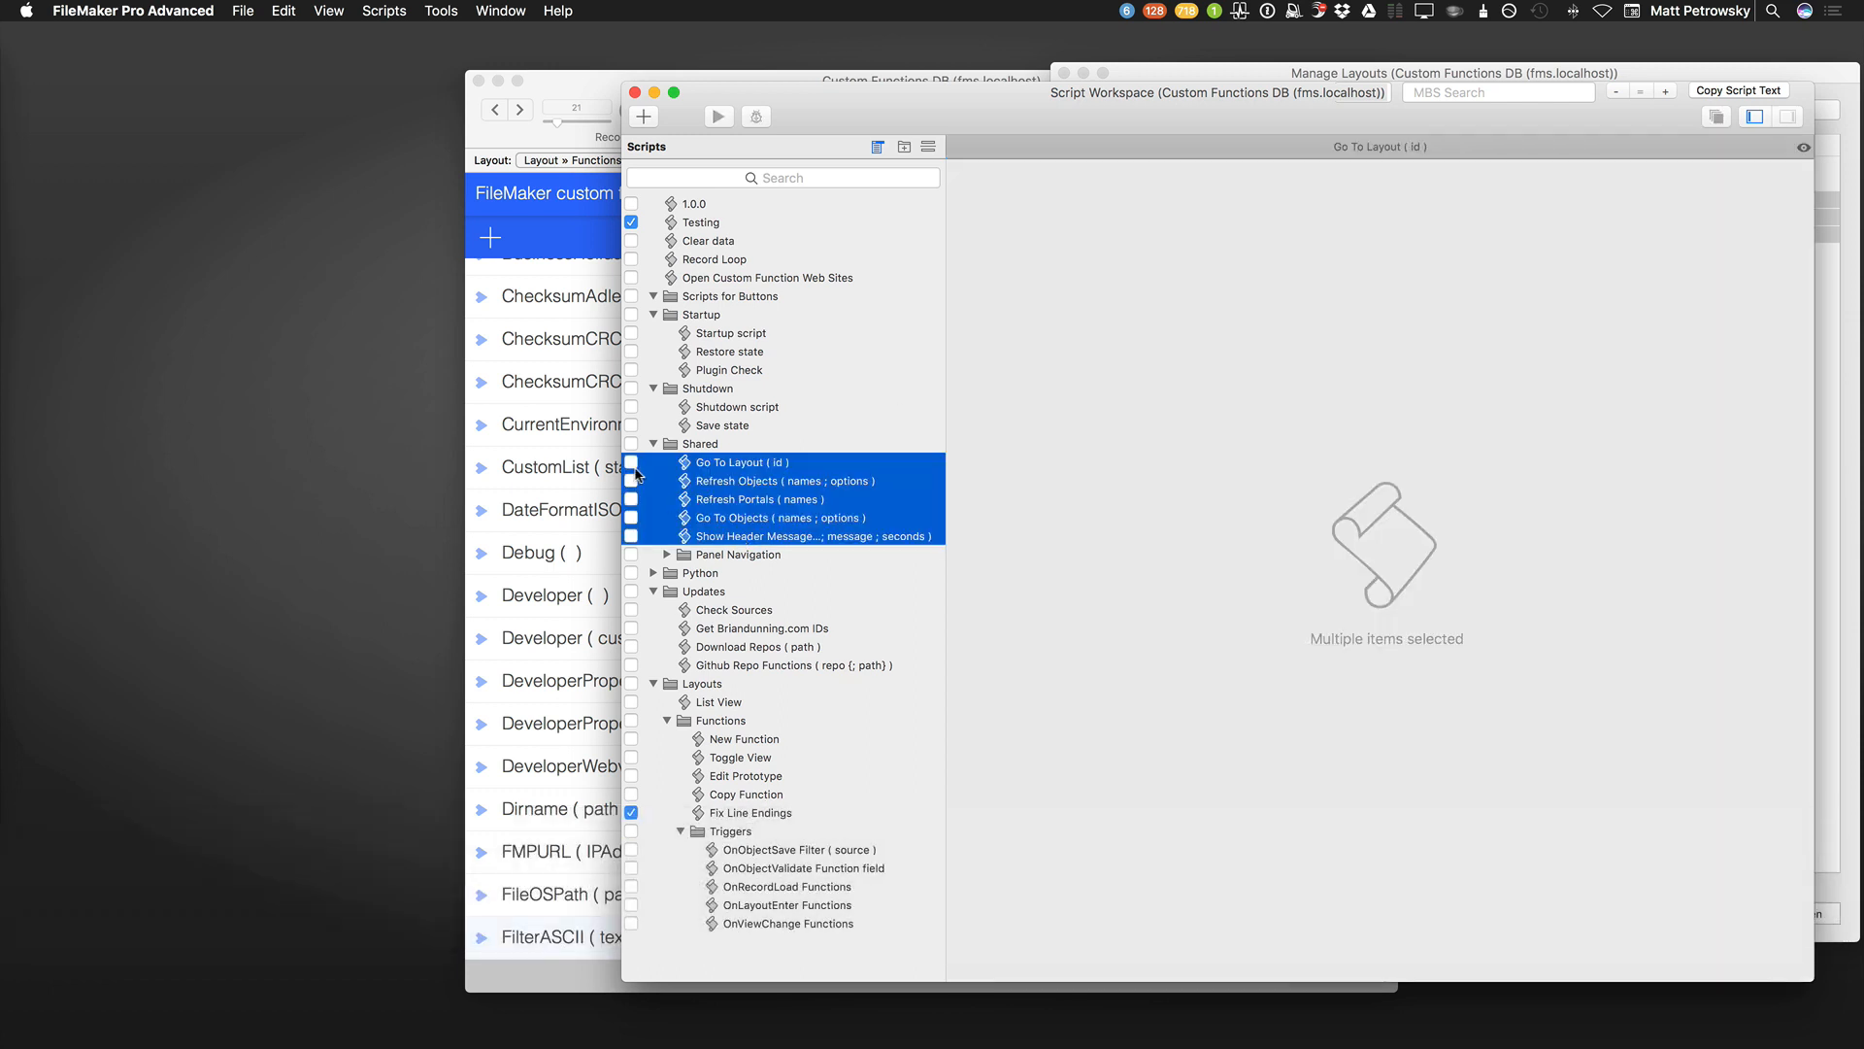
{"action": "left_click", "coordinate": [631, 462]}
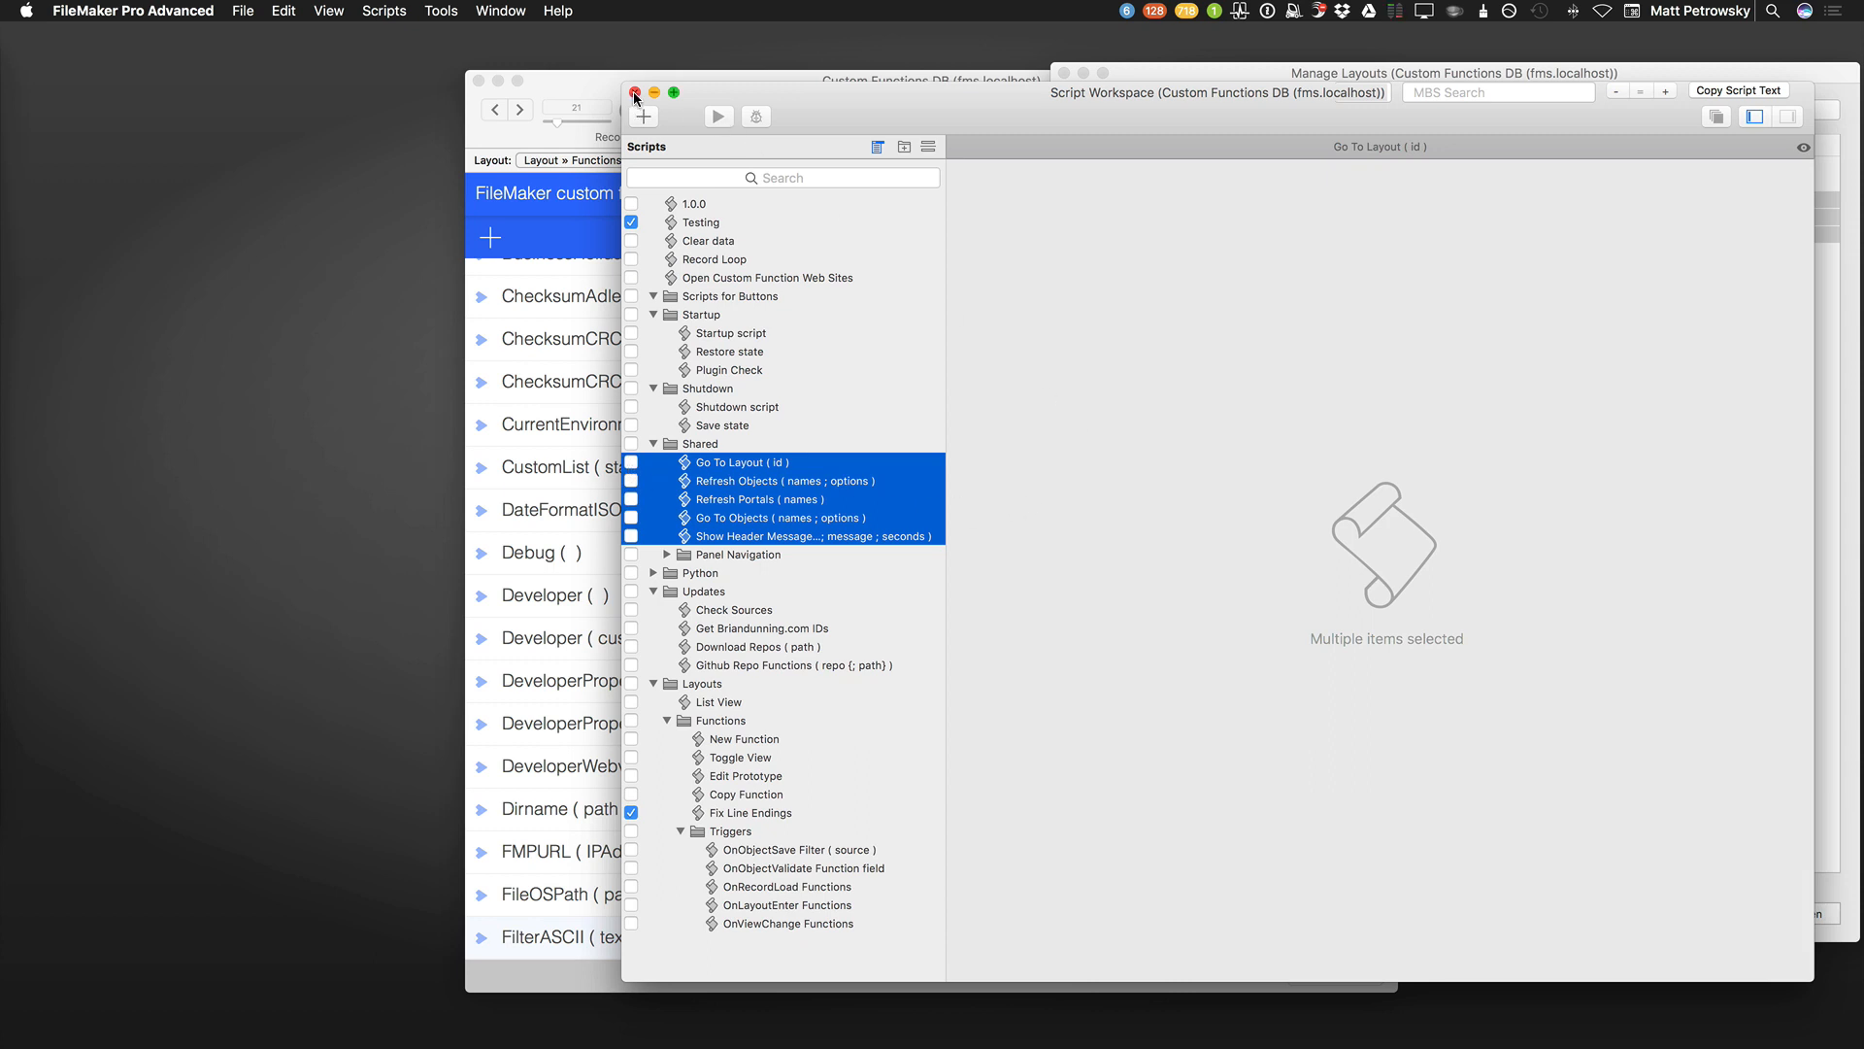
{"action": "left_click", "coordinate": [635, 93]}
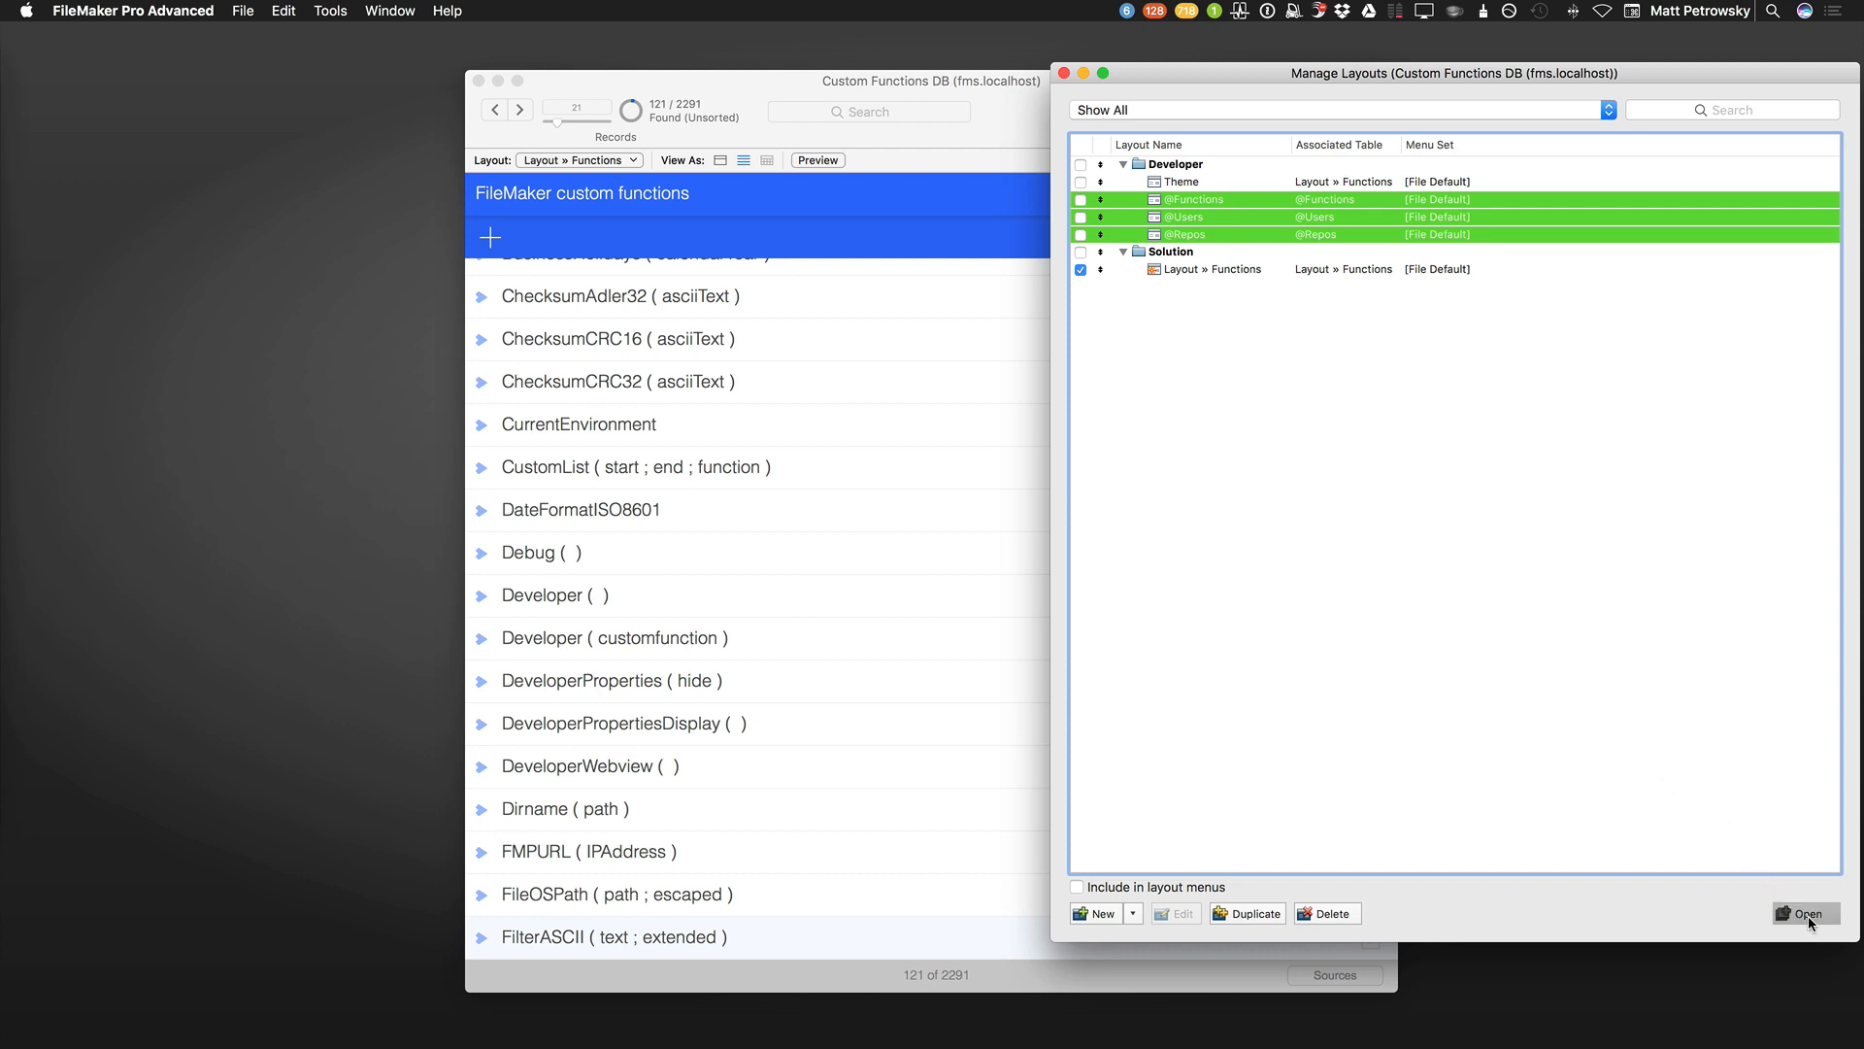
{"action": "left_click", "coordinate": [1806, 913]}
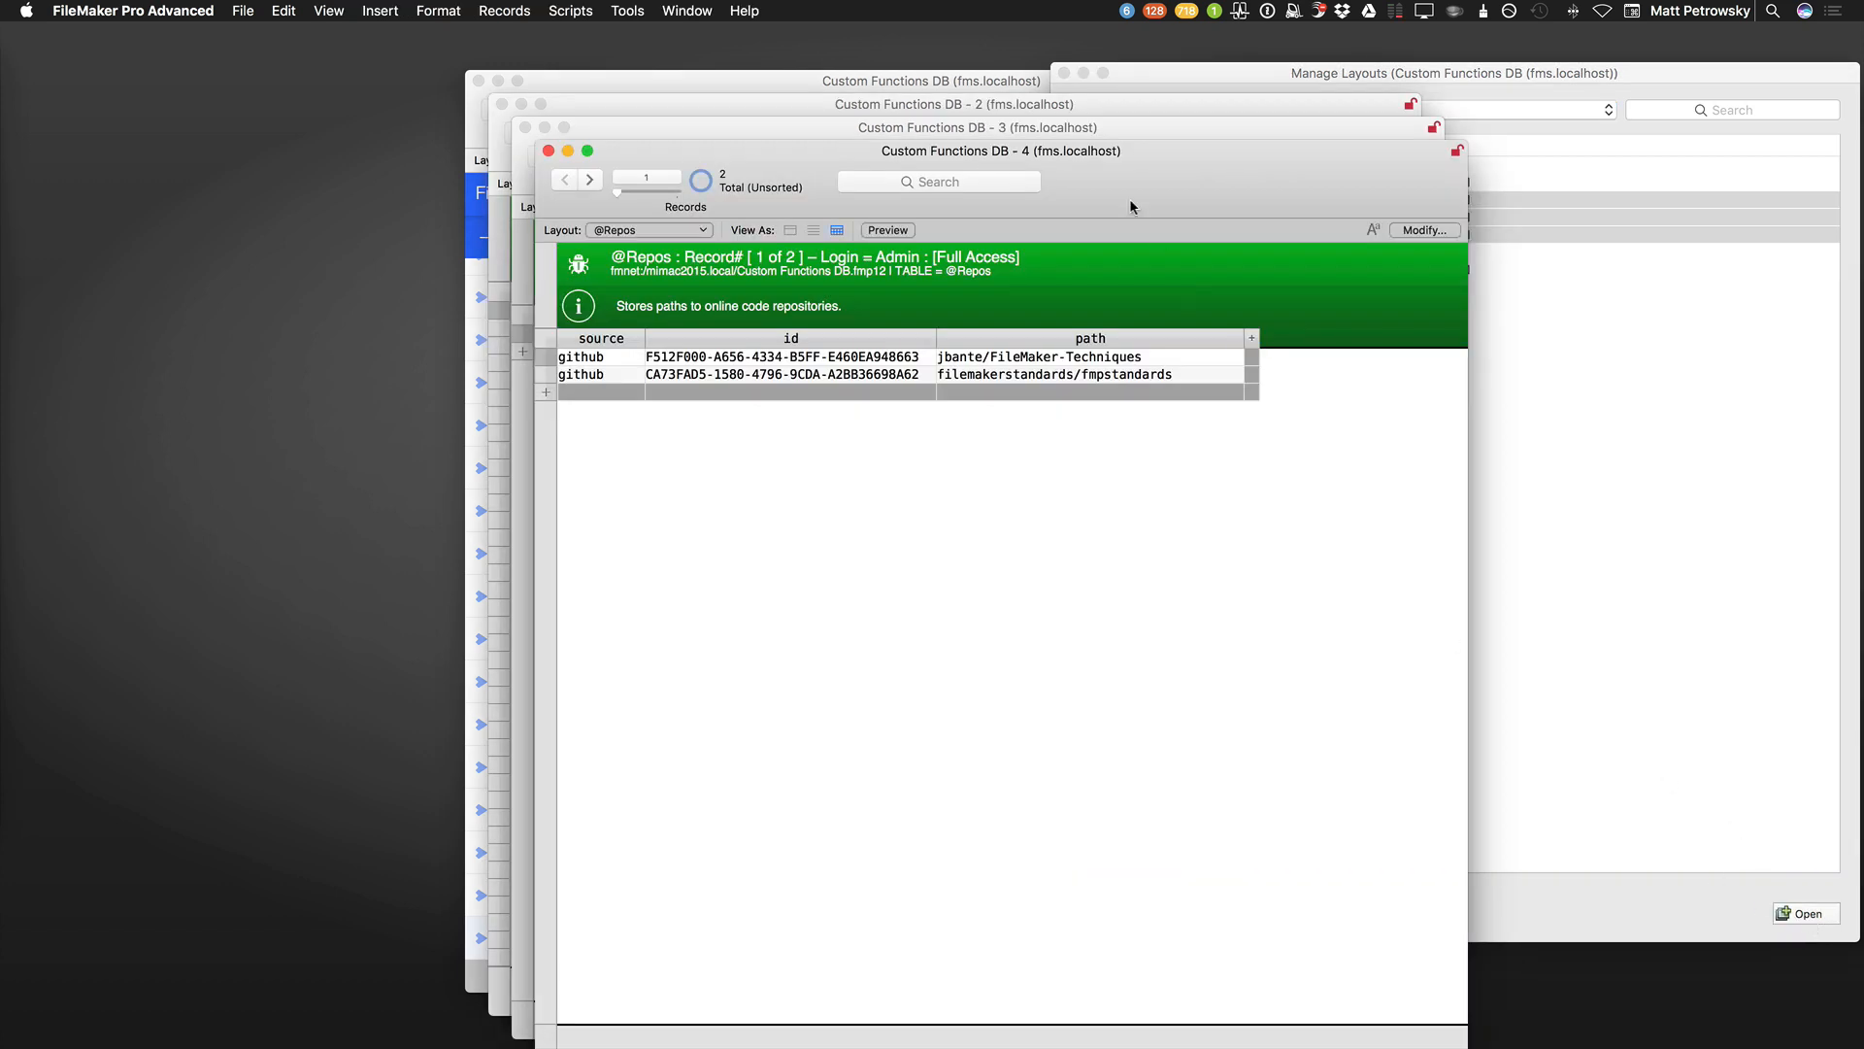
{"action": "key", "text": "cmd+w"}
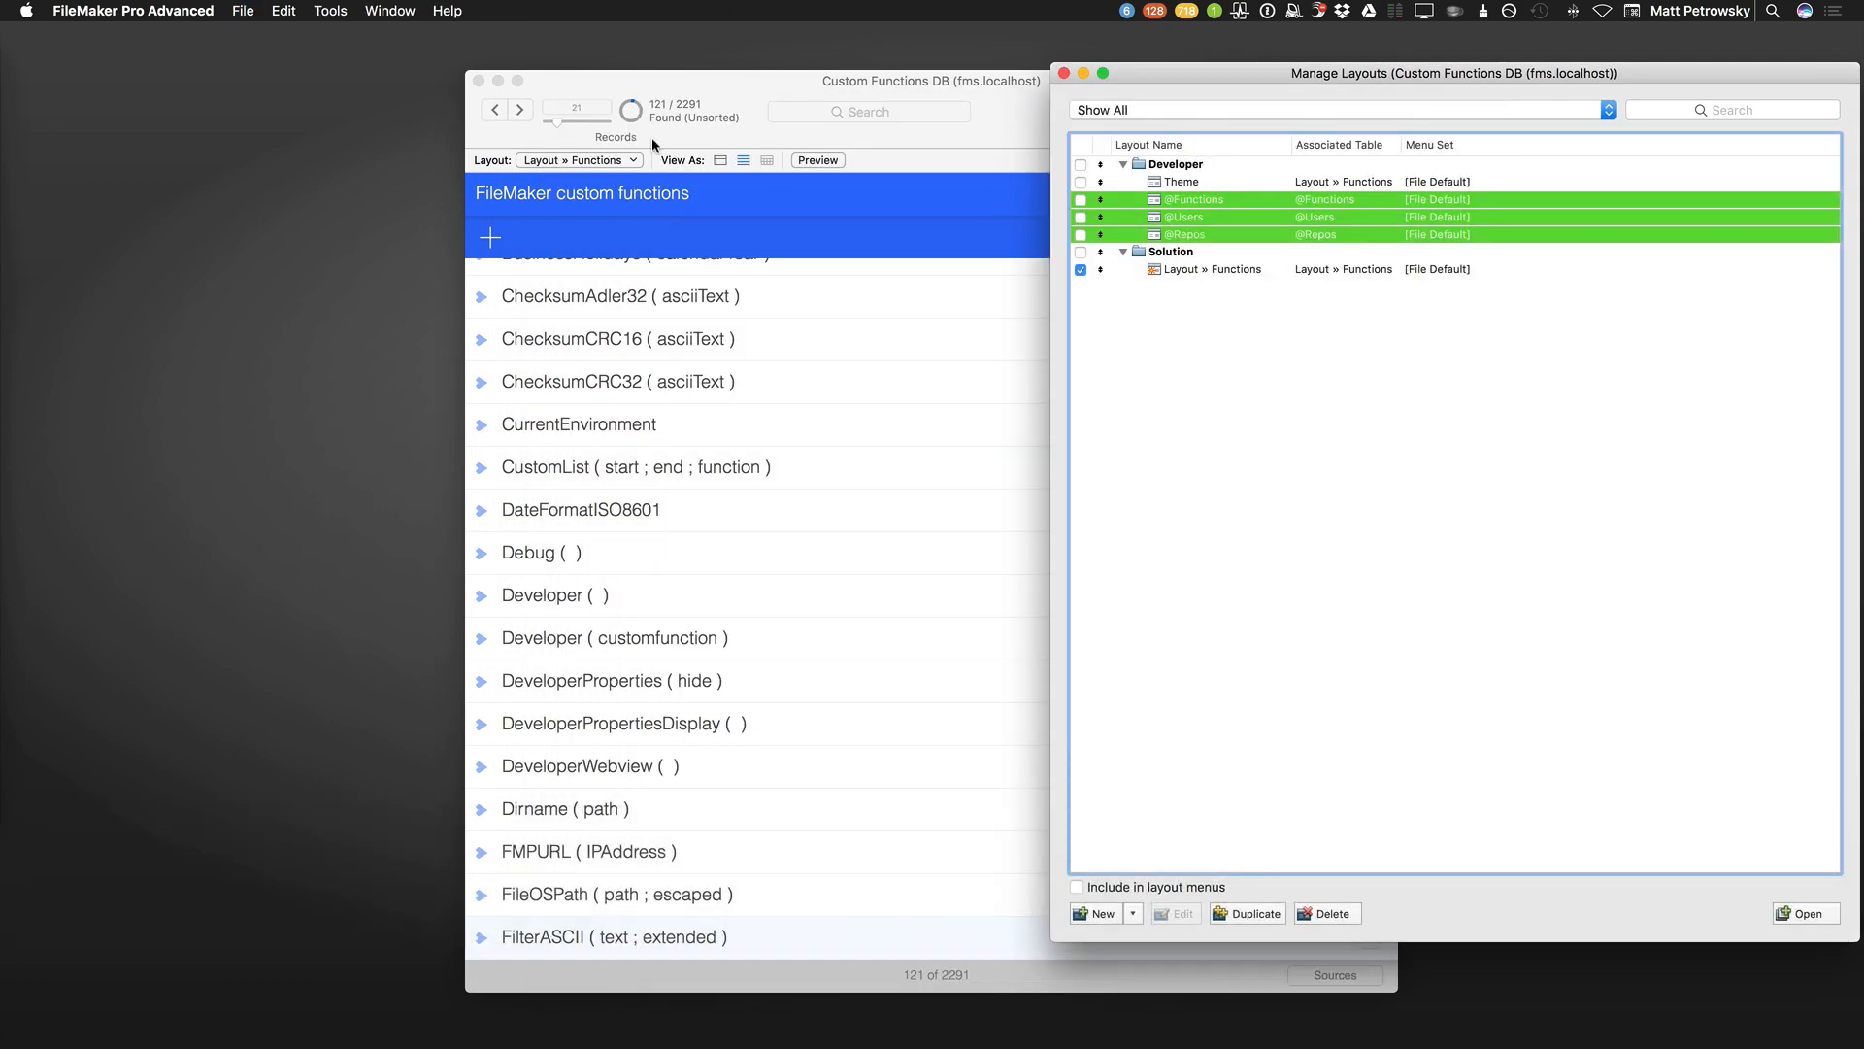
{"action": "left_click", "coordinate": [388, 10]}
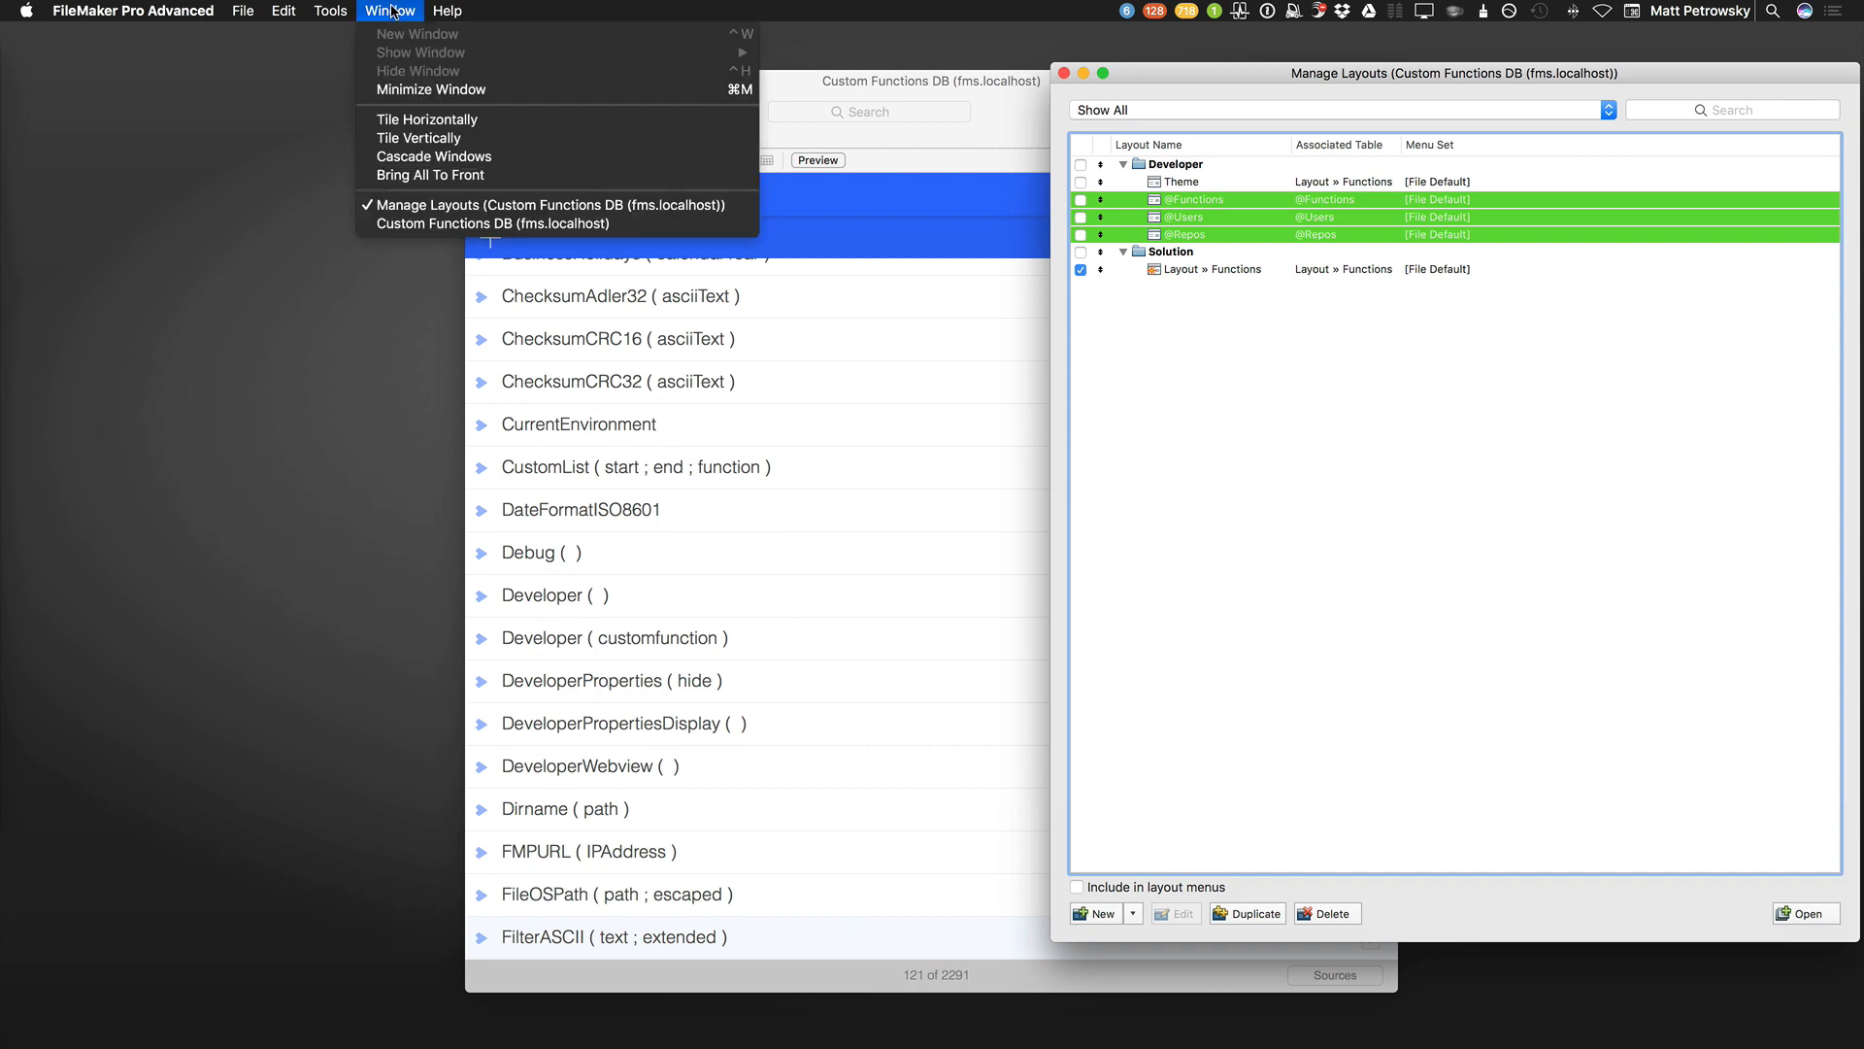
{"action": "mouse_move", "coordinate": [419, 132]}
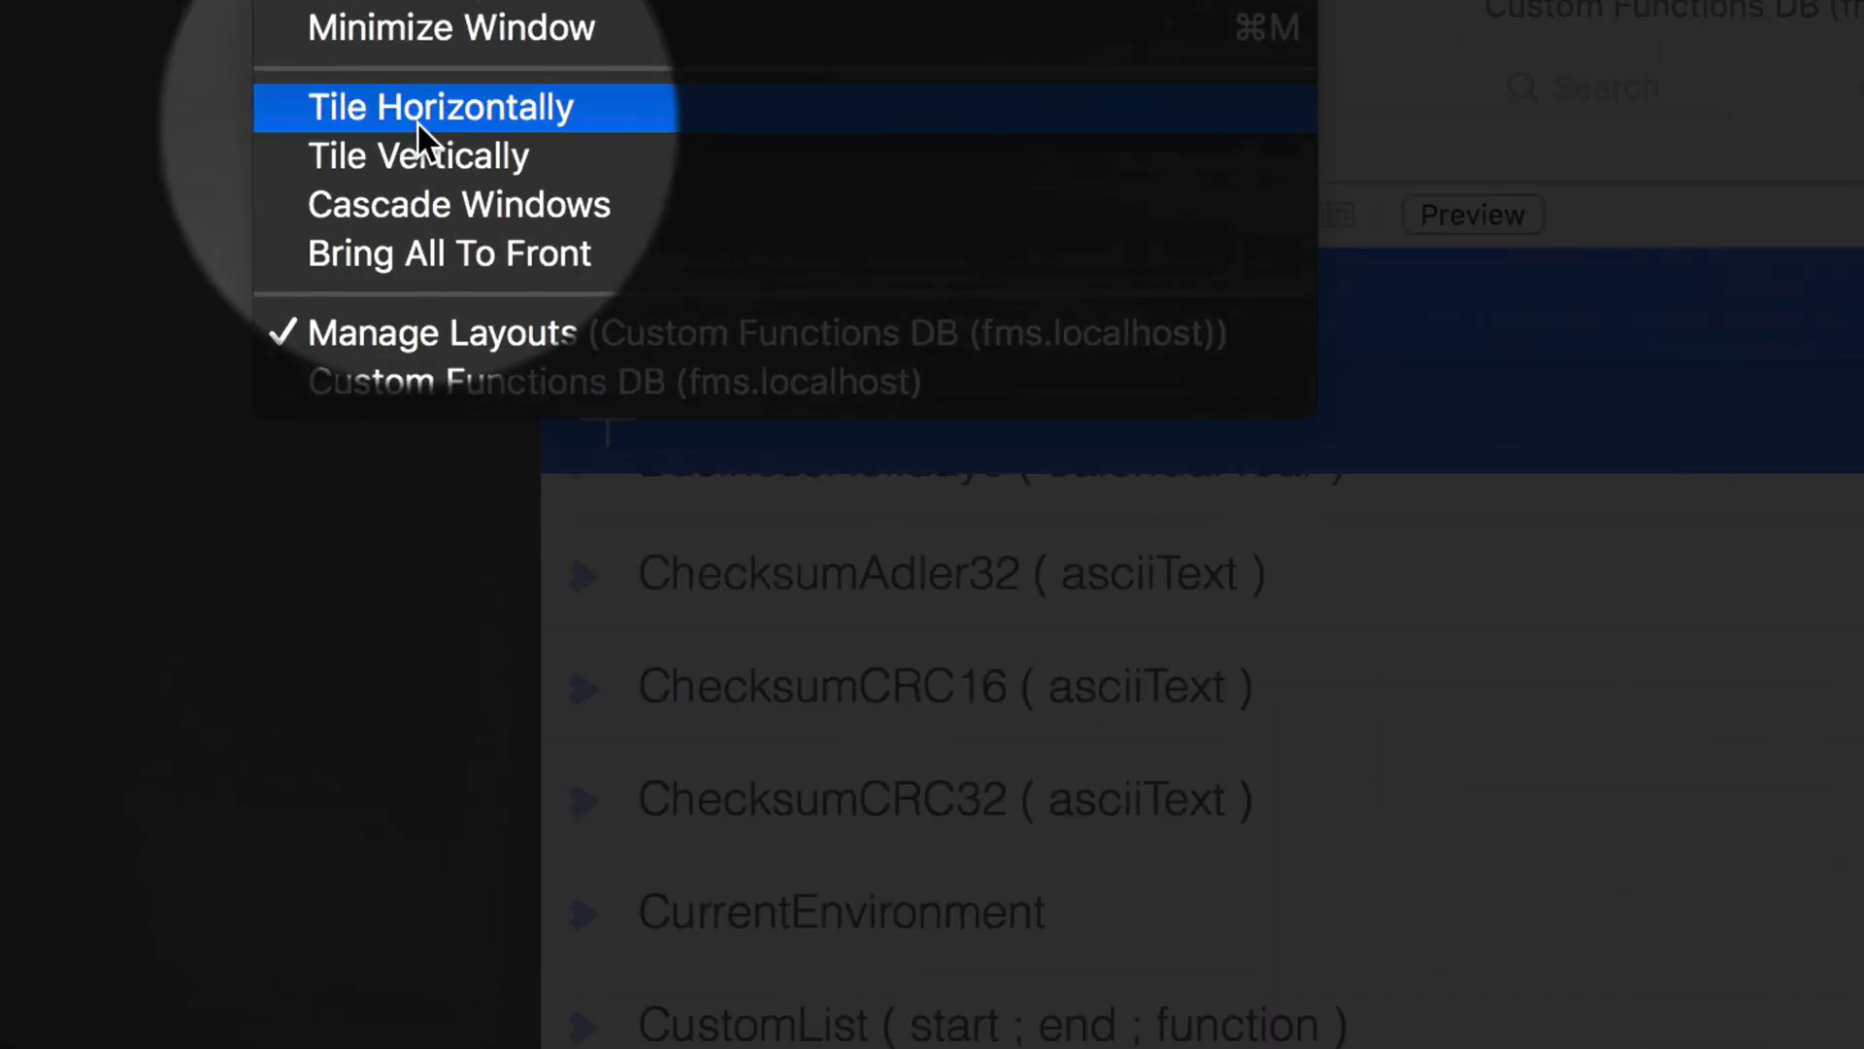
{"action": "mouse_move", "coordinate": [426, 173]}
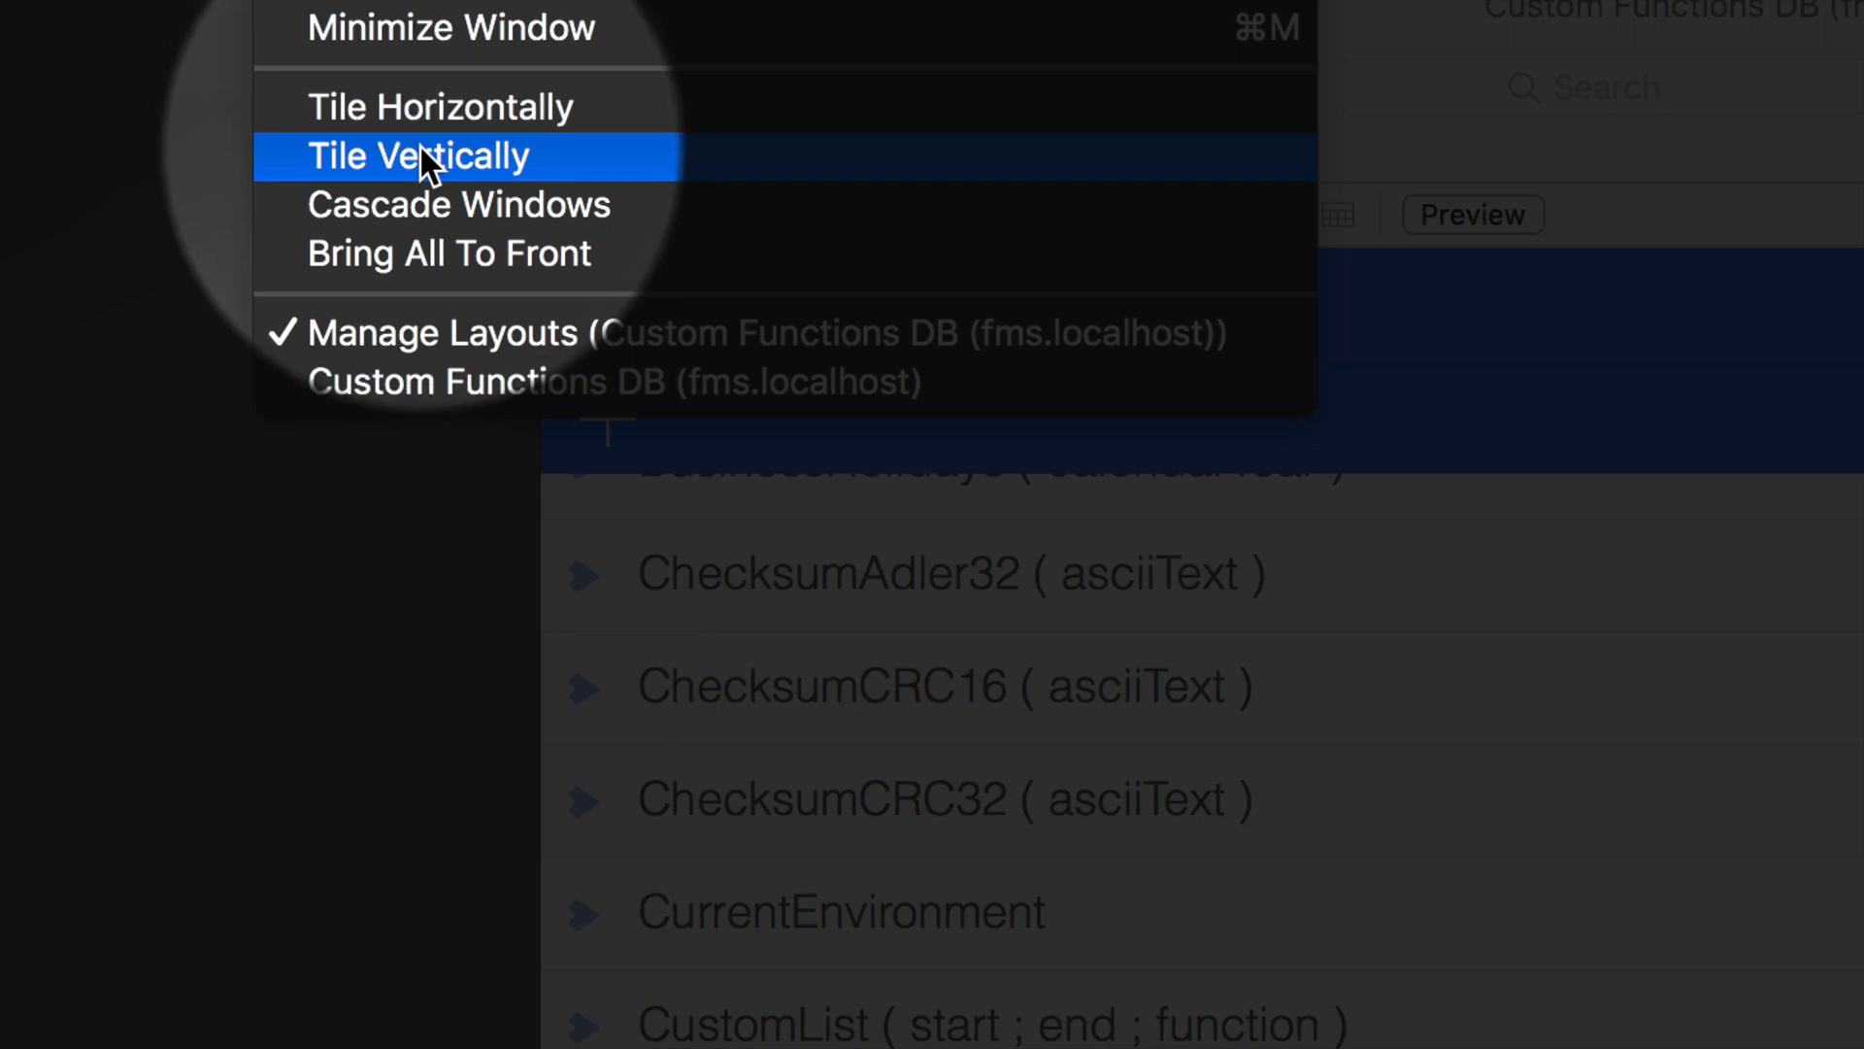
{"action": "mouse_move", "coordinate": [454, 257]}
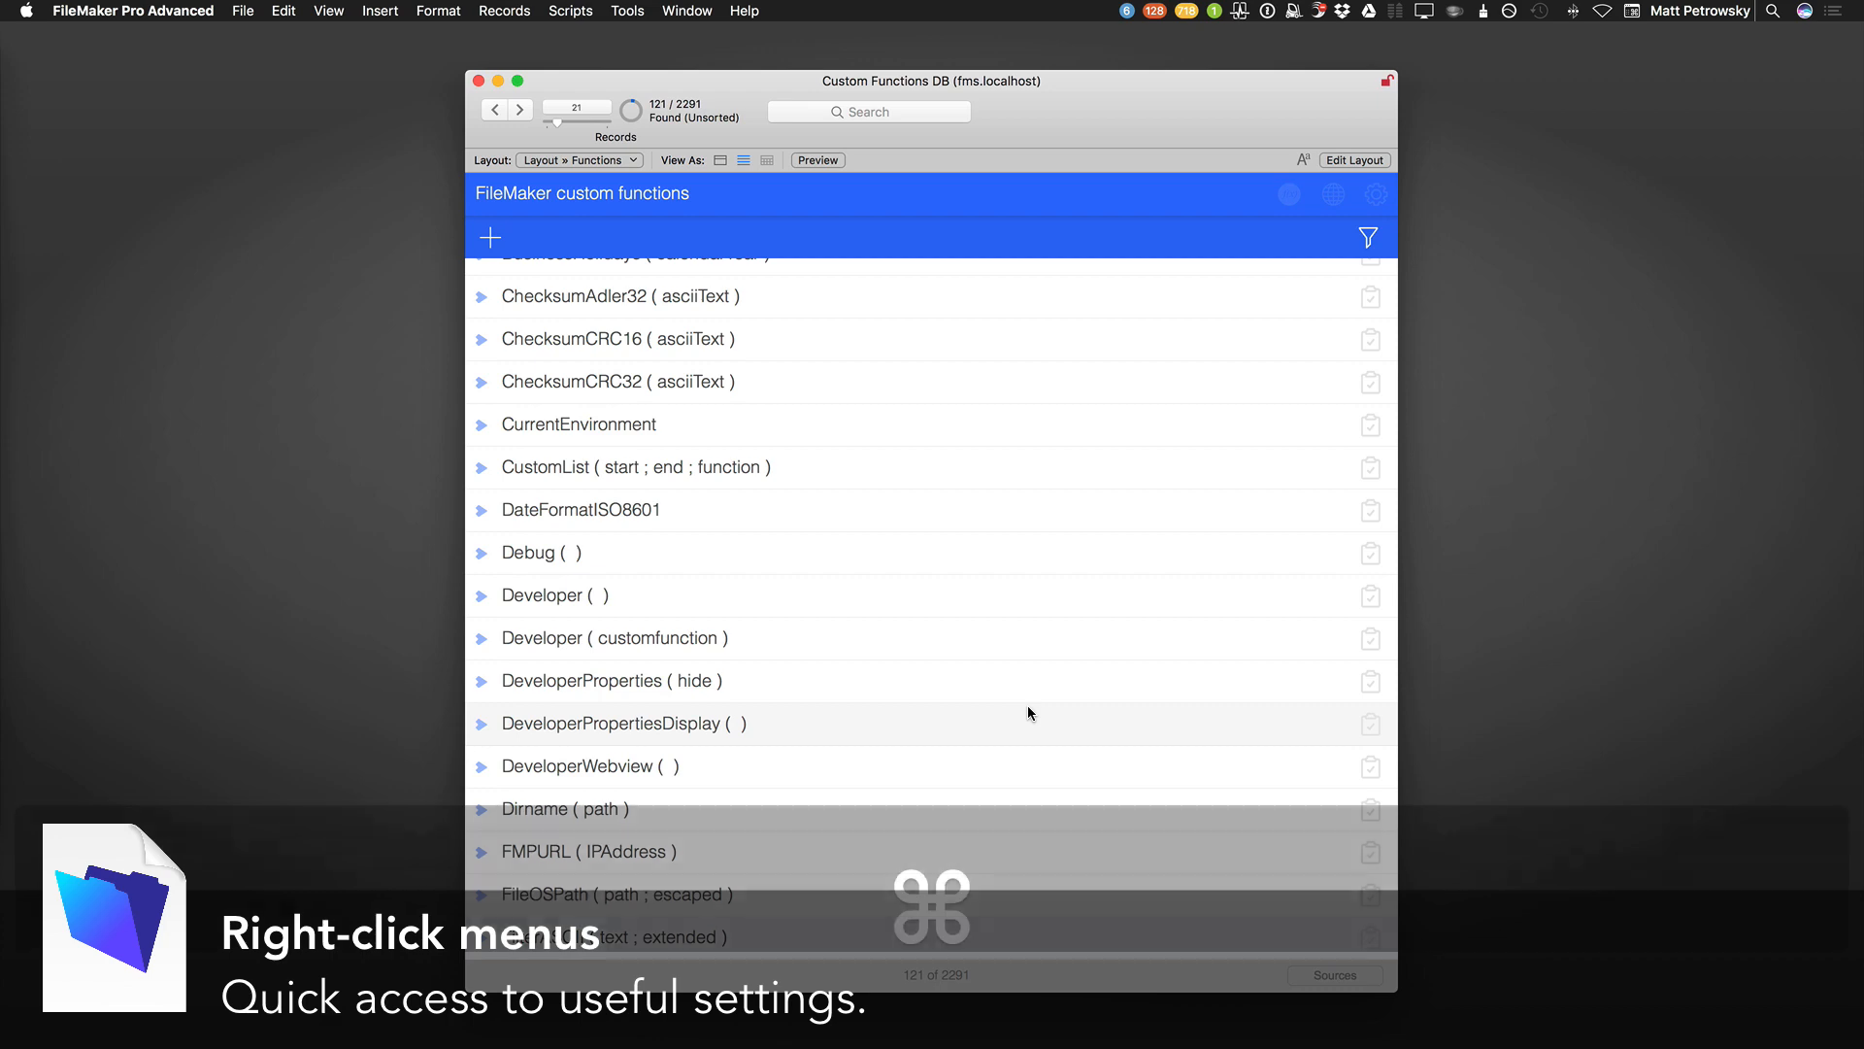
Edit the Functions layout, select the large function field and browse the Format menu.
{"action": "left_click", "coordinate": [1356, 159]}
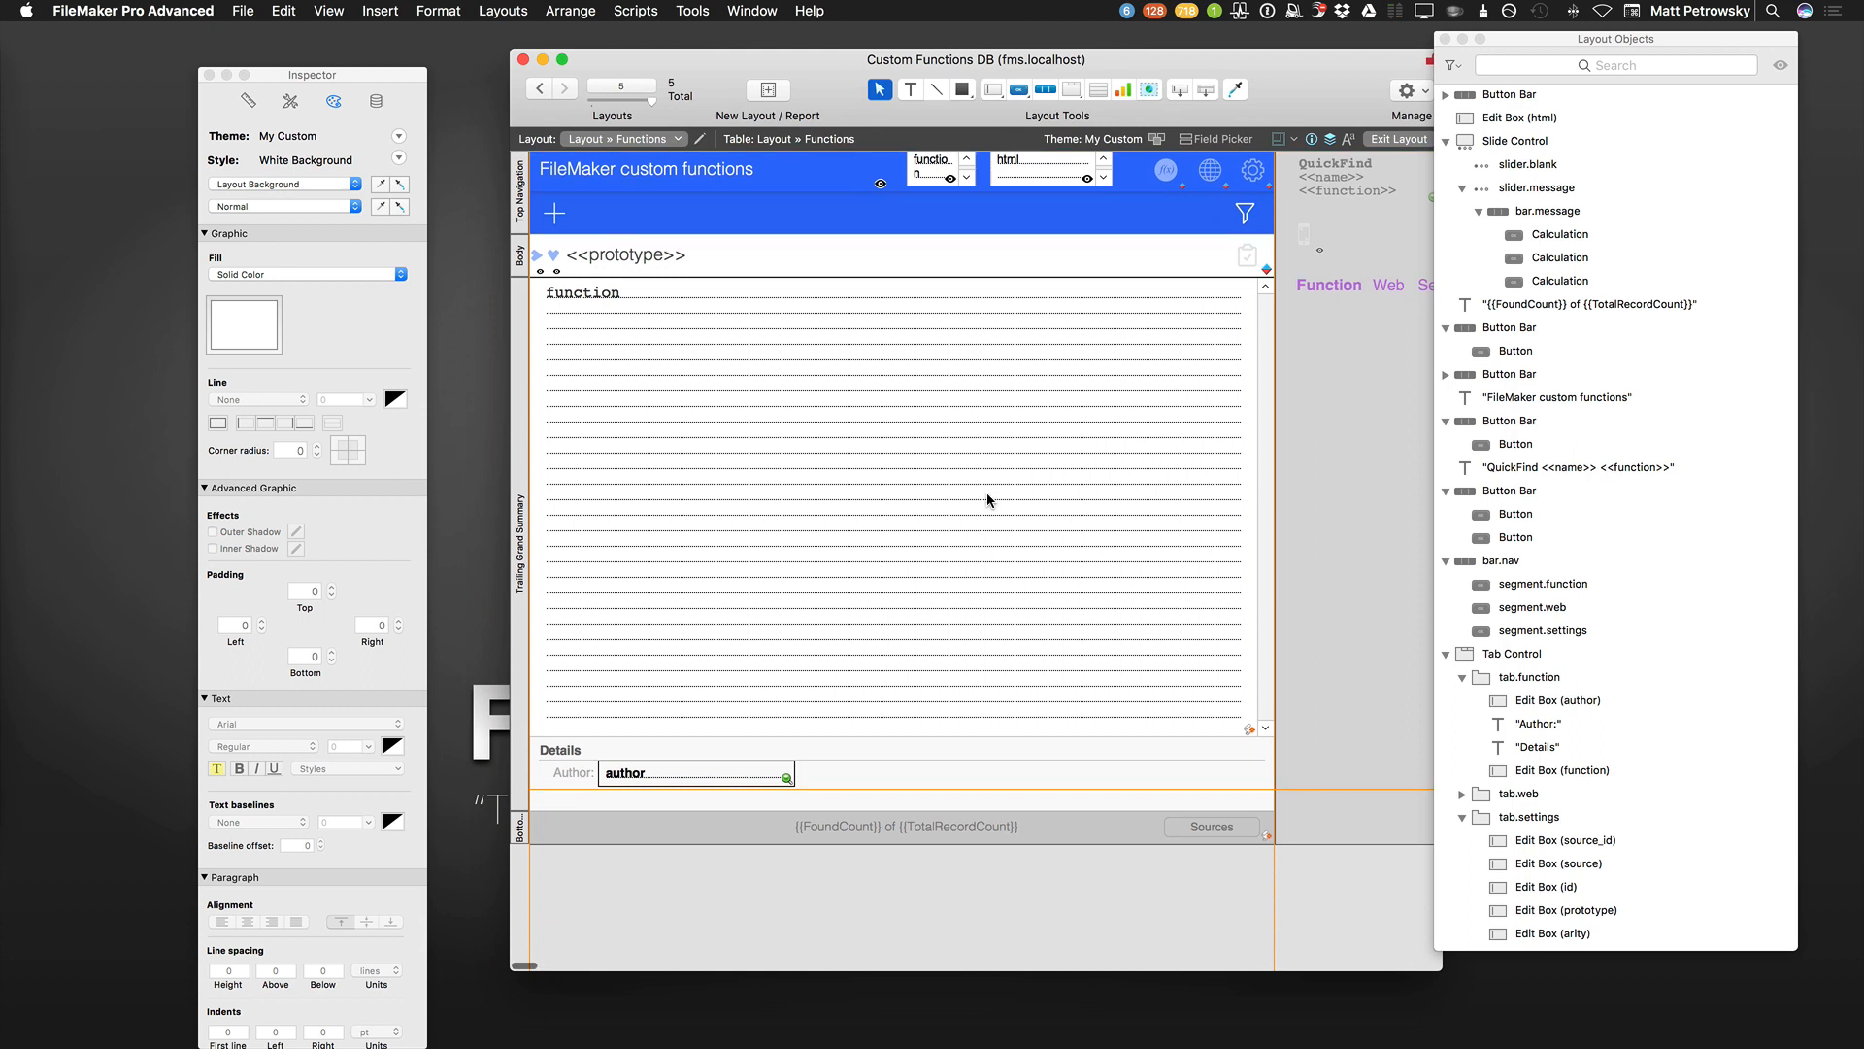
{"action": "mouse_move", "coordinate": [827, 400]}
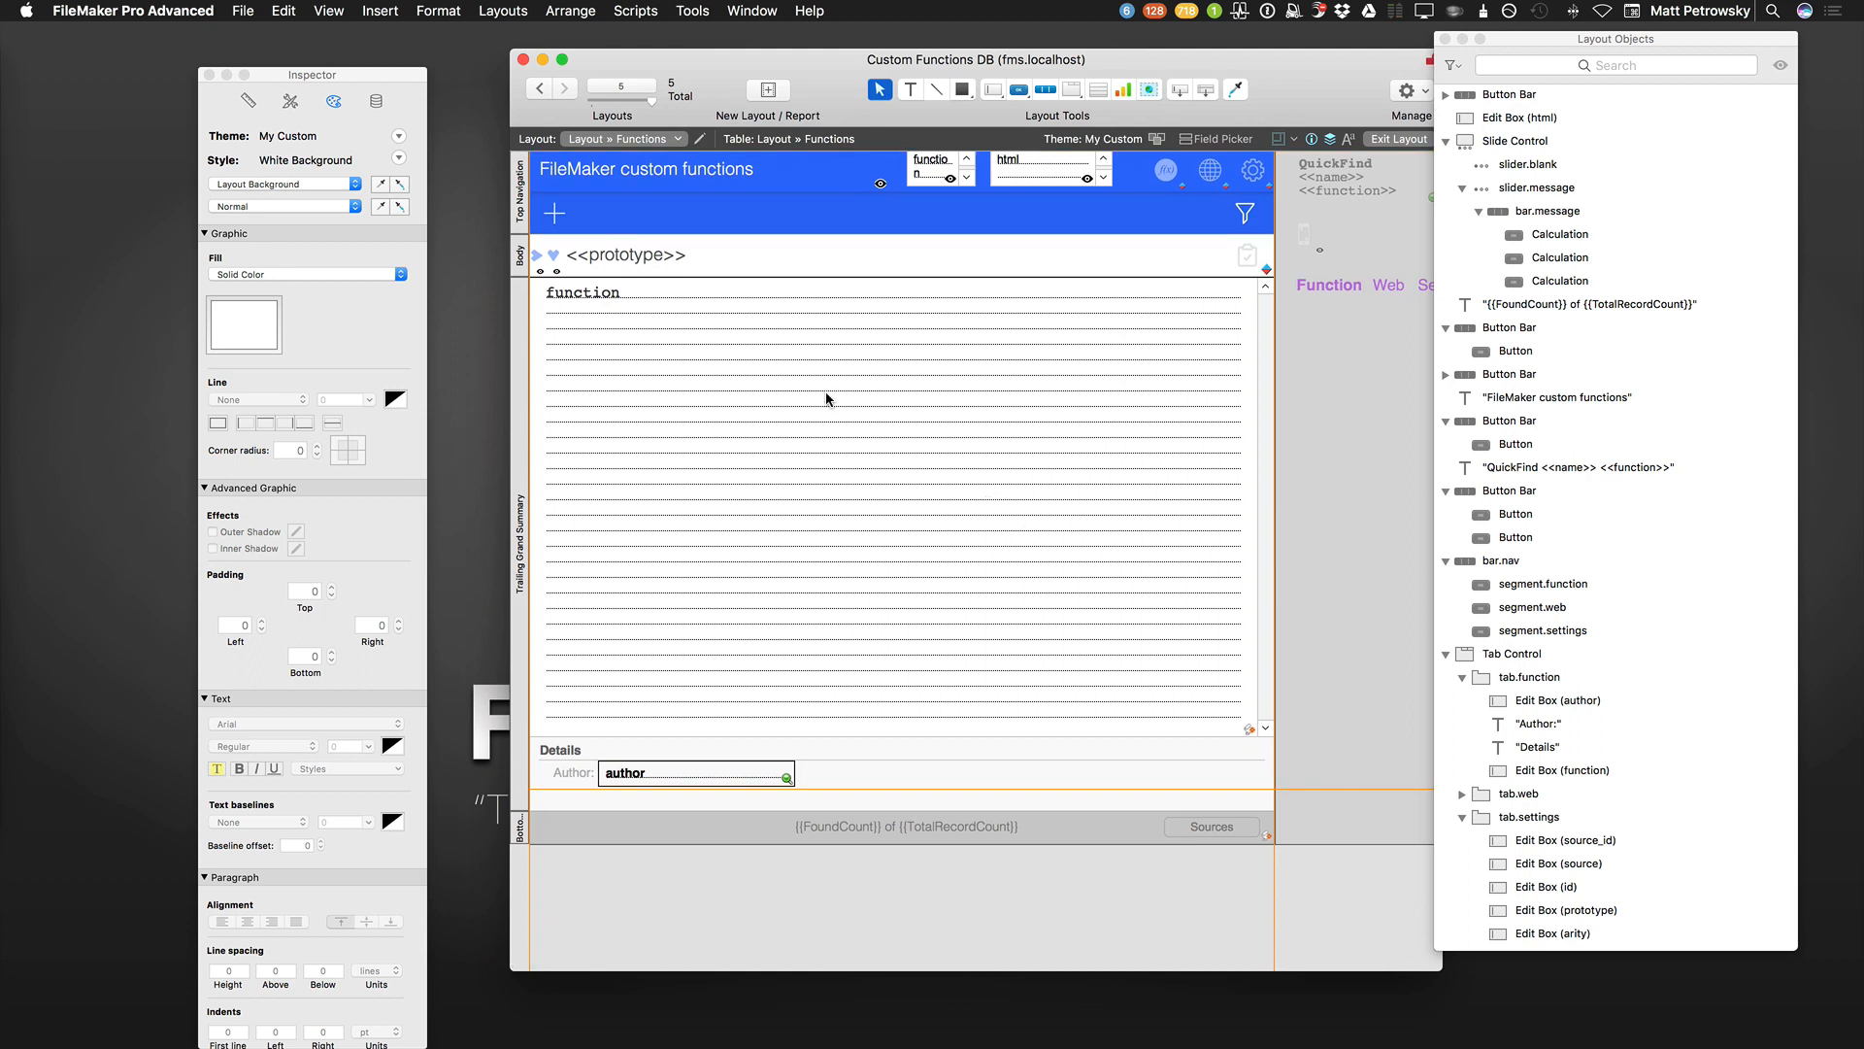
{"action": "left_click", "coordinate": [1562, 769]}
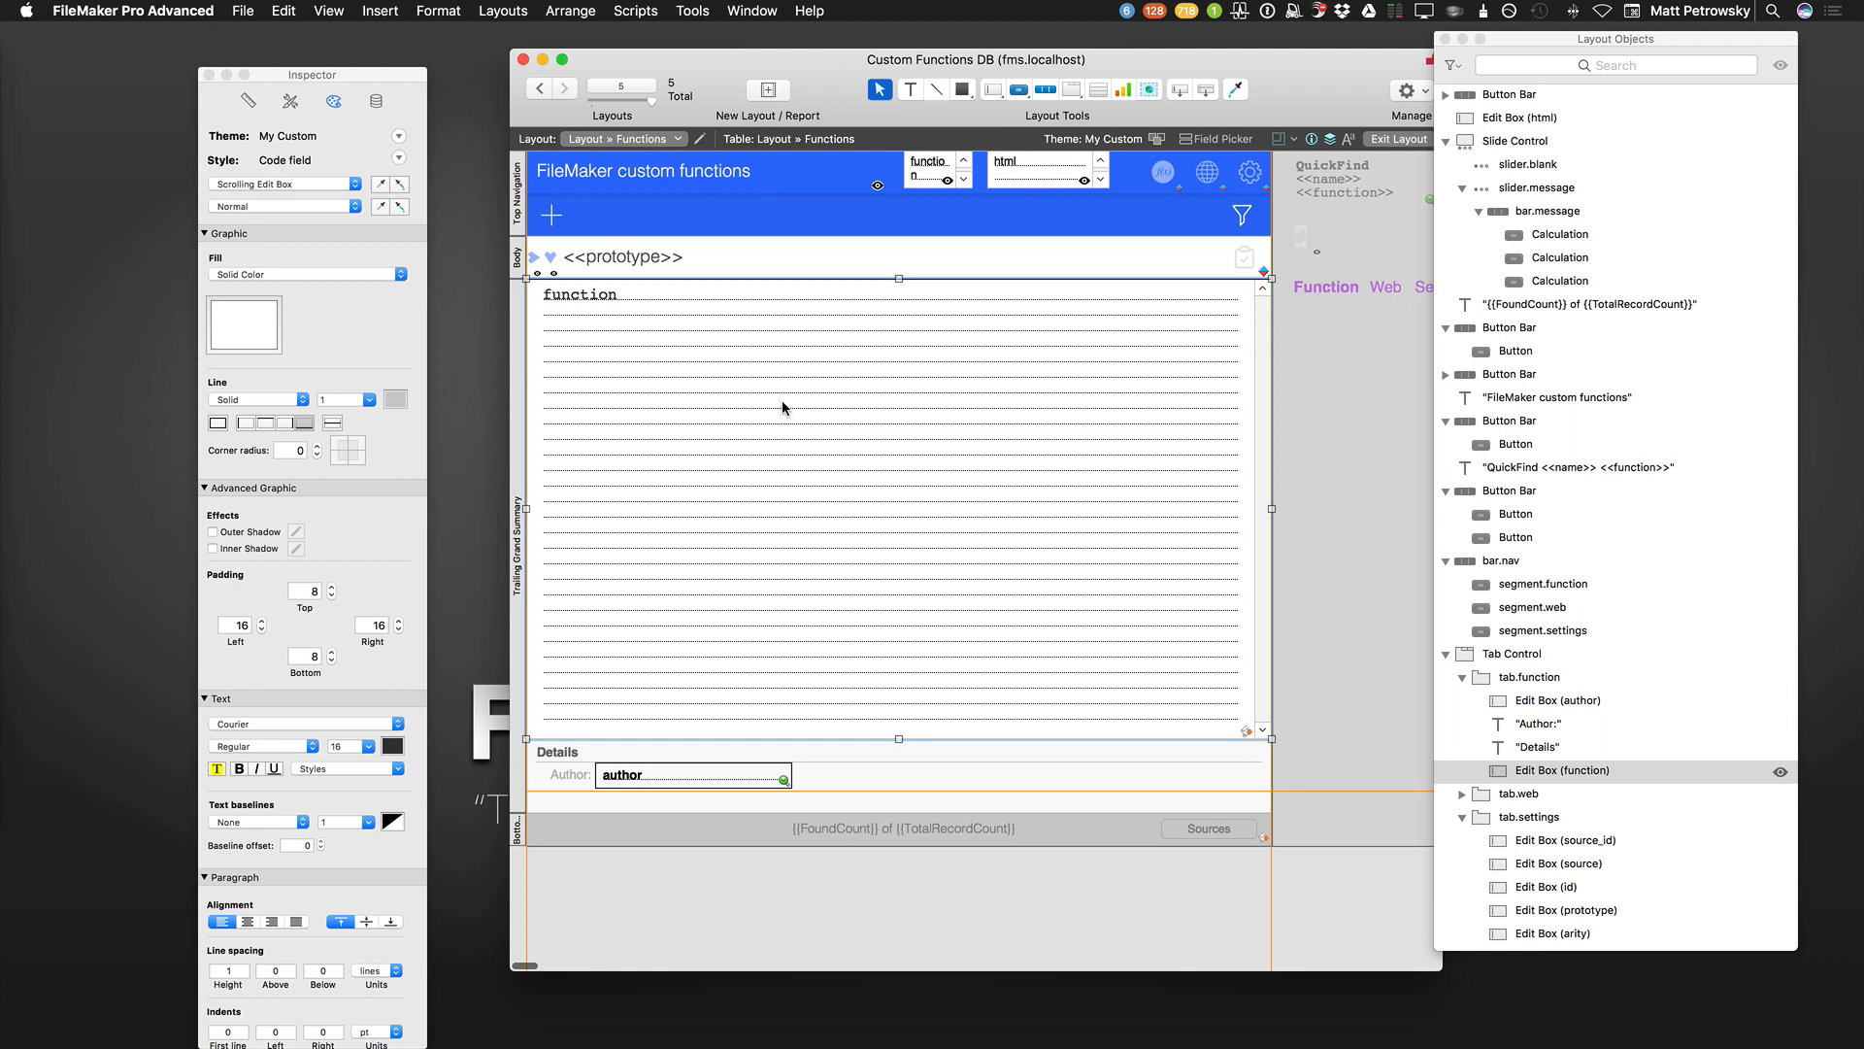
{"action": "left_click", "coordinate": [439, 10]}
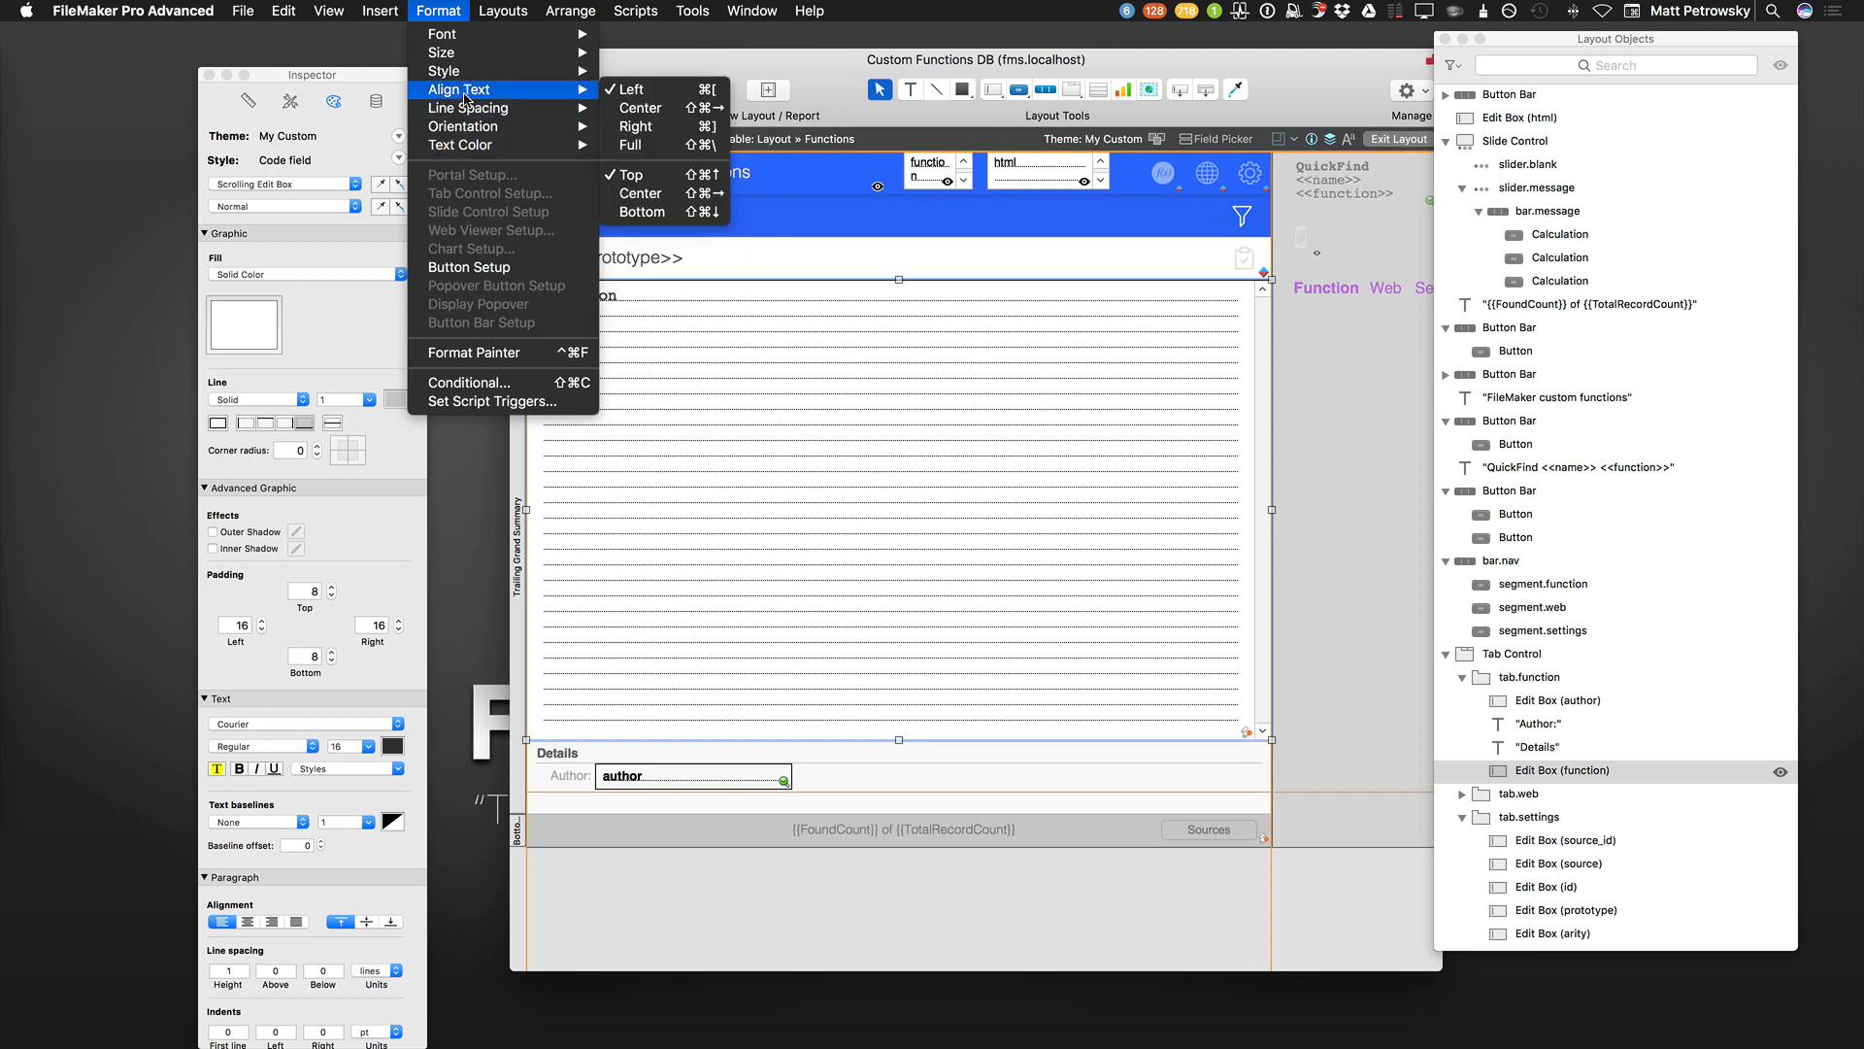
{"action": "mouse_move", "coordinate": [503, 382]}
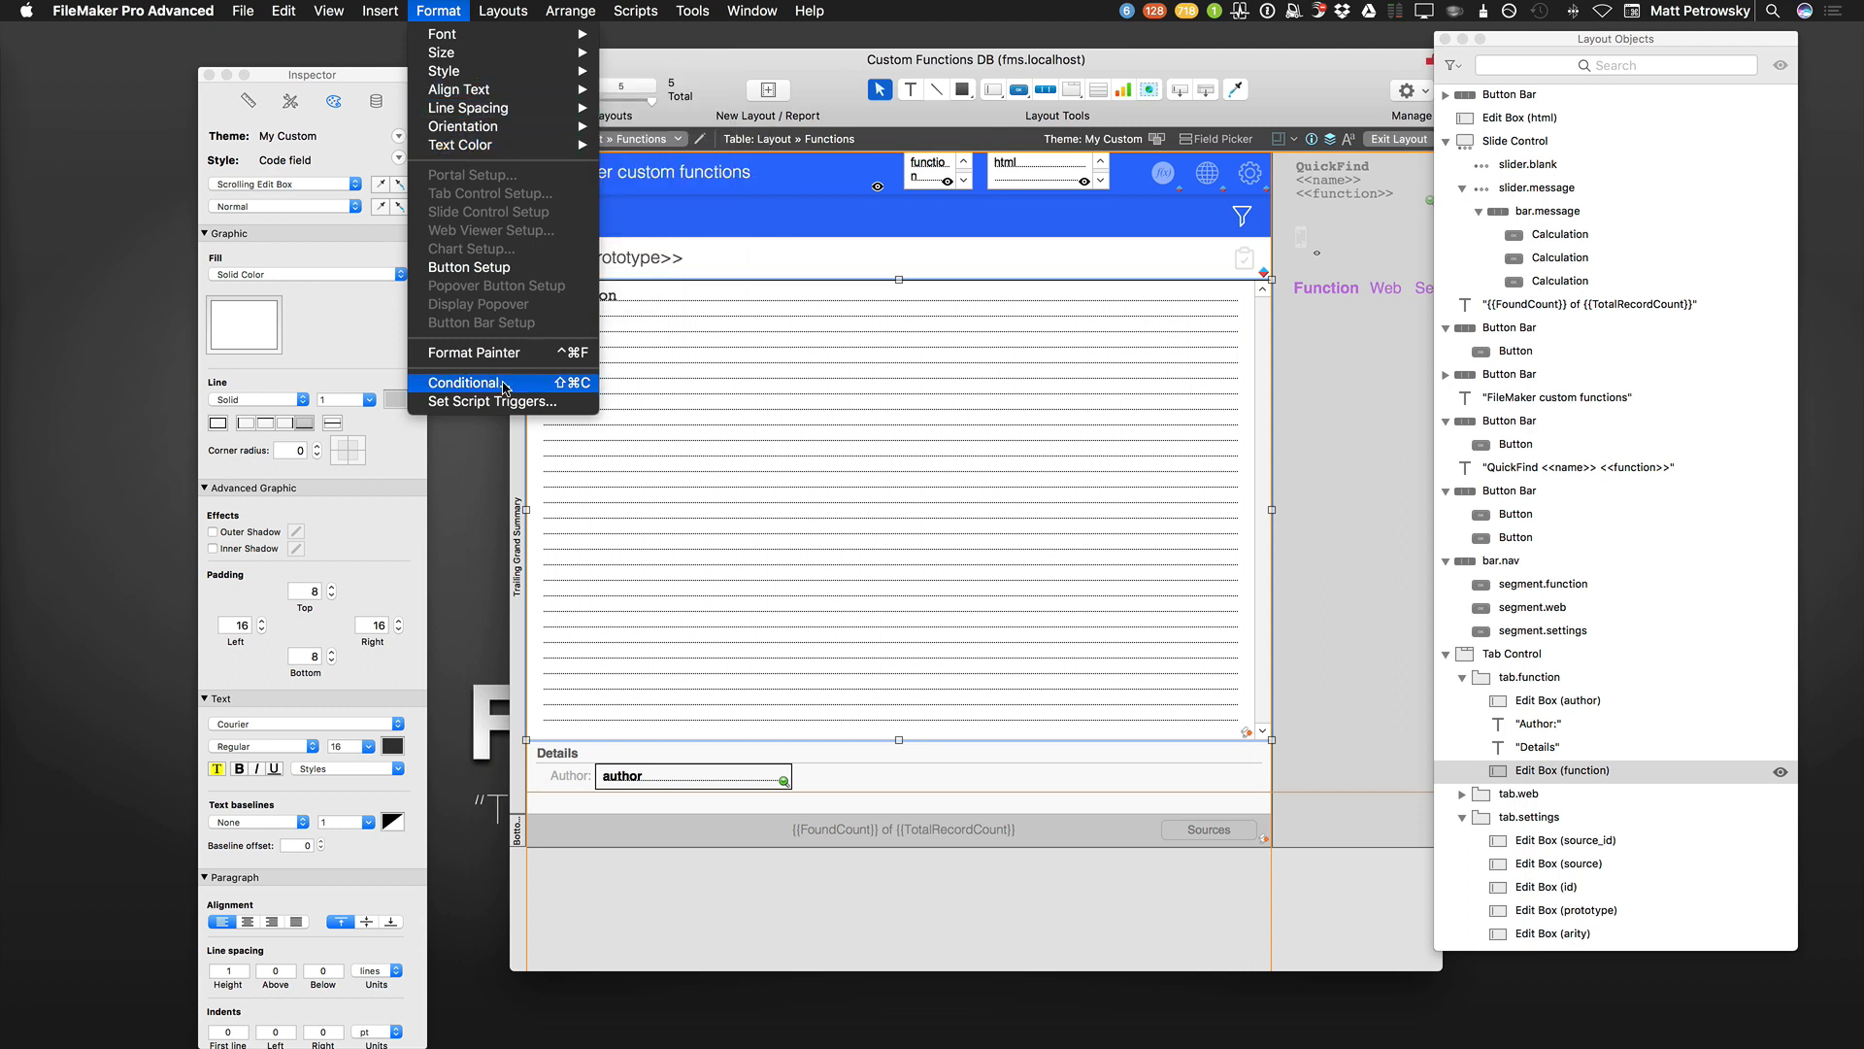
{"action": "mouse_move", "coordinate": [819, 470]}
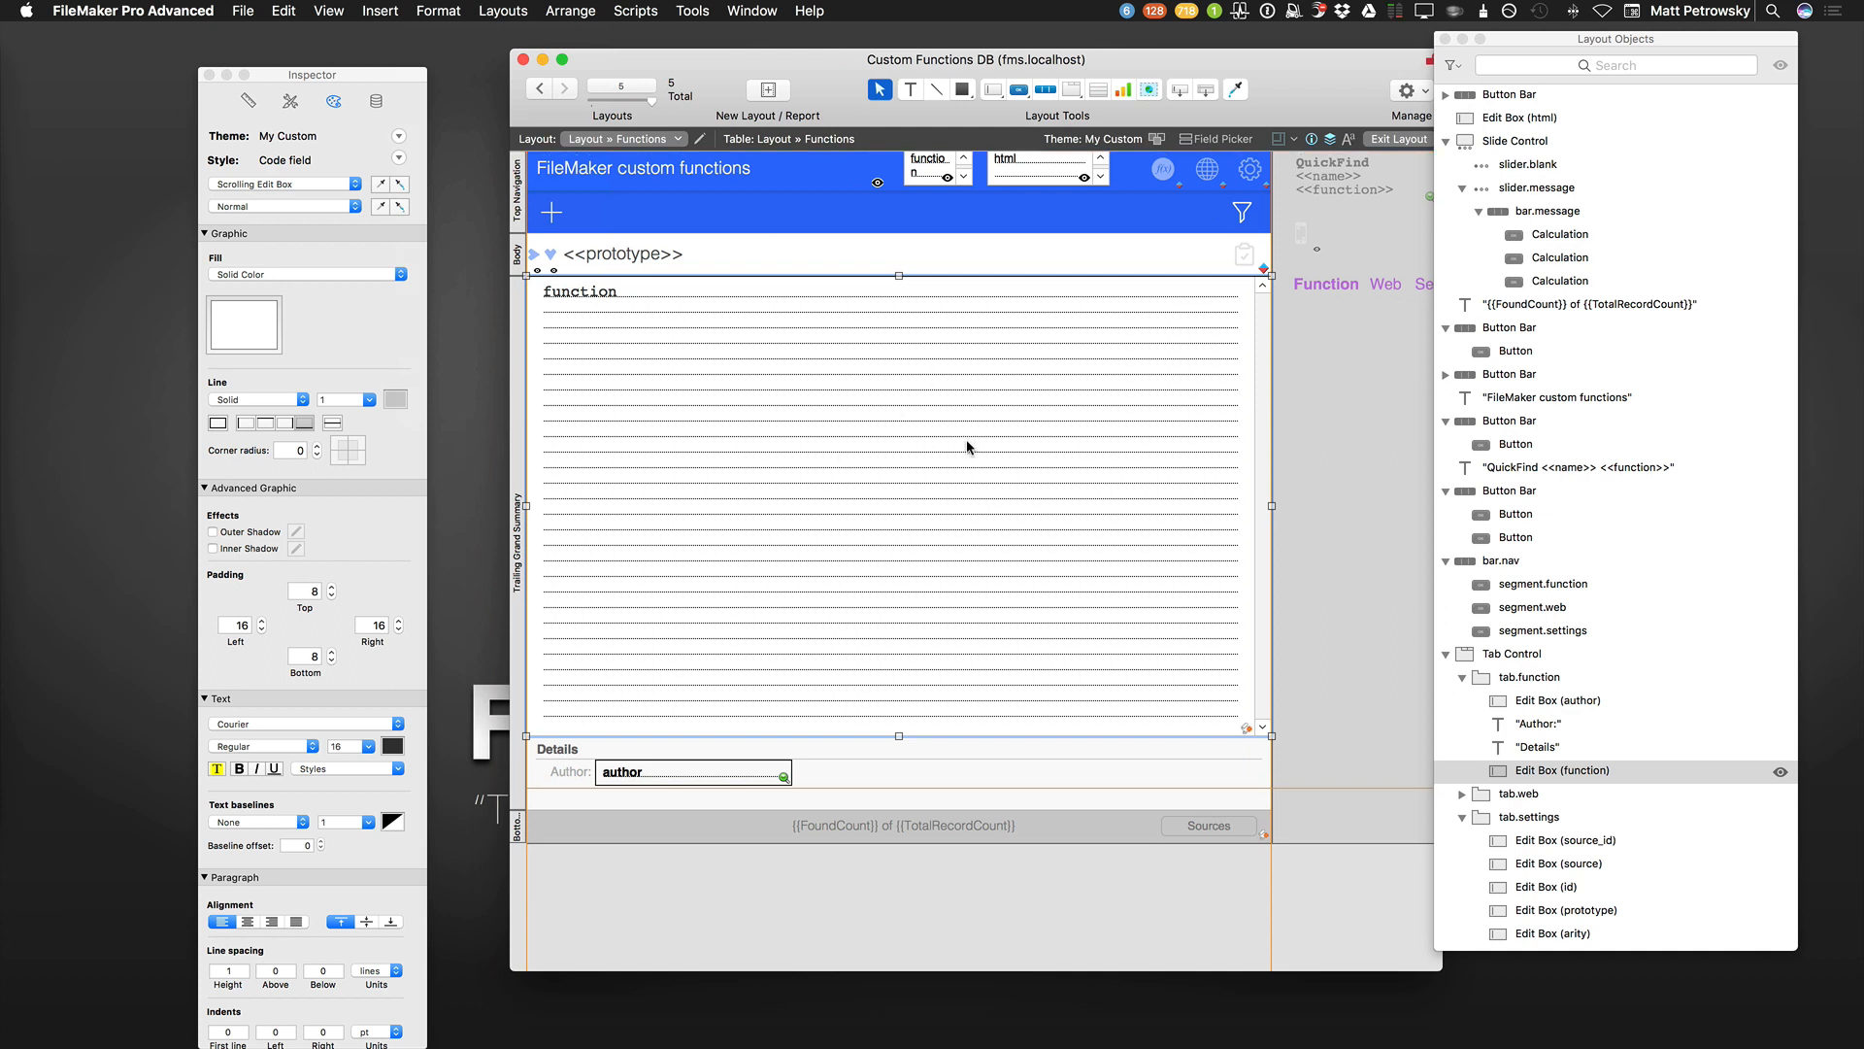
{"action": "right_click", "coordinate": [967, 439]}
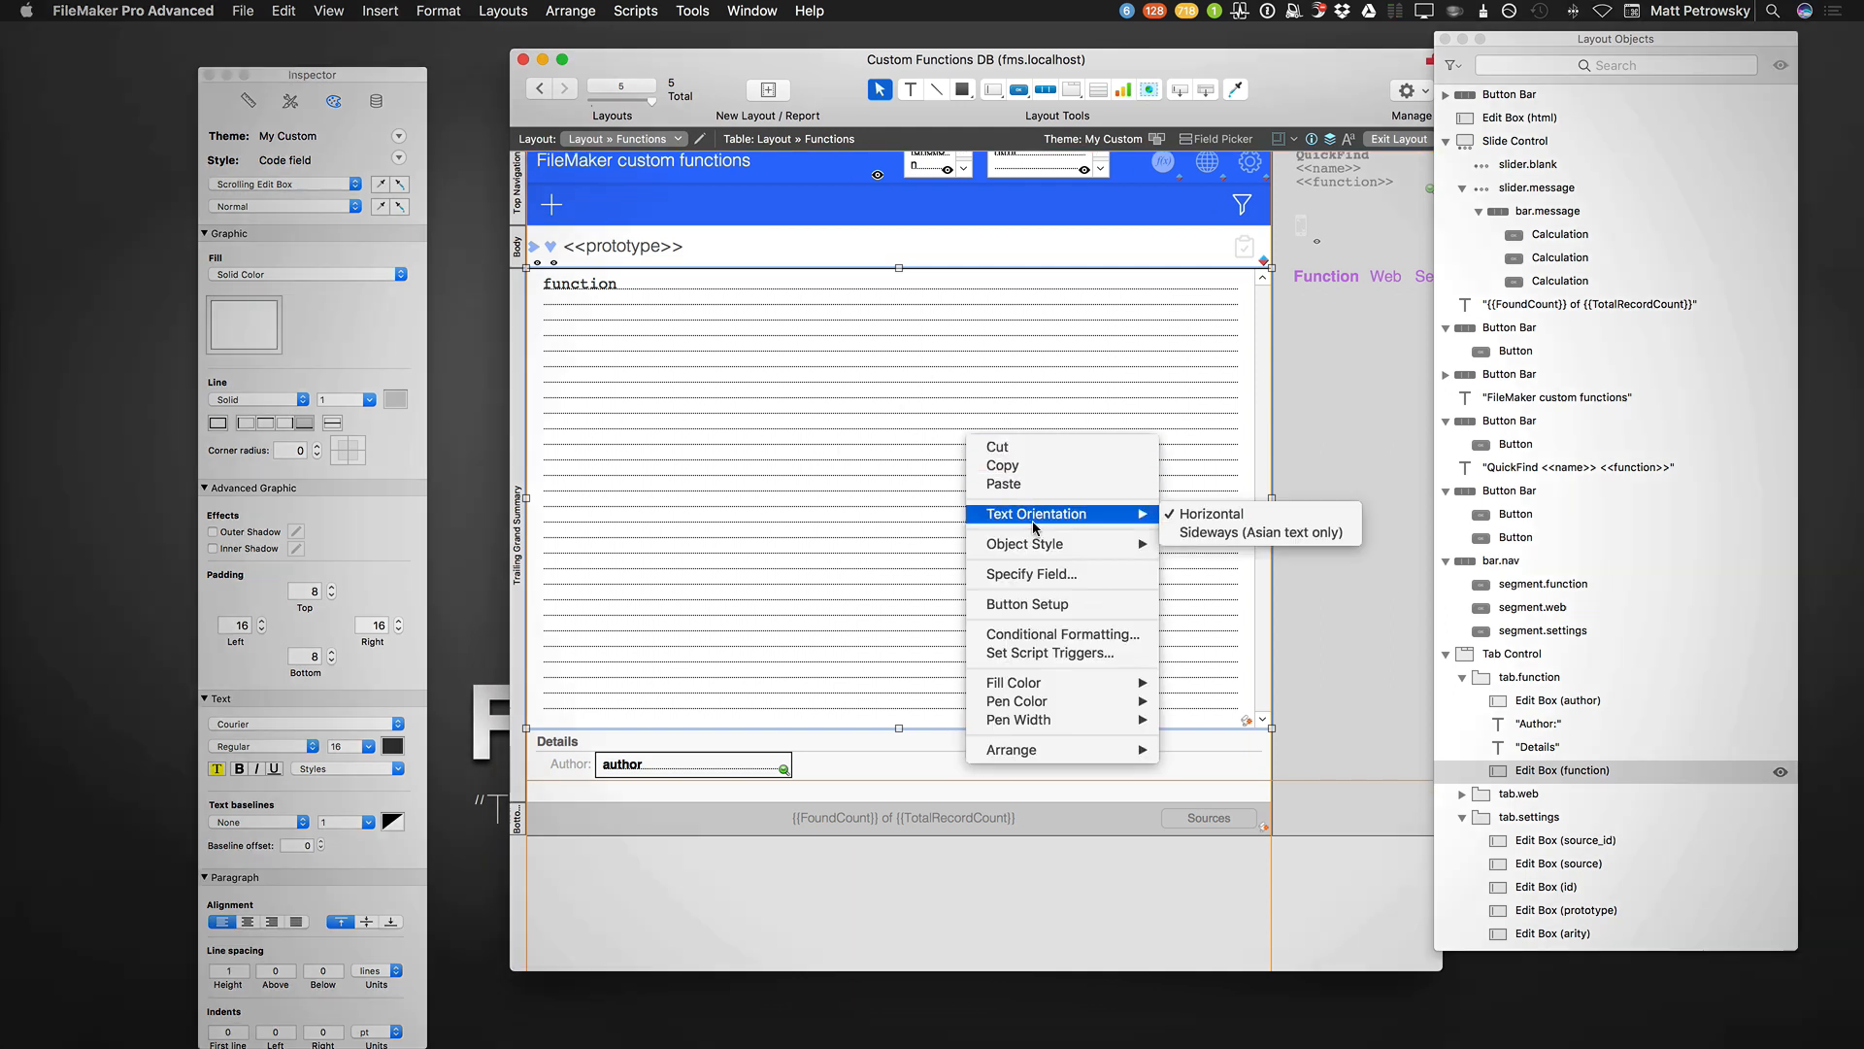
{"action": "mouse_move", "coordinate": [1025, 544]}
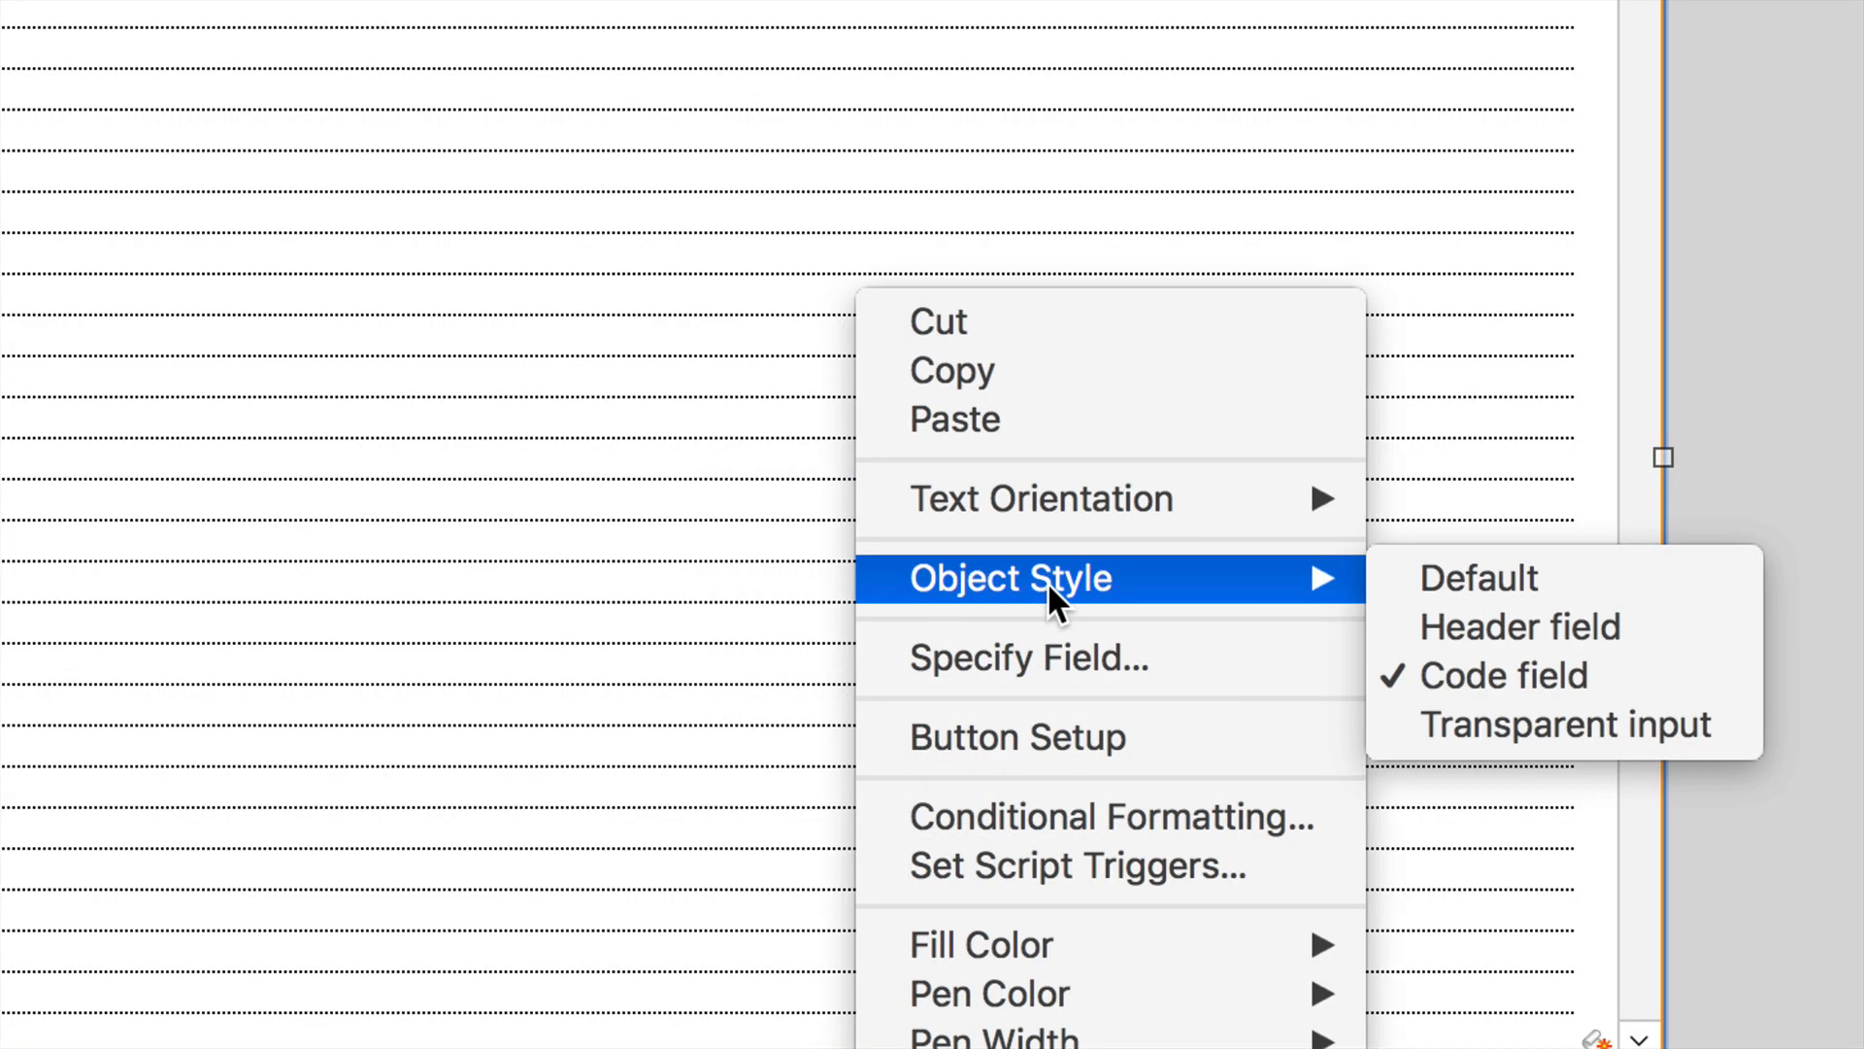
{"action": "mouse_move", "coordinate": [1483, 651]}
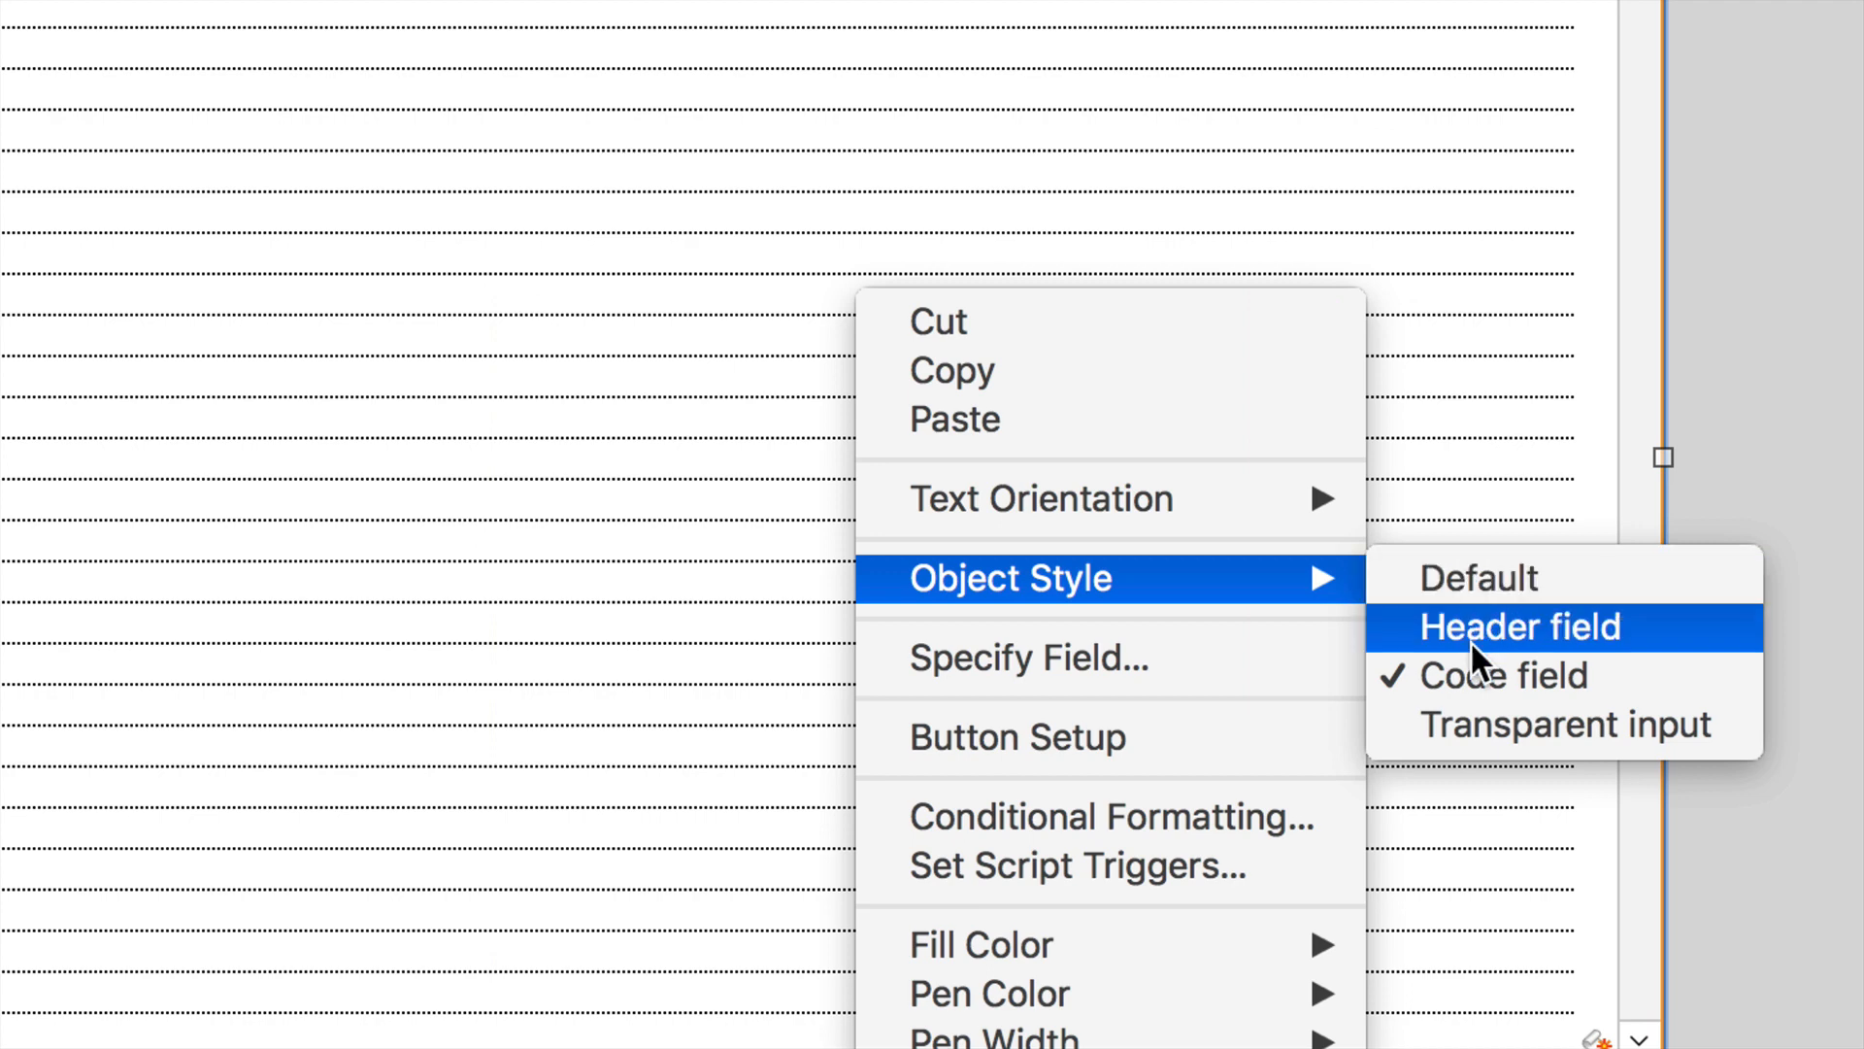
{"action": "mouse_move", "coordinate": [1483, 602]}
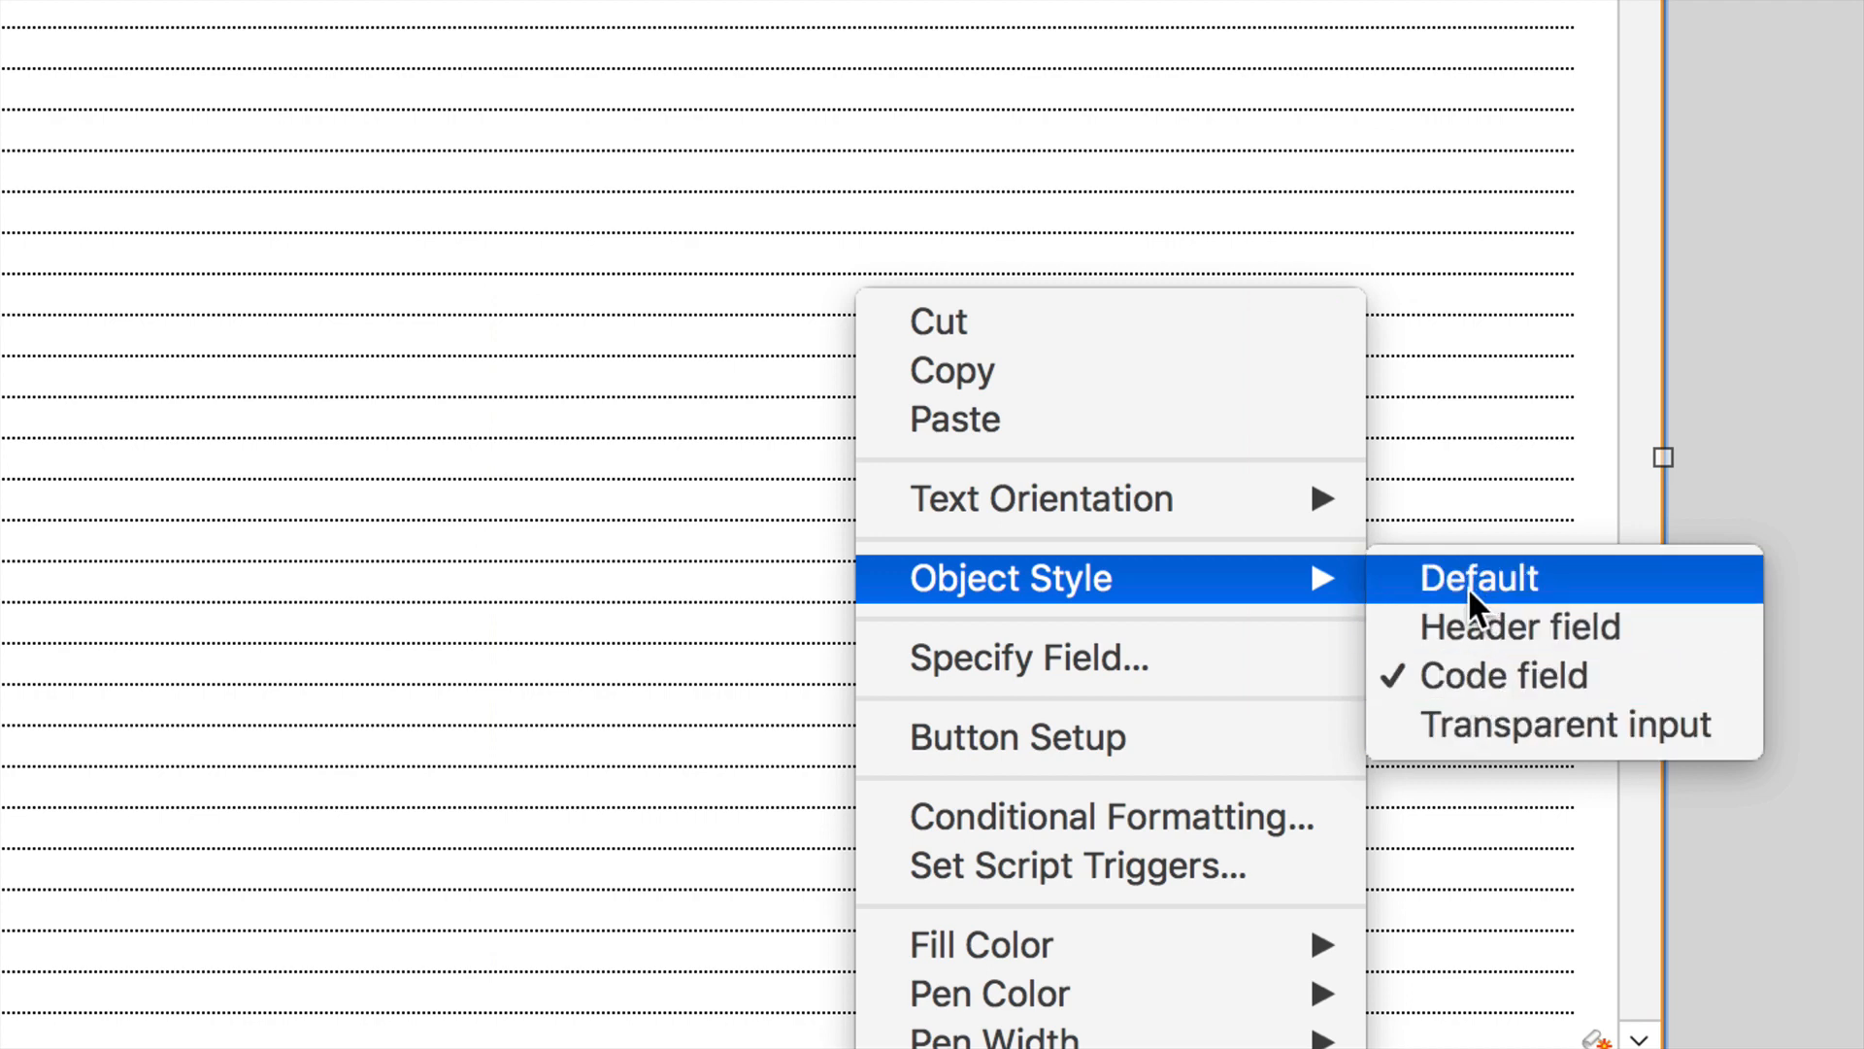
{"action": "mouse_move", "coordinate": [1103, 672]}
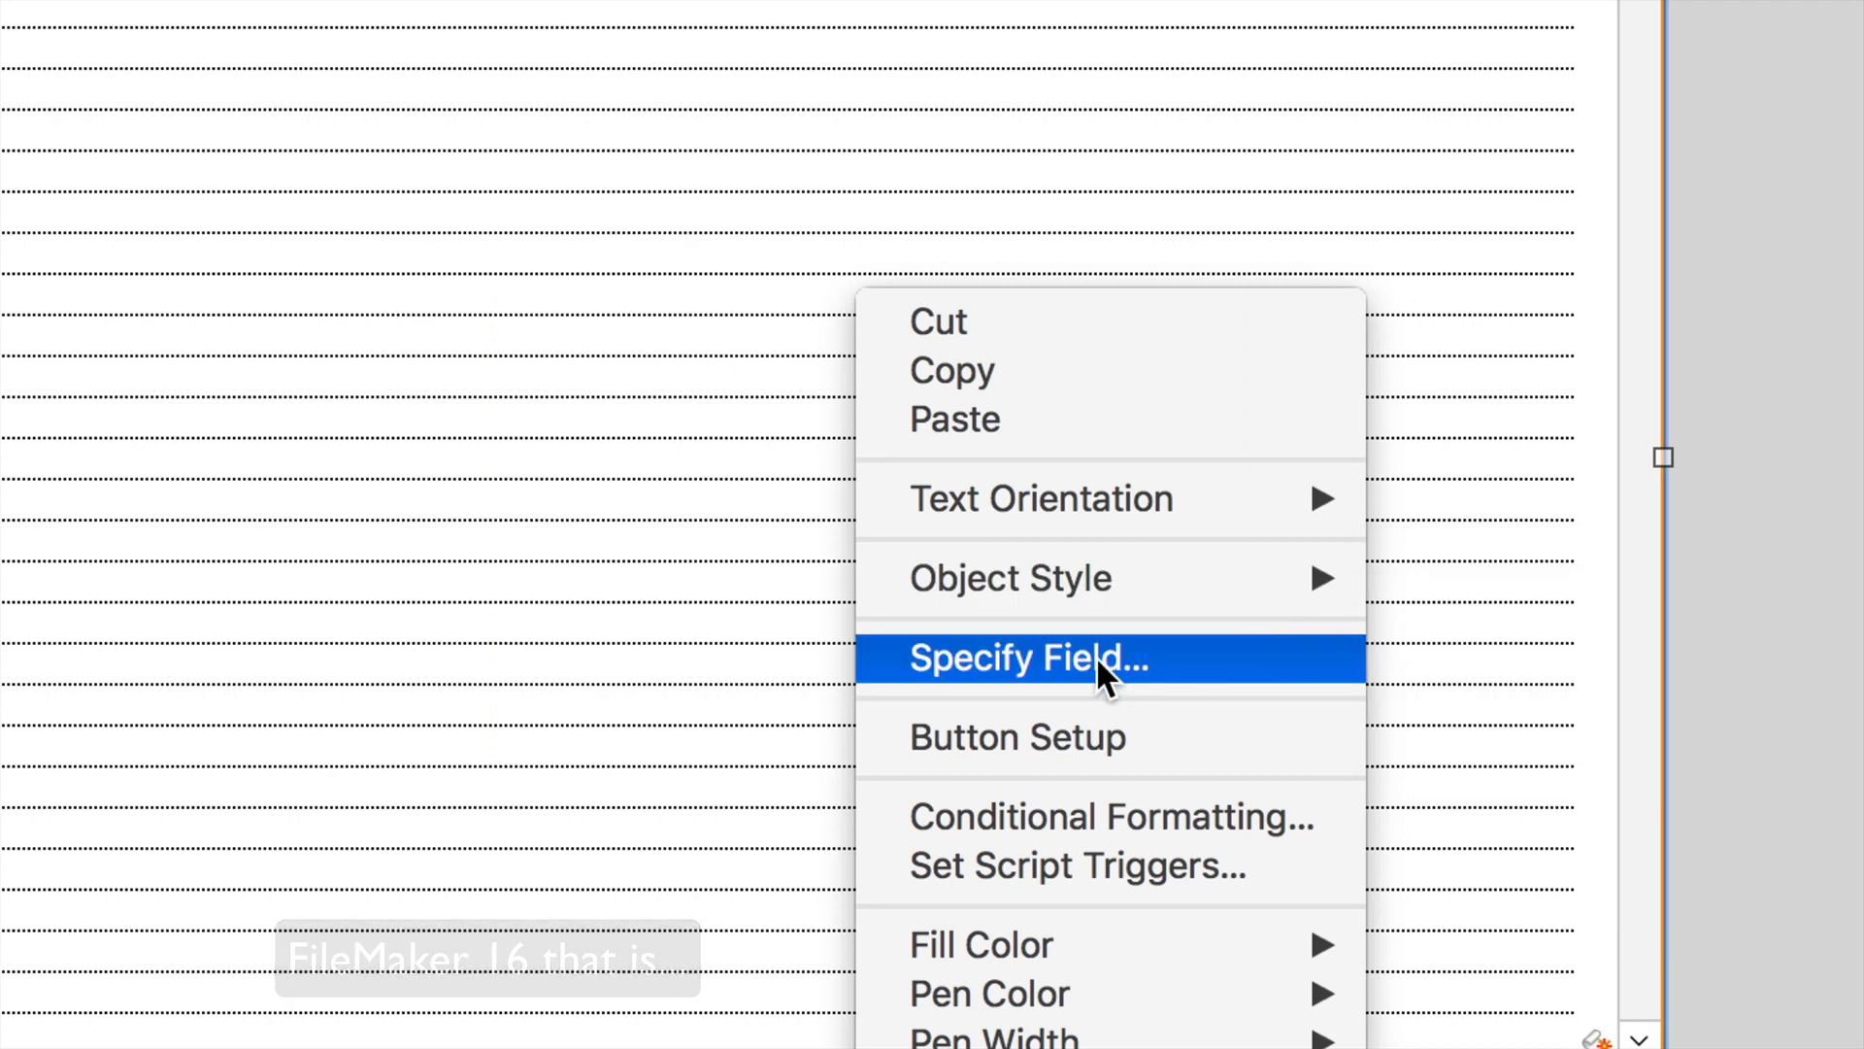
{"action": "mouse_move", "coordinate": [1135, 827]}
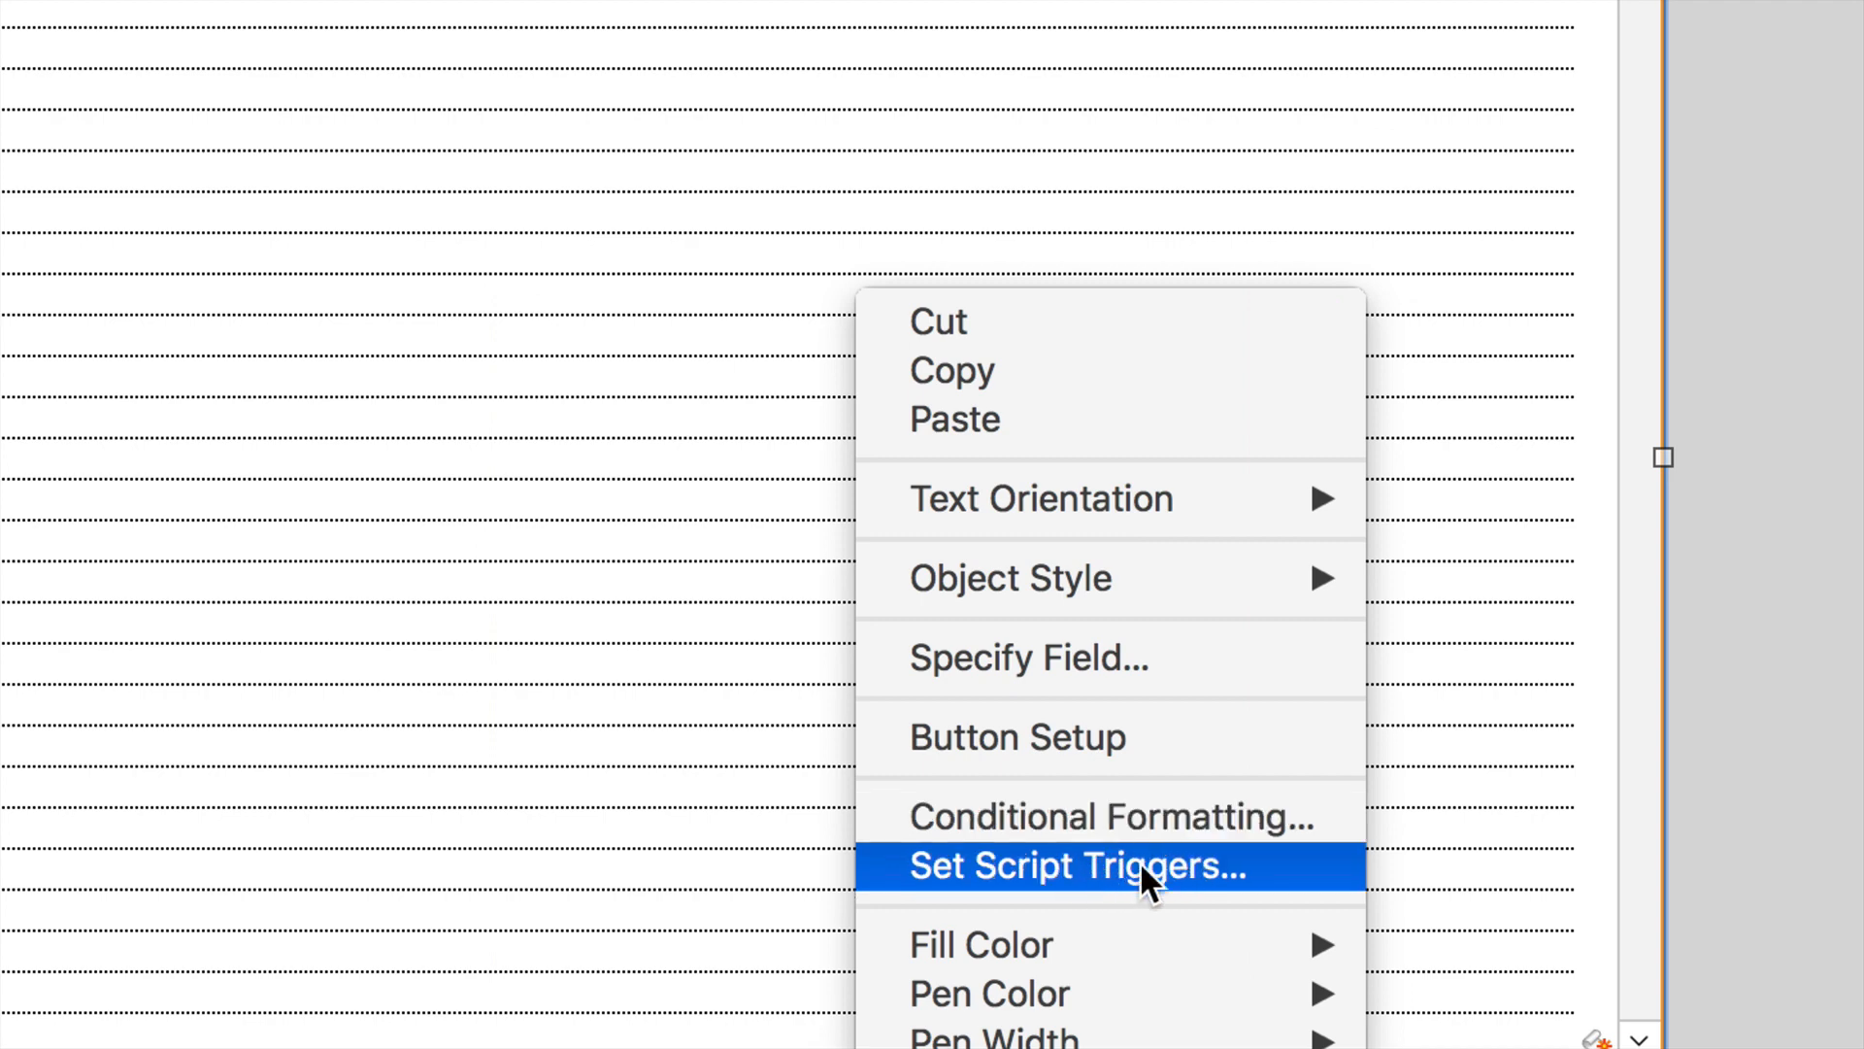
{"action": "mouse_move", "coordinate": [1012, 1033]}
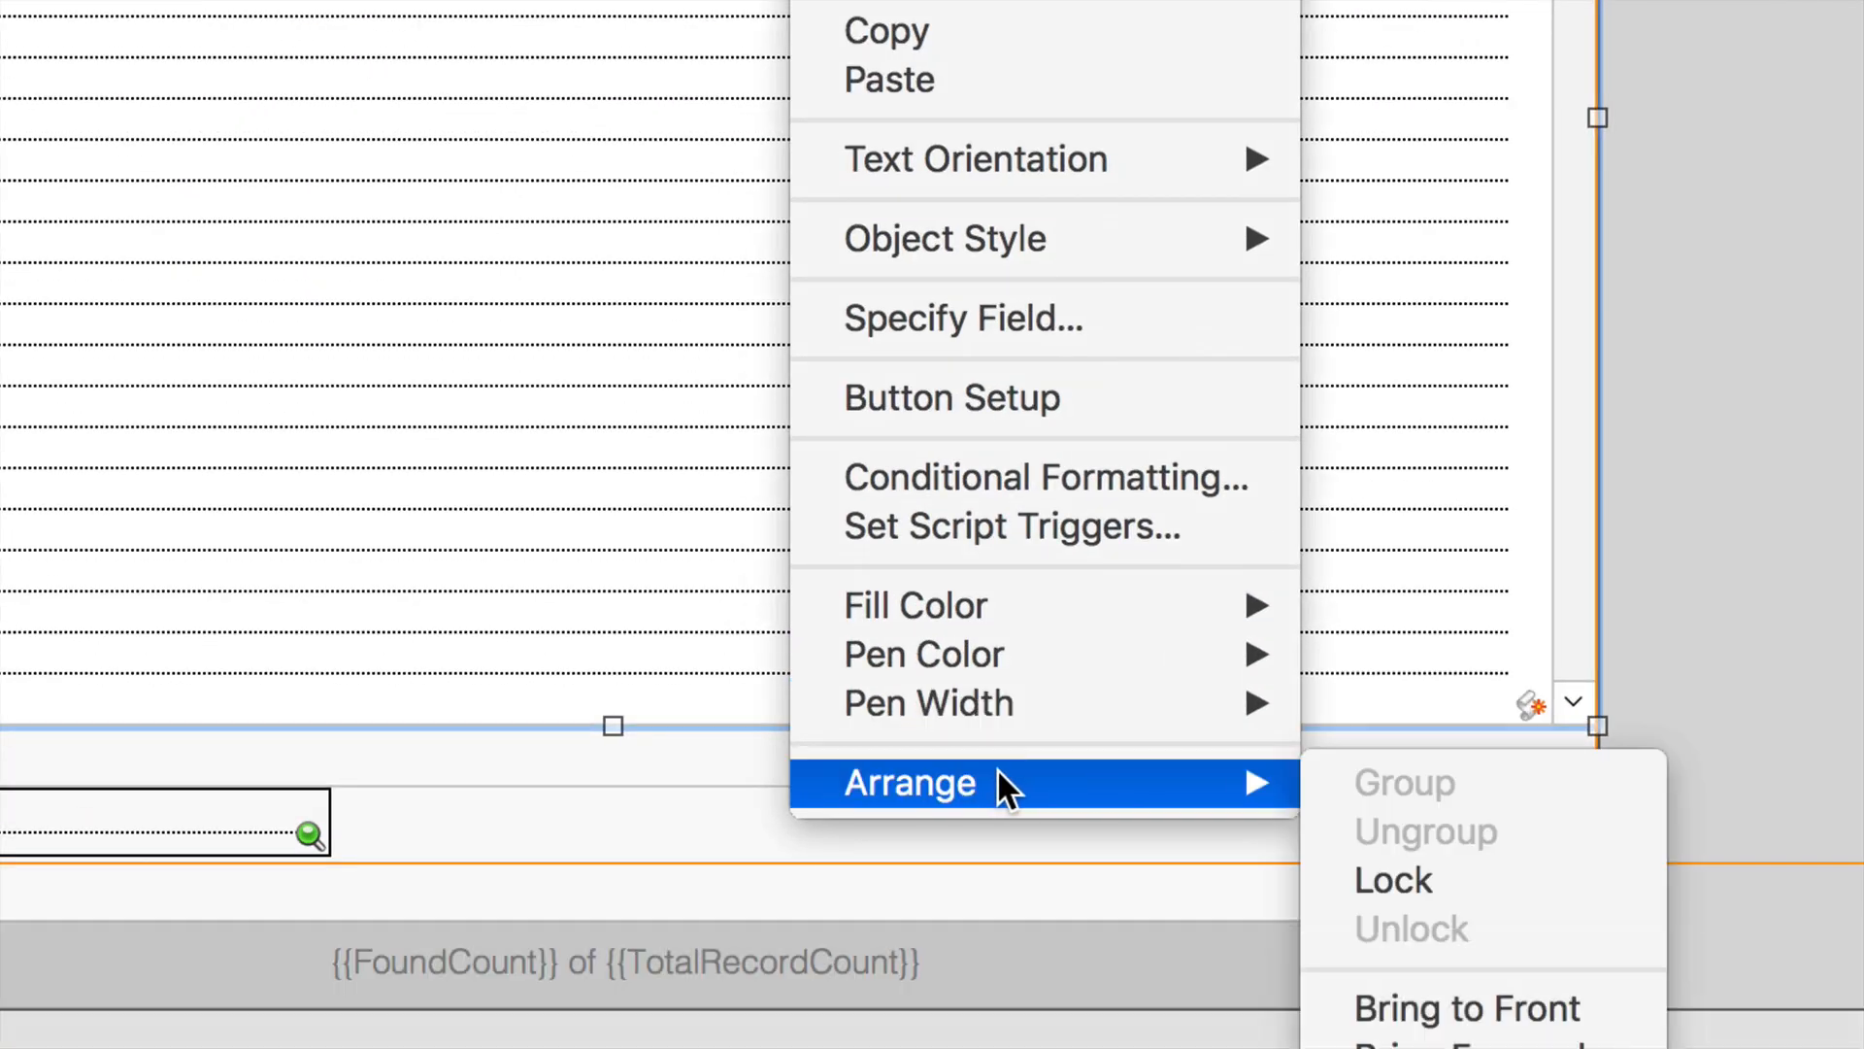
{"action": "mouse_move", "coordinate": [1403, 800]}
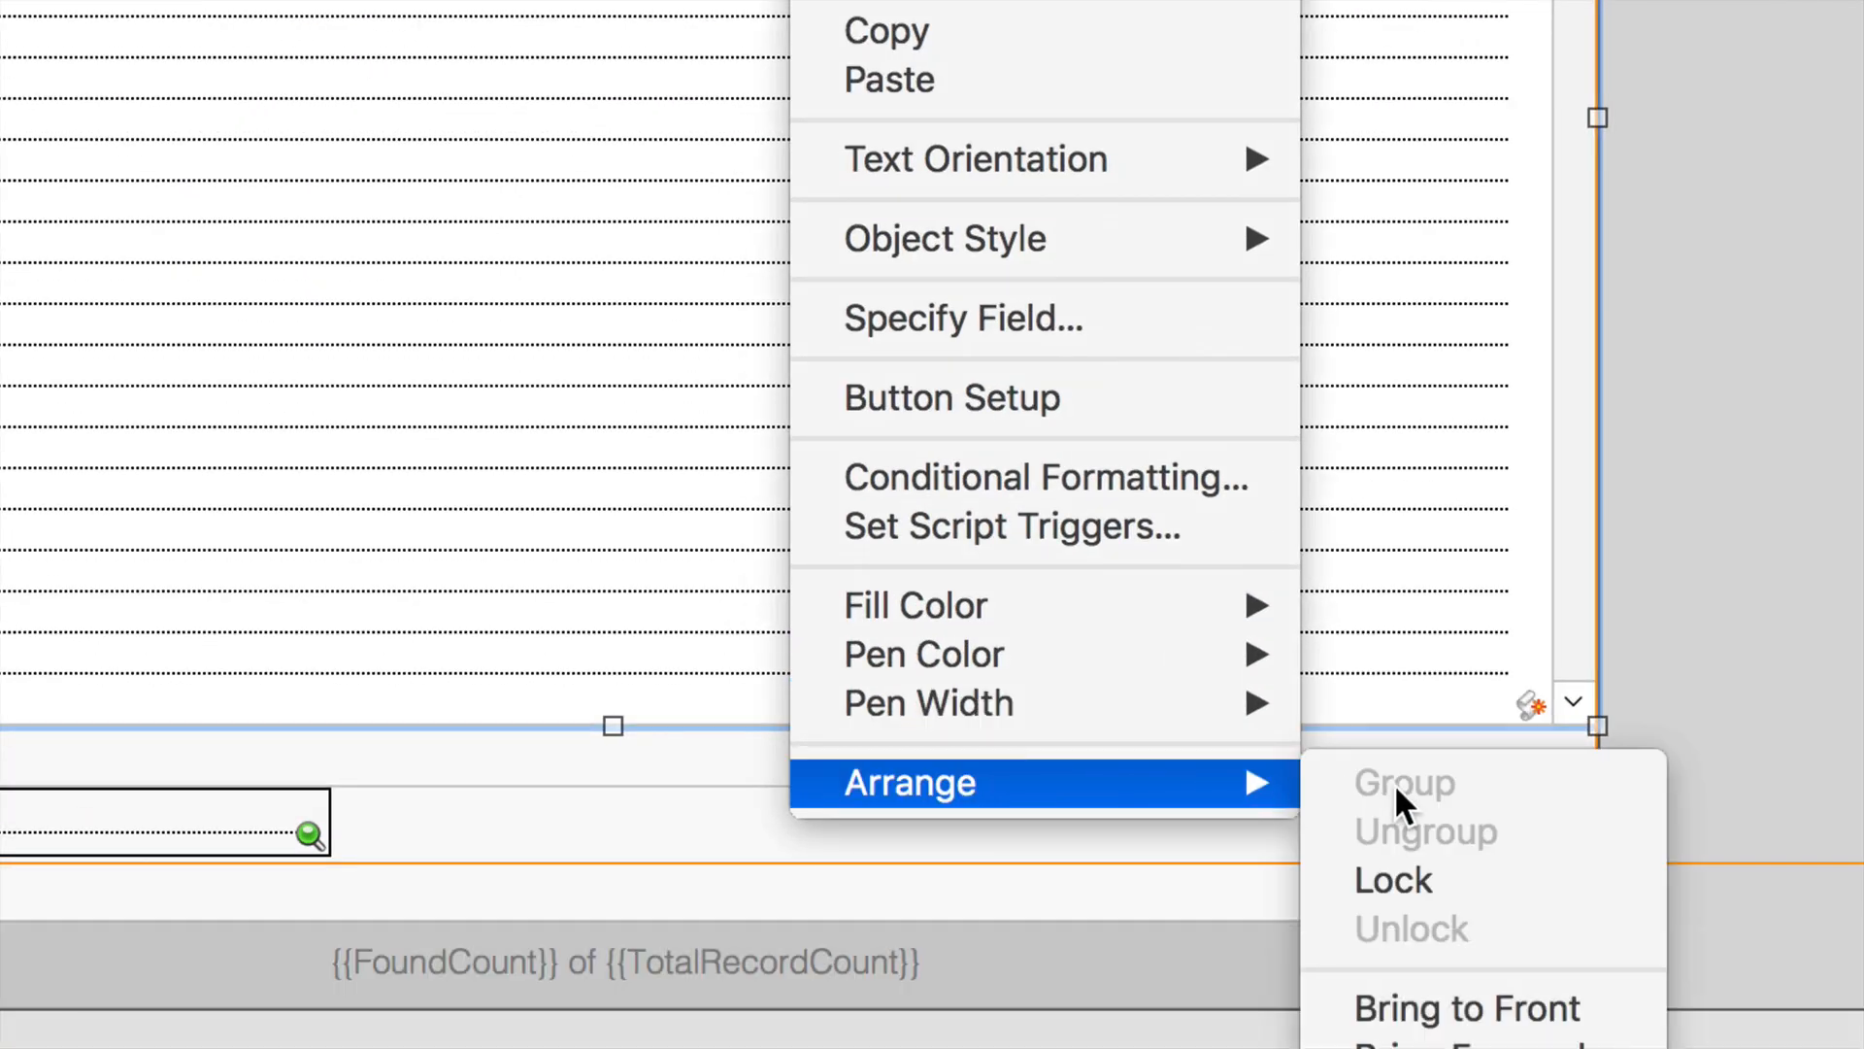
{"action": "mouse_move", "coordinate": [1421, 956]}
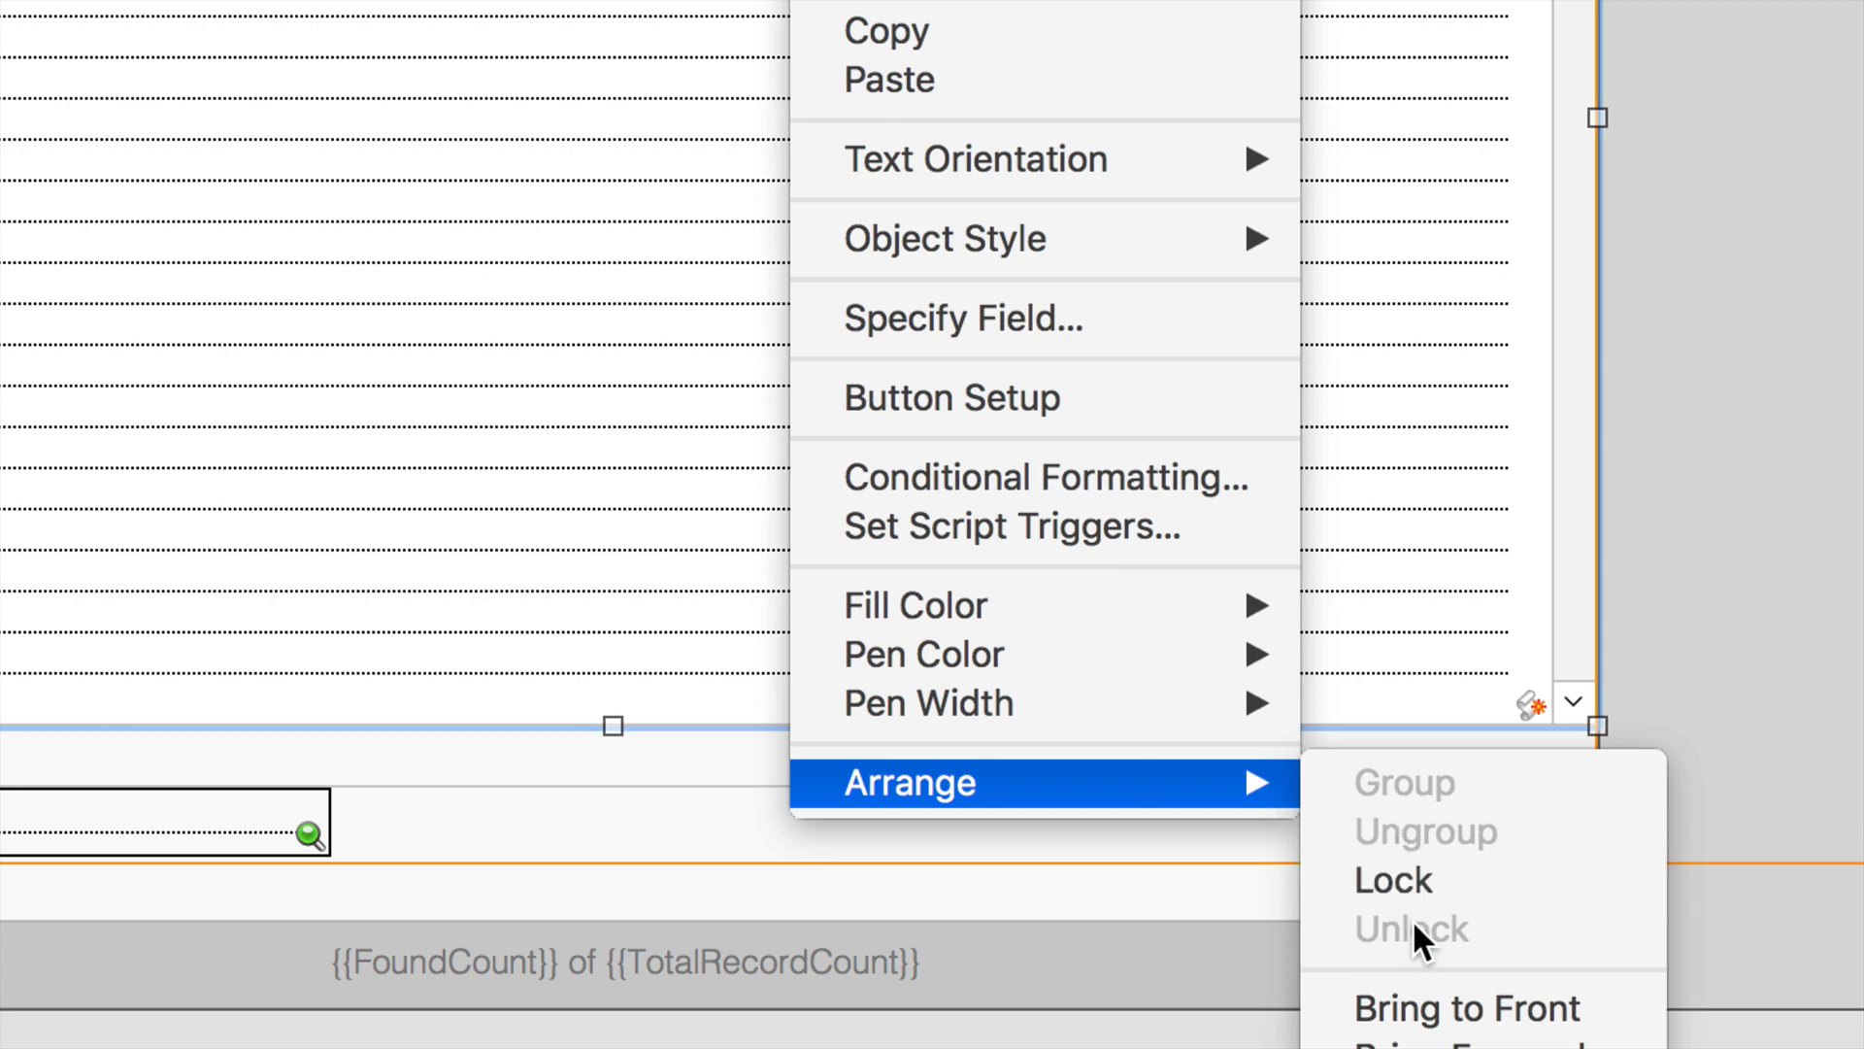
{"action": "mouse_move", "coordinate": [1426, 1035]}
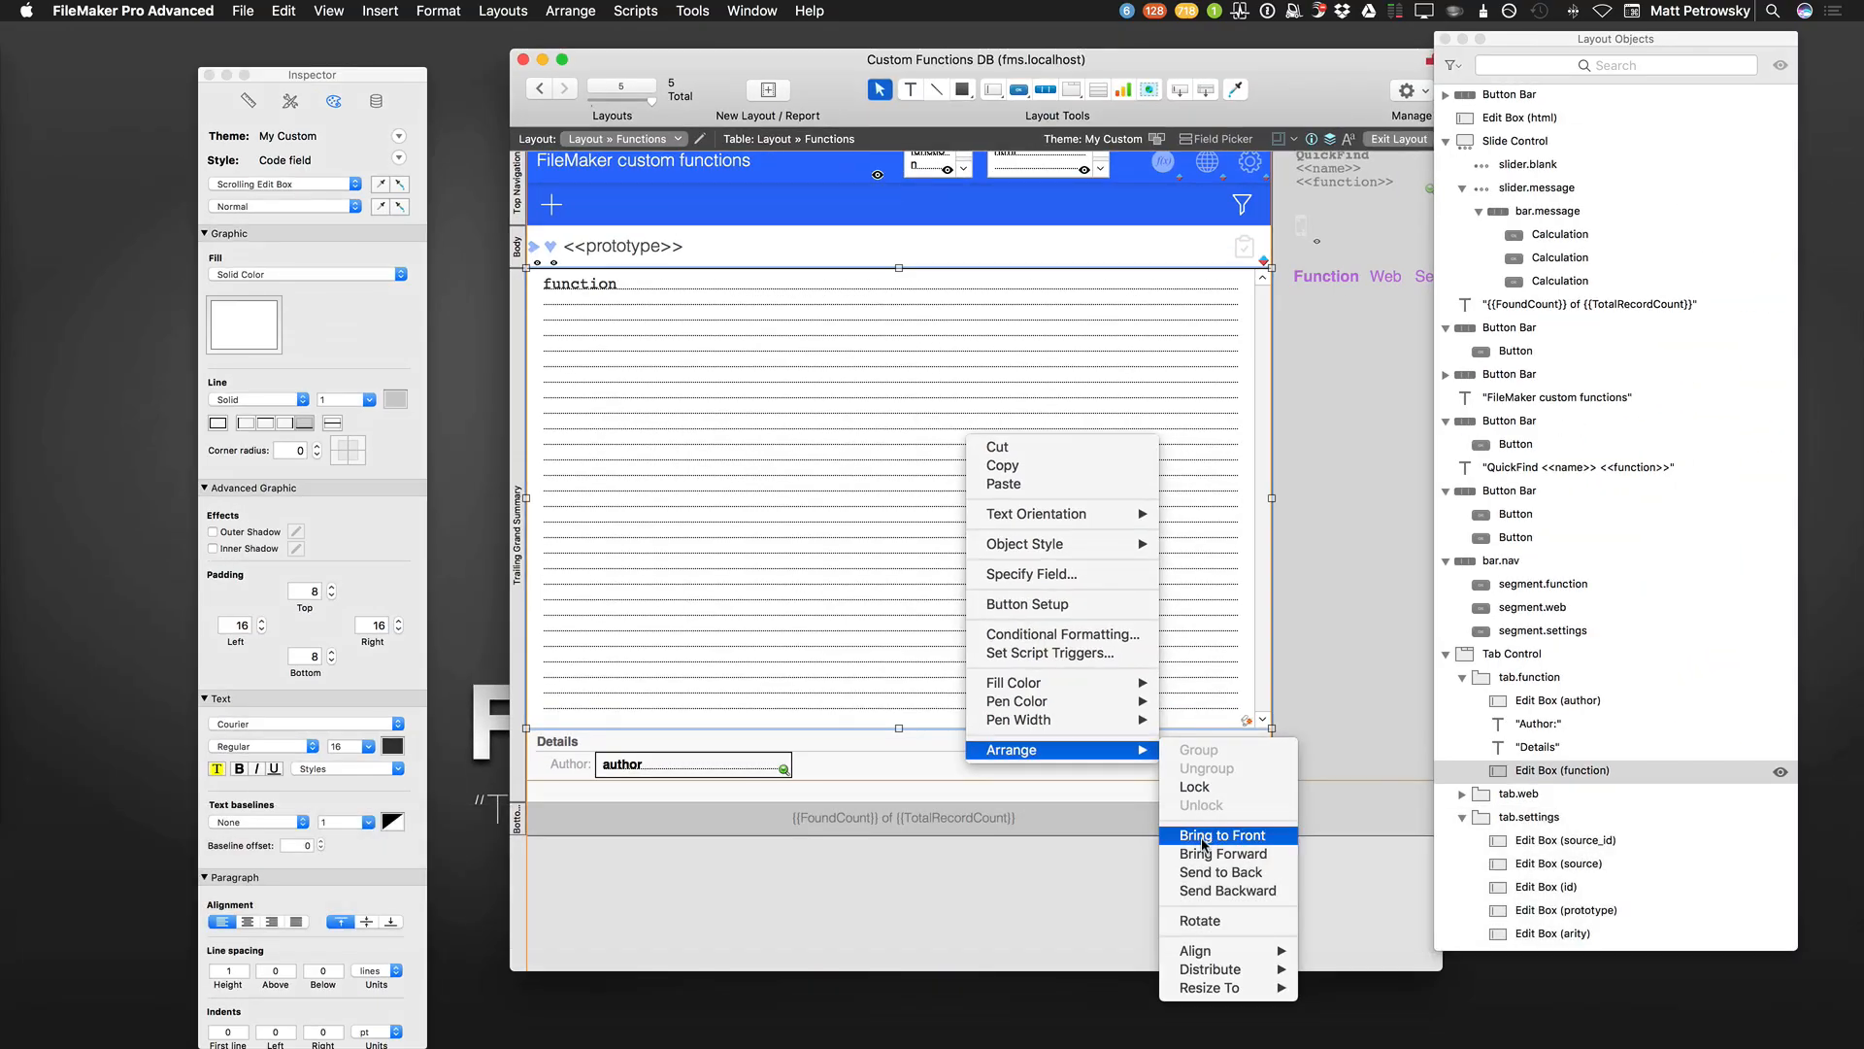
{"action": "mouse_move", "coordinate": [1225, 820]}
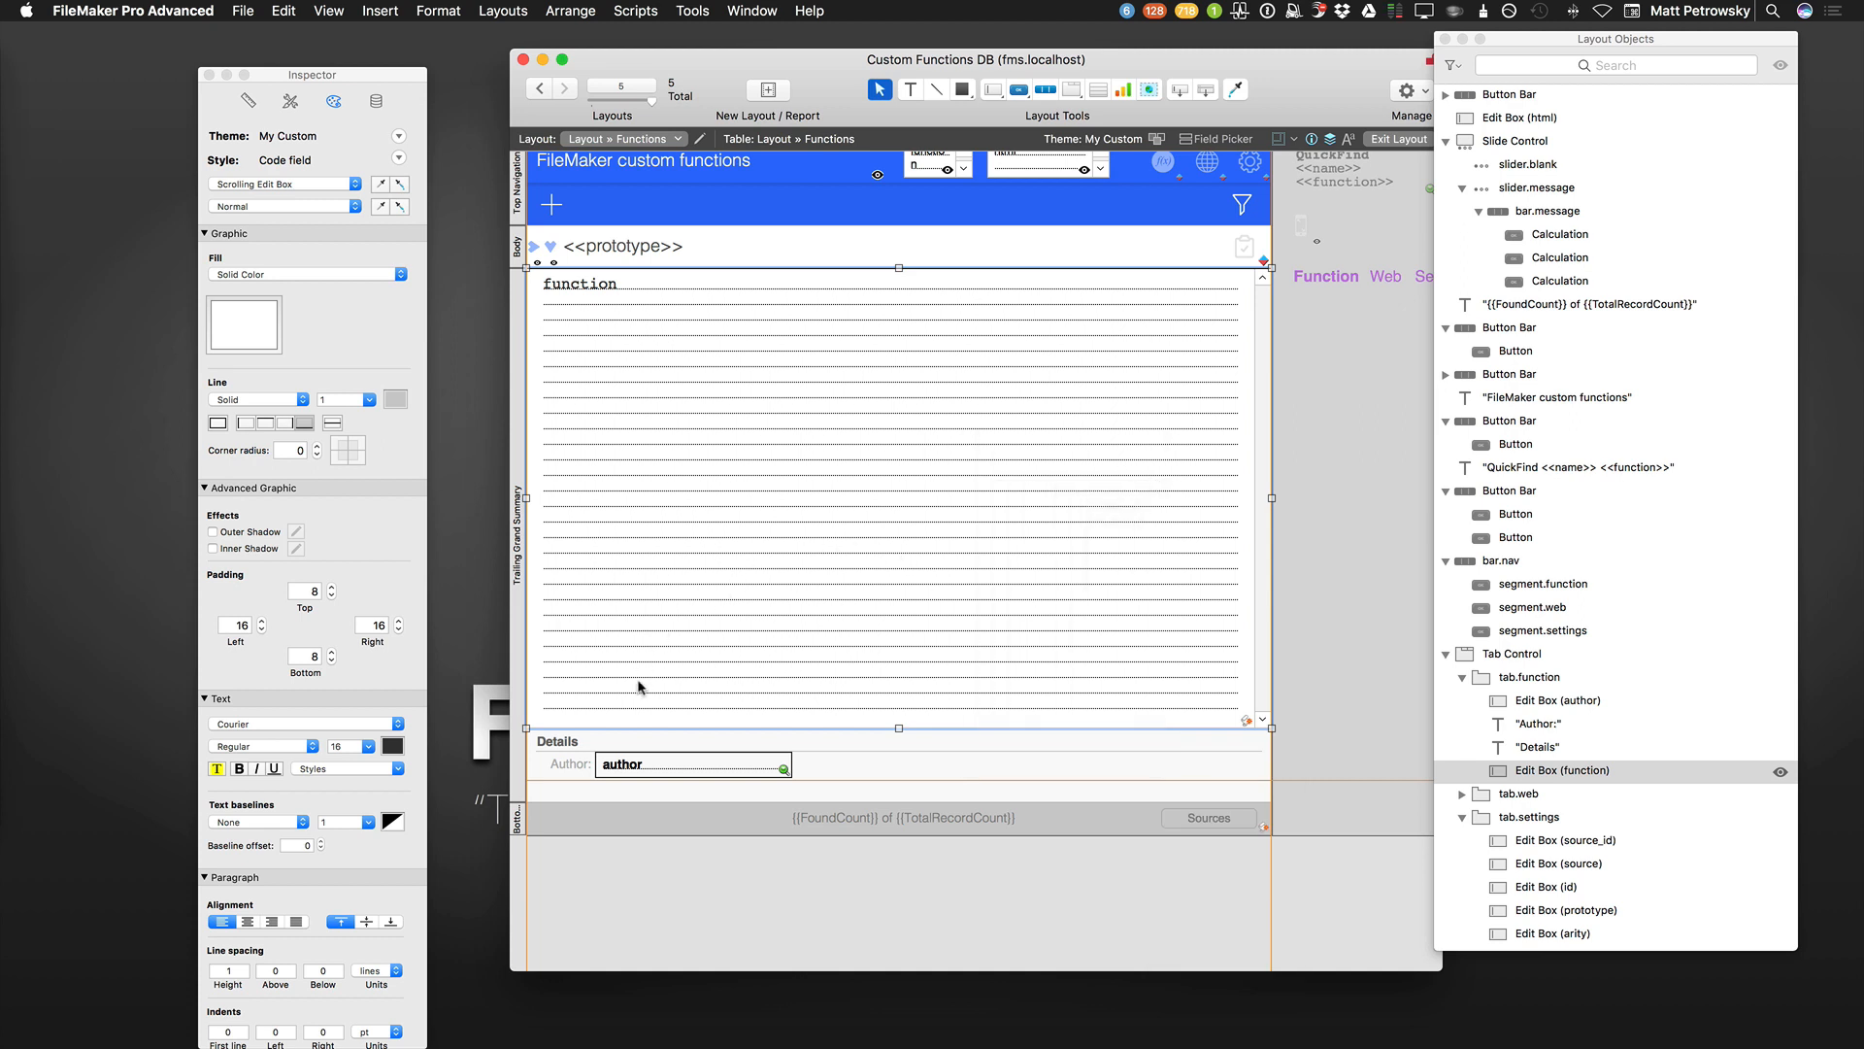
Add the author field to the selection and align both fields on their left edges.
{"action": "left_click", "coordinate": [691, 765]}
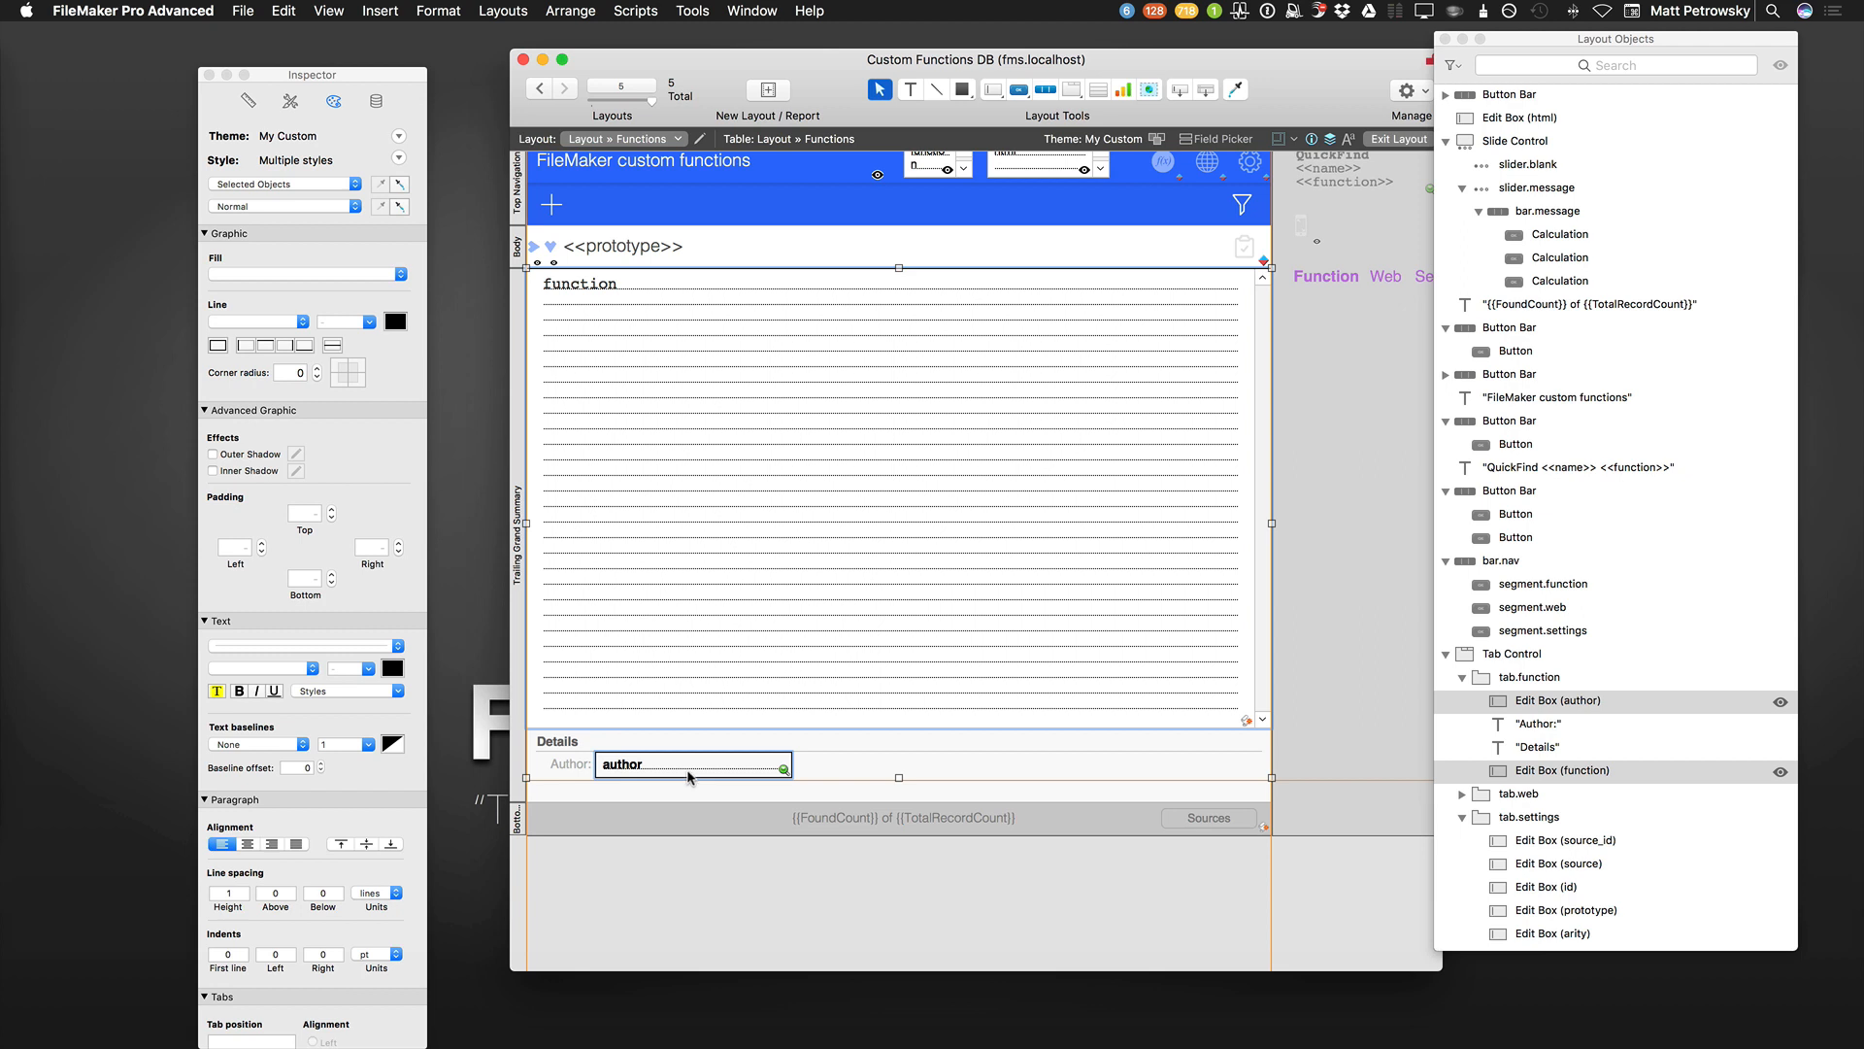
{"action": "mouse_move", "coordinate": [267, 138]}
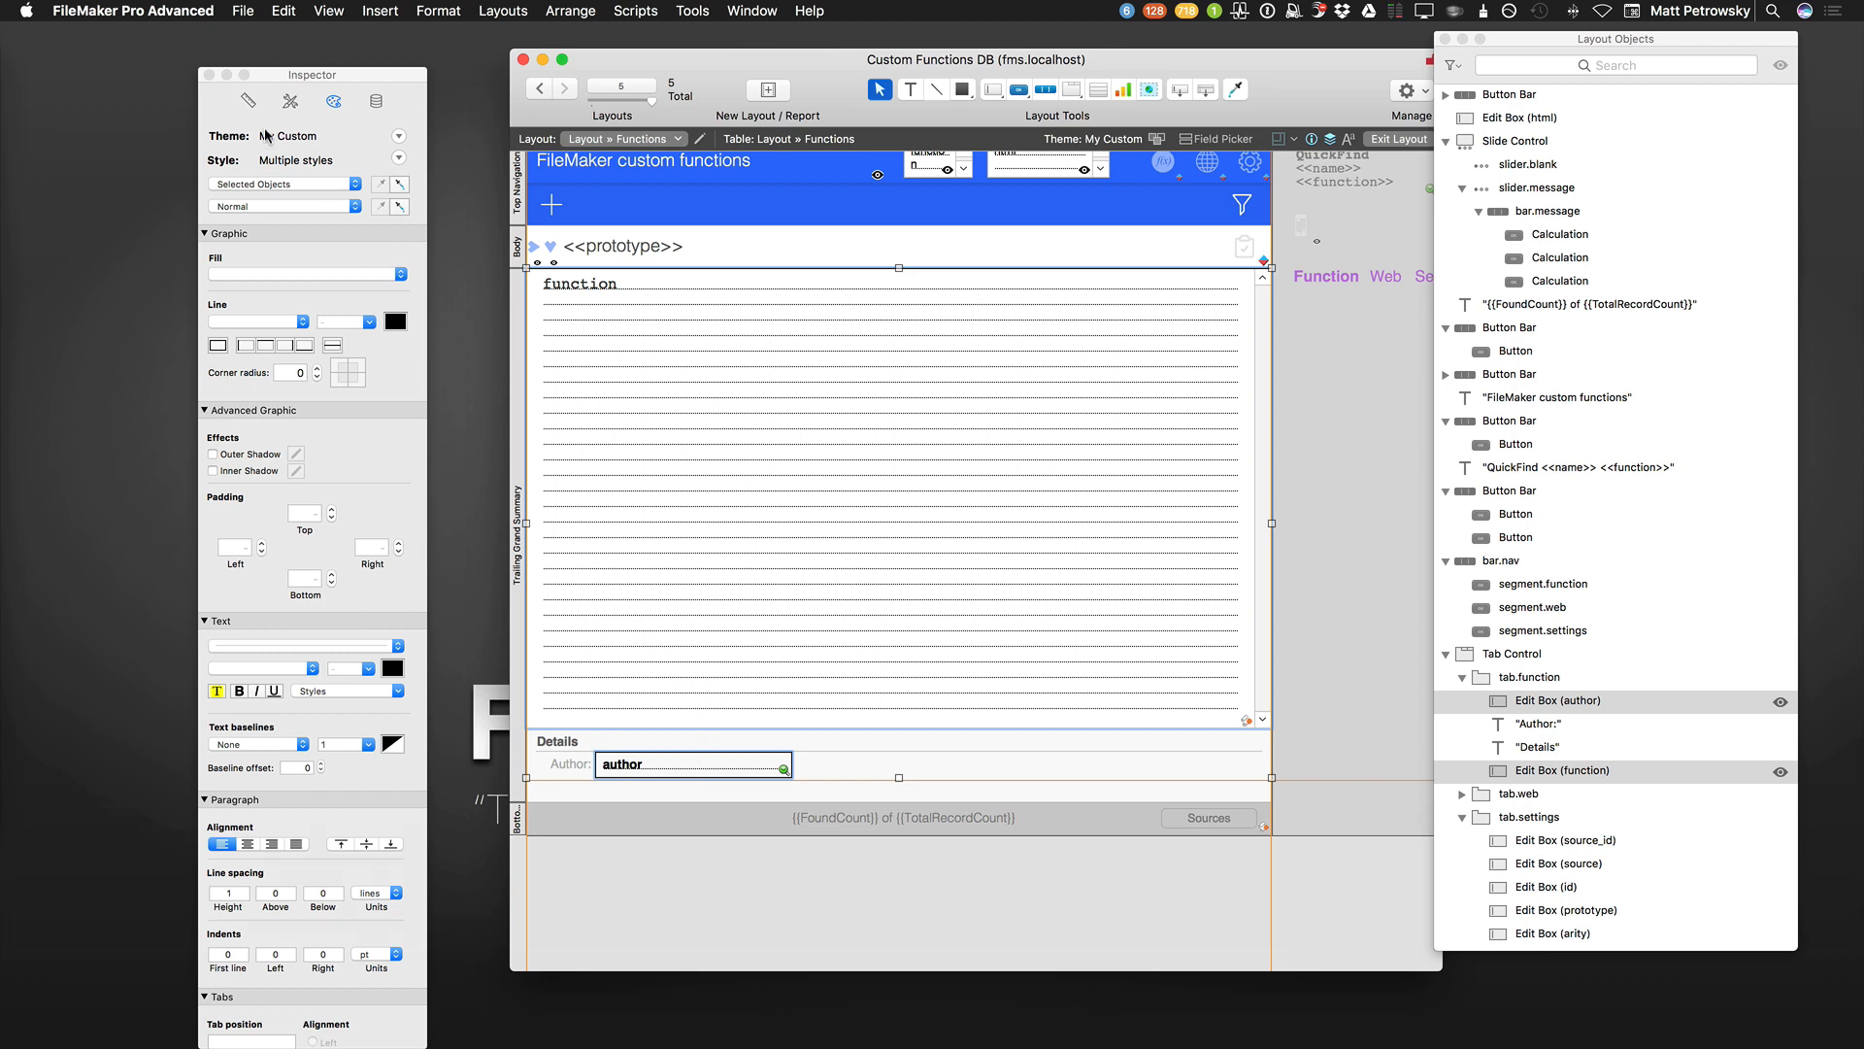
{"action": "left_click", "coordinate": [252, 101]}
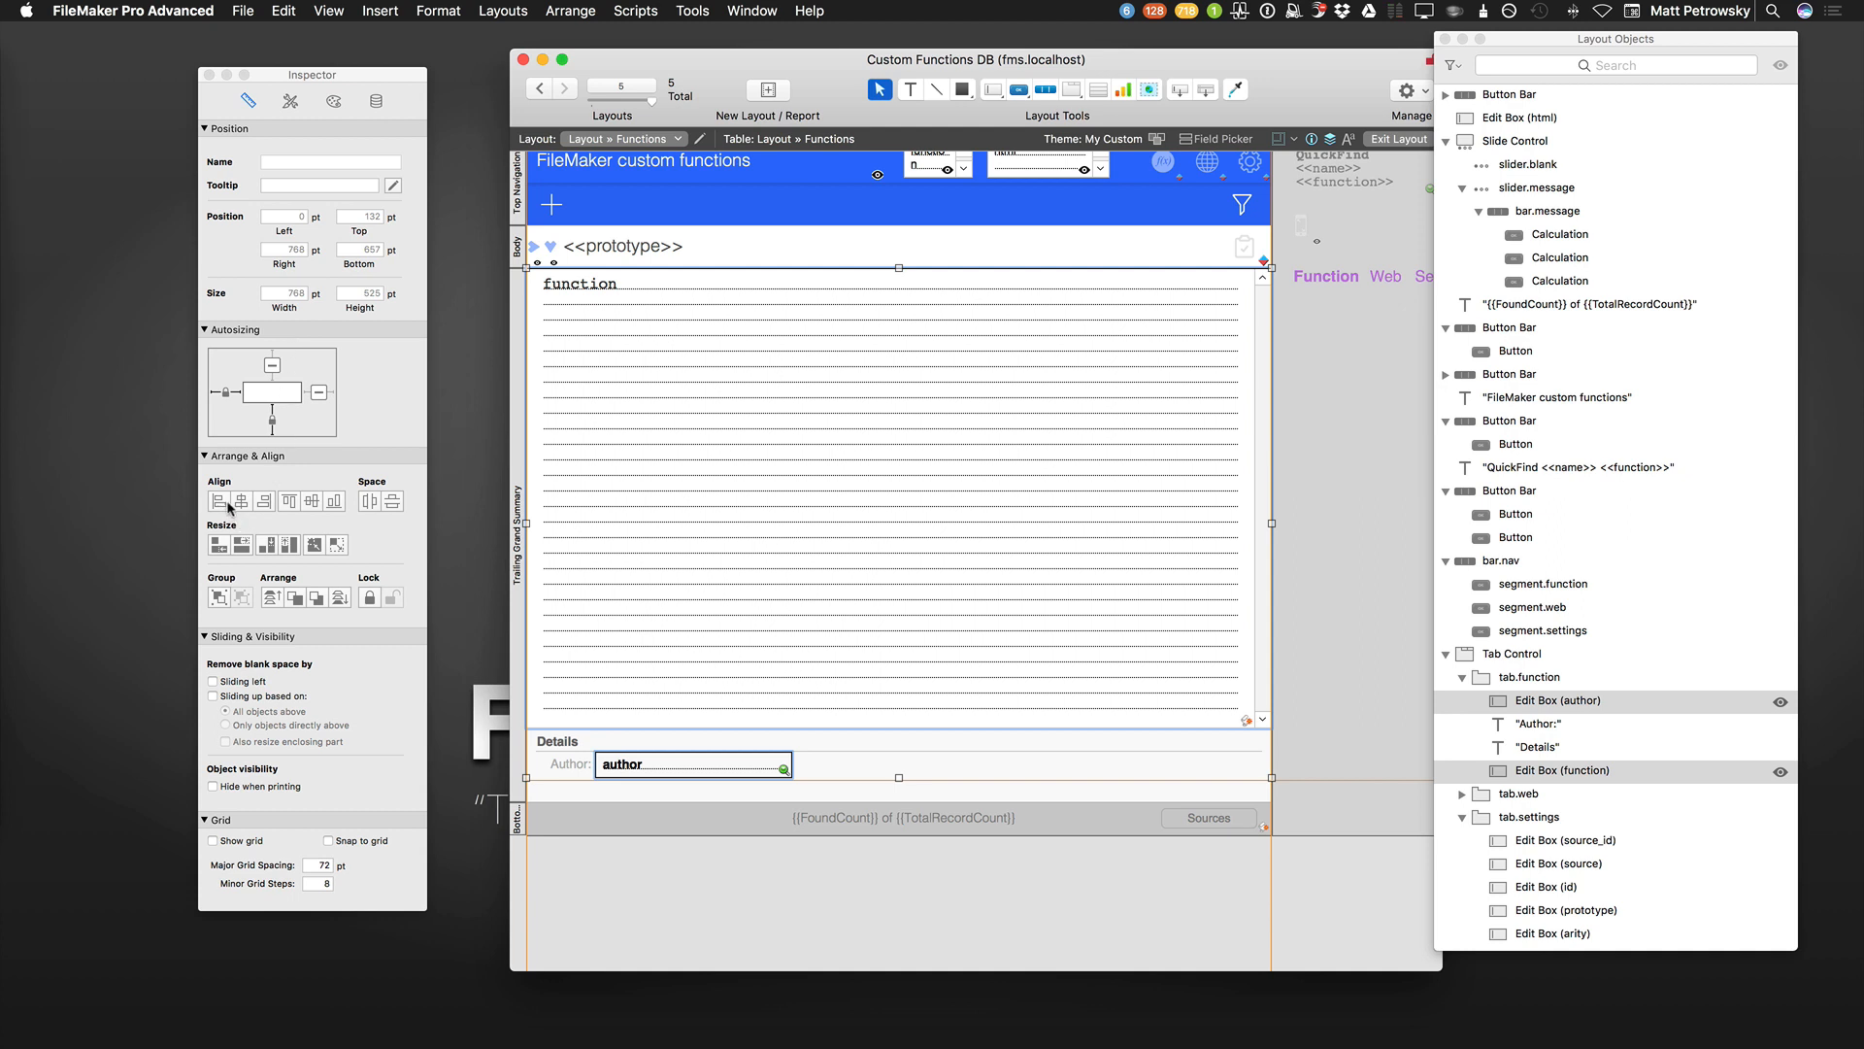
{"action": "mouse_move", "coordinate": [753, 767]}
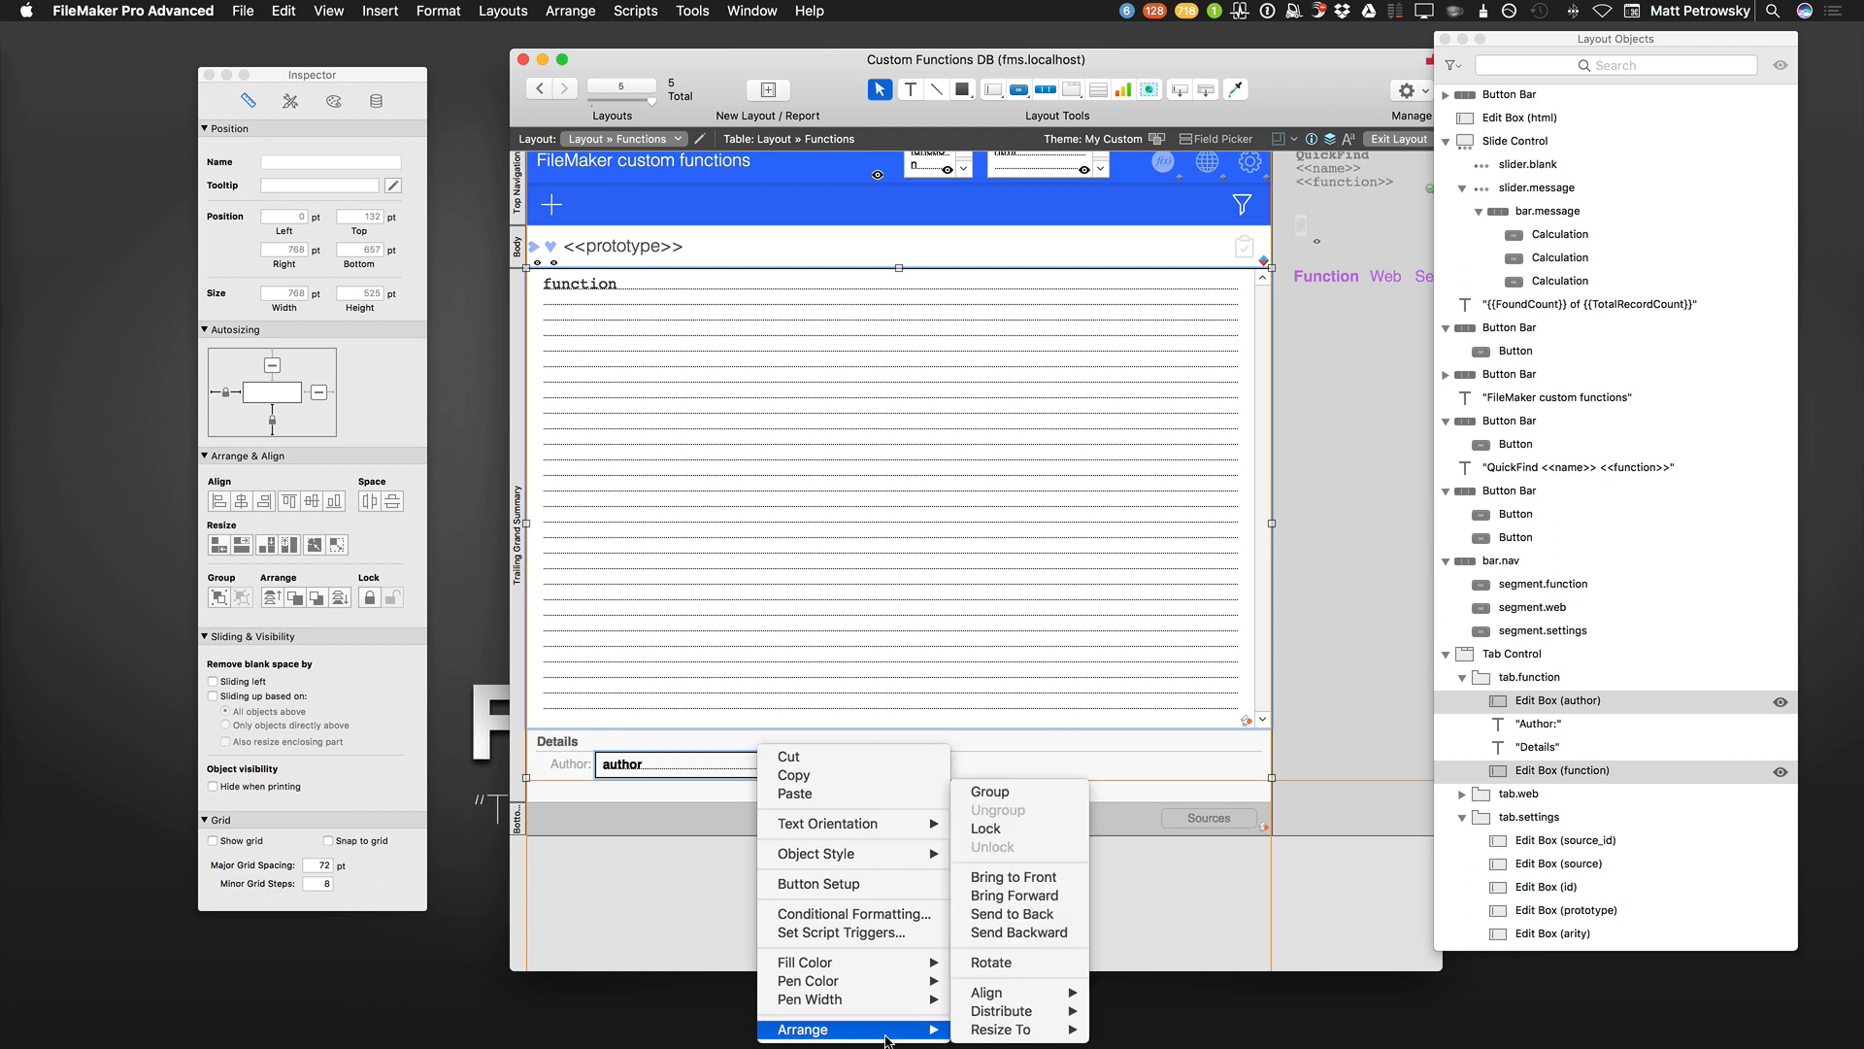
{"action": "mouse_move", "coordinate": [1008, 990]}
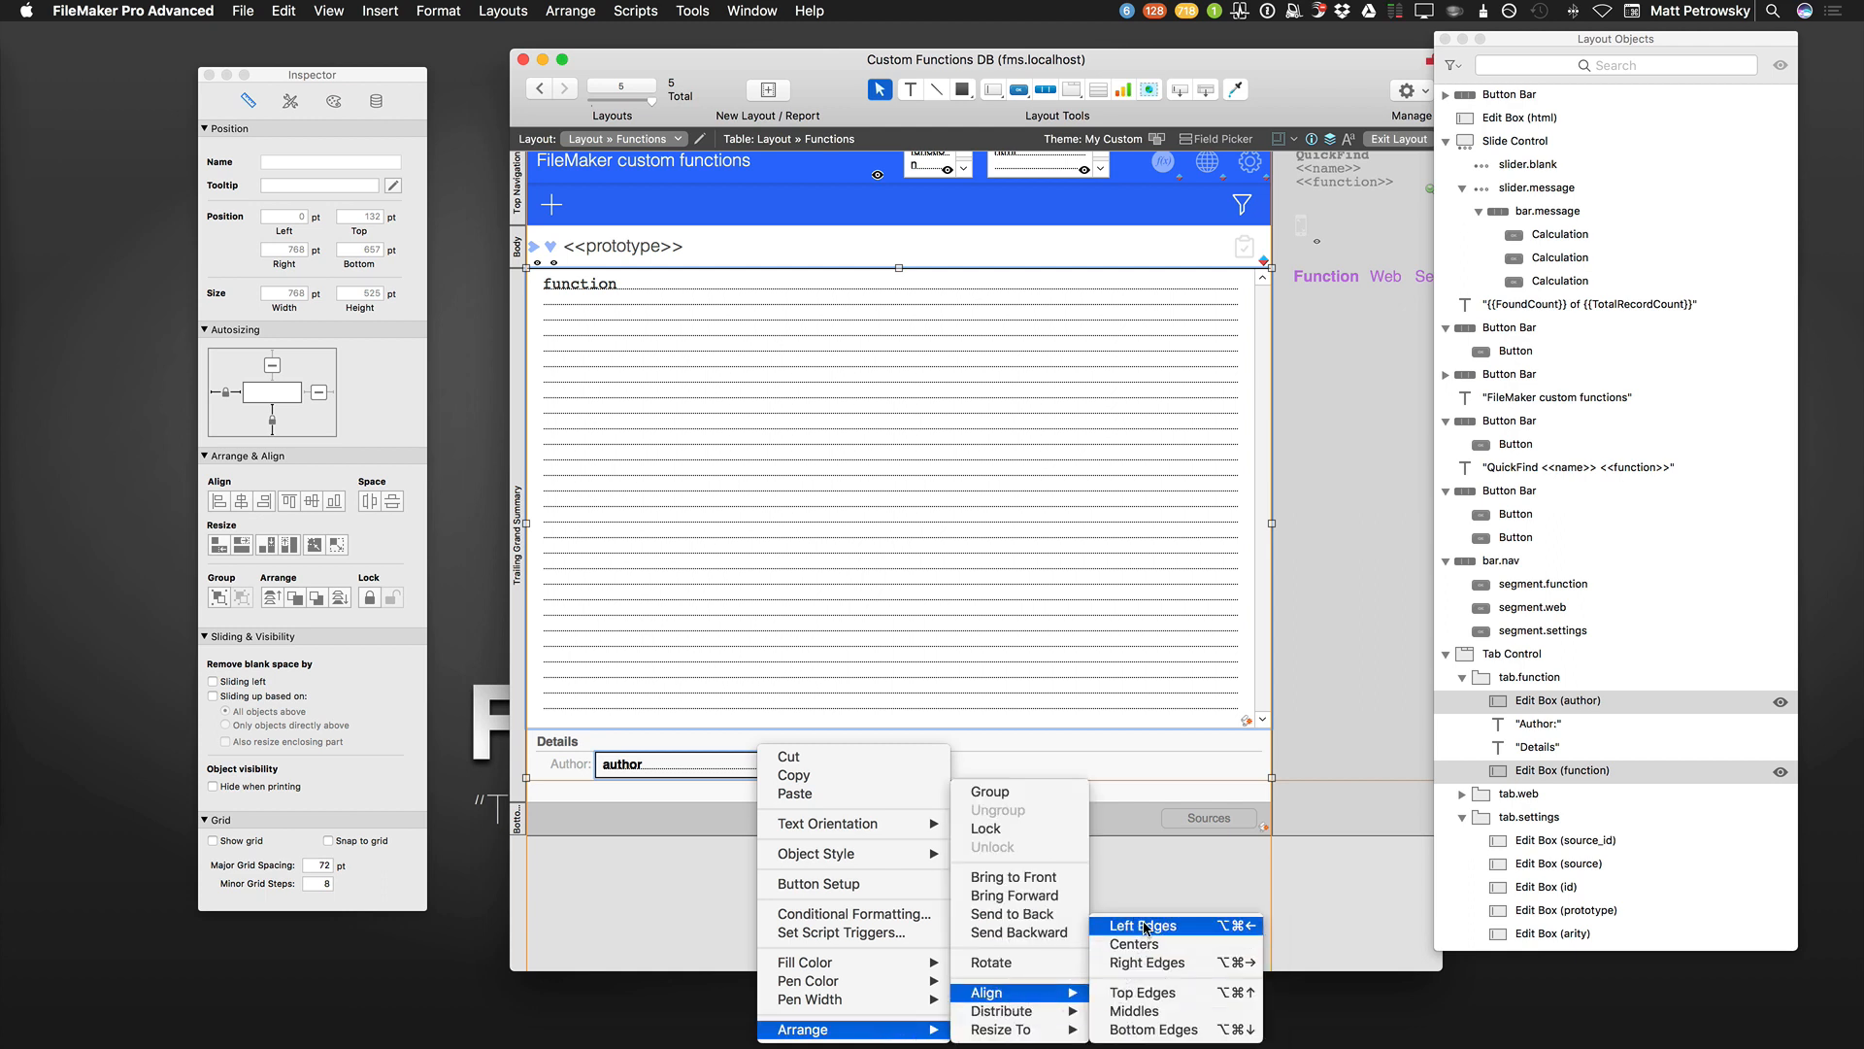
{"action": "mouse_move", "coordinate": [1144, 990]}
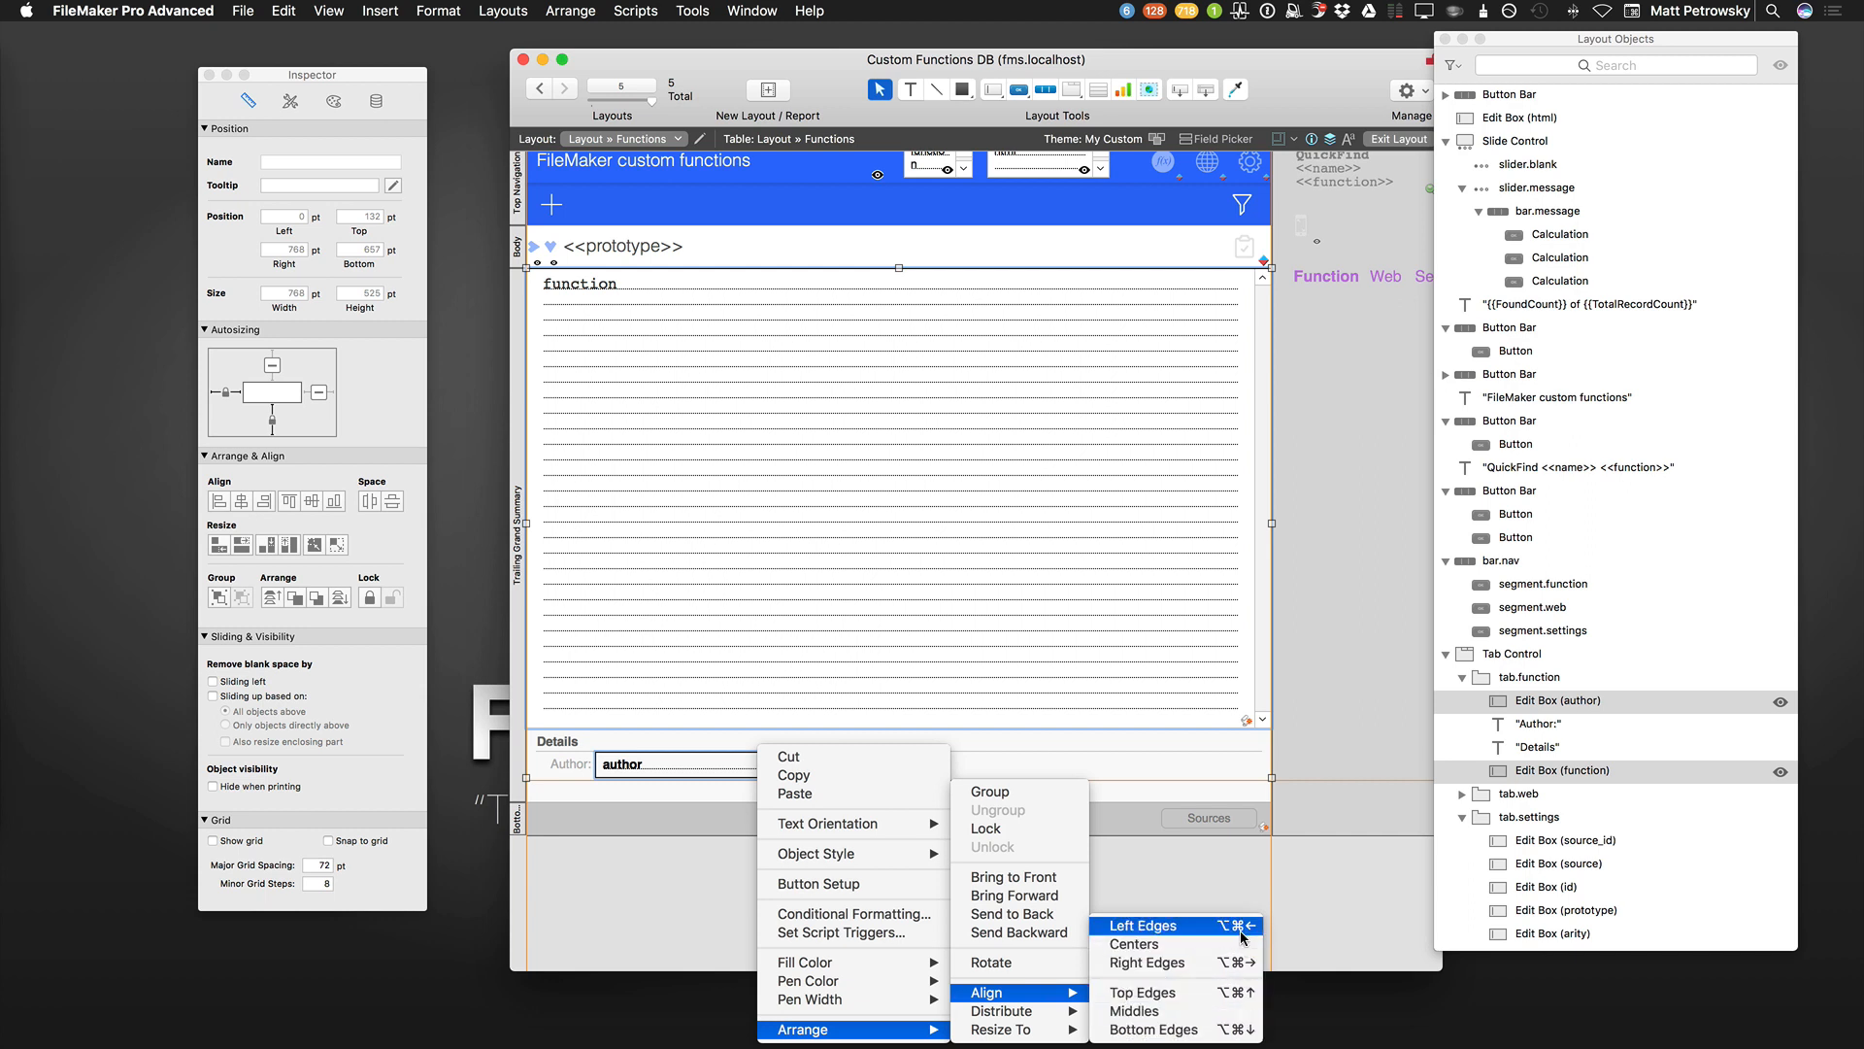
{"action": "mouse_move", "coordinate": [1206, 928]}
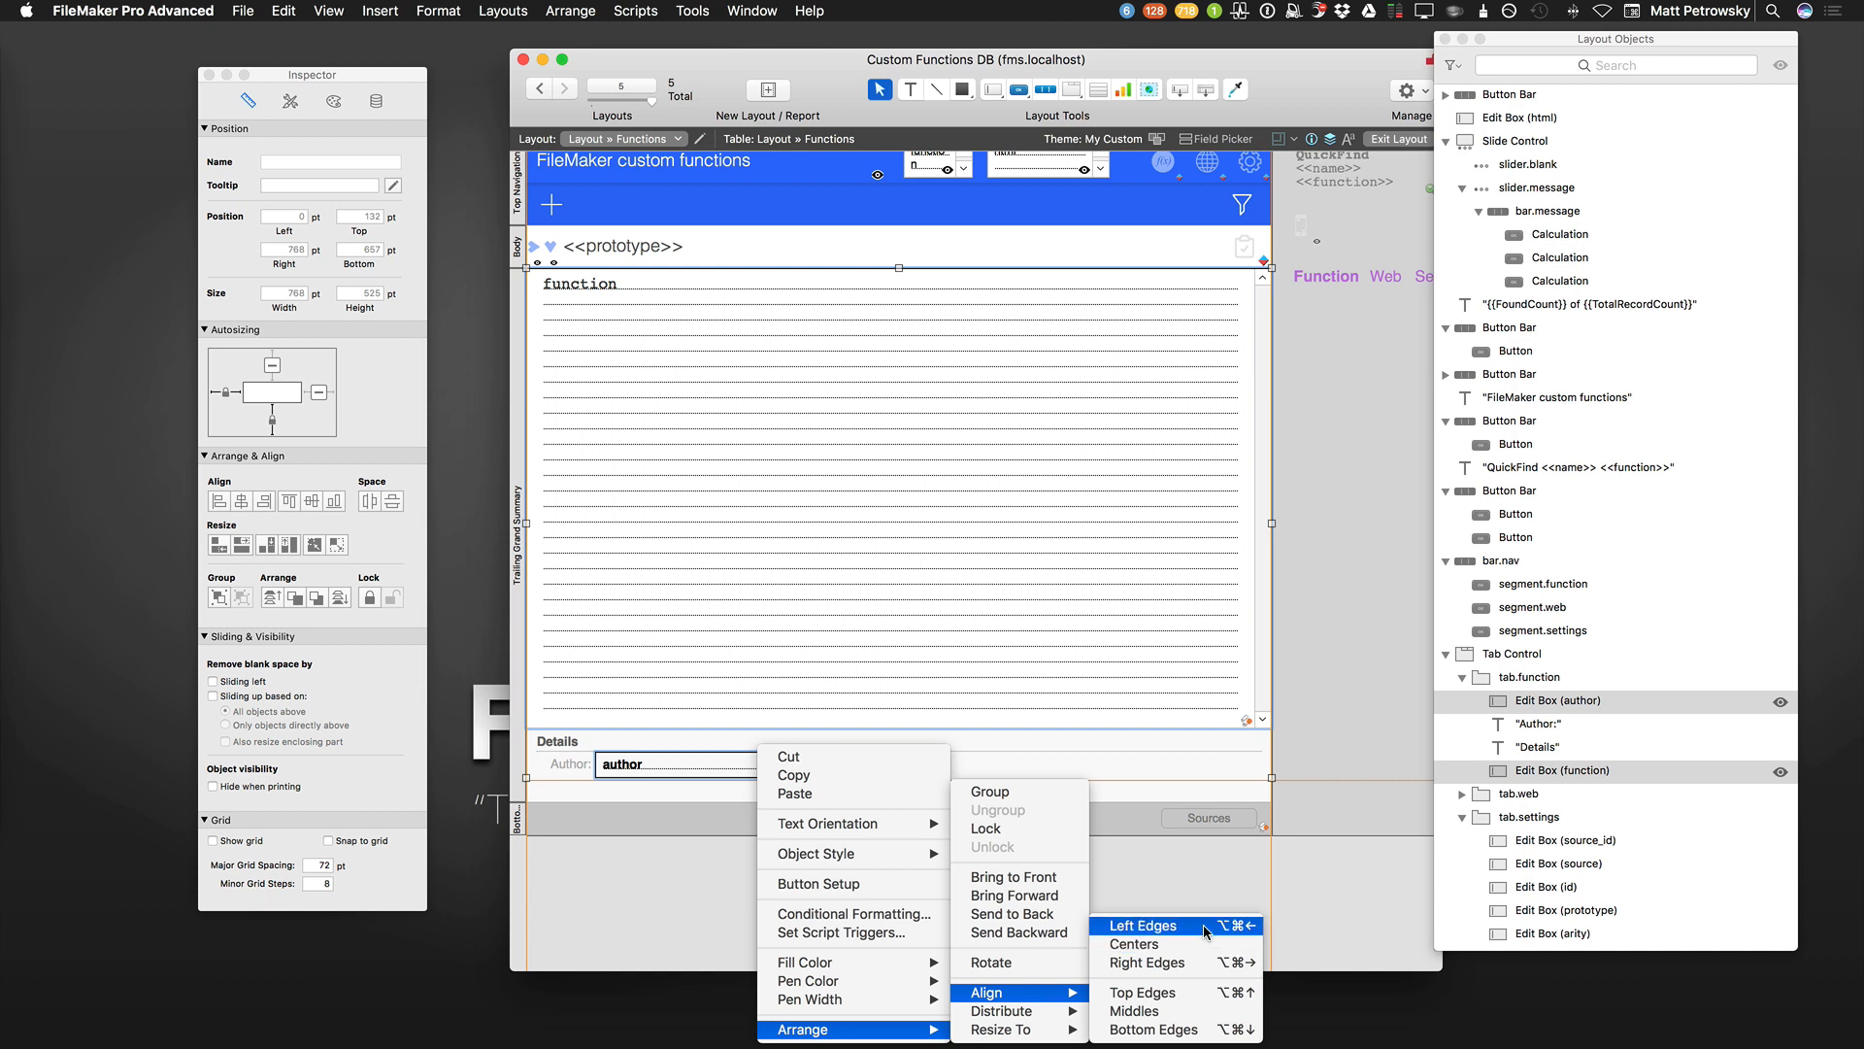
{"action": "left_click", "coordinate": [1142, 925]}
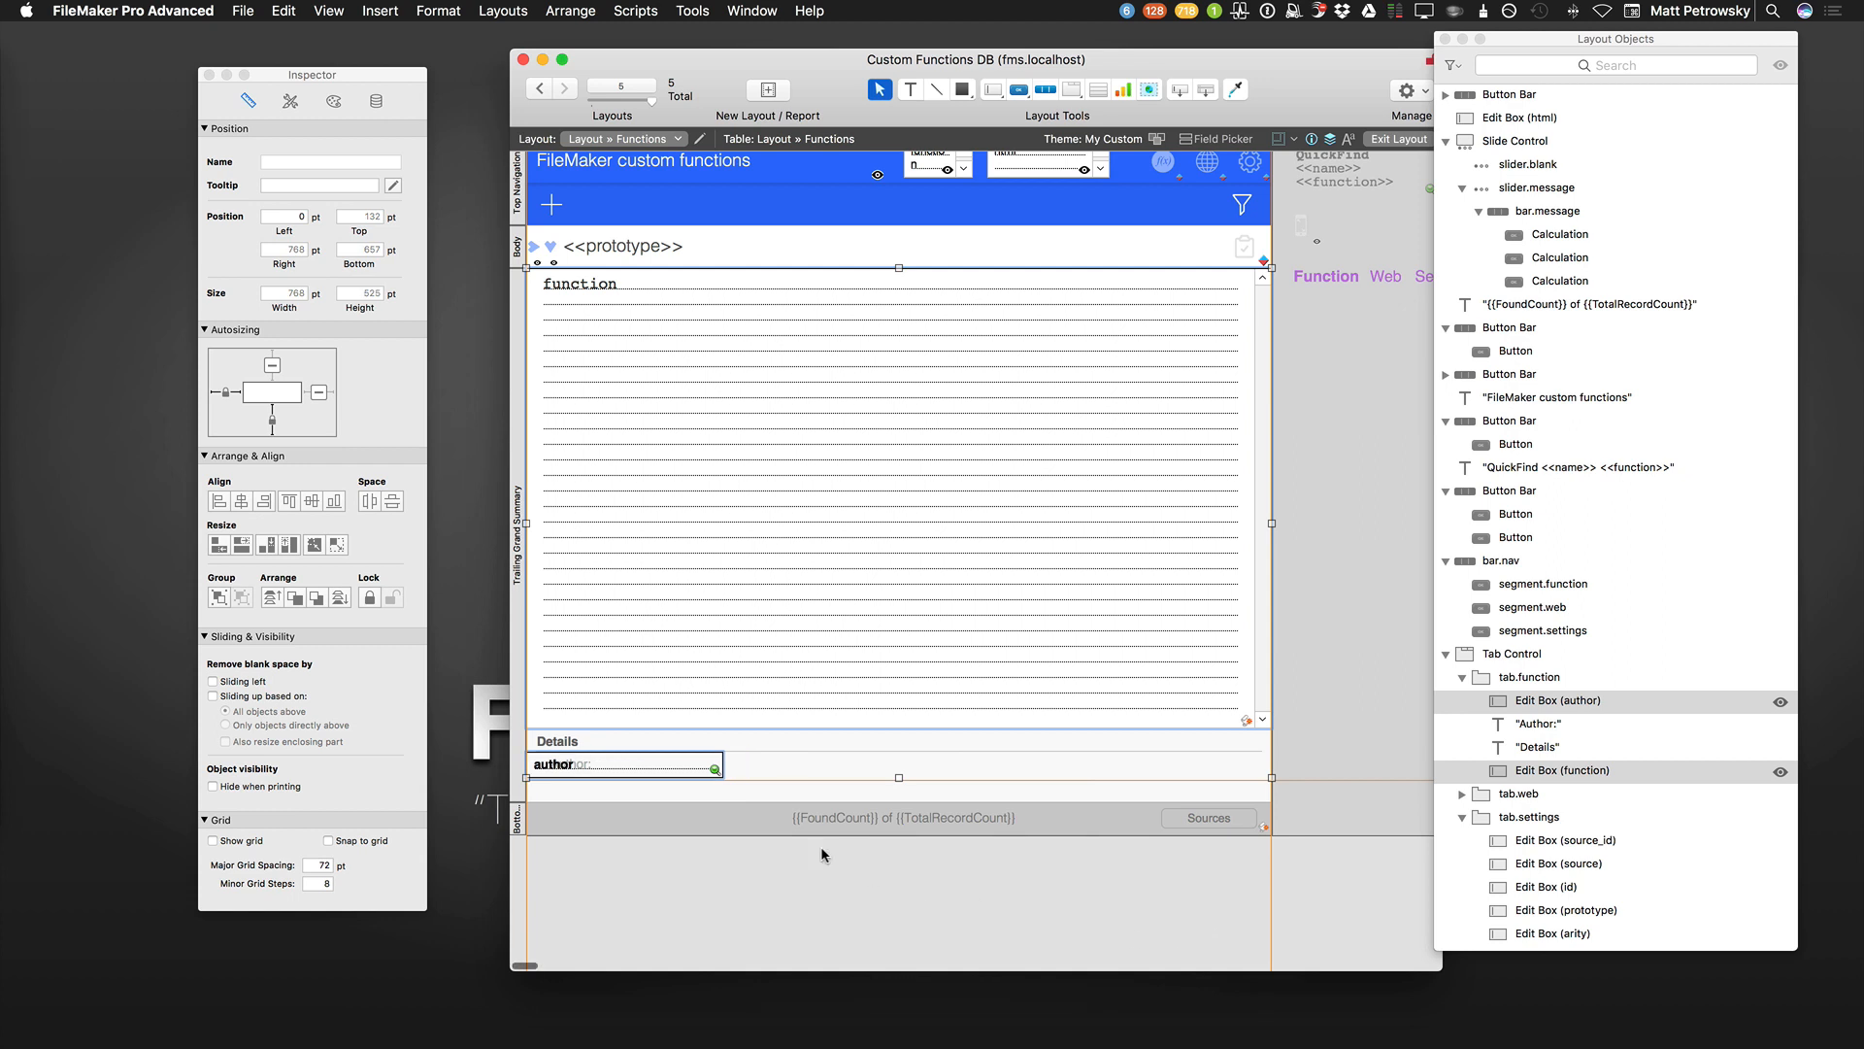
{"action": "mouse_move", "coordinate": [682, 796]}
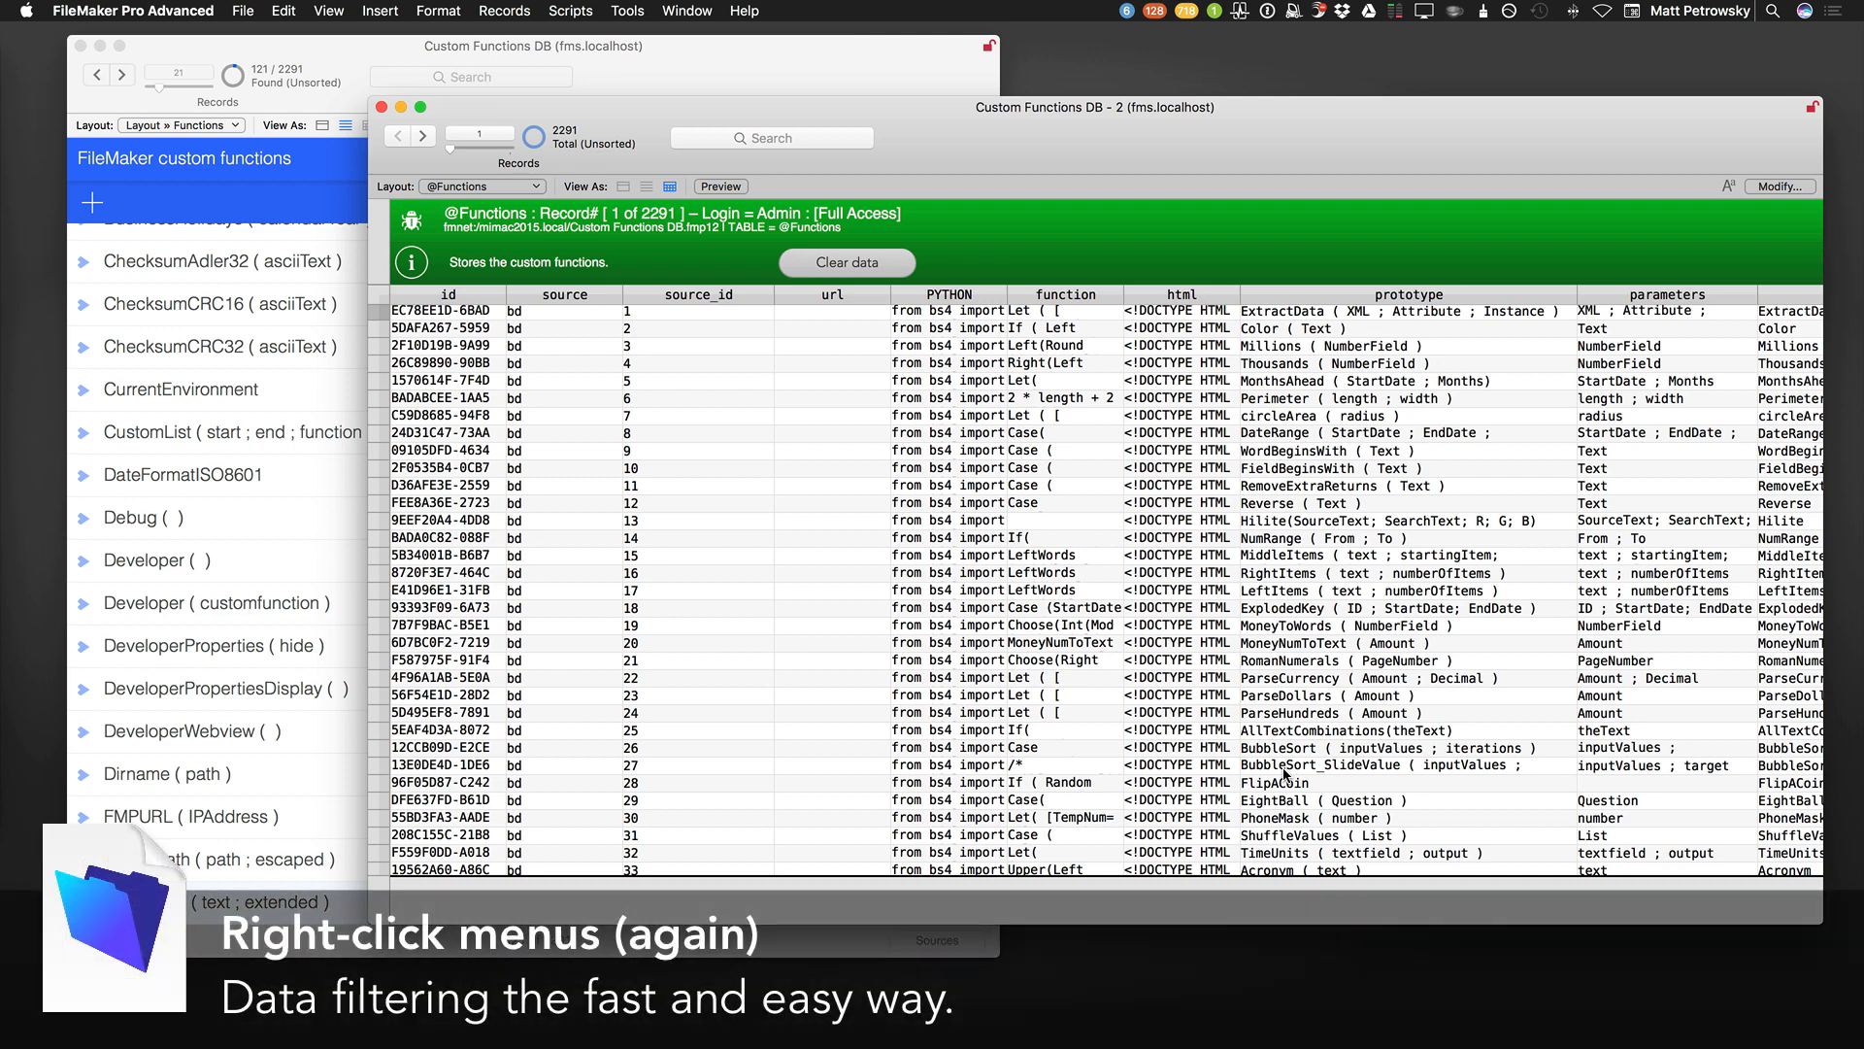
{"action": "mouse_move", "coordinate": [1134, 746]}
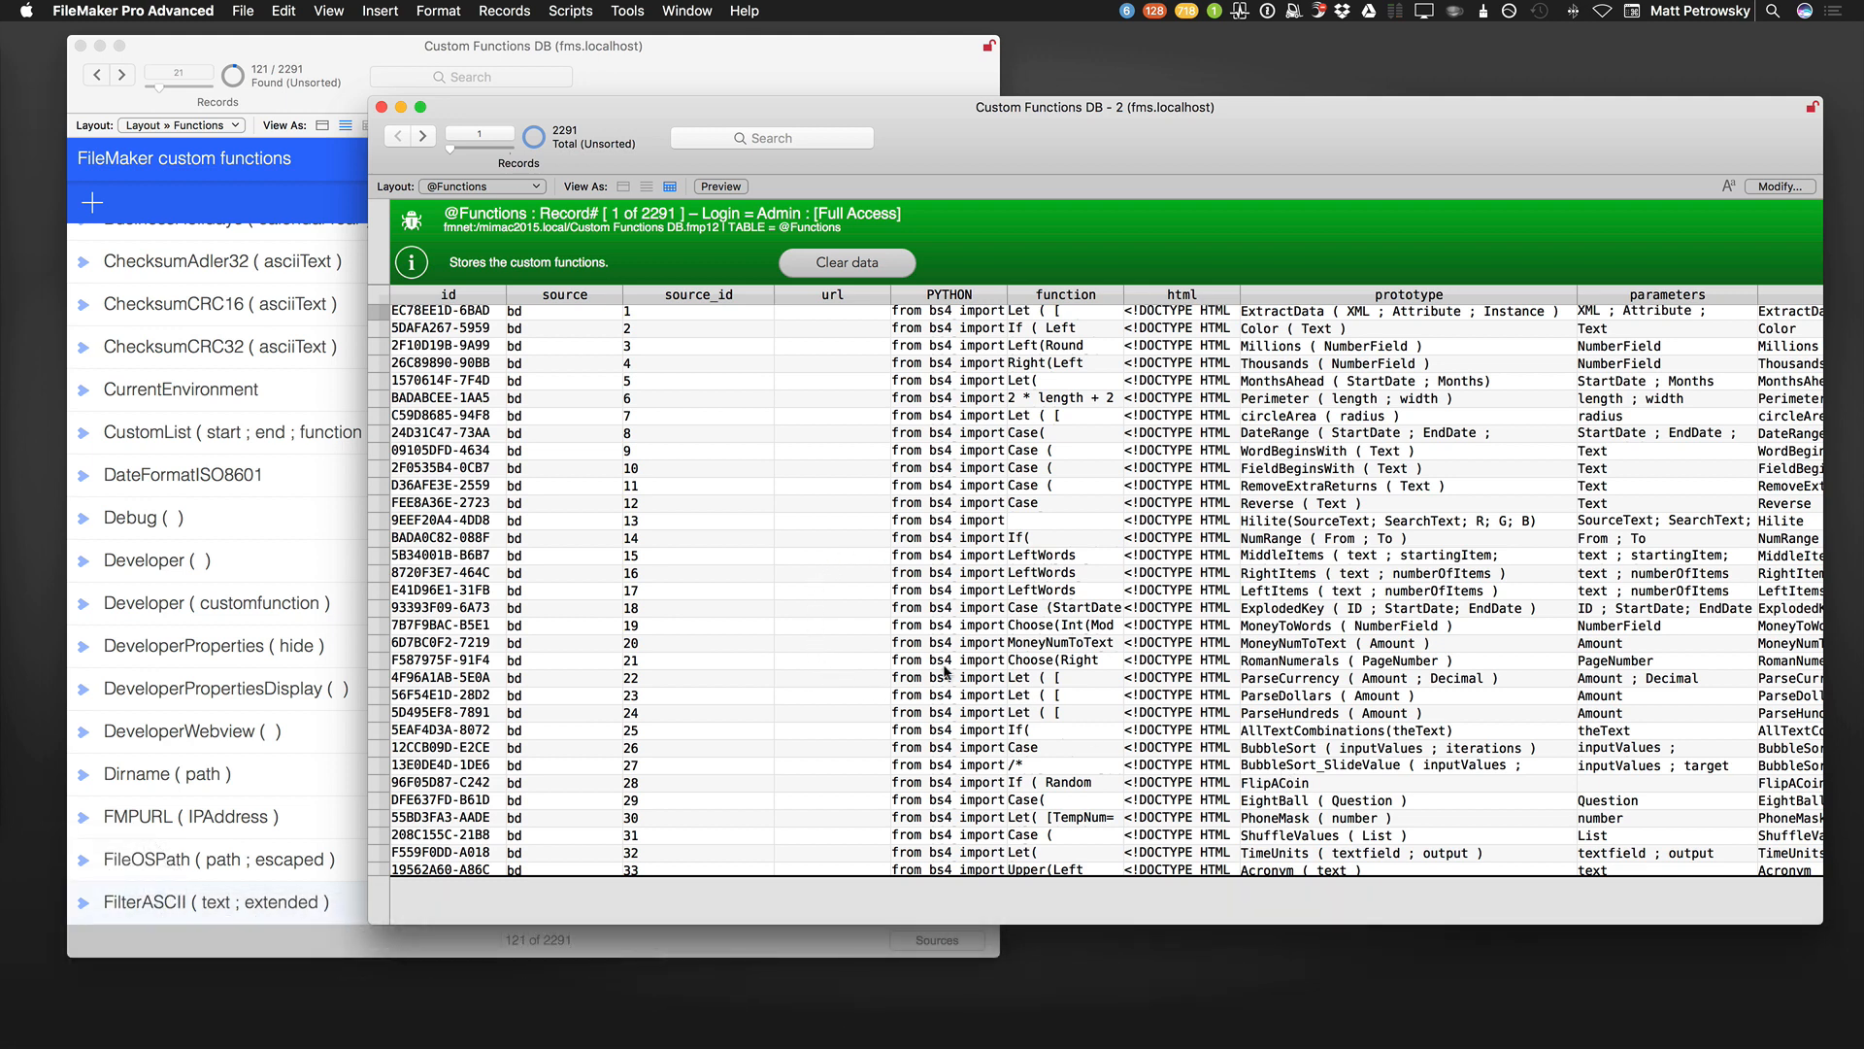
{"action": "mouse_move", "coordinate": [555, 602]}
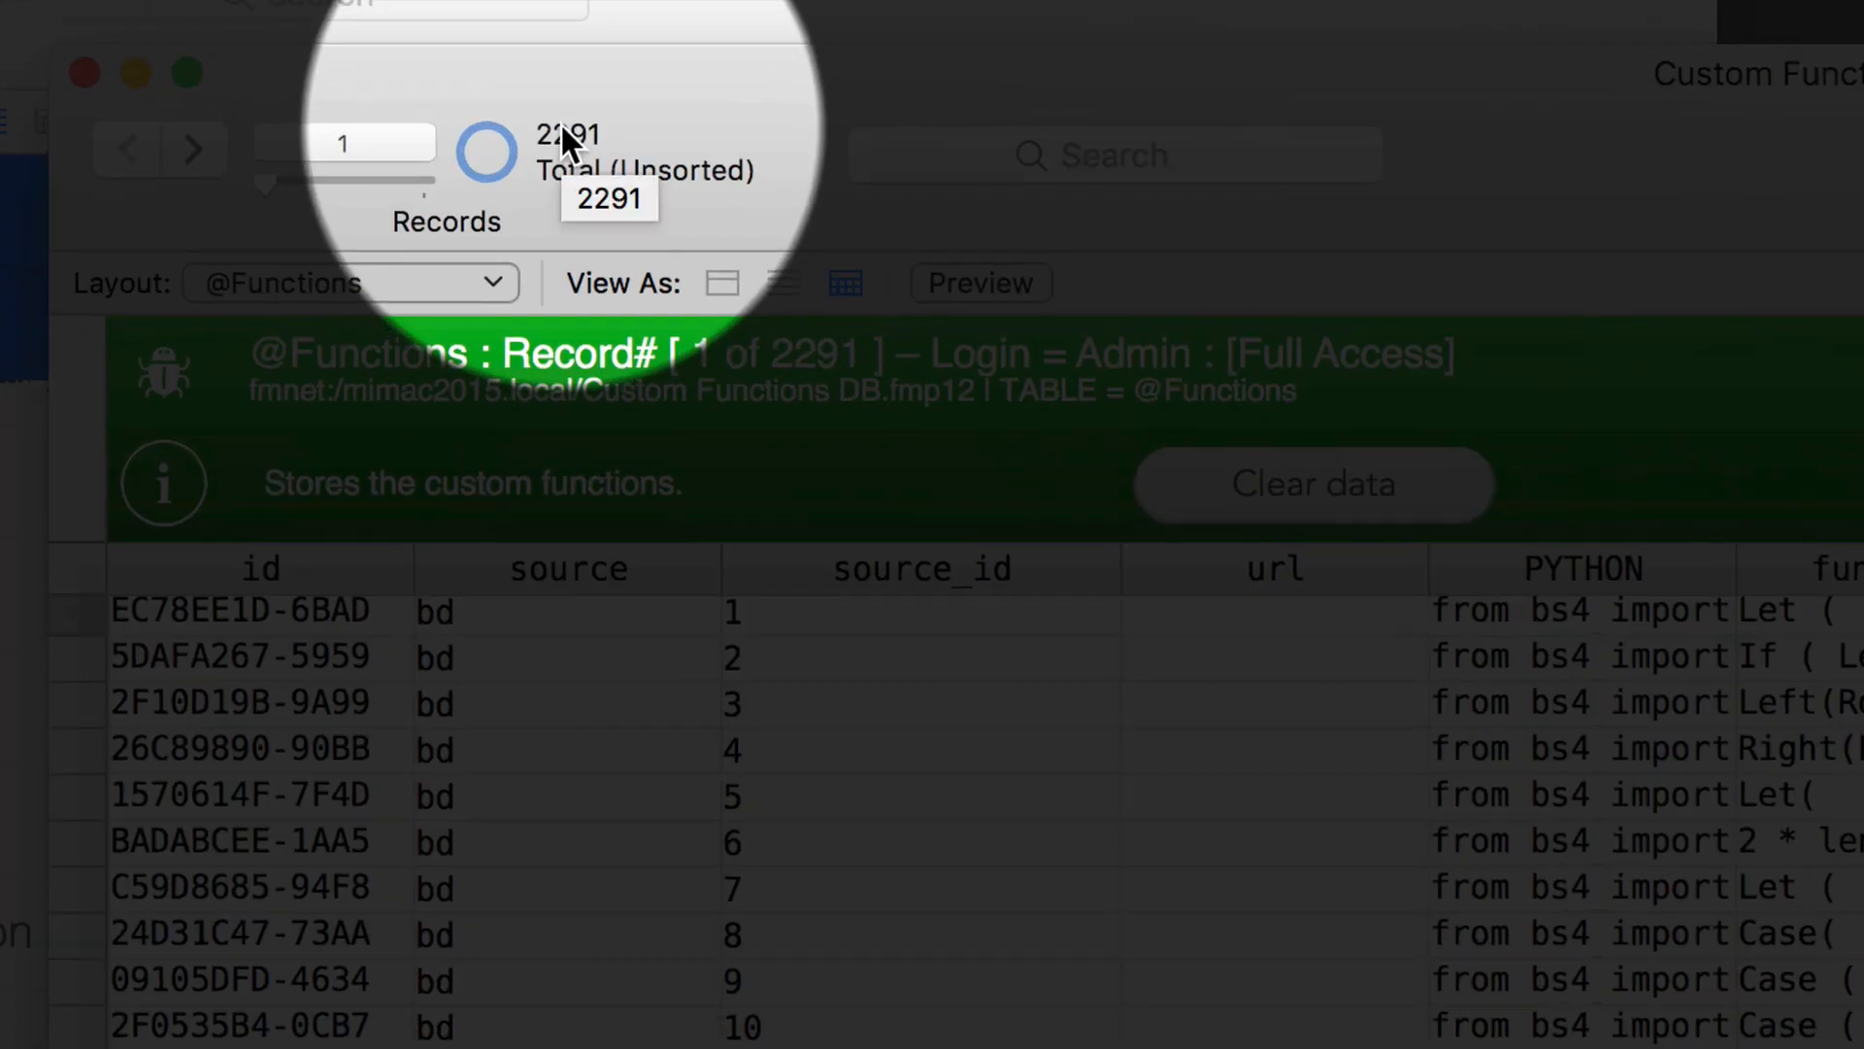
{"action": "mouse_move", "coordinate": [530, 668]}
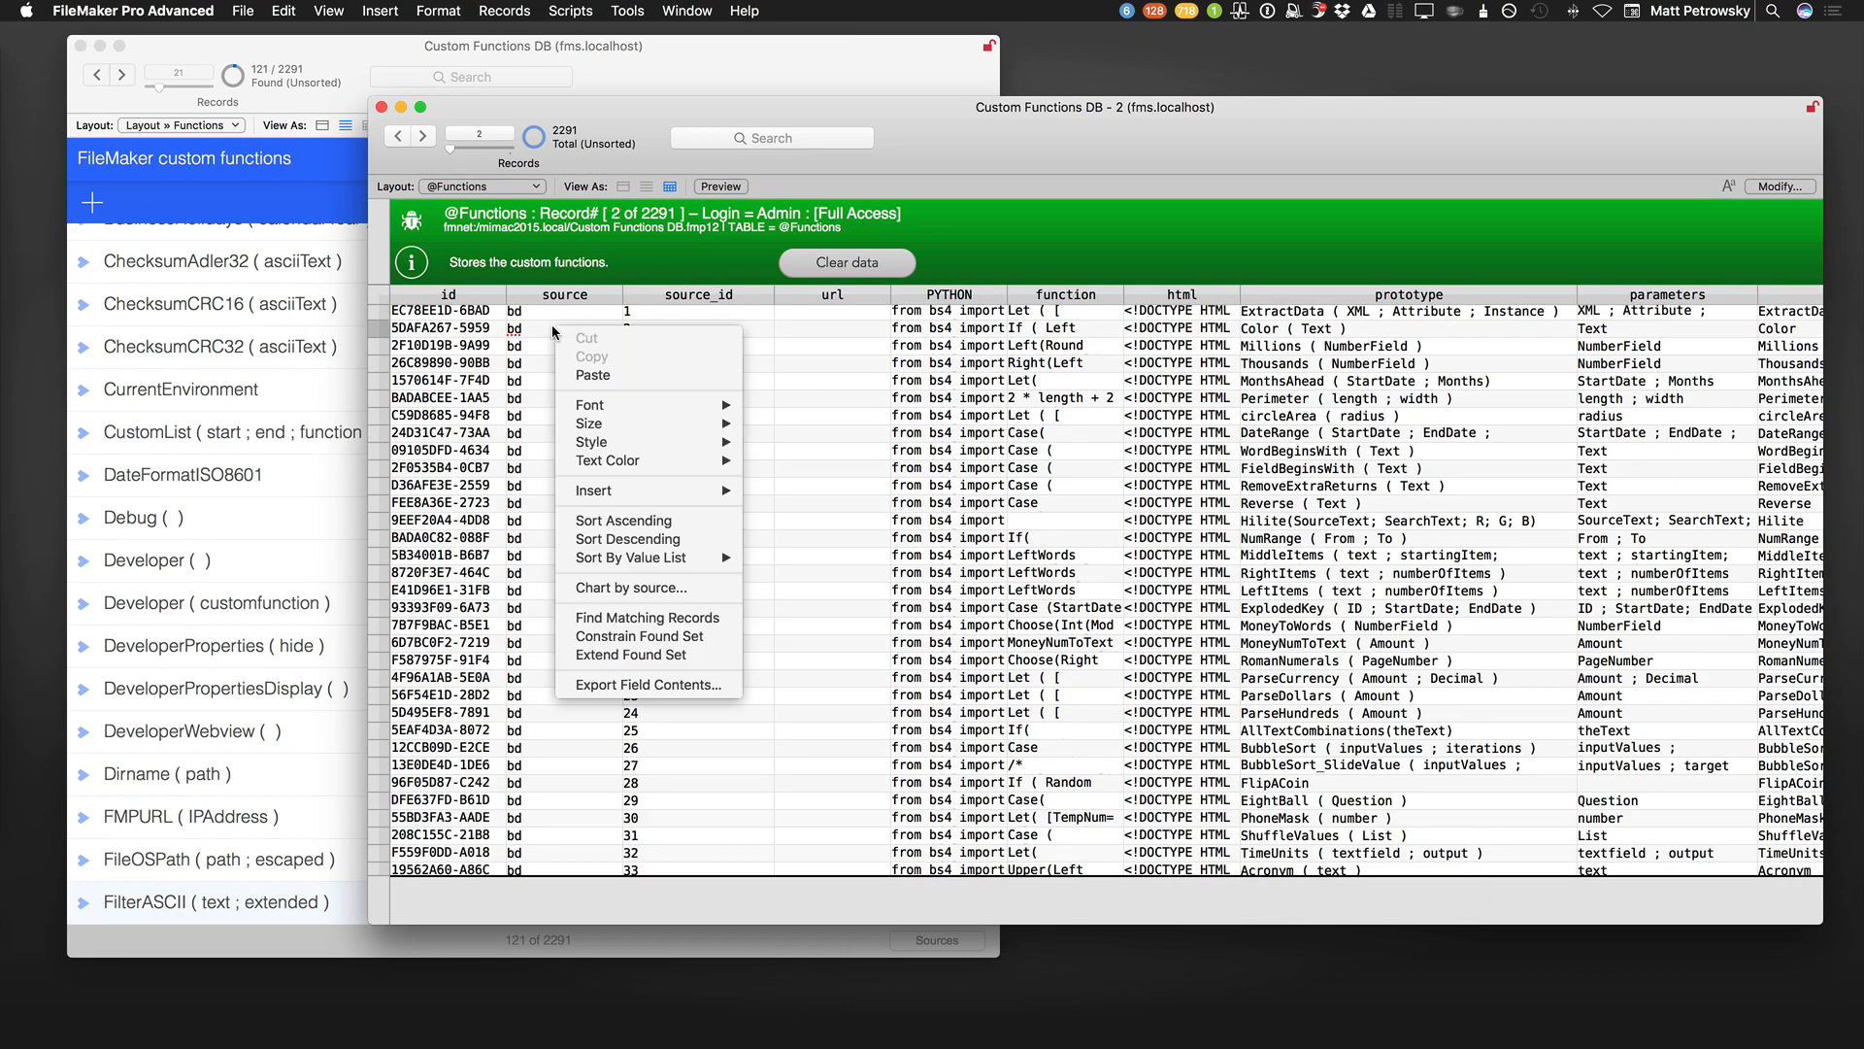
{"action": "mouse_move", "coordinate": [647, 617]}
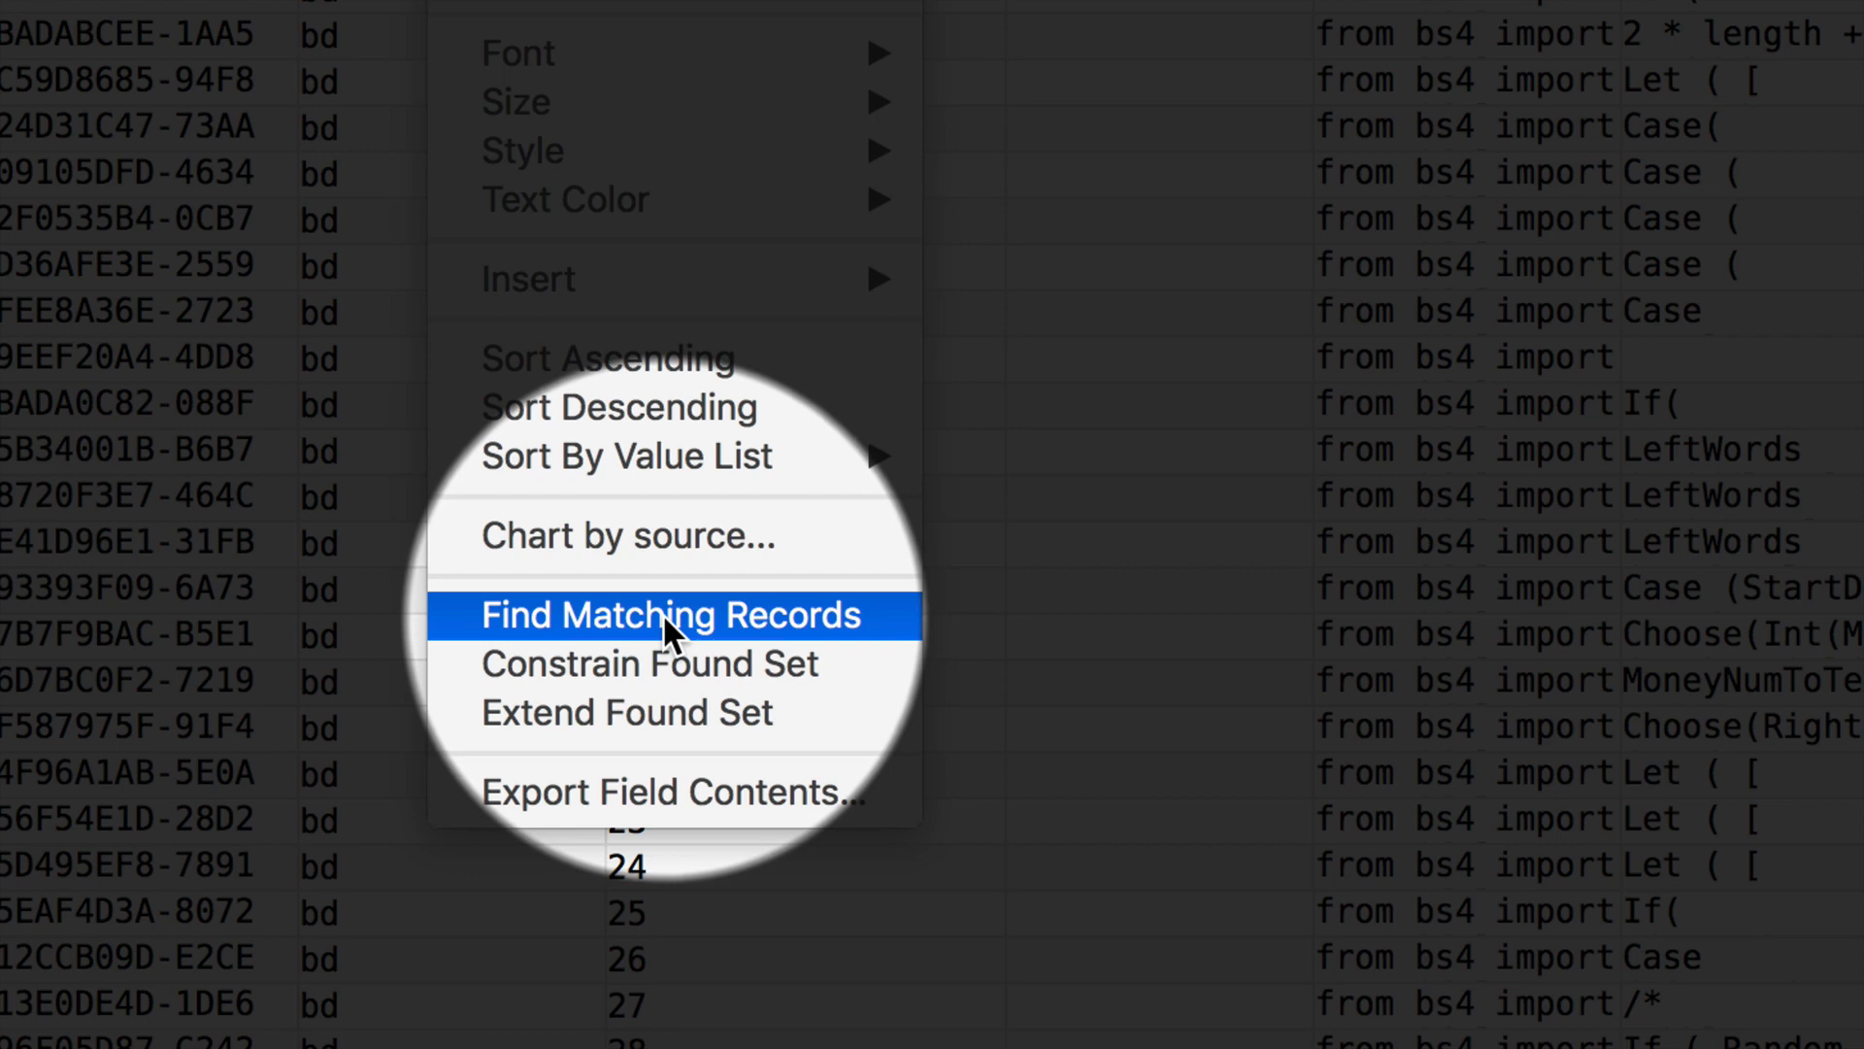
{"action": "mouse_move", "coordinate": [663, 664]}
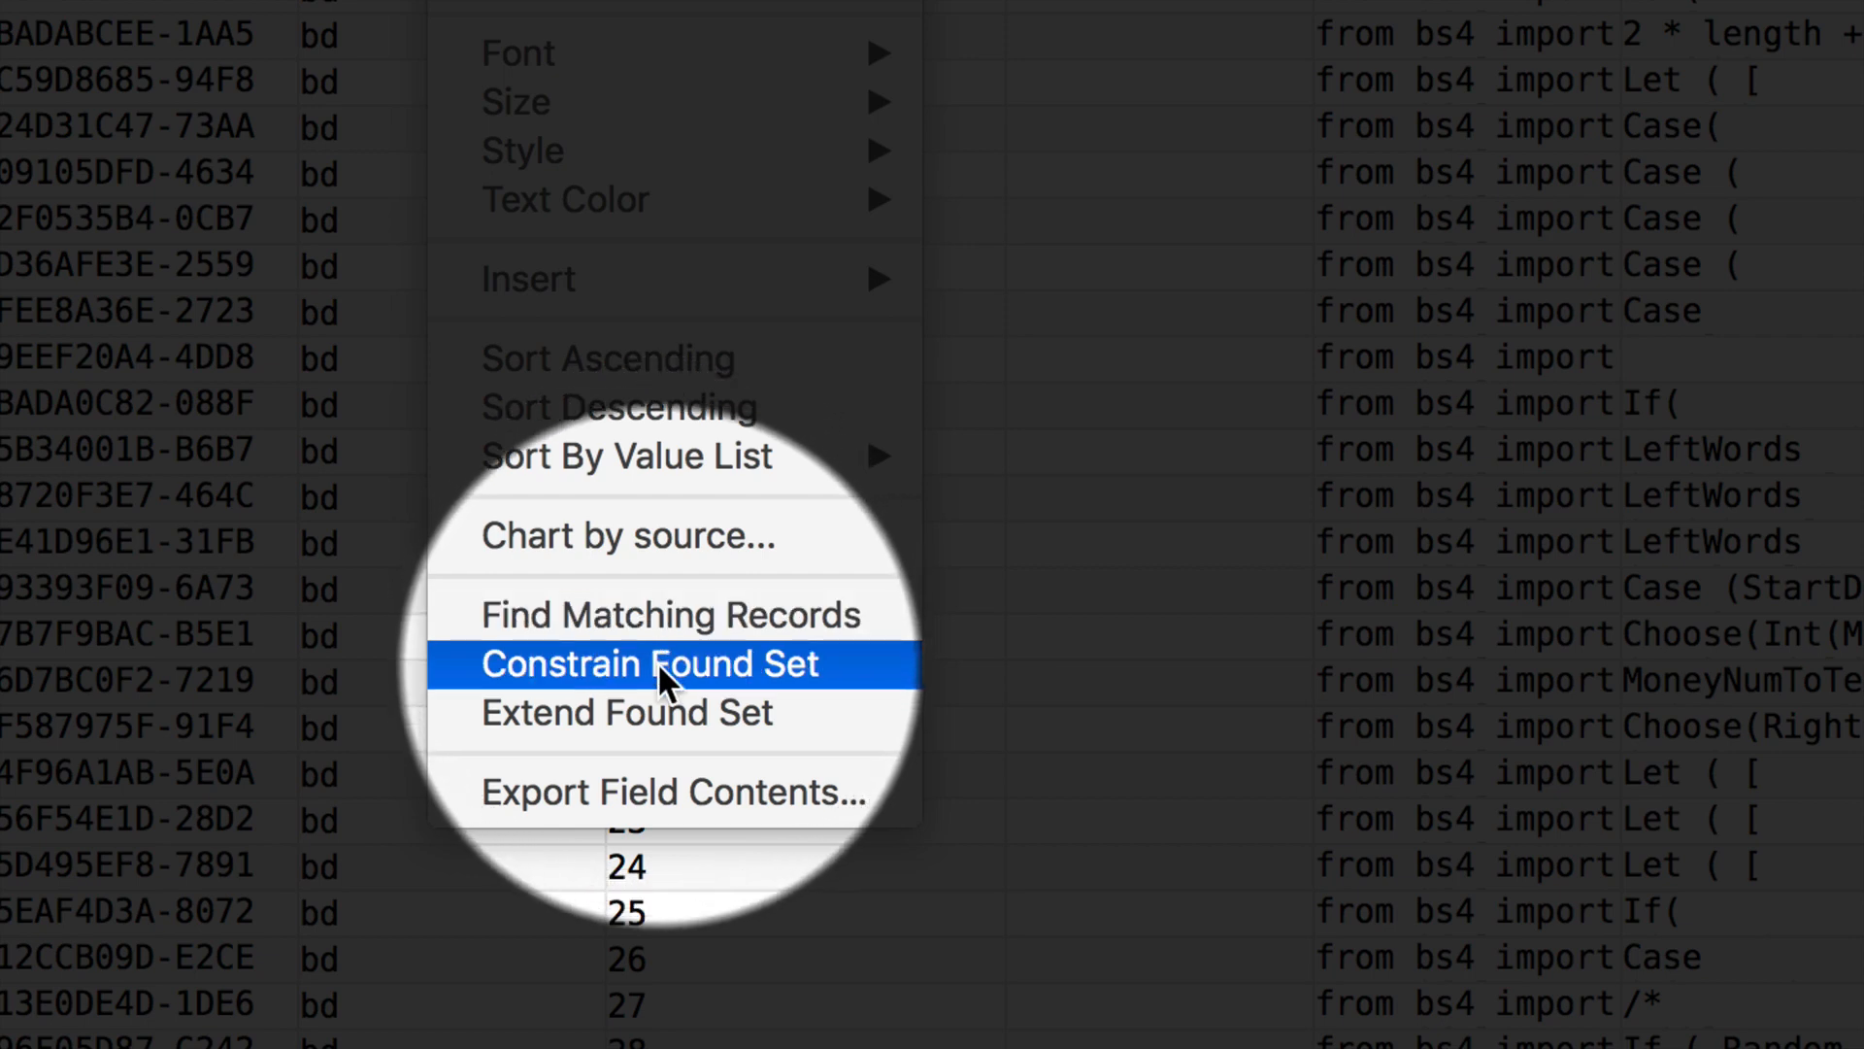
{"action": "mouse_move", "coordinate": [672, 726]}
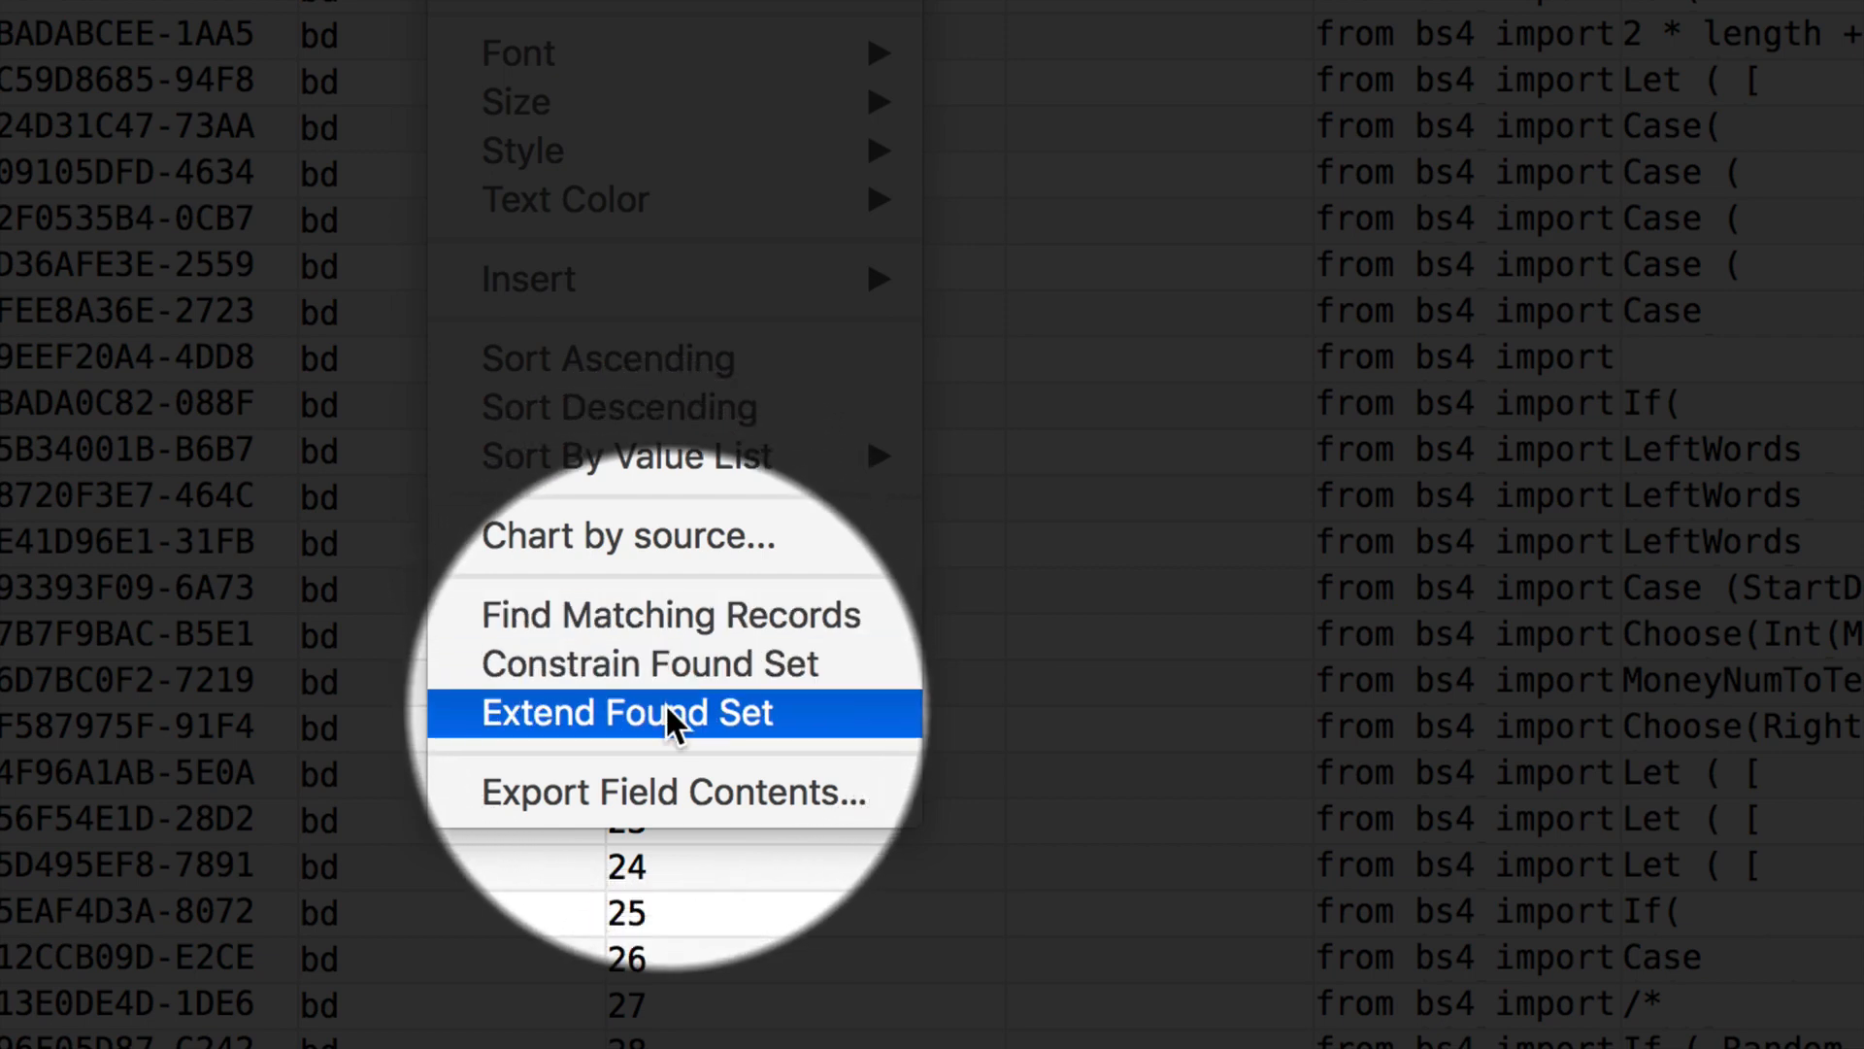
{"action": "mouse_move", "coordinate": [672, 633]}
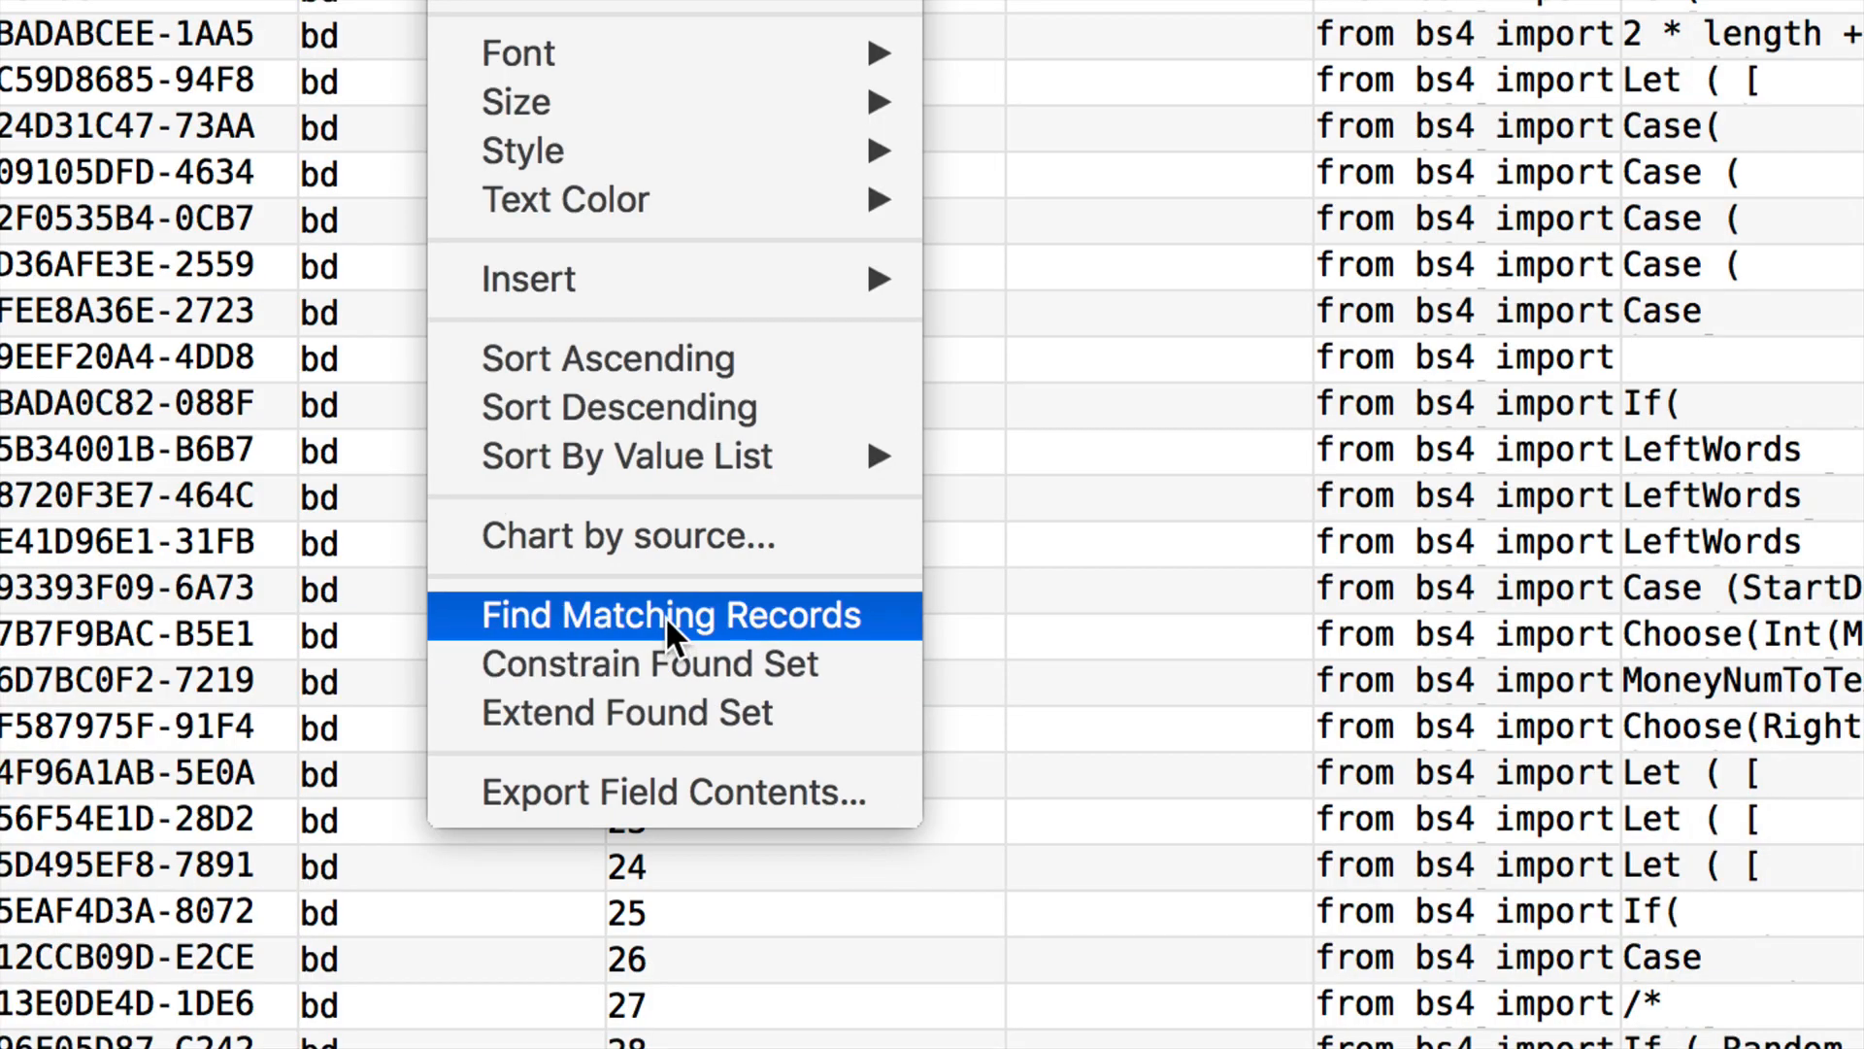
Constrain the found set to the 279 functions whose parameters are Text via right-click.
{"action": "left_click", "coordinate": [670, 614]}
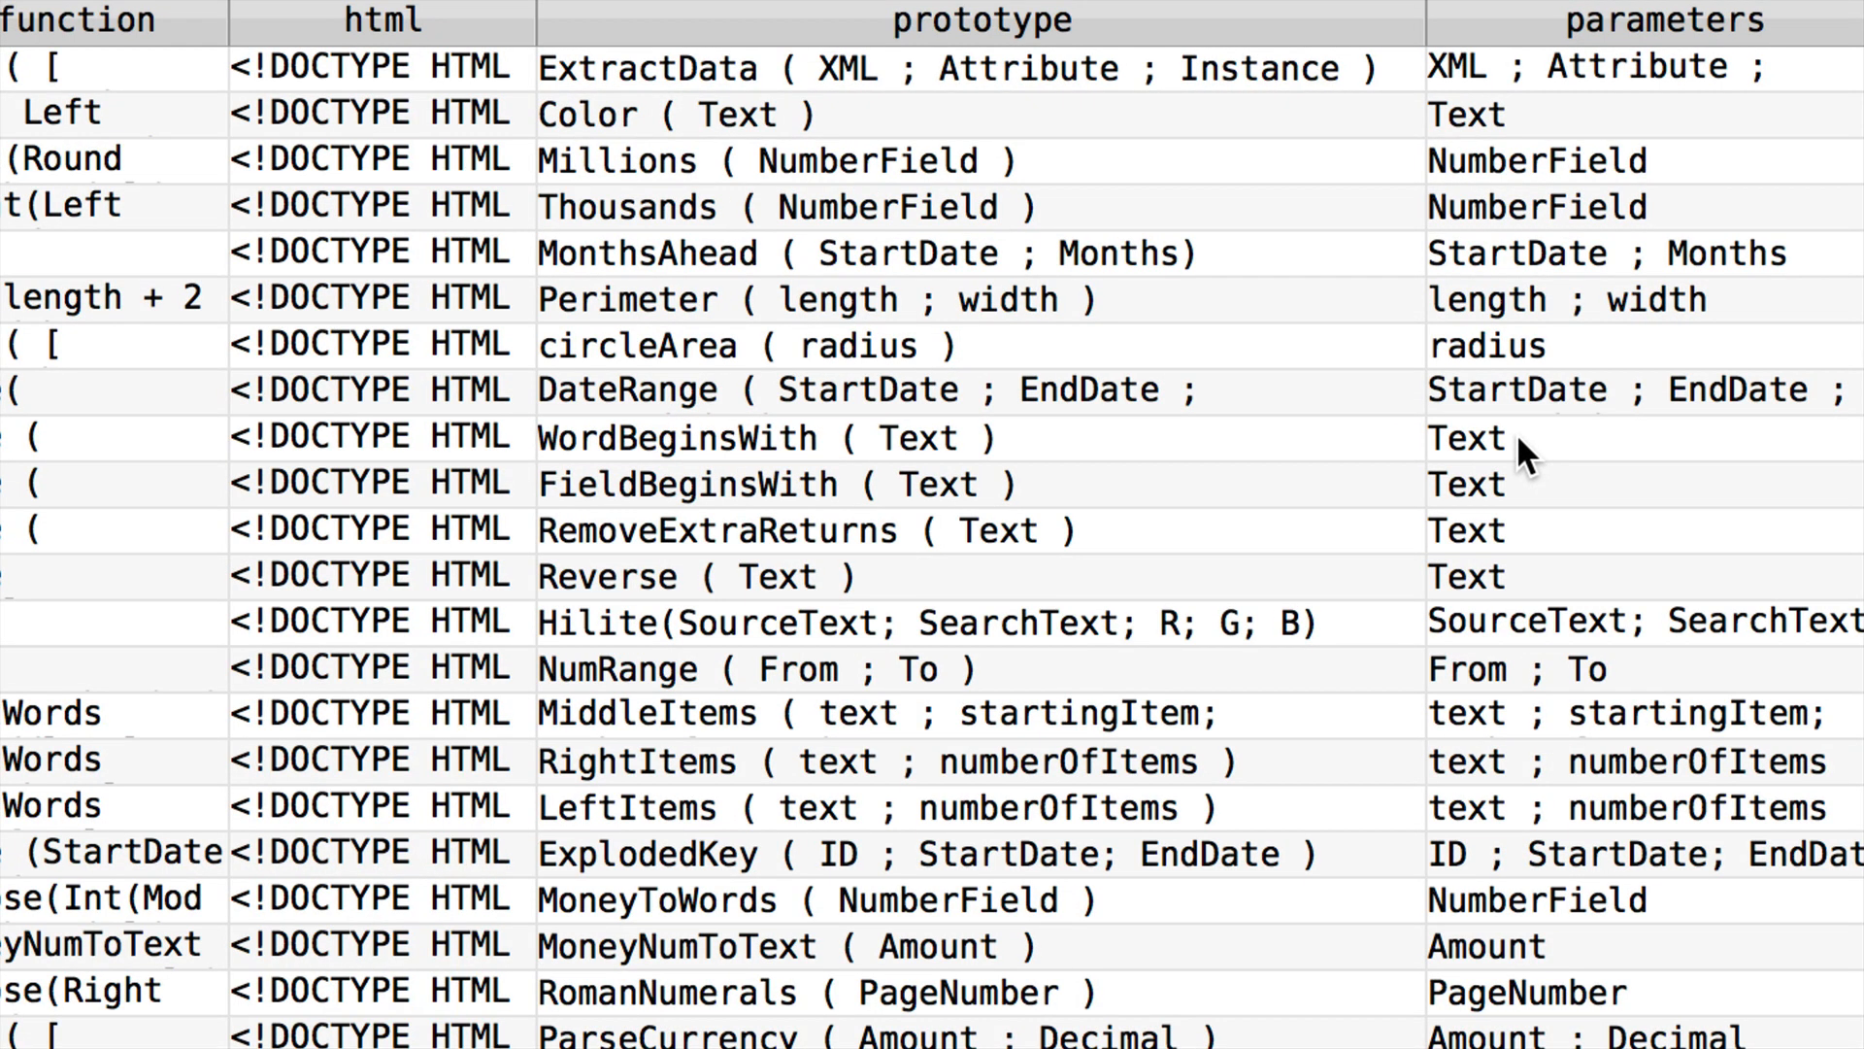
{"action": "right_click", "coordinate": [1523, 443]}
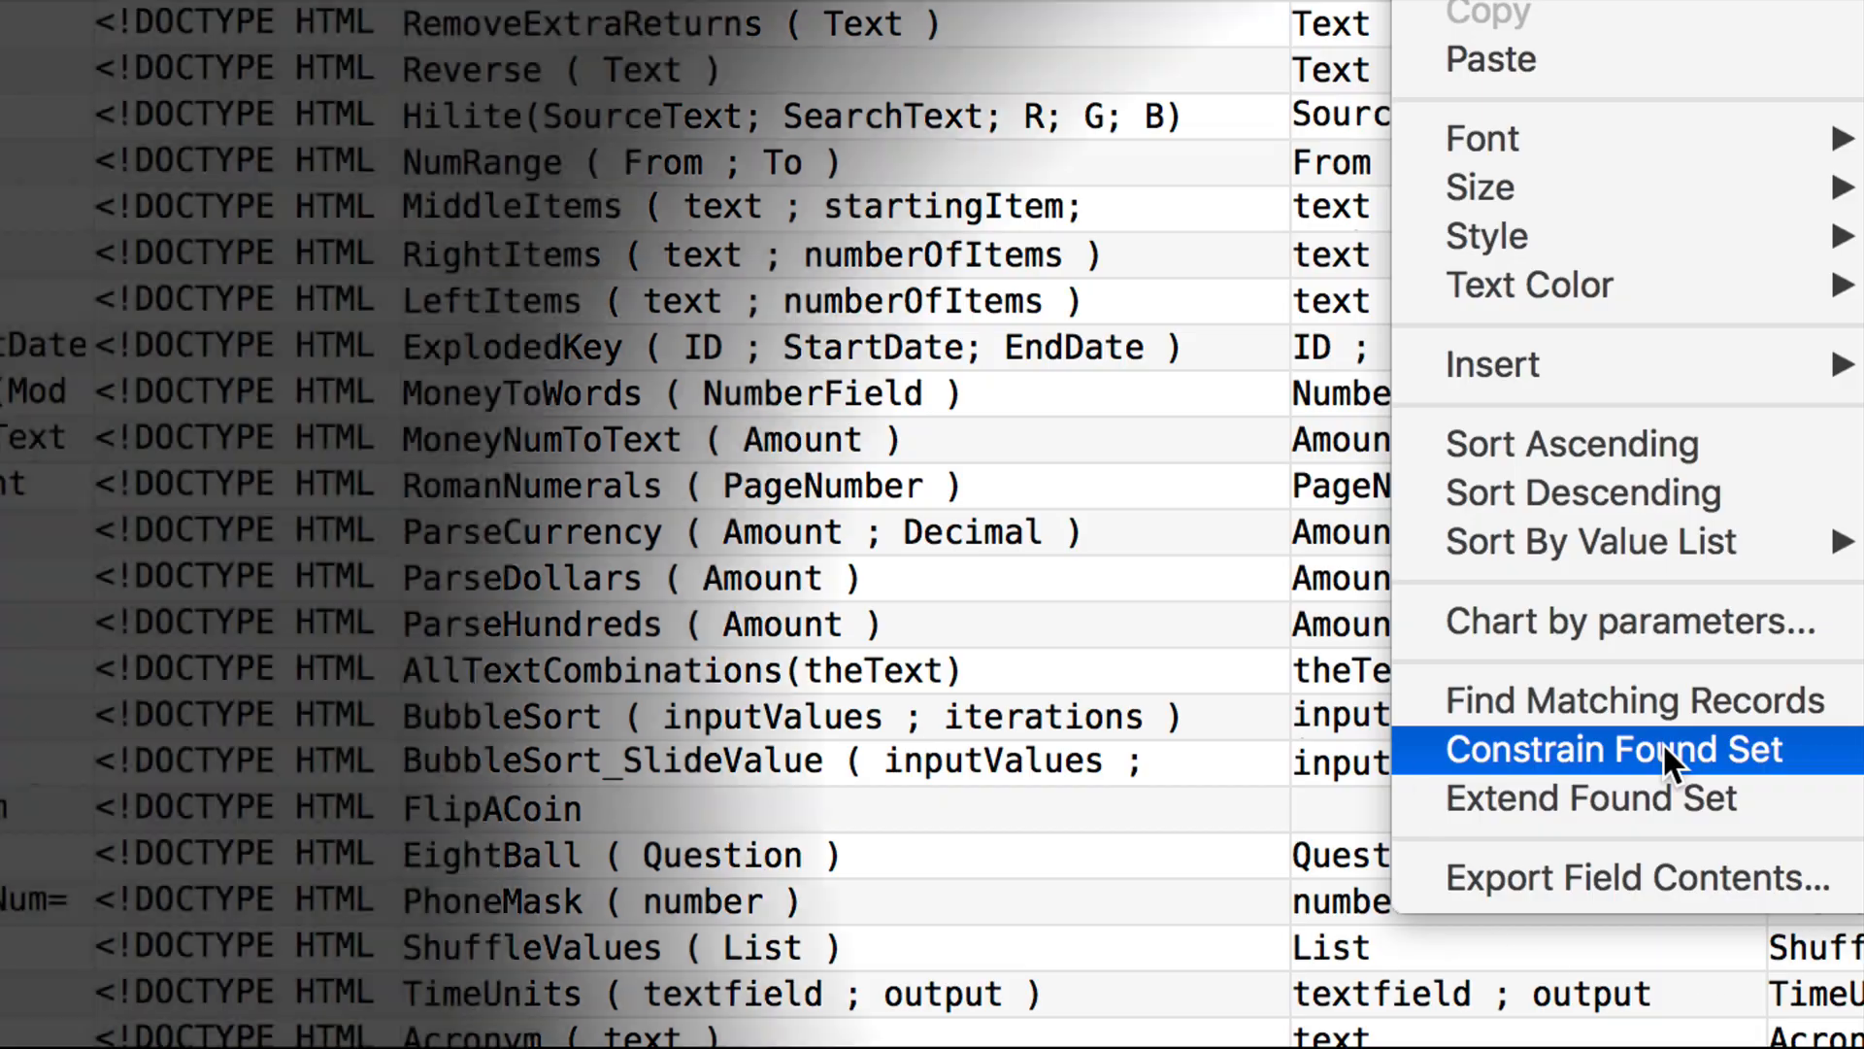
{"action": "left_click", "coordinate": [1612, 750]}
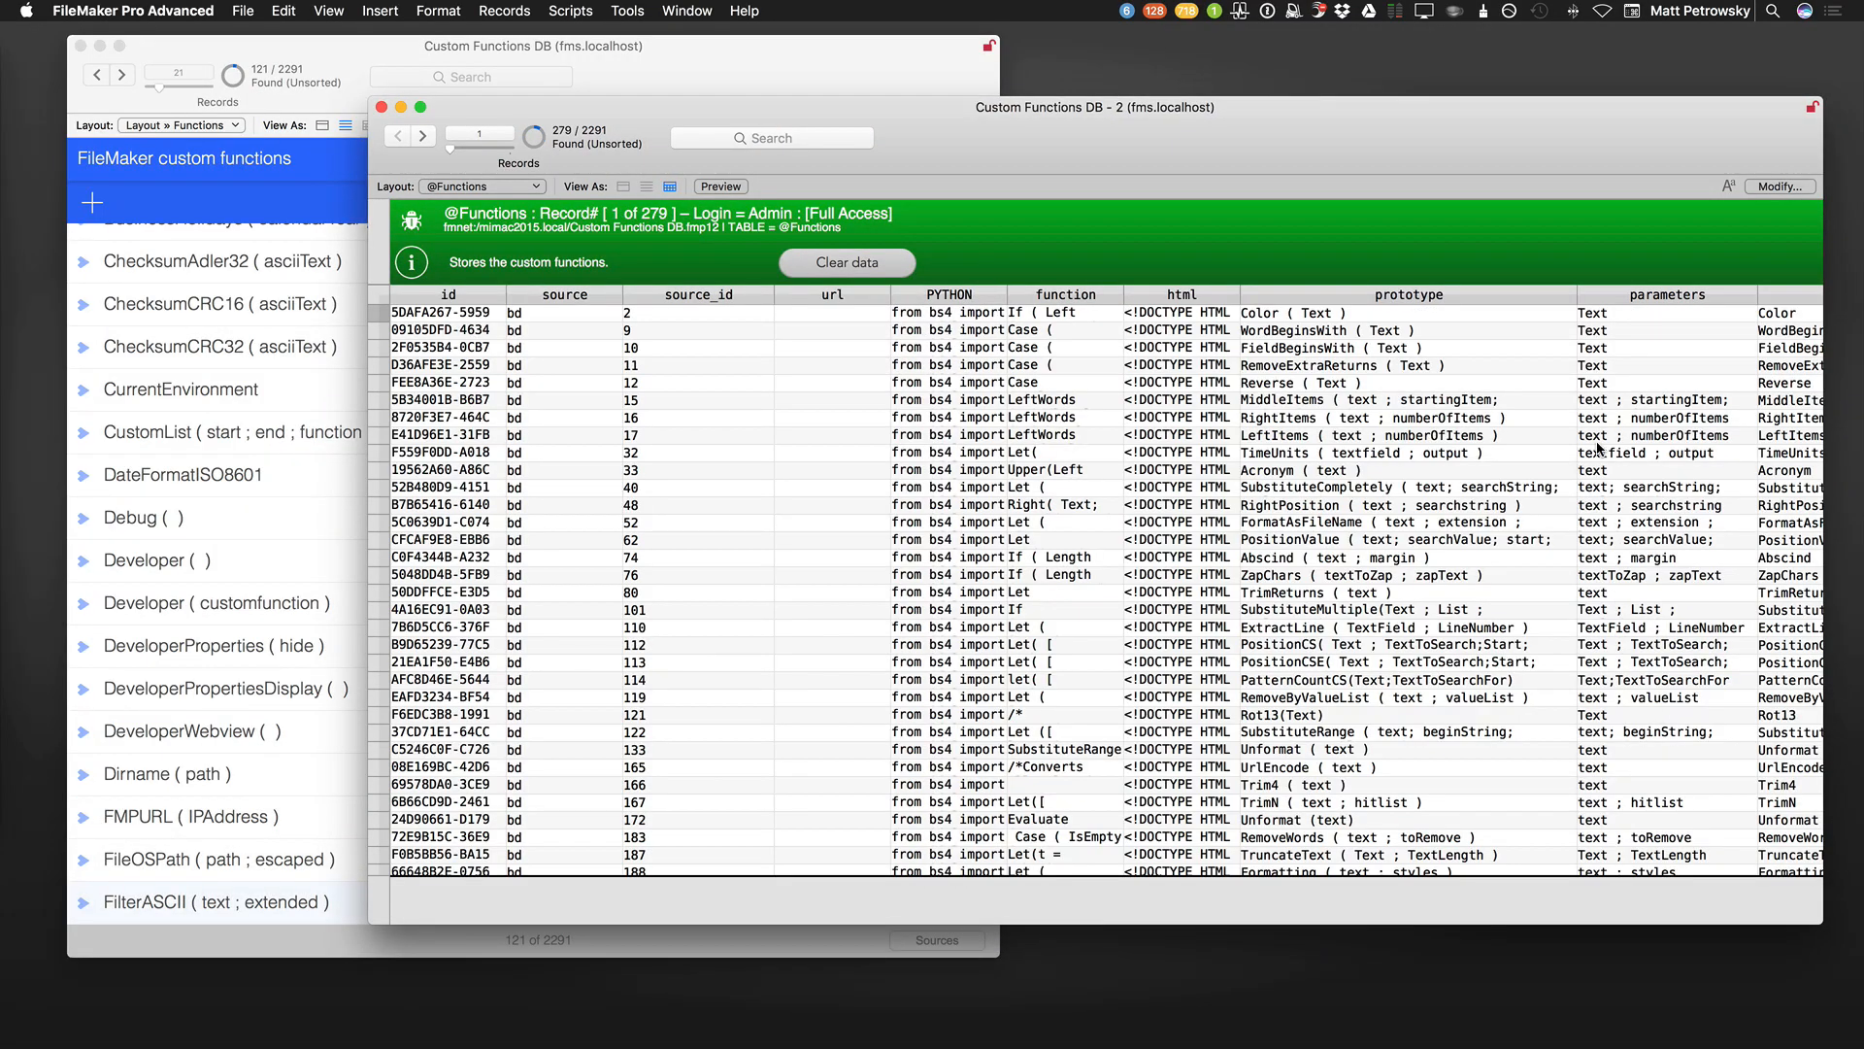
{"action": "mouse_move", "coordinate": [1606, 543]}
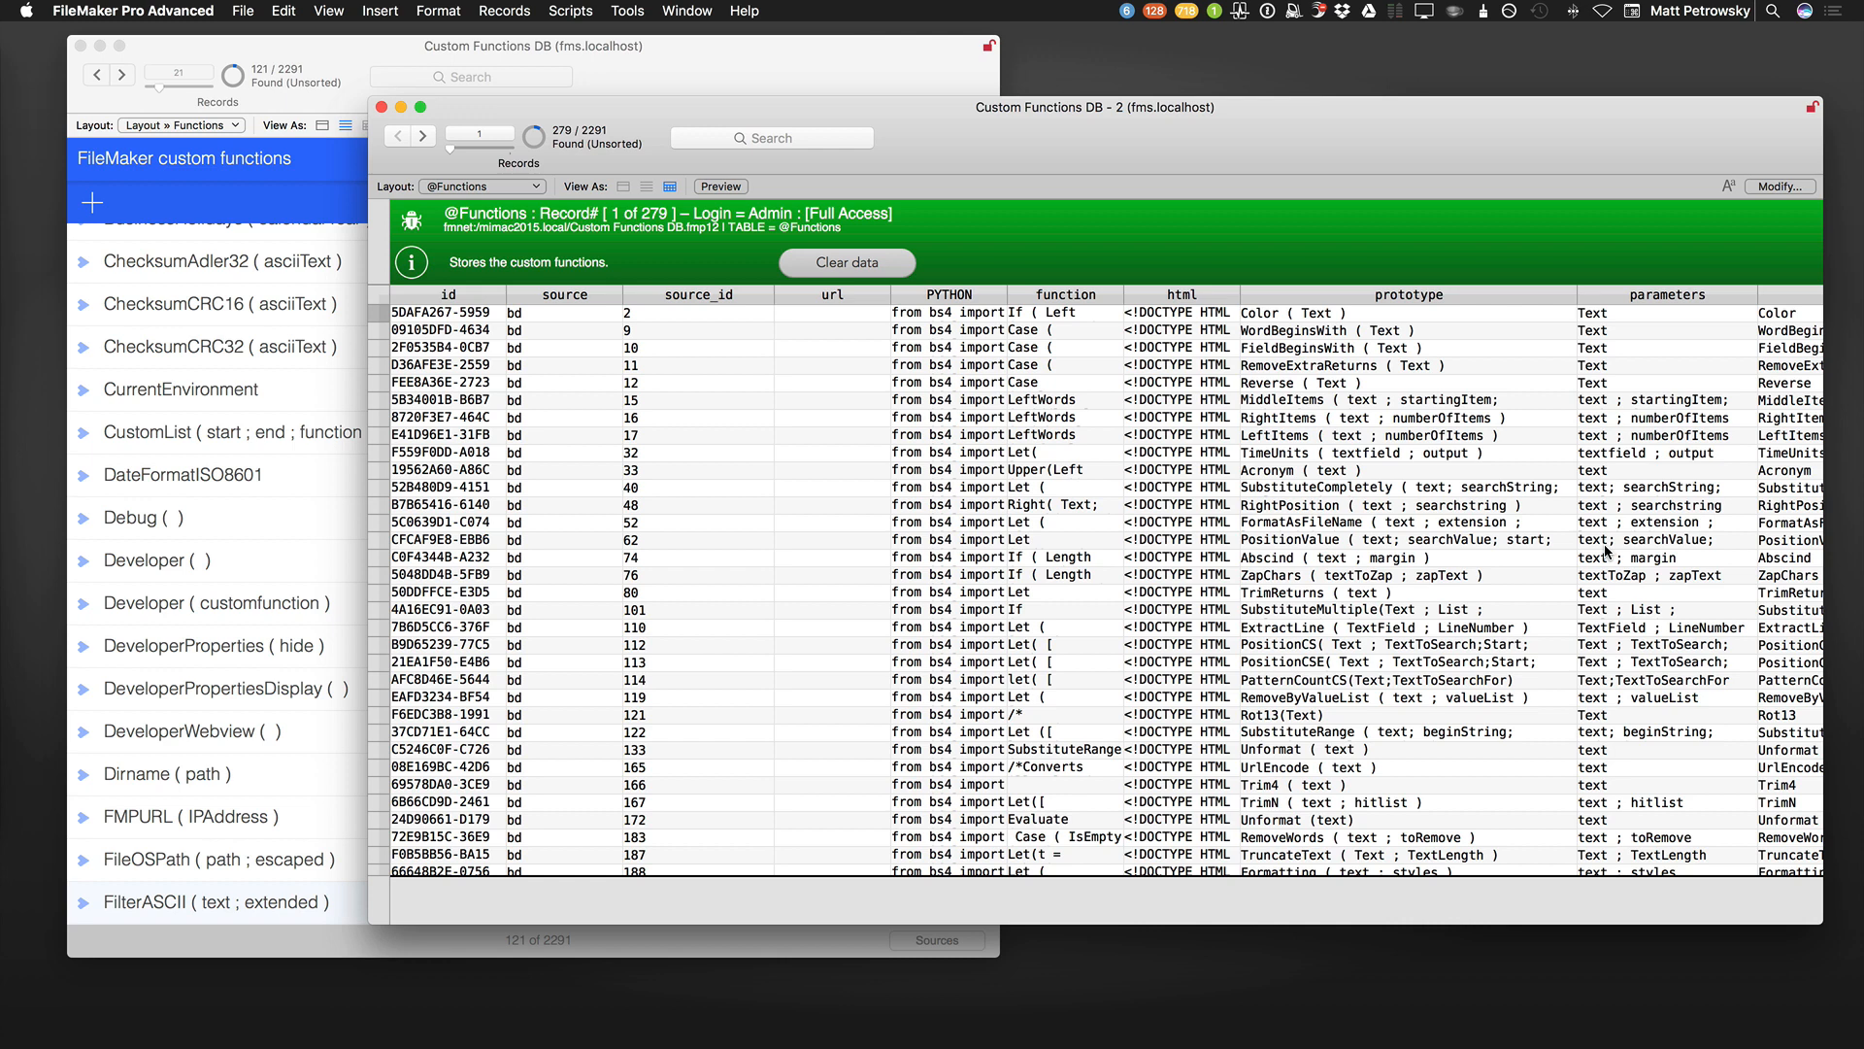
{"action": "mouse_move", "coordinate": [1568, 128]}
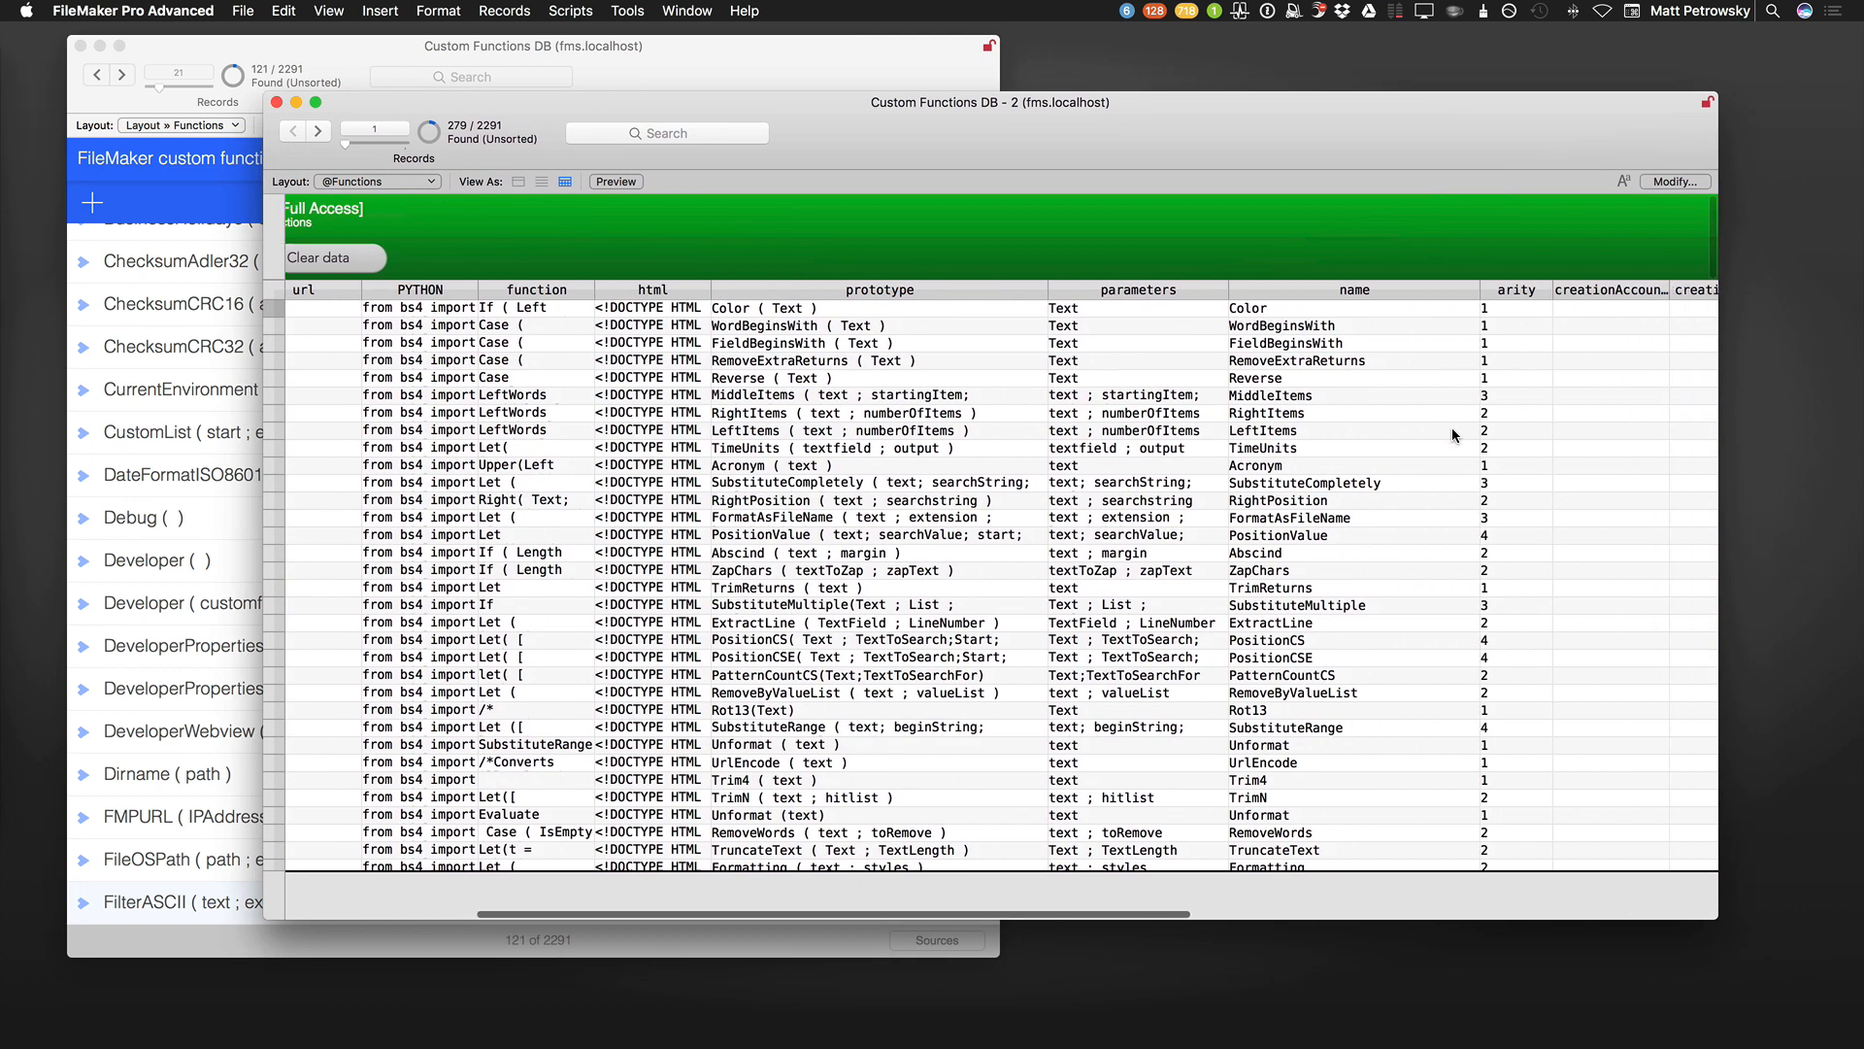
{"action": "scroll", "scroll_direction": "right", "scroll_amount": 3}
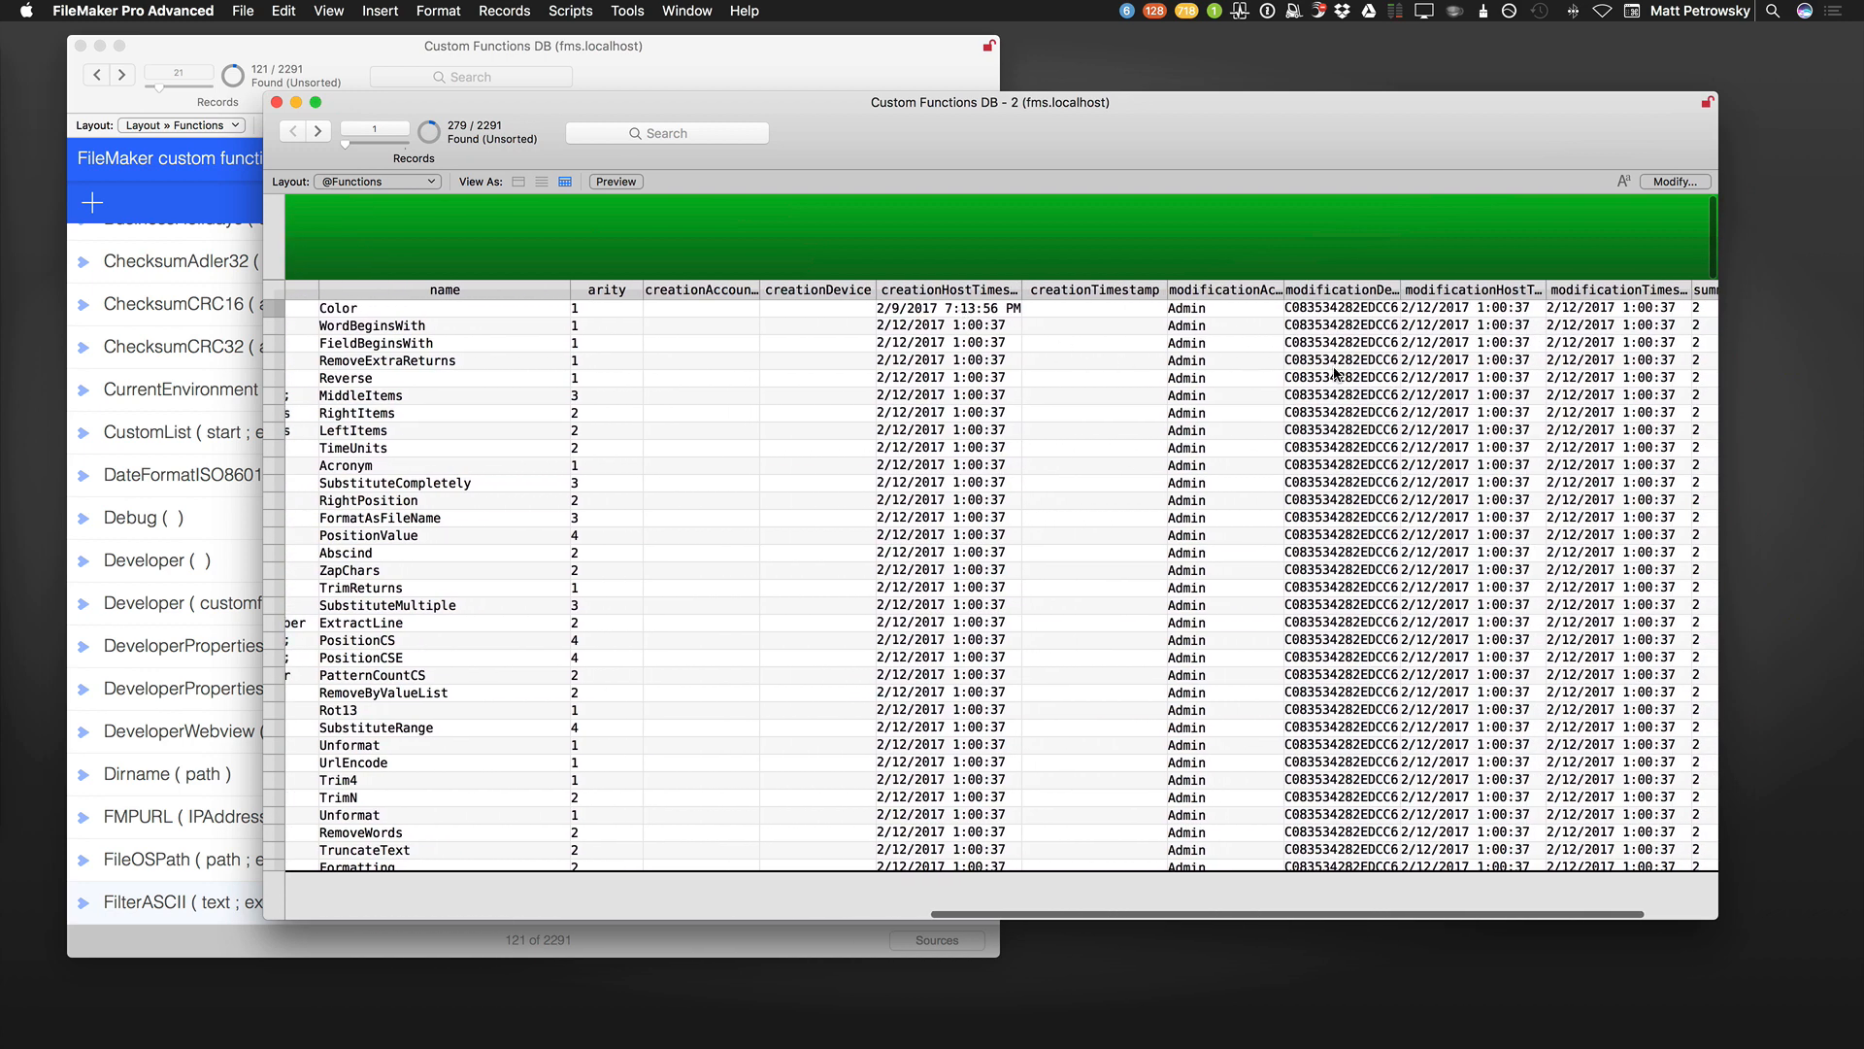
{"action": "scroll", "scroll_direction": "right", "scroll_amount": 3}
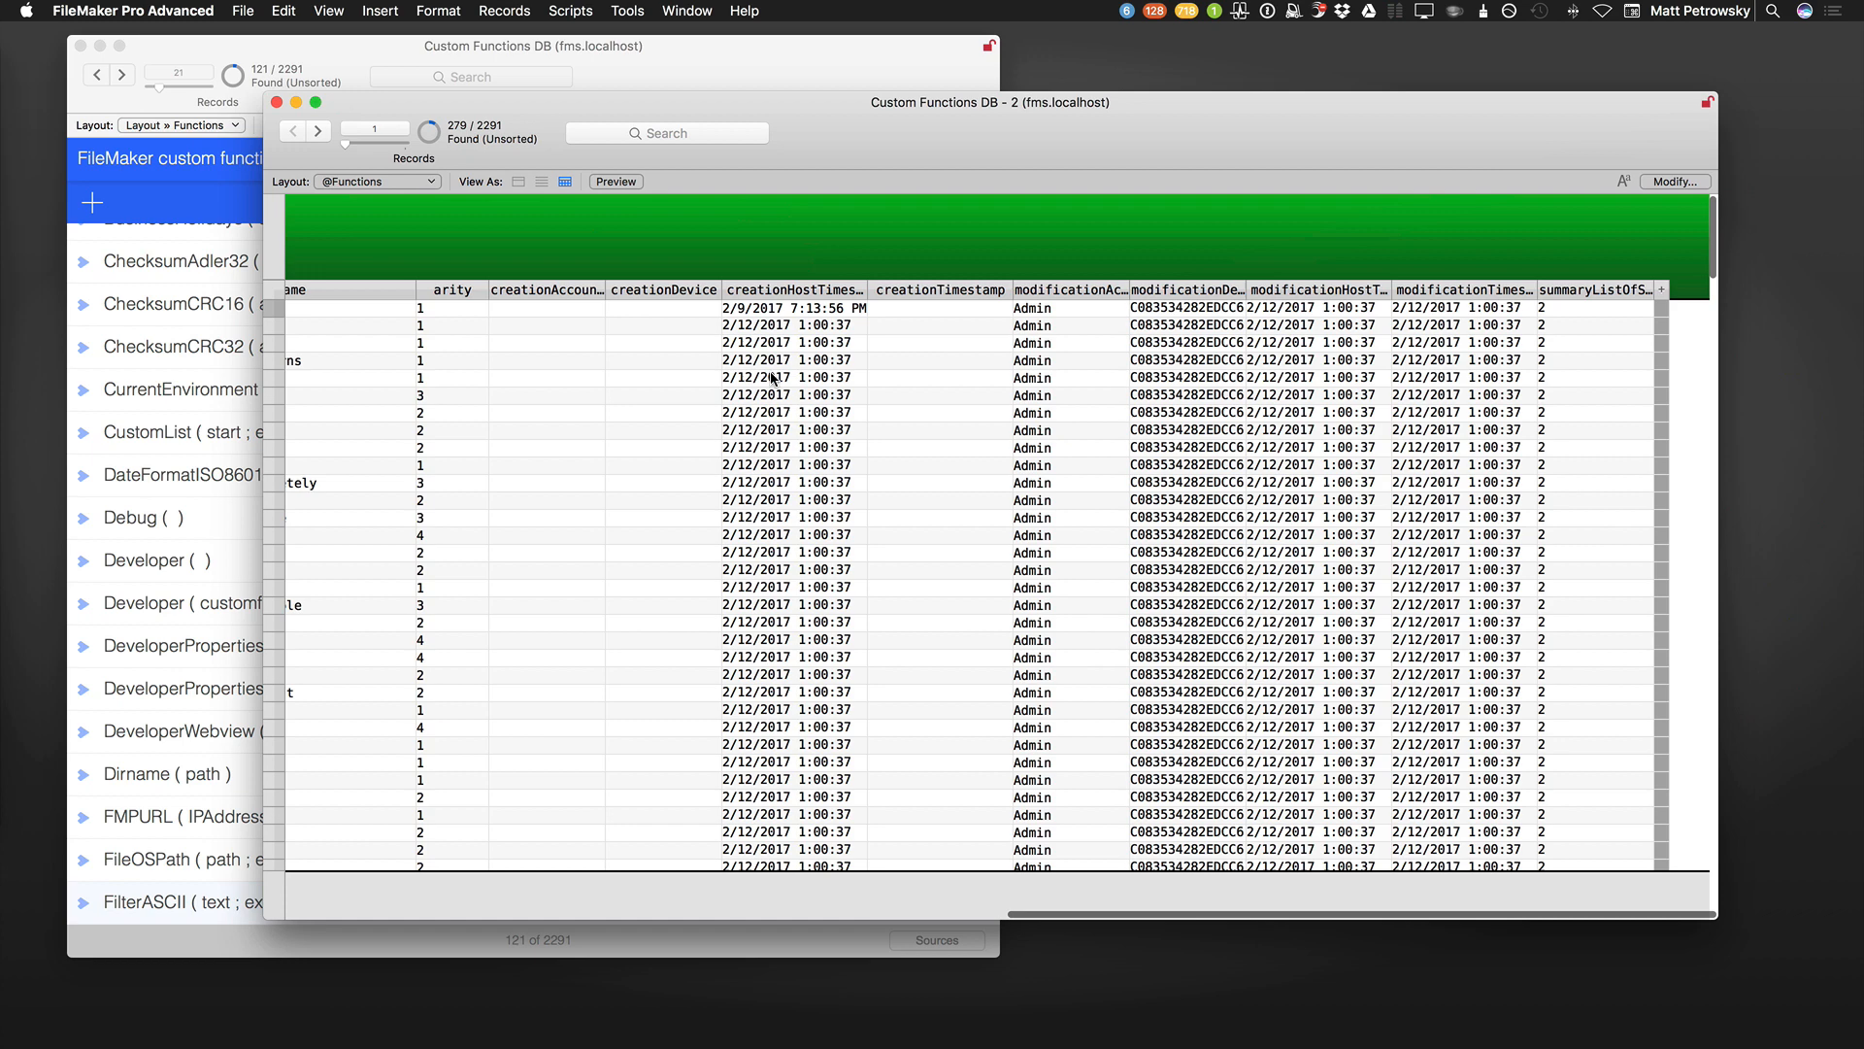
{"action": "mouse_move", "coordinate": [769, 513]}
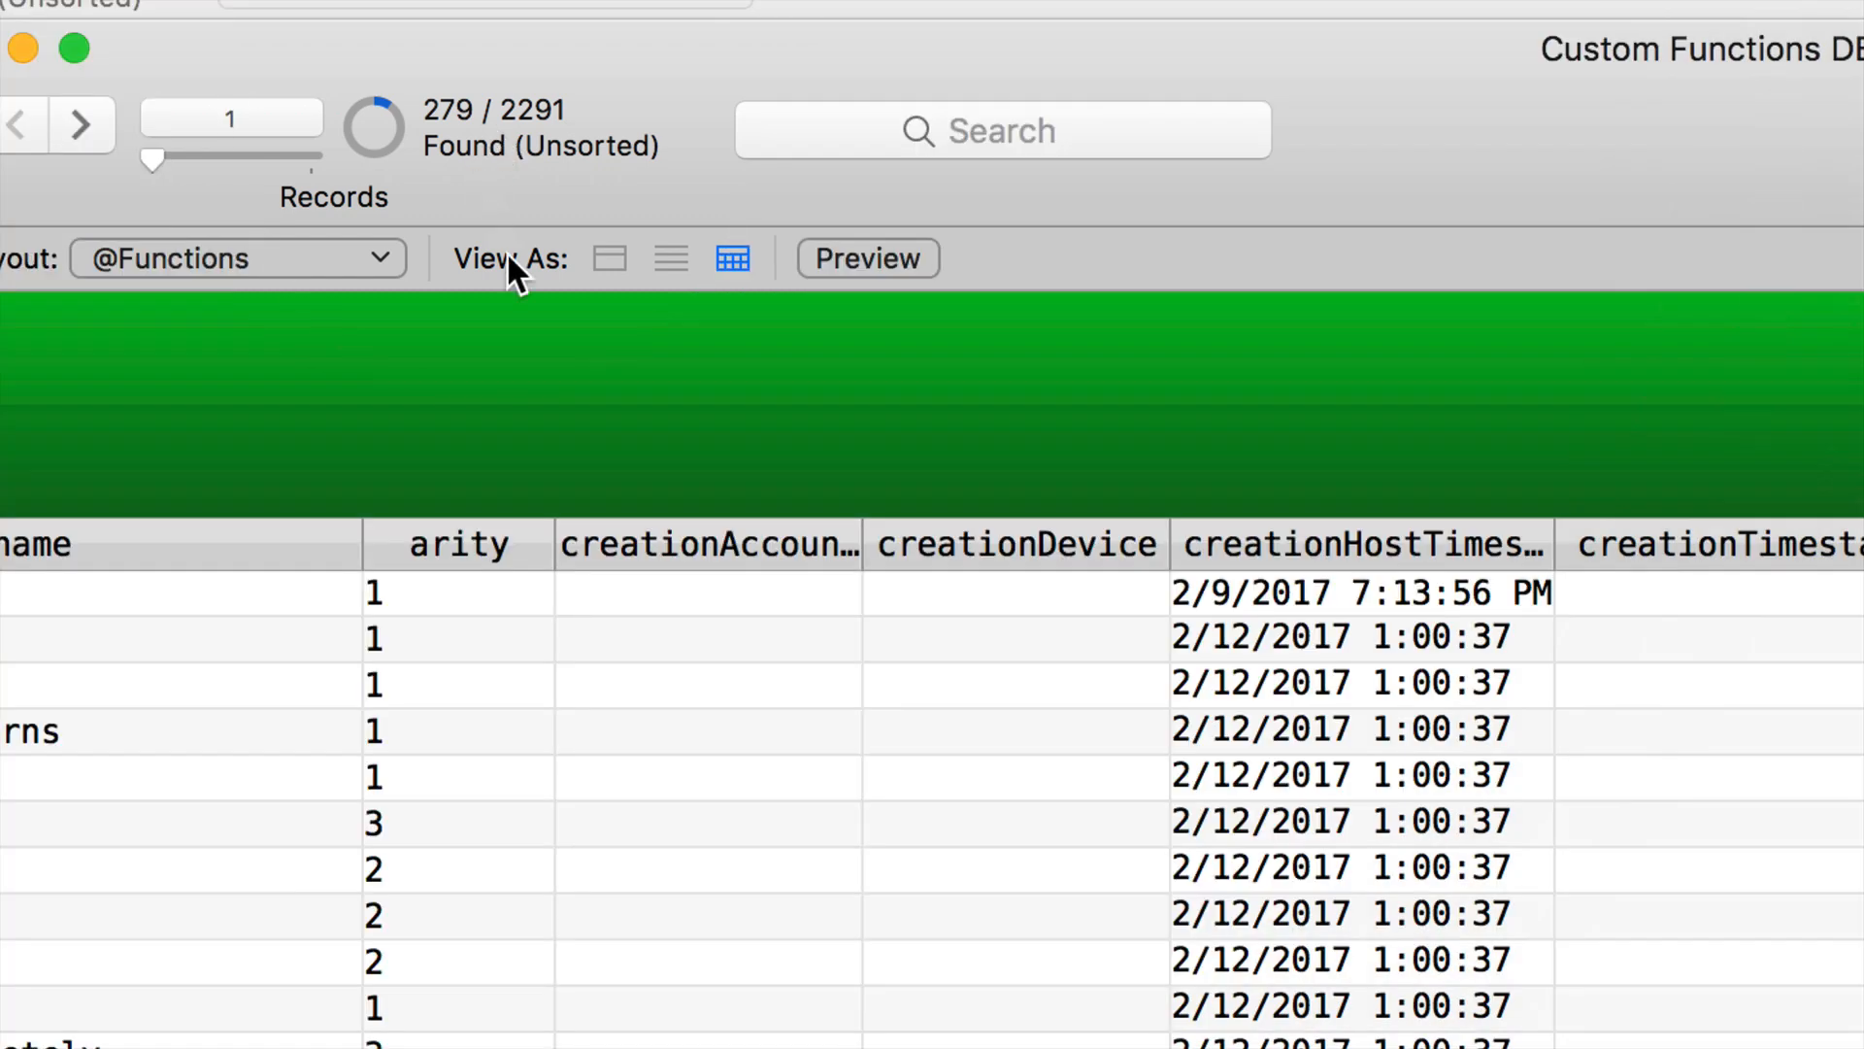
{"action": "mouse_move", "coordinate": [1298, 697]}
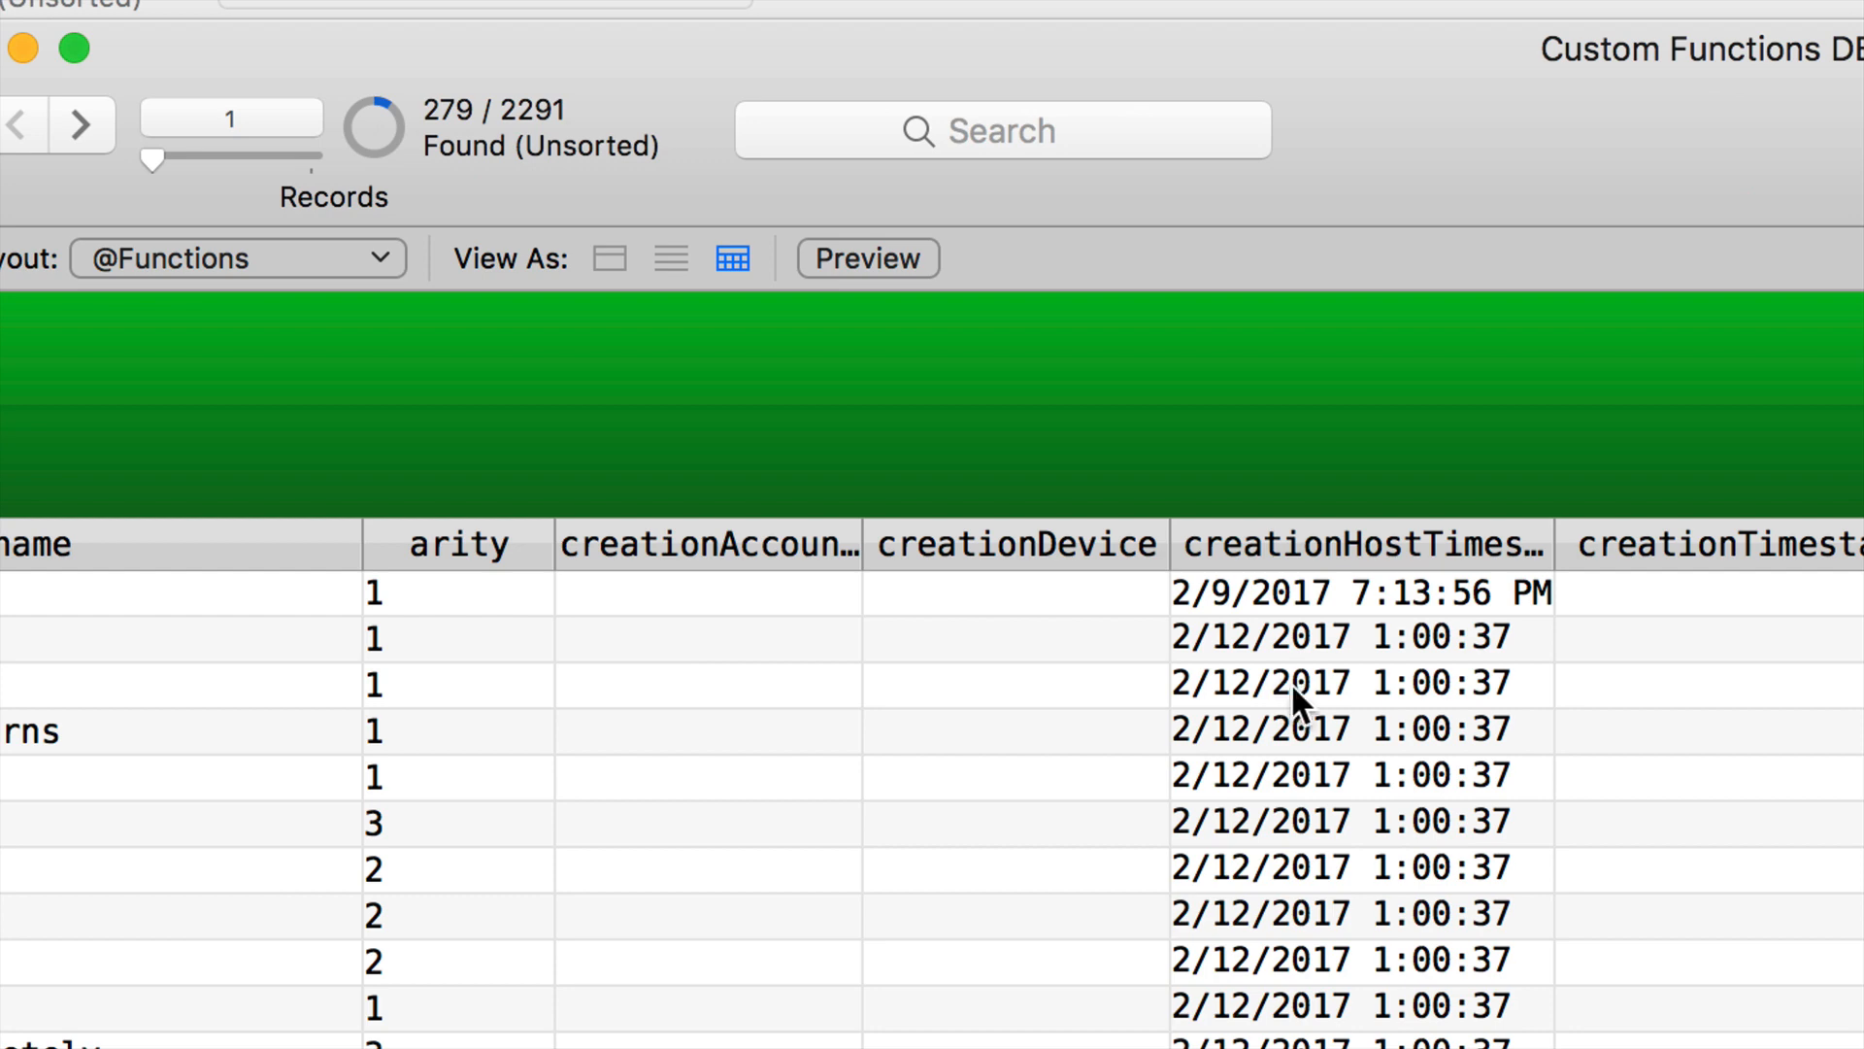
Select the 2/12/2017 date in a creationHostTimestamp and constrain the found set to it, yielding no matches.
{"action": "double_click", "coordinate": [1316, 681]}
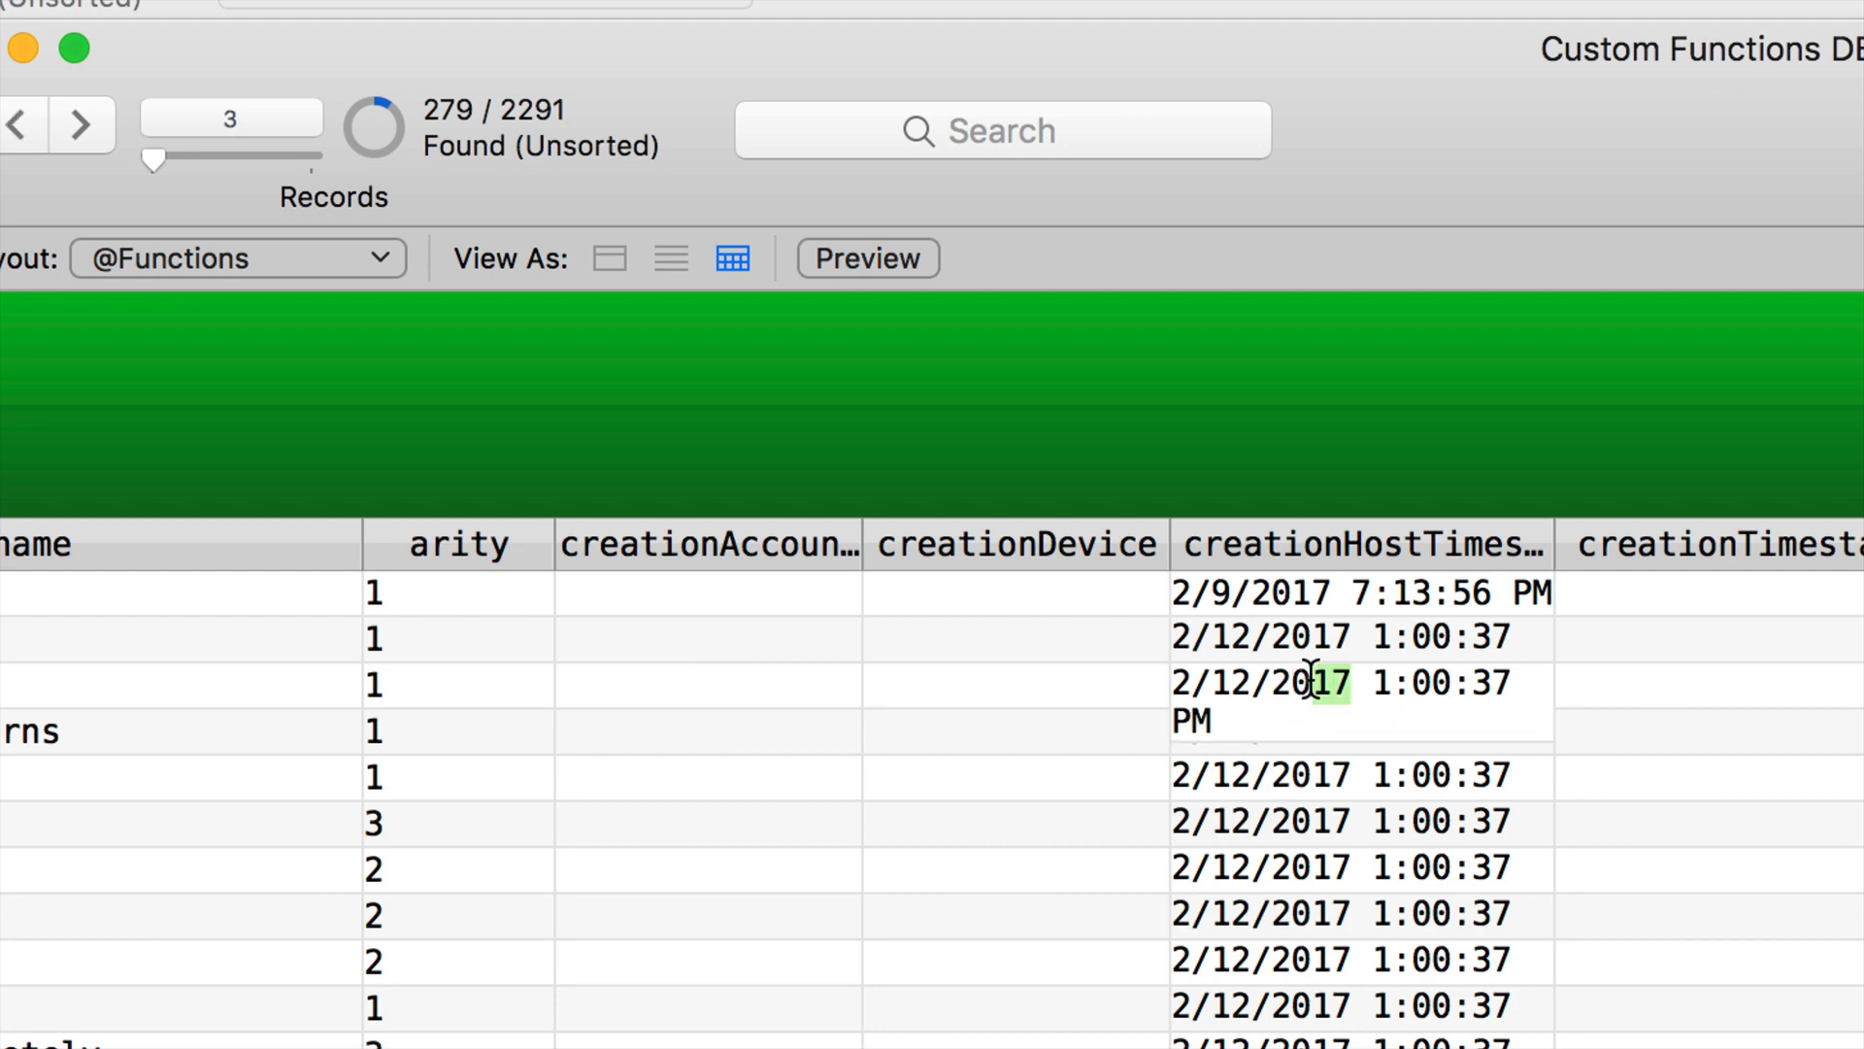
{"action": "double_click", "coordinate": [1261, 684]}
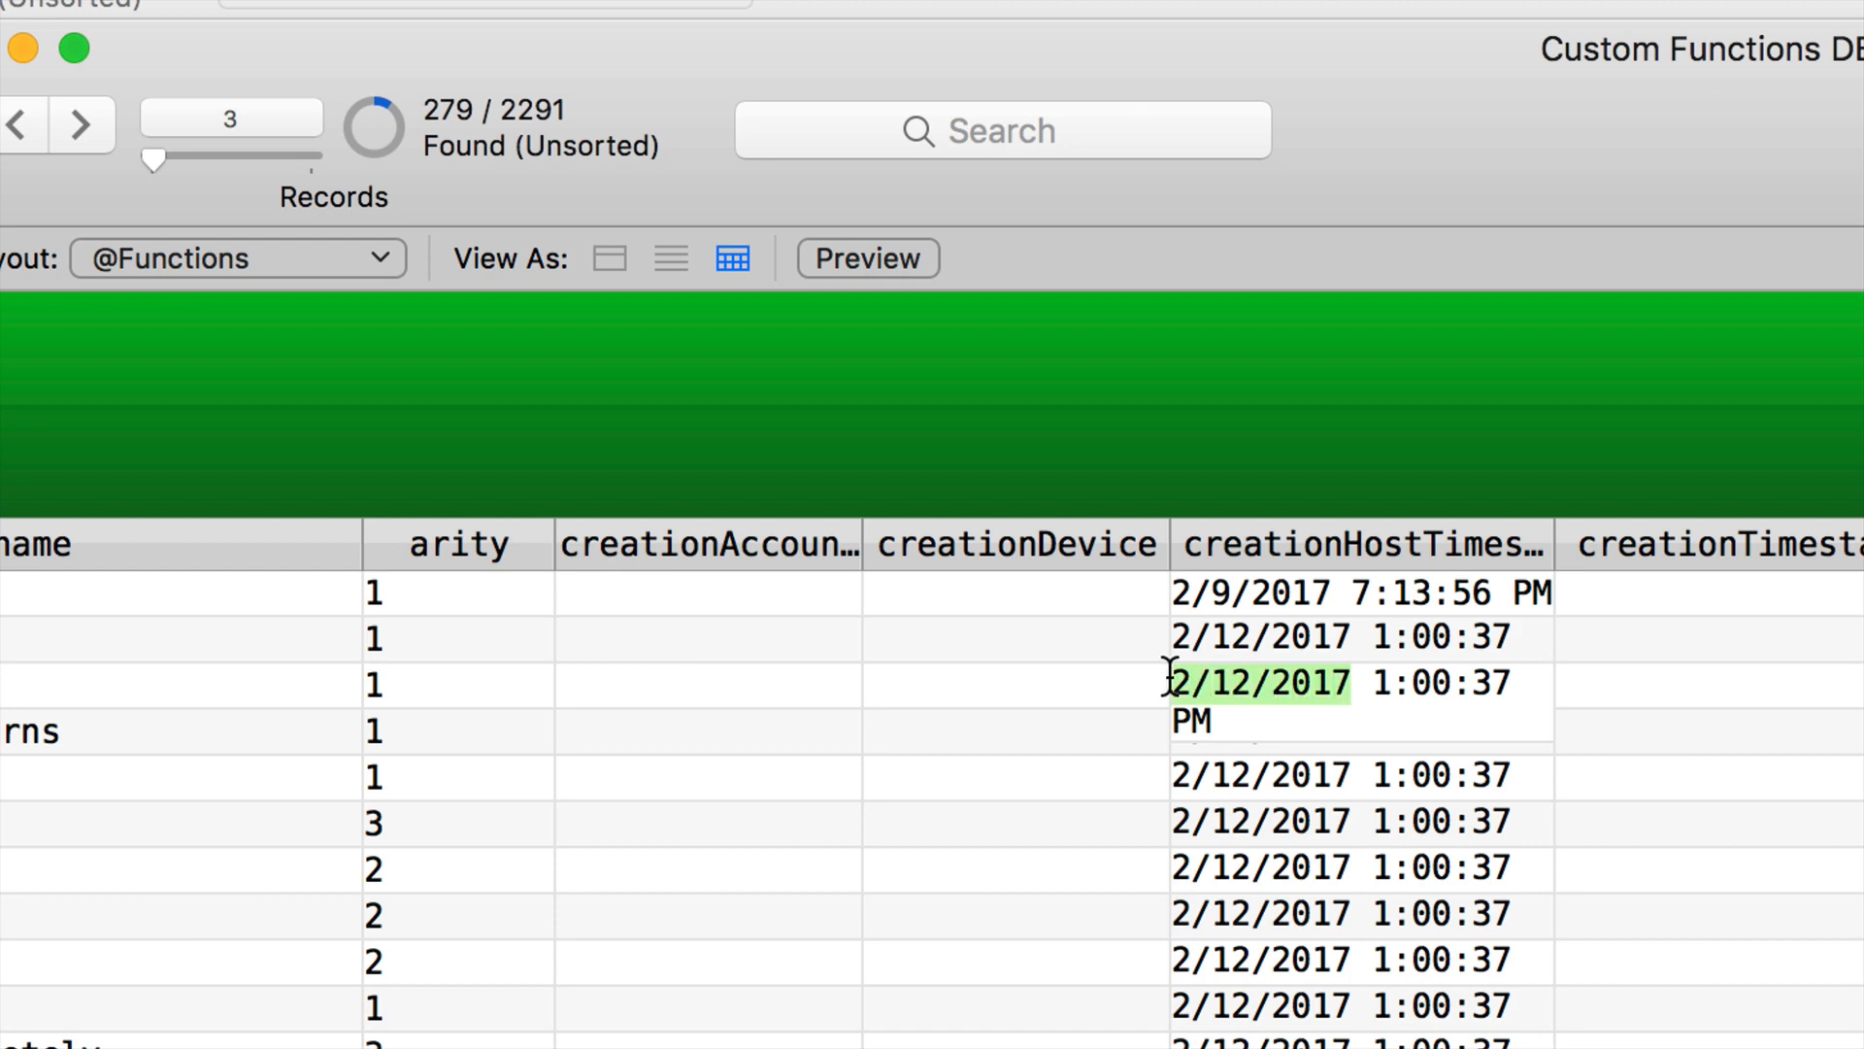
{"action": "mouse_move", "coordinate": [1181, 695]}
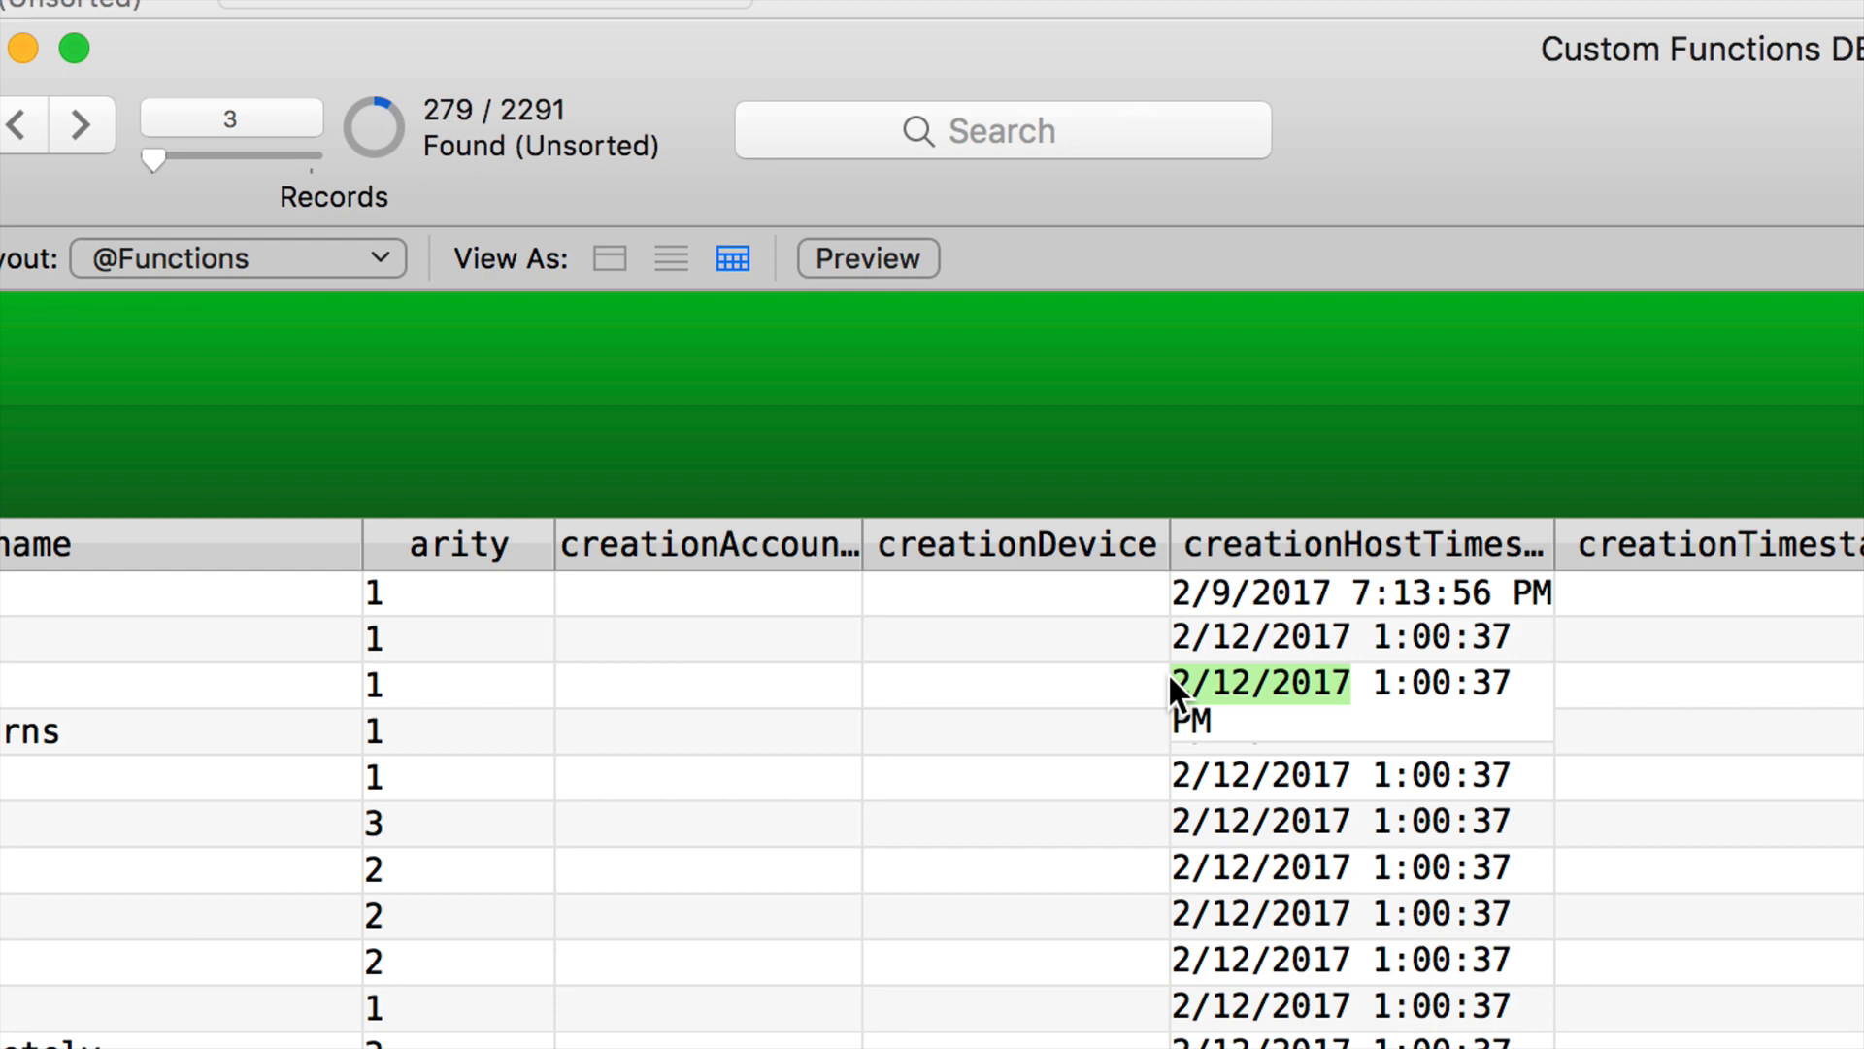
{"action": "mouse_move", "coordinate": [1278, 717]}
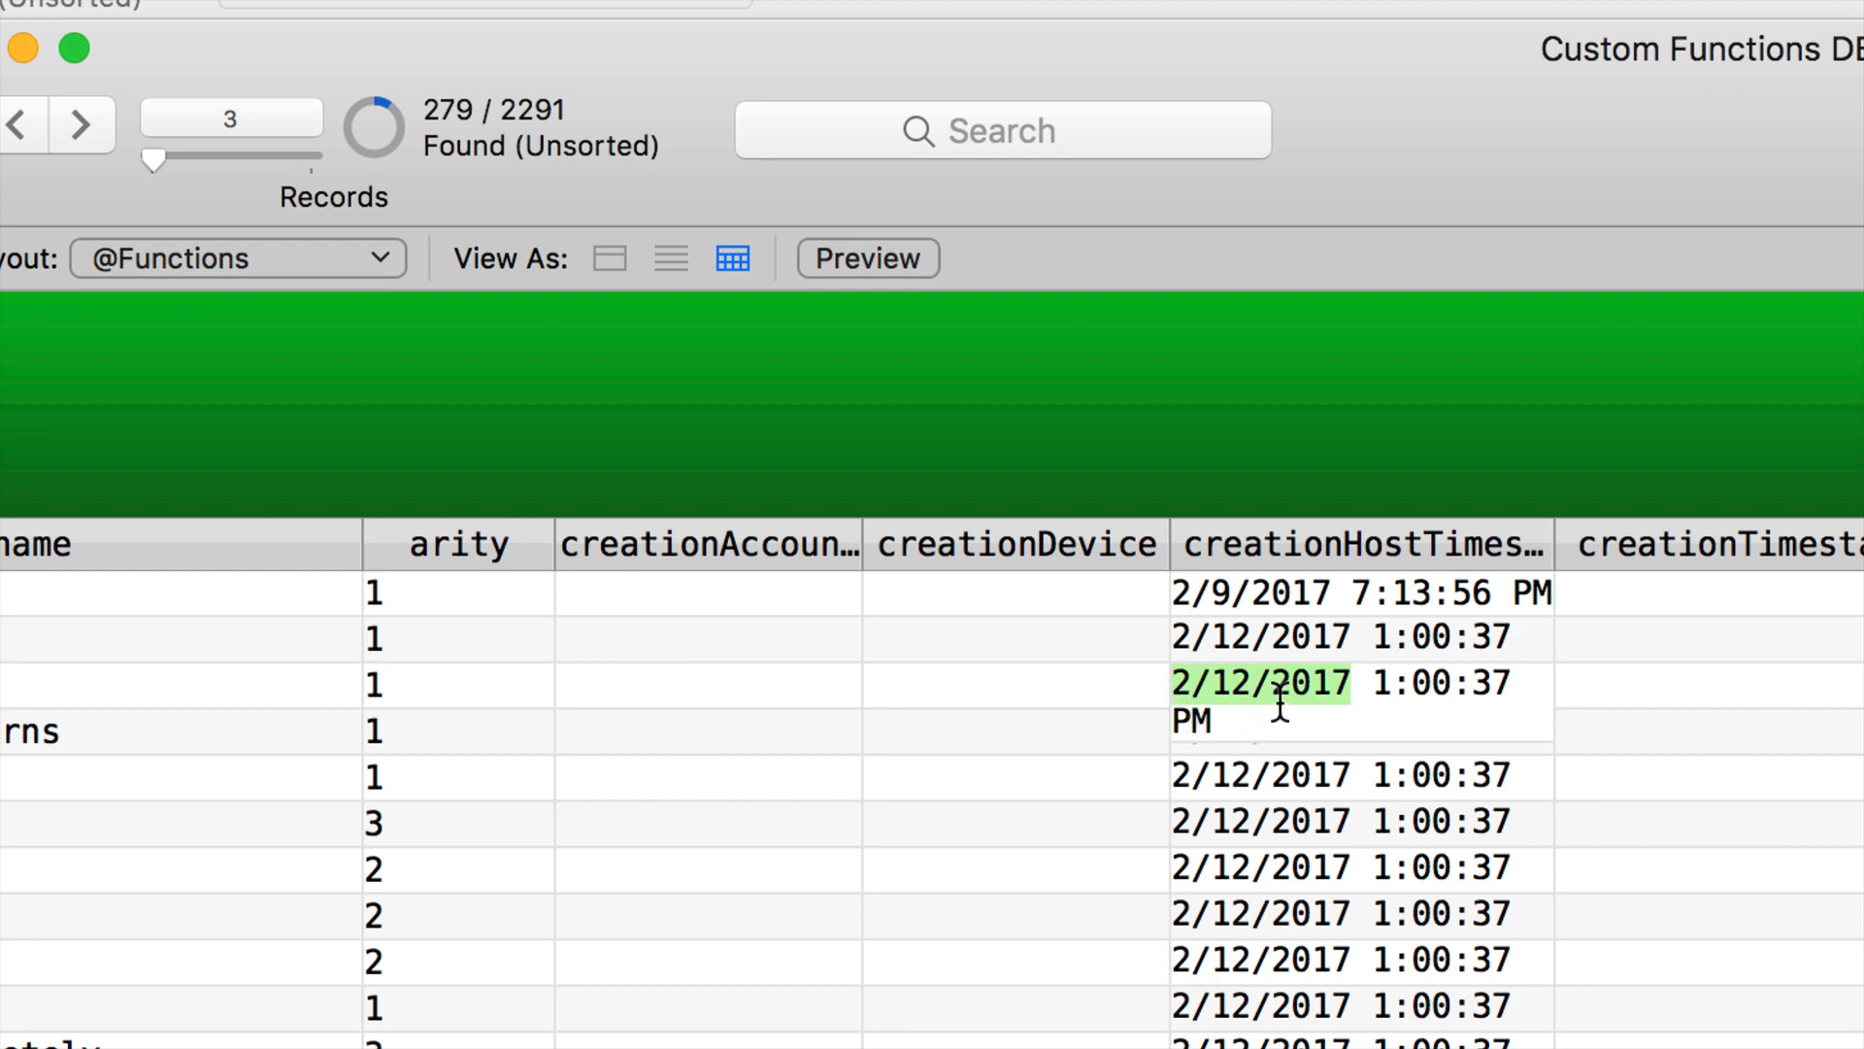
{"action": "mouse_move", "coordinate": [1378, 683]}
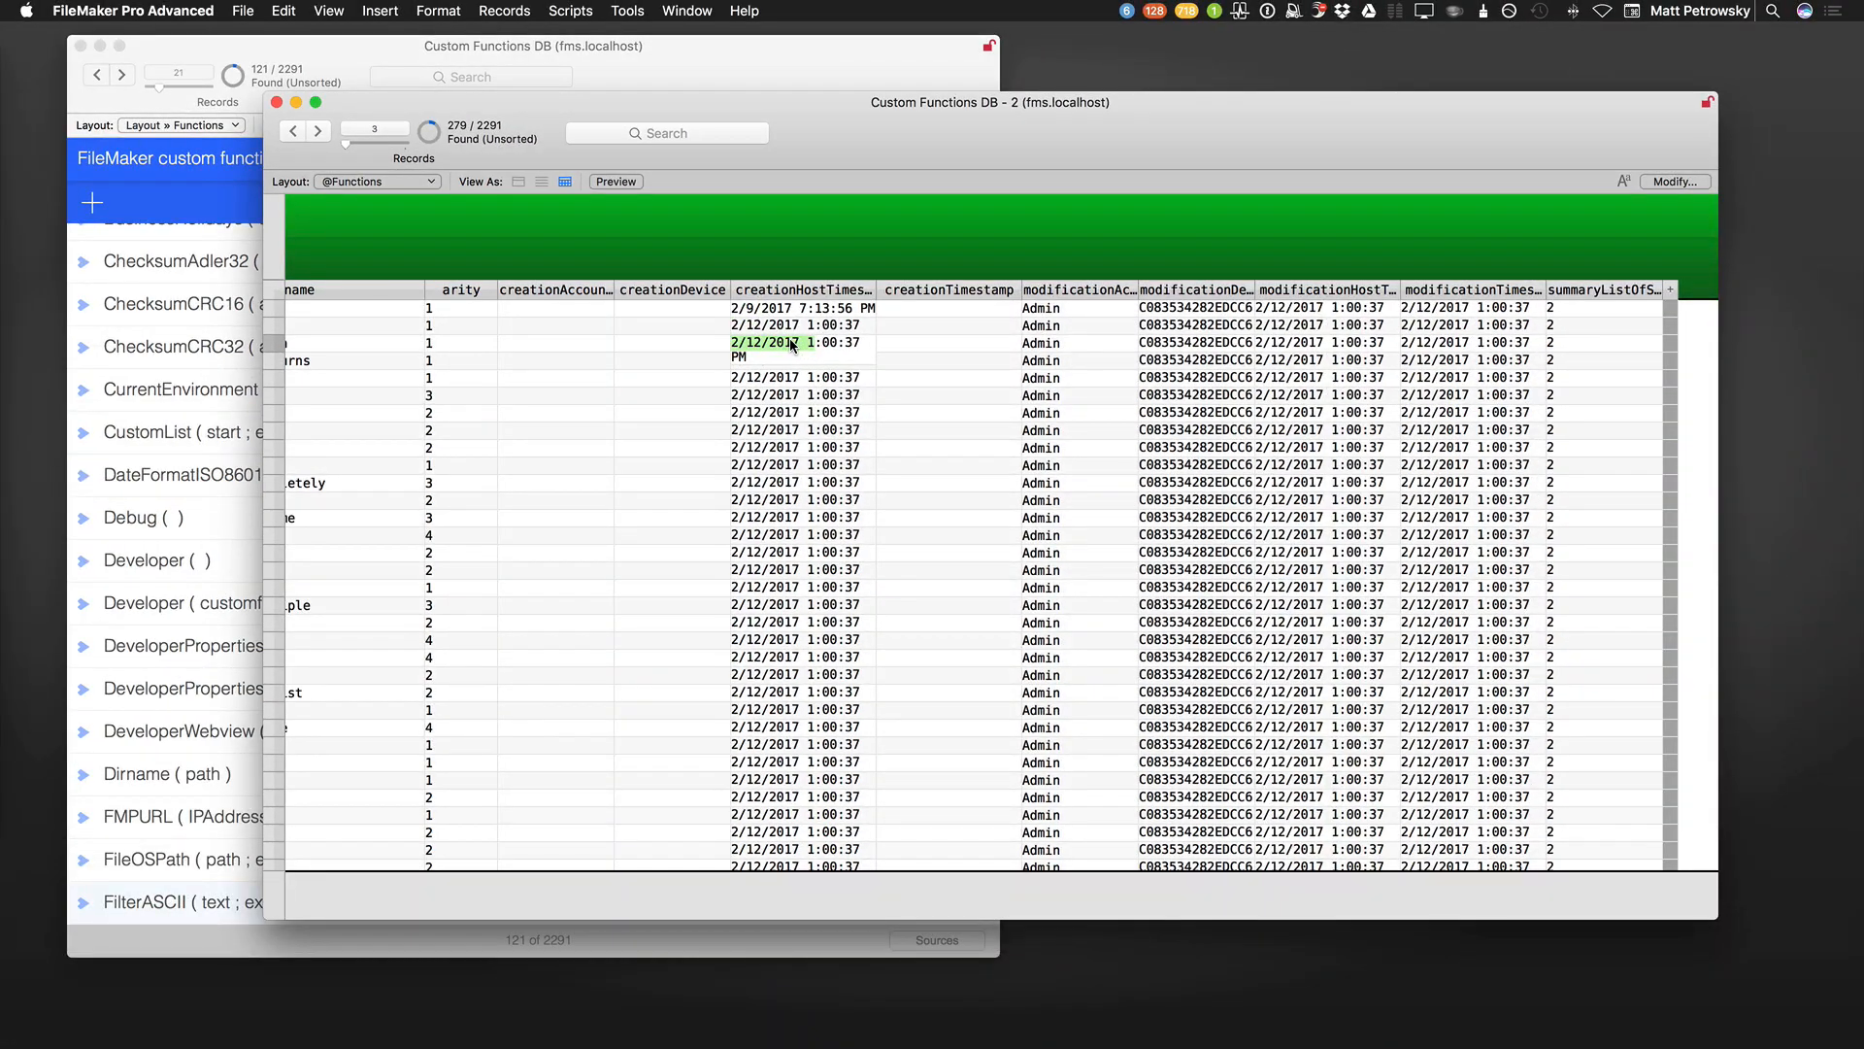
{"action": "right_click", "coordinate": [792, 341]}
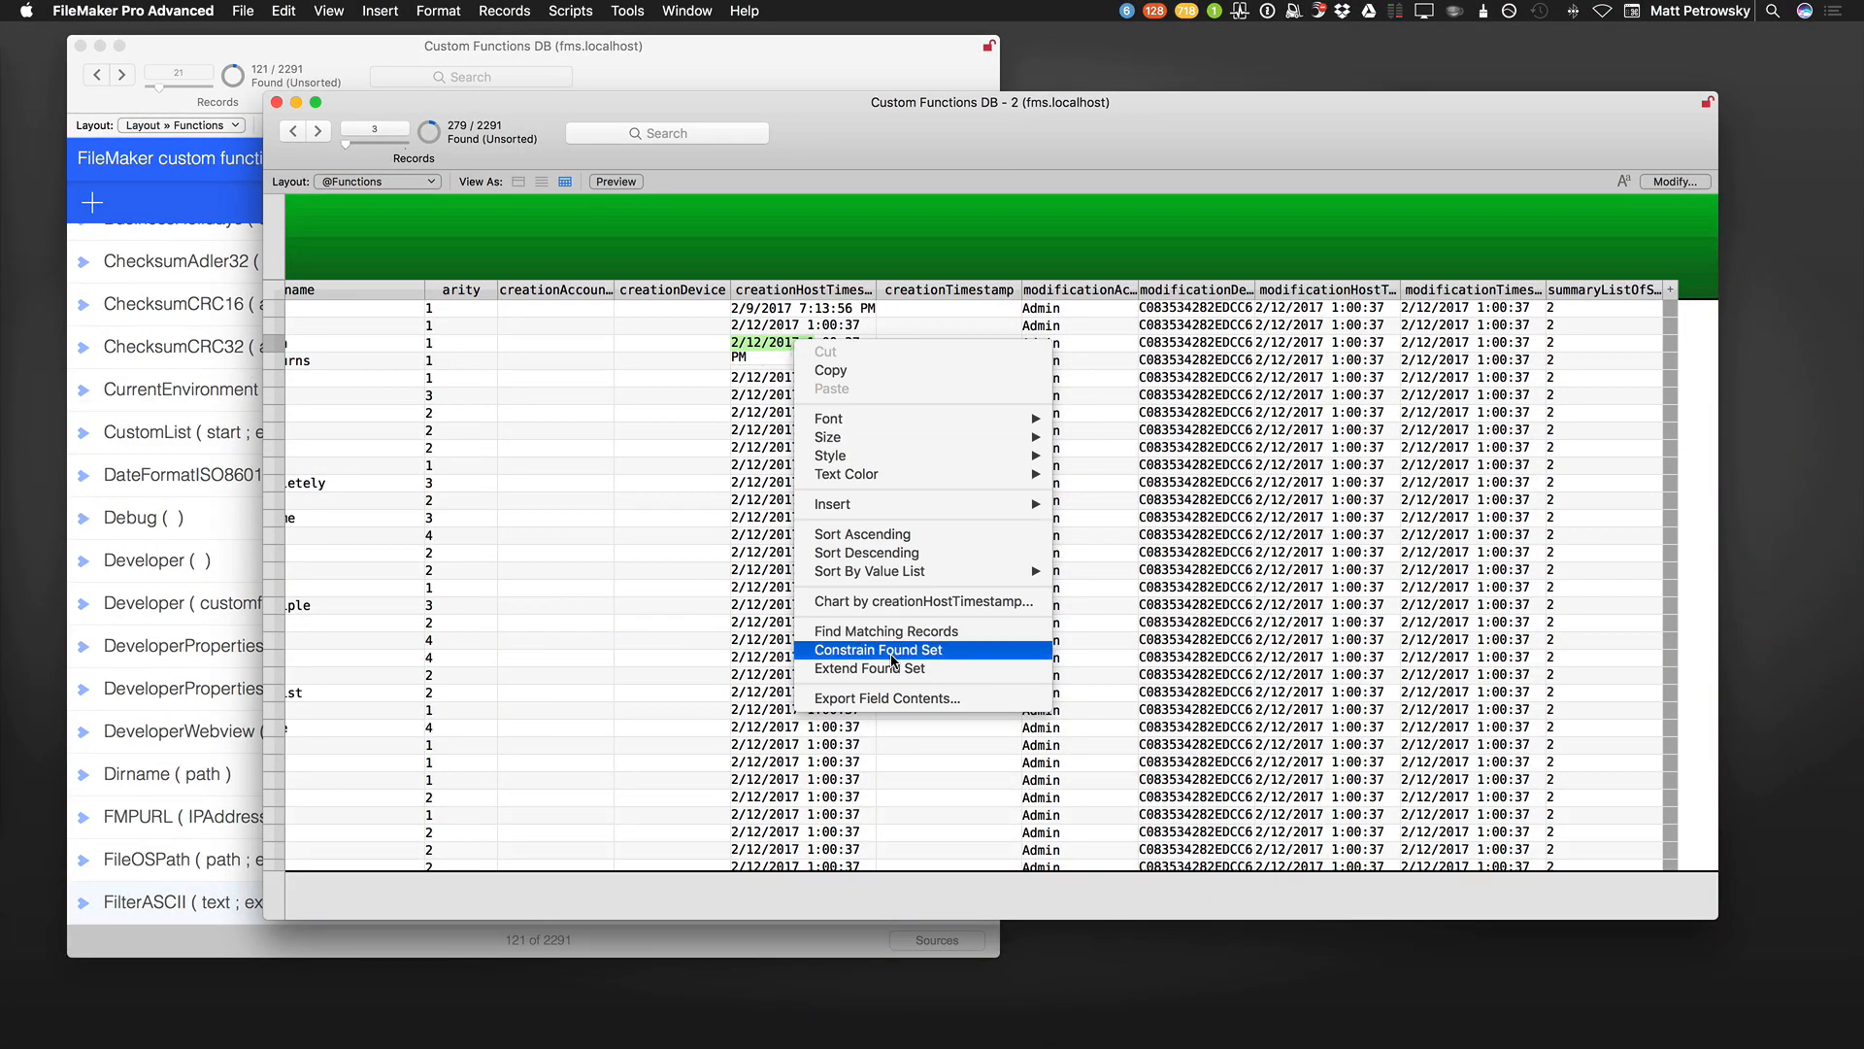
{"action": "left_click", "coordinate": [878, 649]}
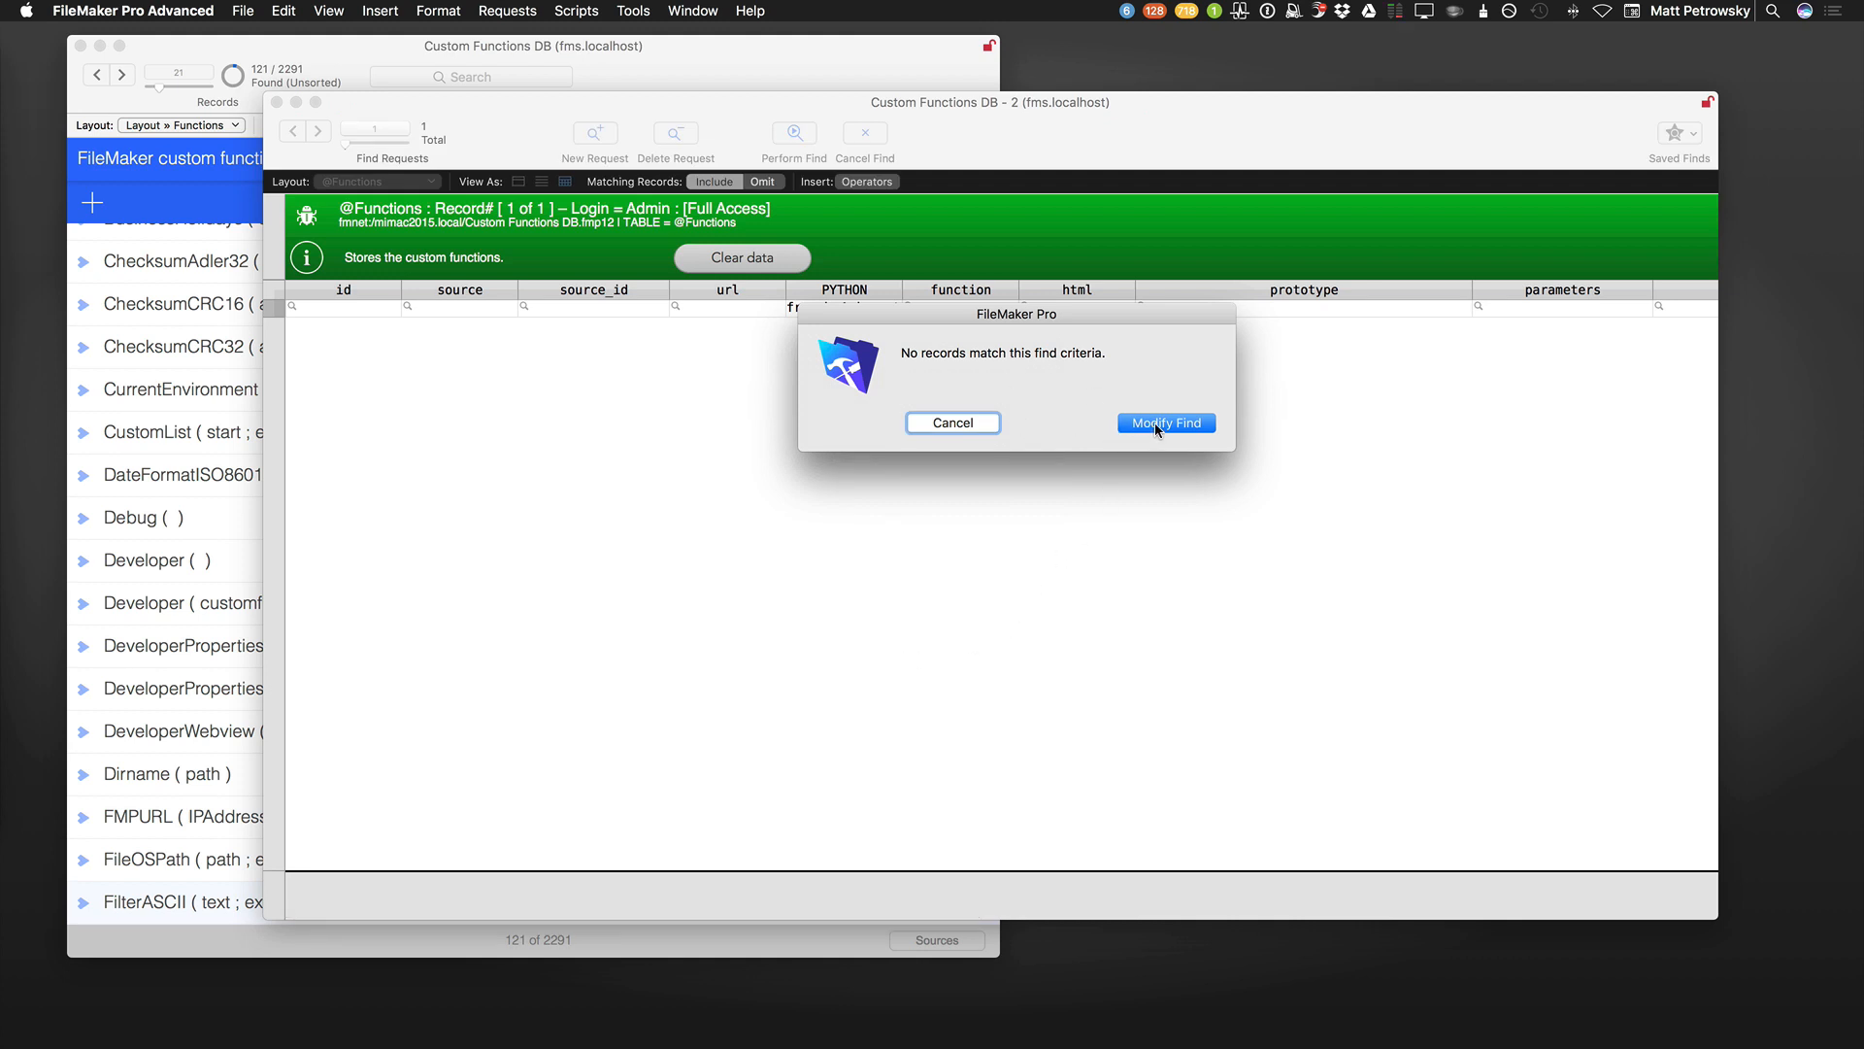
Modify the find to creationHostTimestamp 2/12/2017 1:*:* and run it, returning 1816 of 2291 functions.
{"action": "left_click", "coordinate": [1165, 423]}
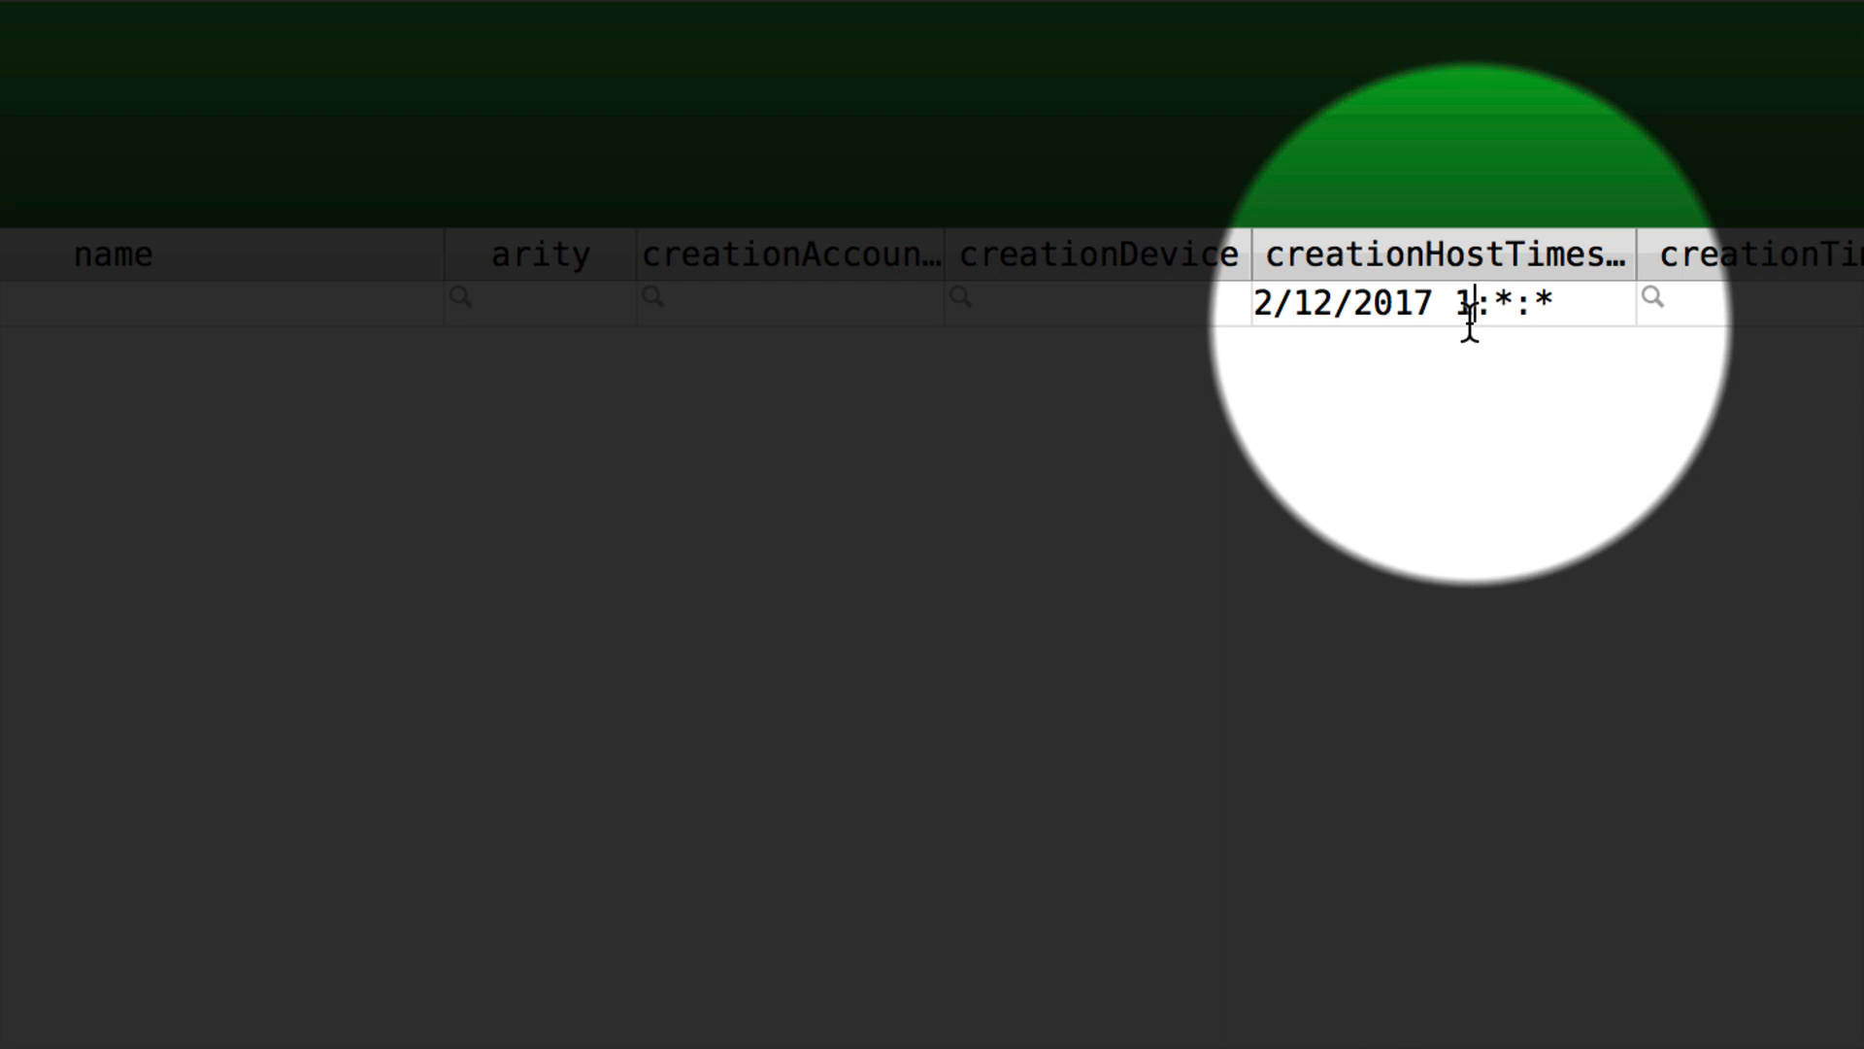
{"action": "type", "text": "3"}
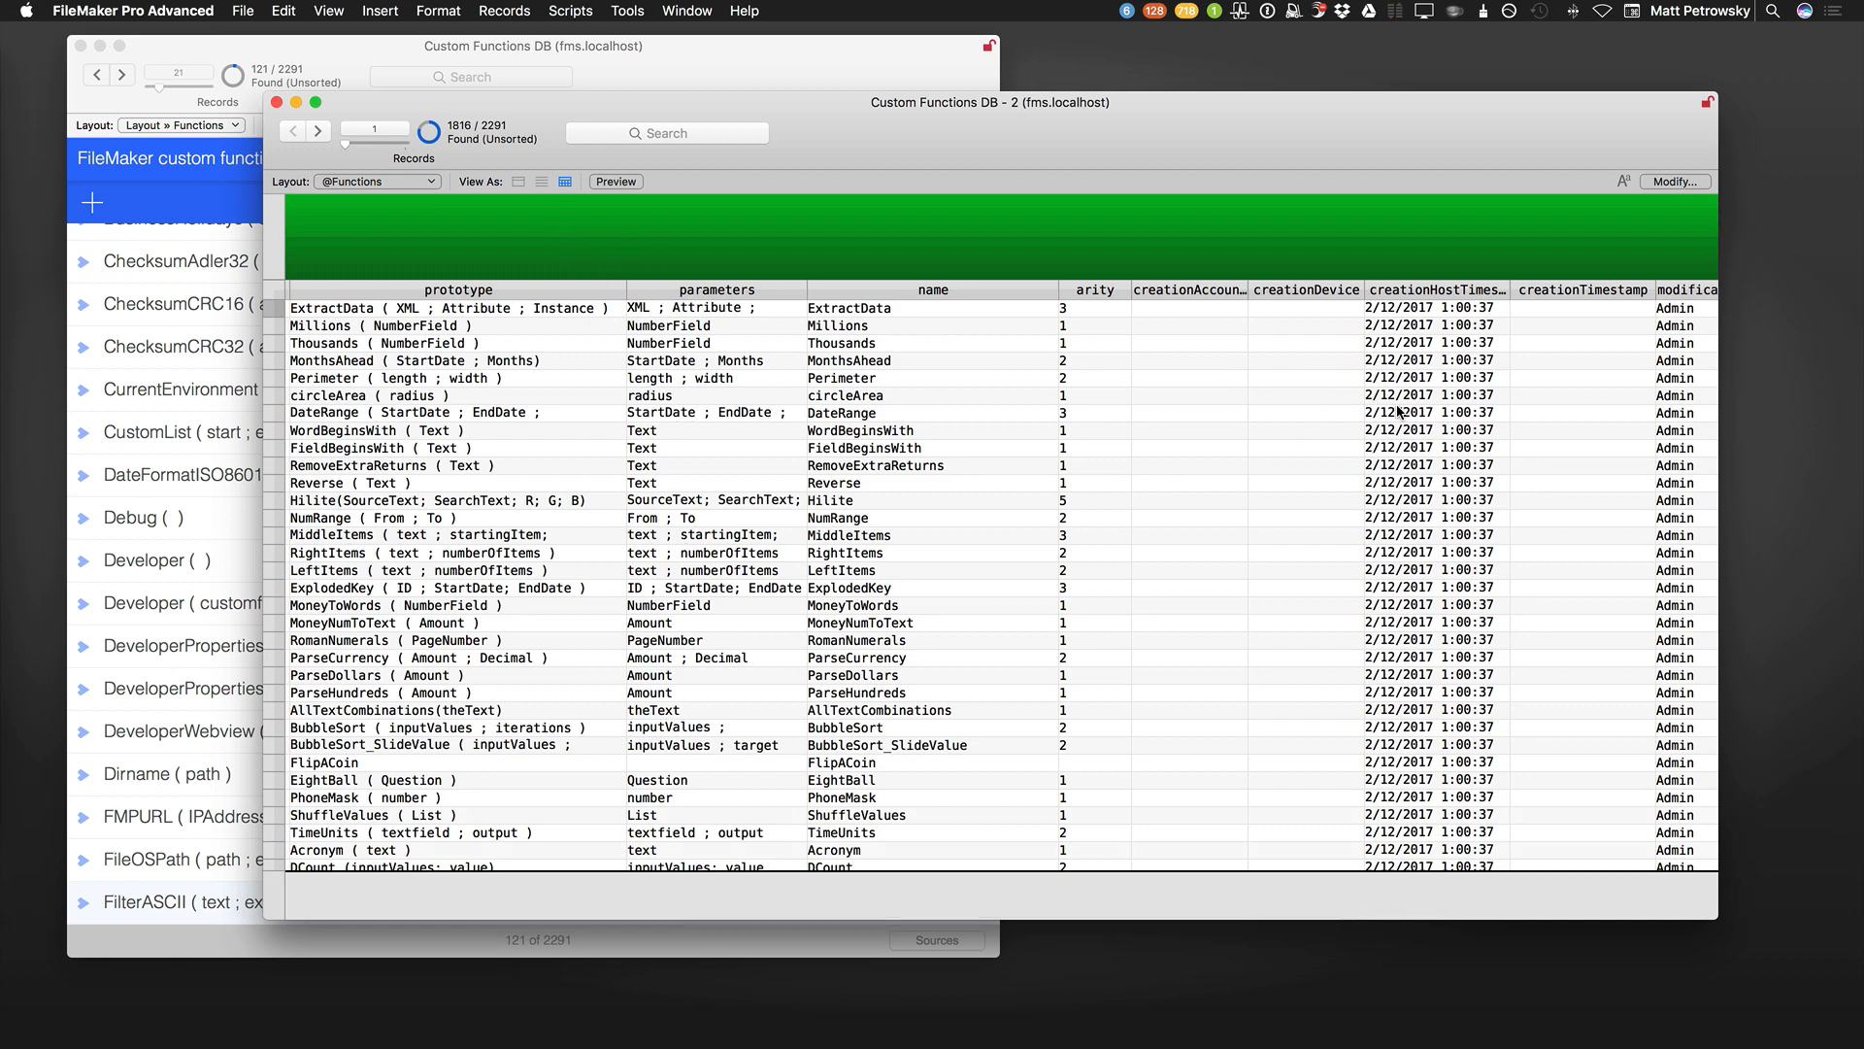
{"action": "mouse_move", "coordinate": [1434, 386]}
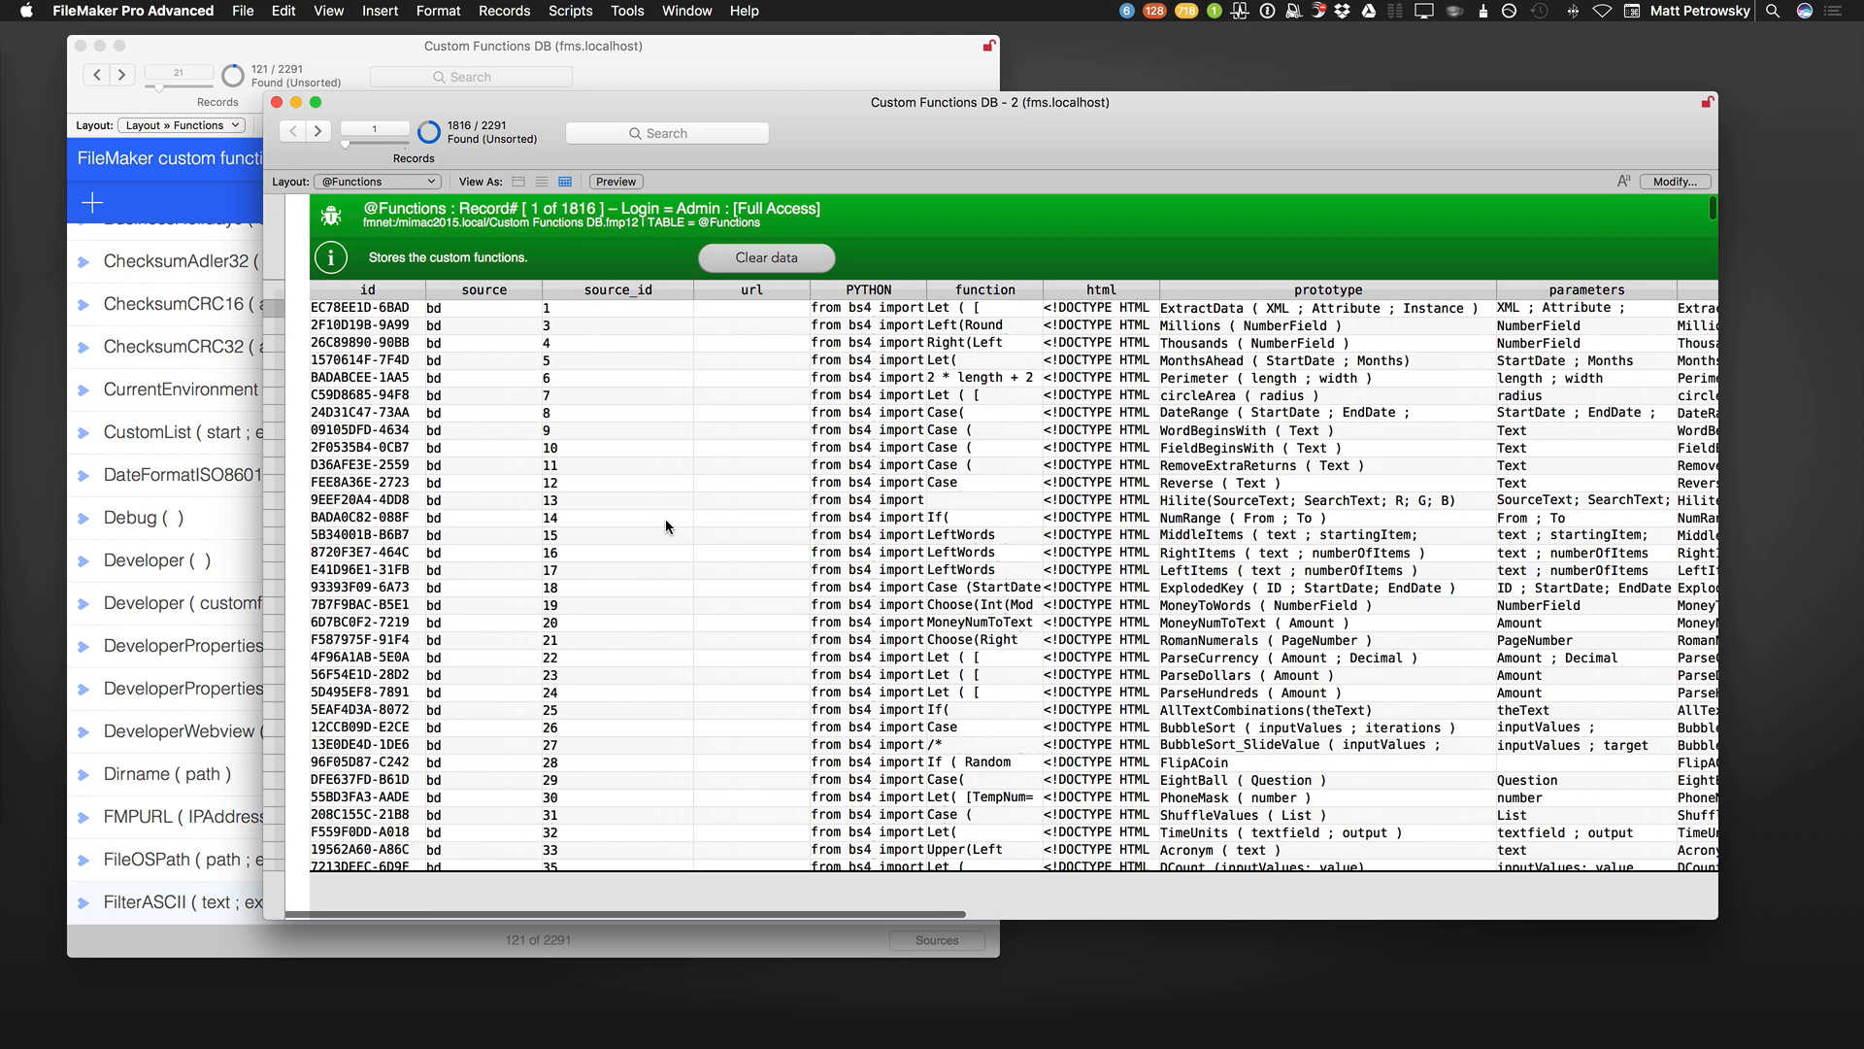
Constrain the second window's found functions by a source field value, narrowing 1844 to 279.
{"action": "right_click", "coordinate": [474, 411]}
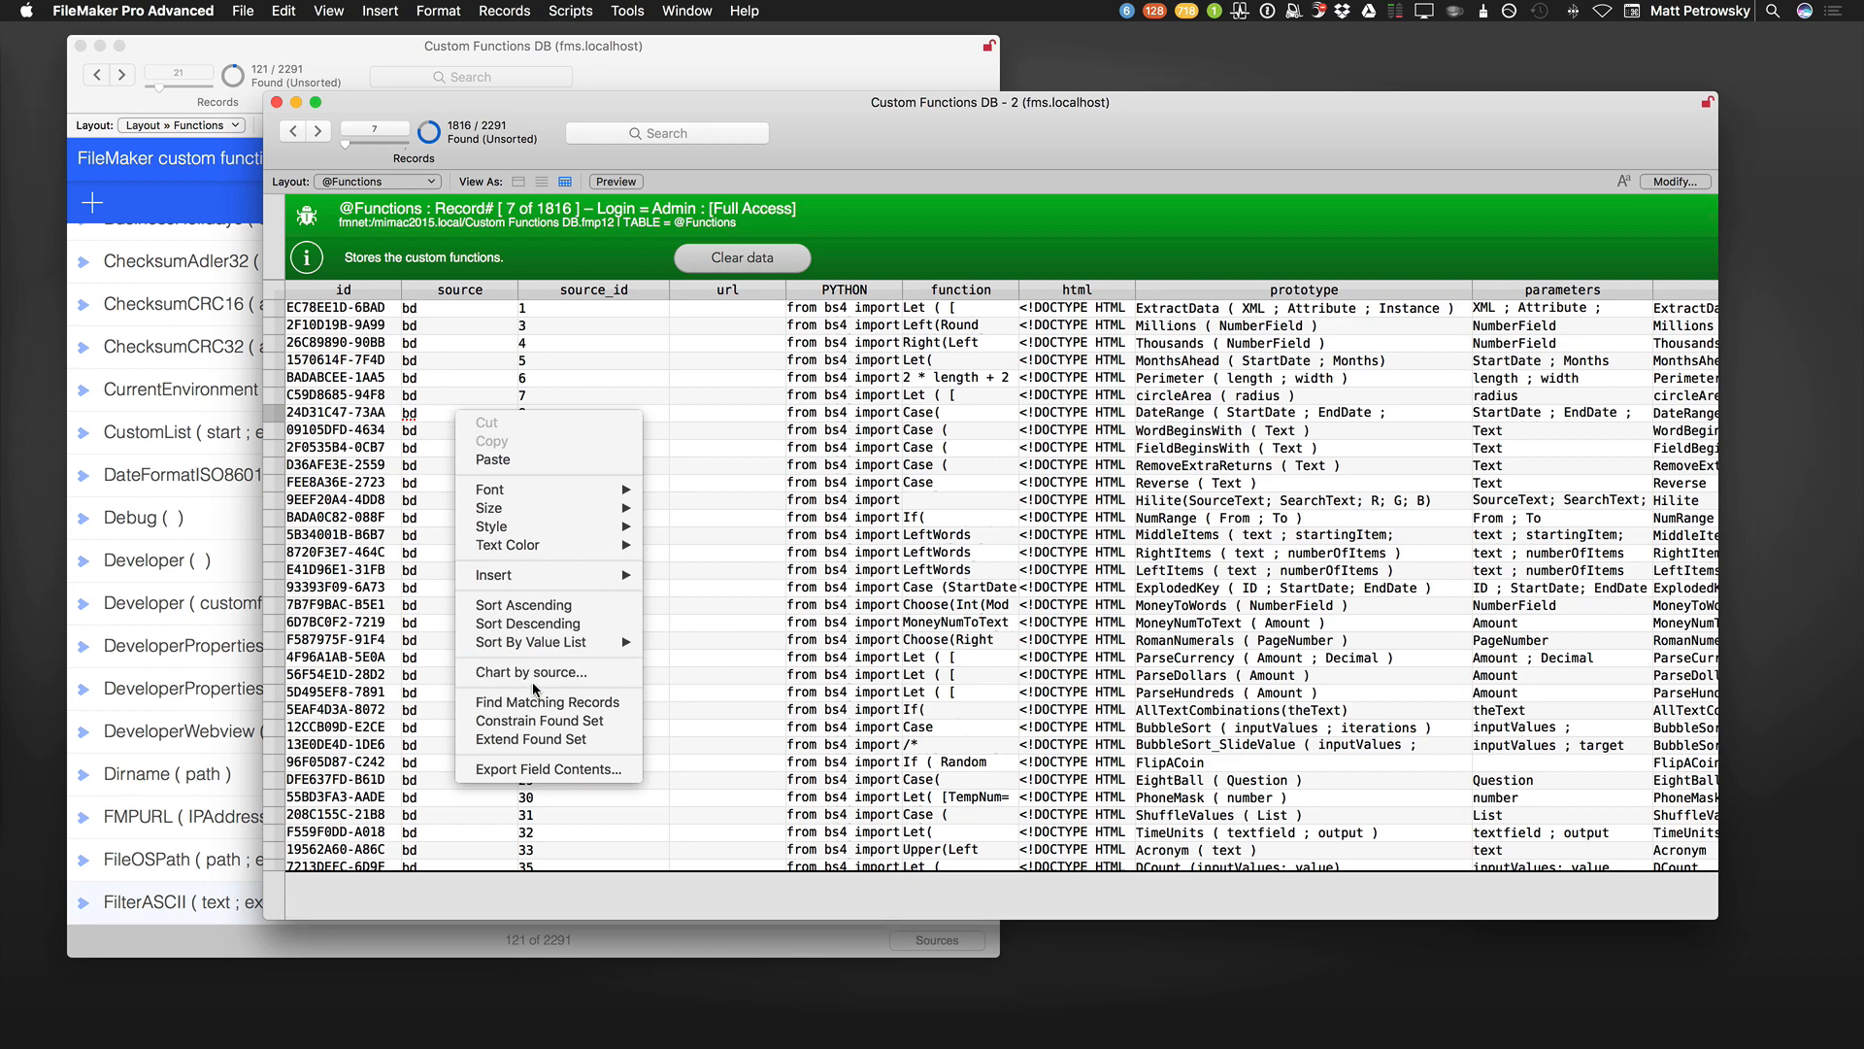
{"action": "left_click", "coordinate": [530, 738]}
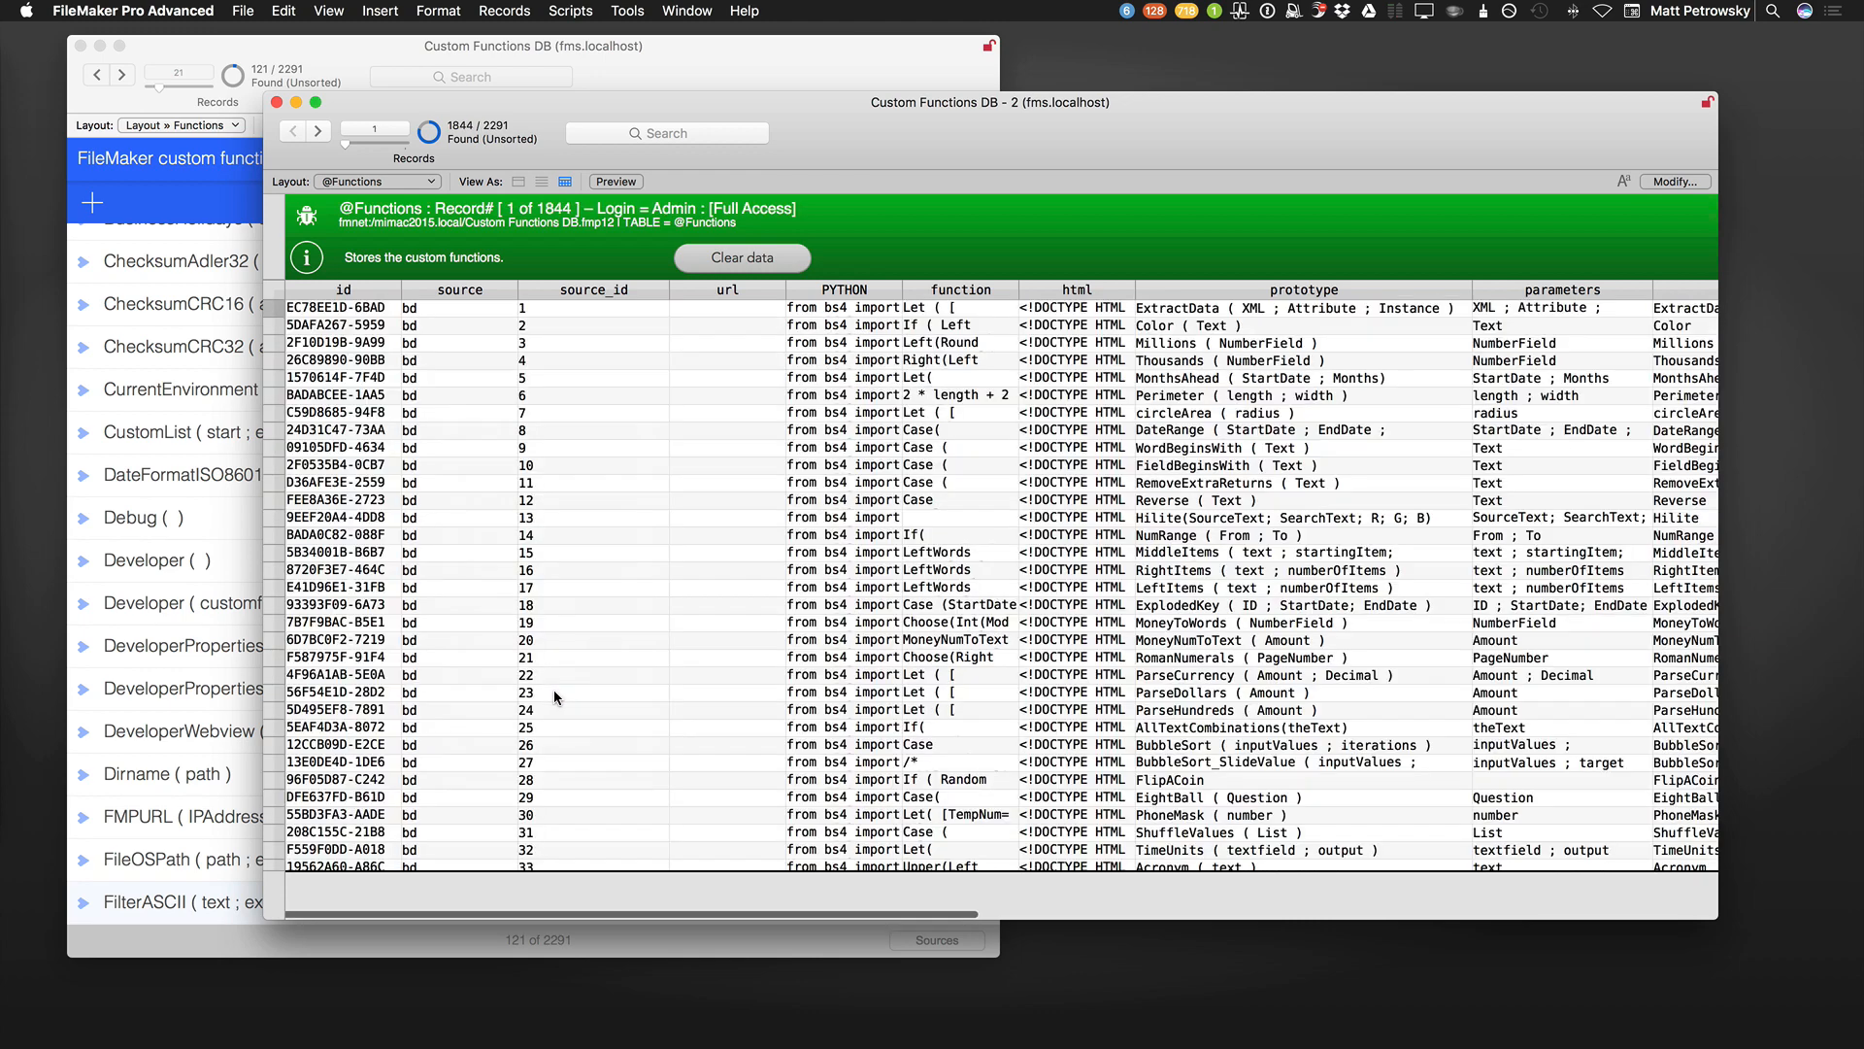
{"action": "right_click", "coordinate": [1491, 457]}
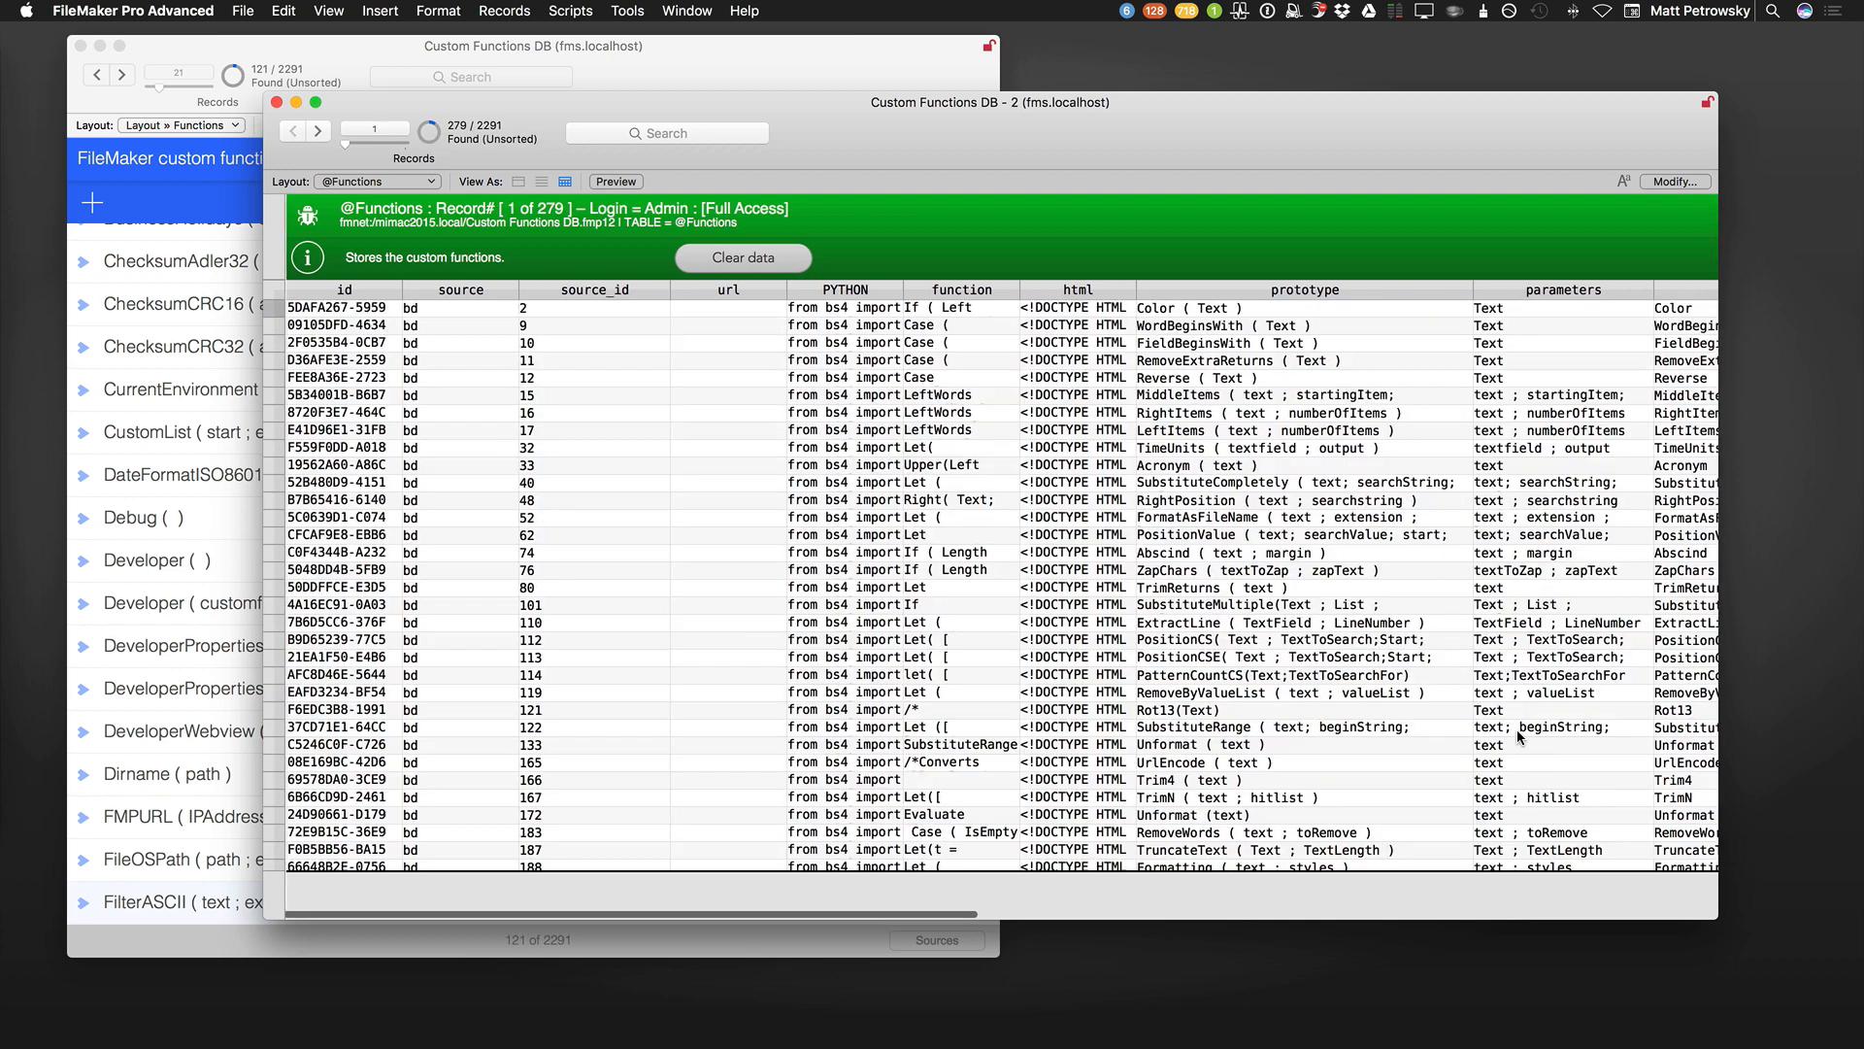
Constrain those 279 further by a creationHostTimestamp value, then close that window.
{"action": "scroll", "scroll_direction": "right", "scroll_amount": 3}
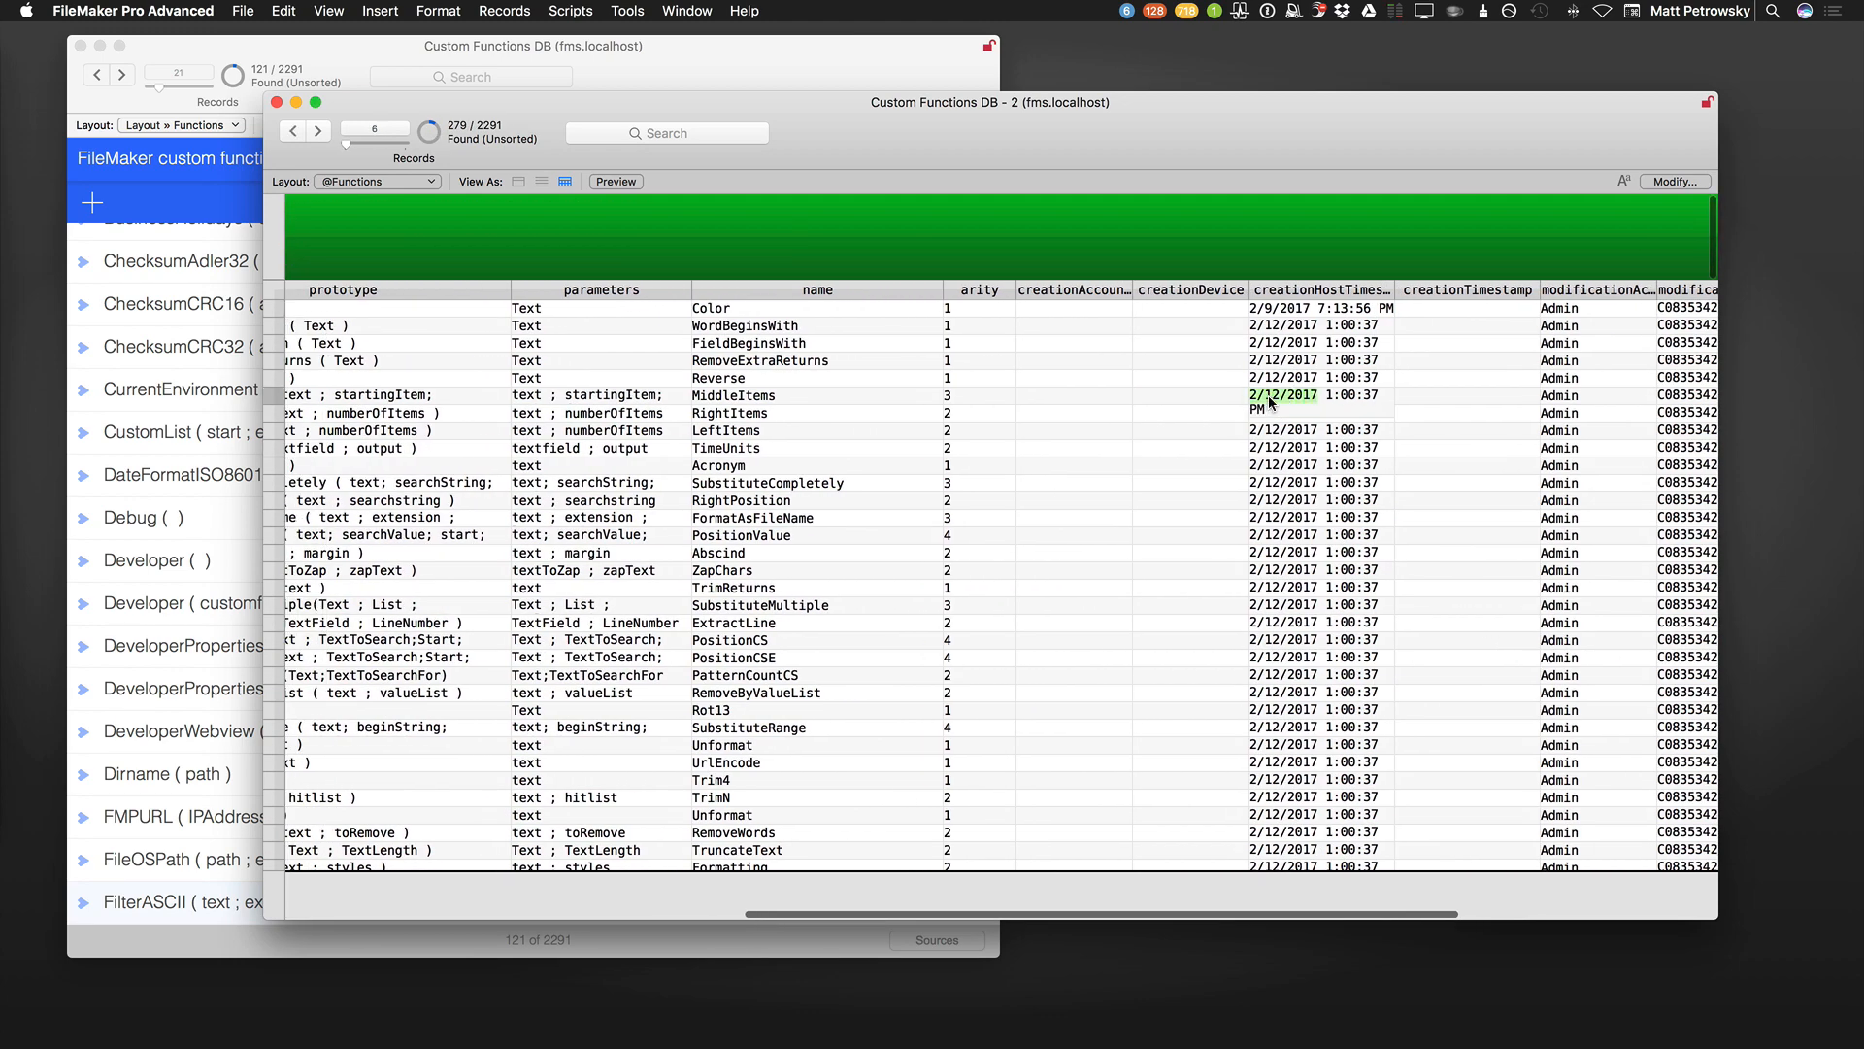
{"action": "right_click", "coordinate": [1282, 394]}
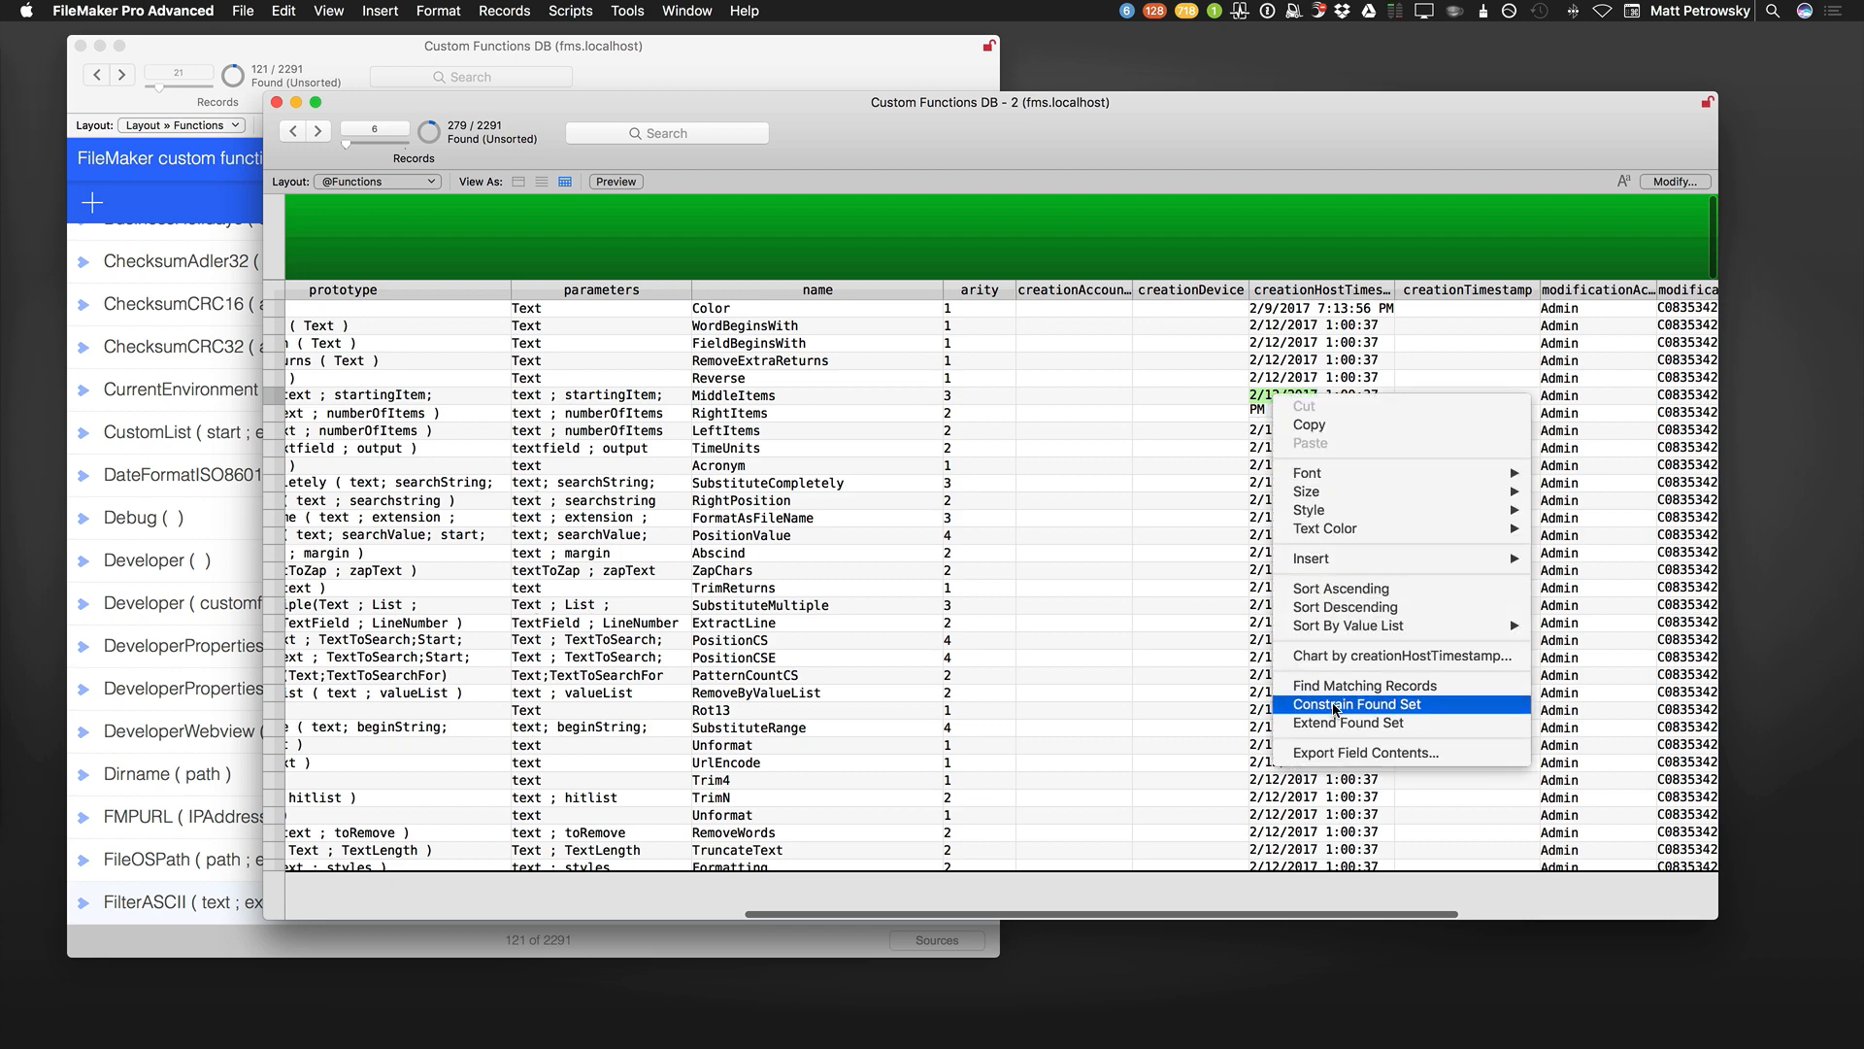
{"action": "left_click", "coordinate": [1356, 705]}
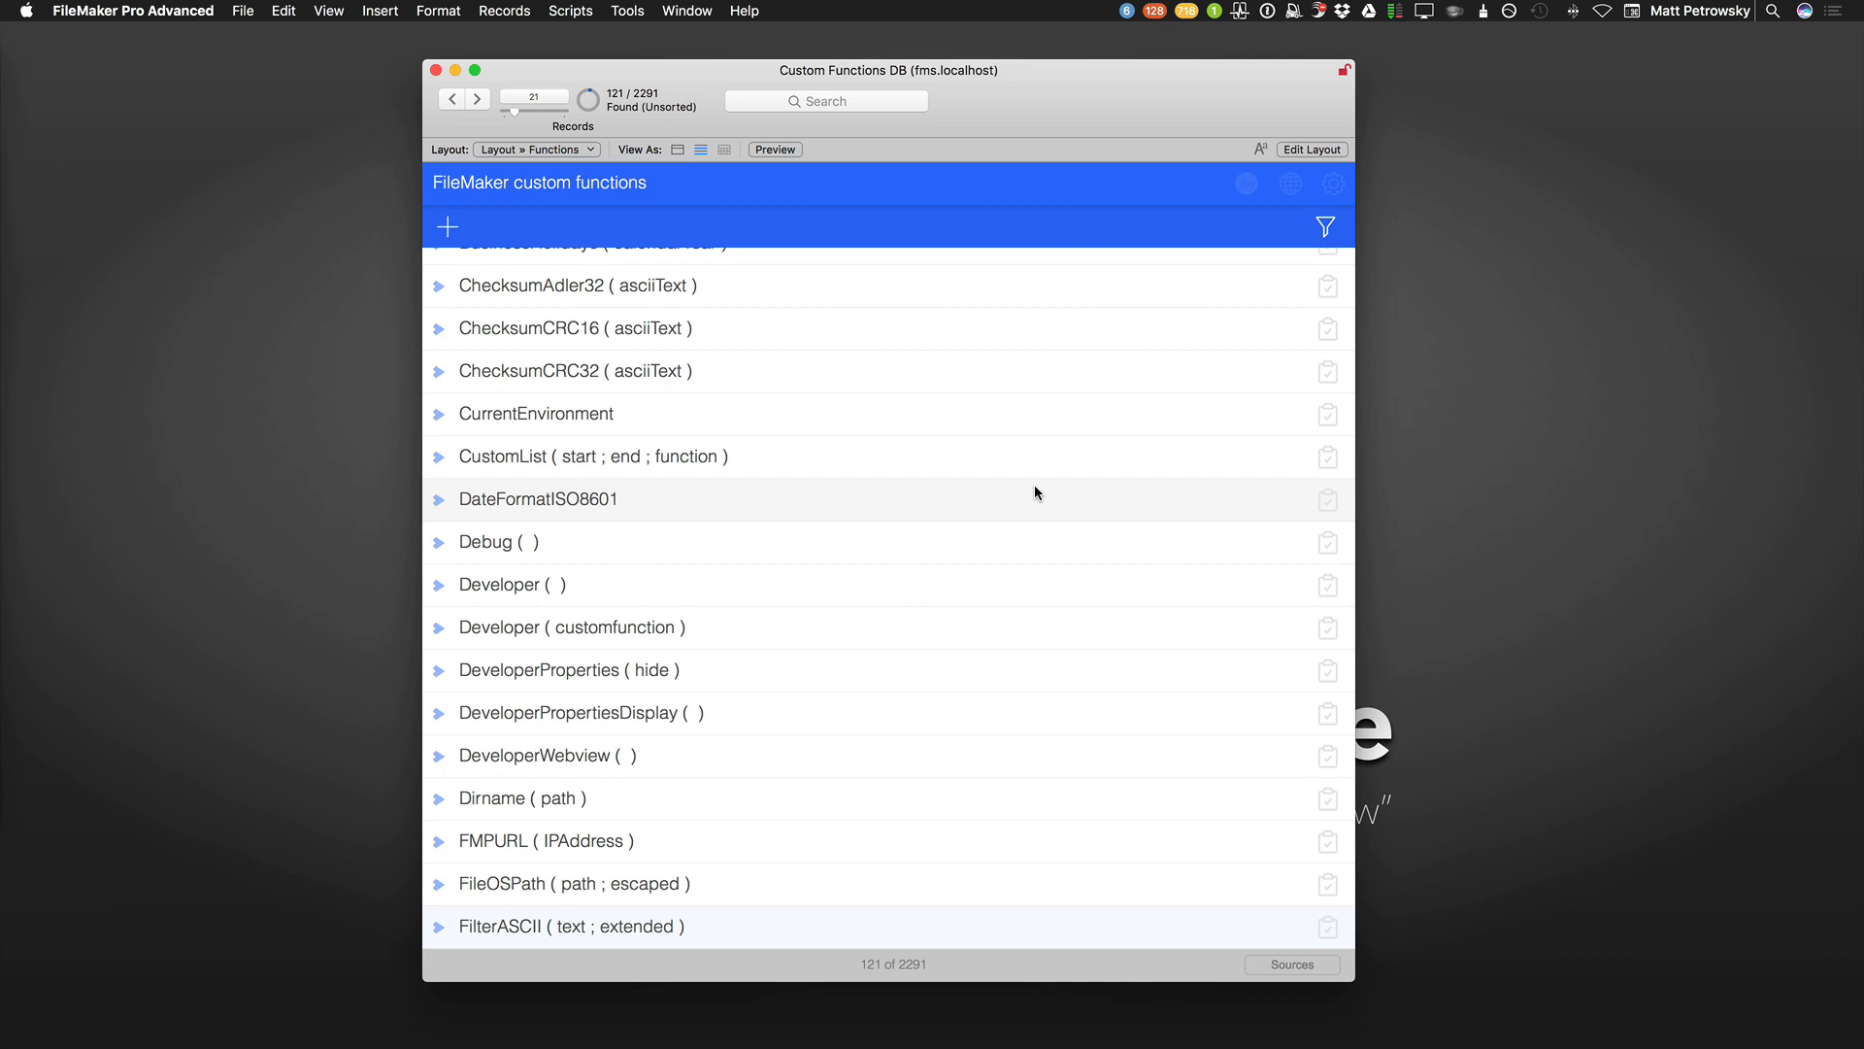
{"action": "mouse_move", "coordinate": [1039, 591]}
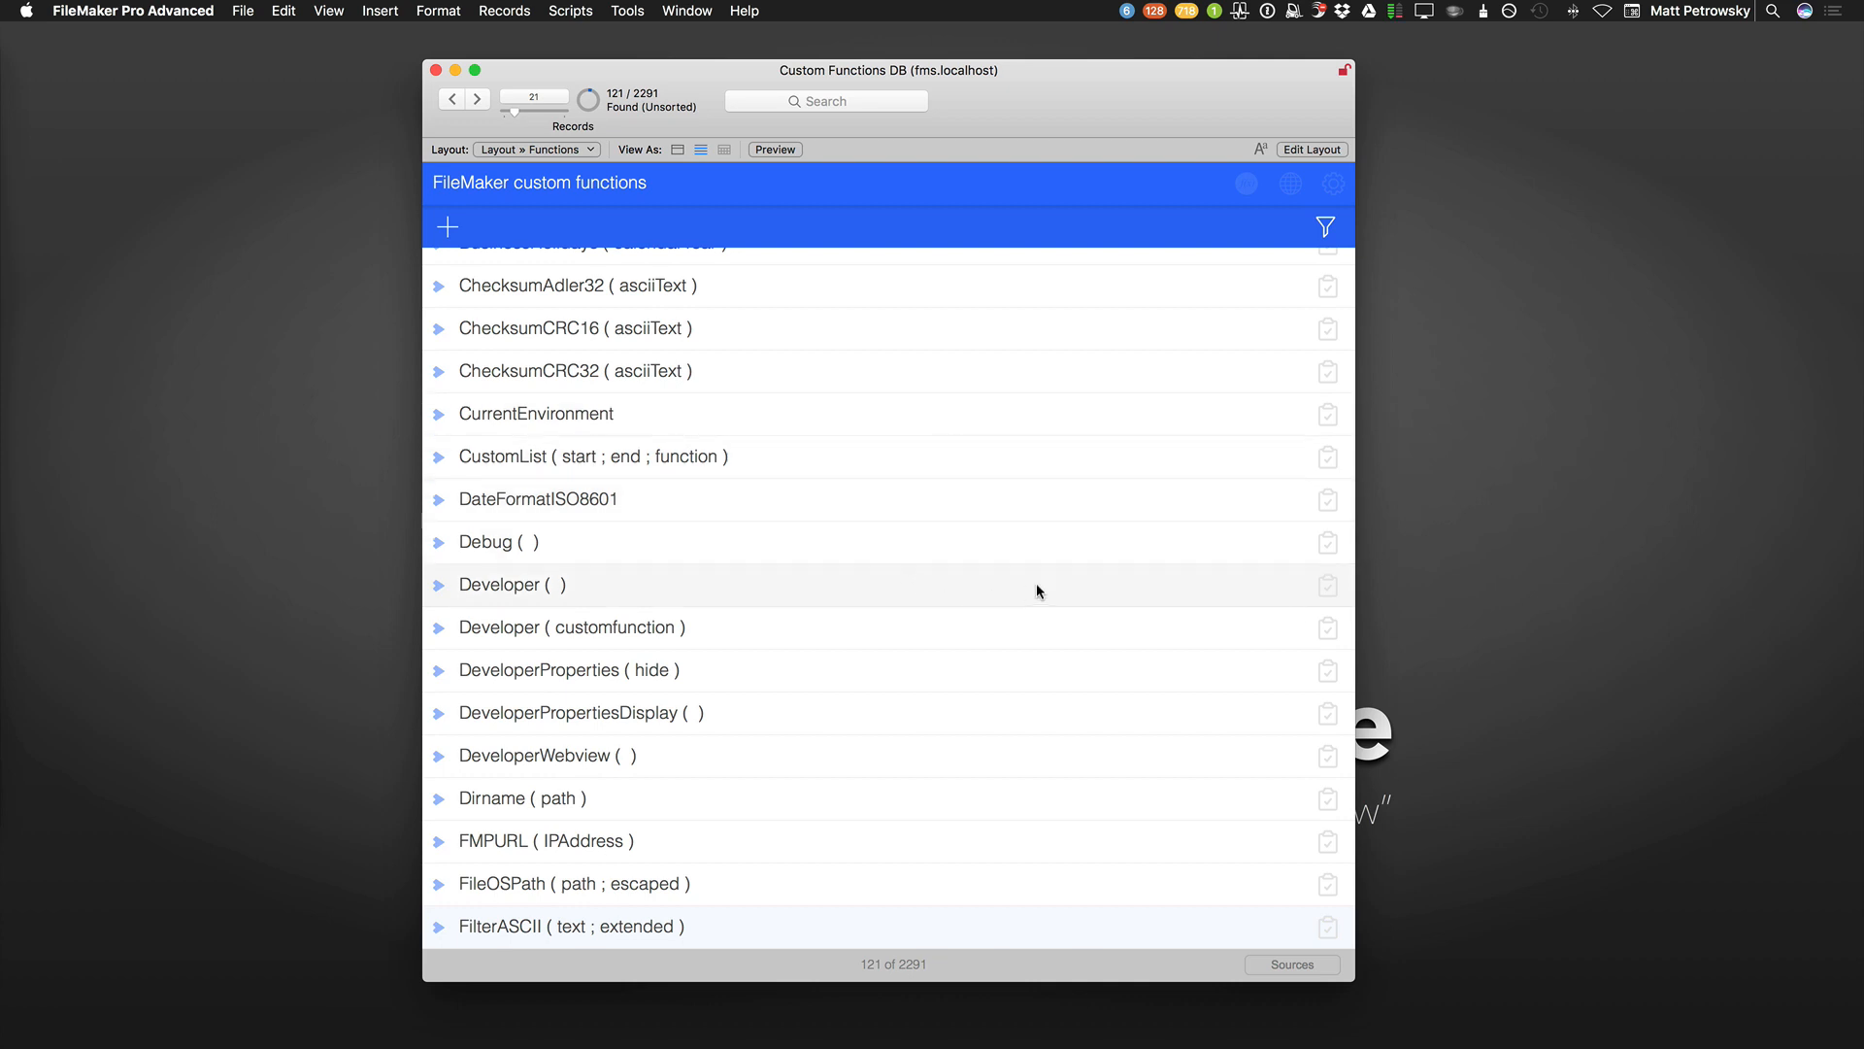
{"action": "mouse_move", "coordinate": [1049, 435]}
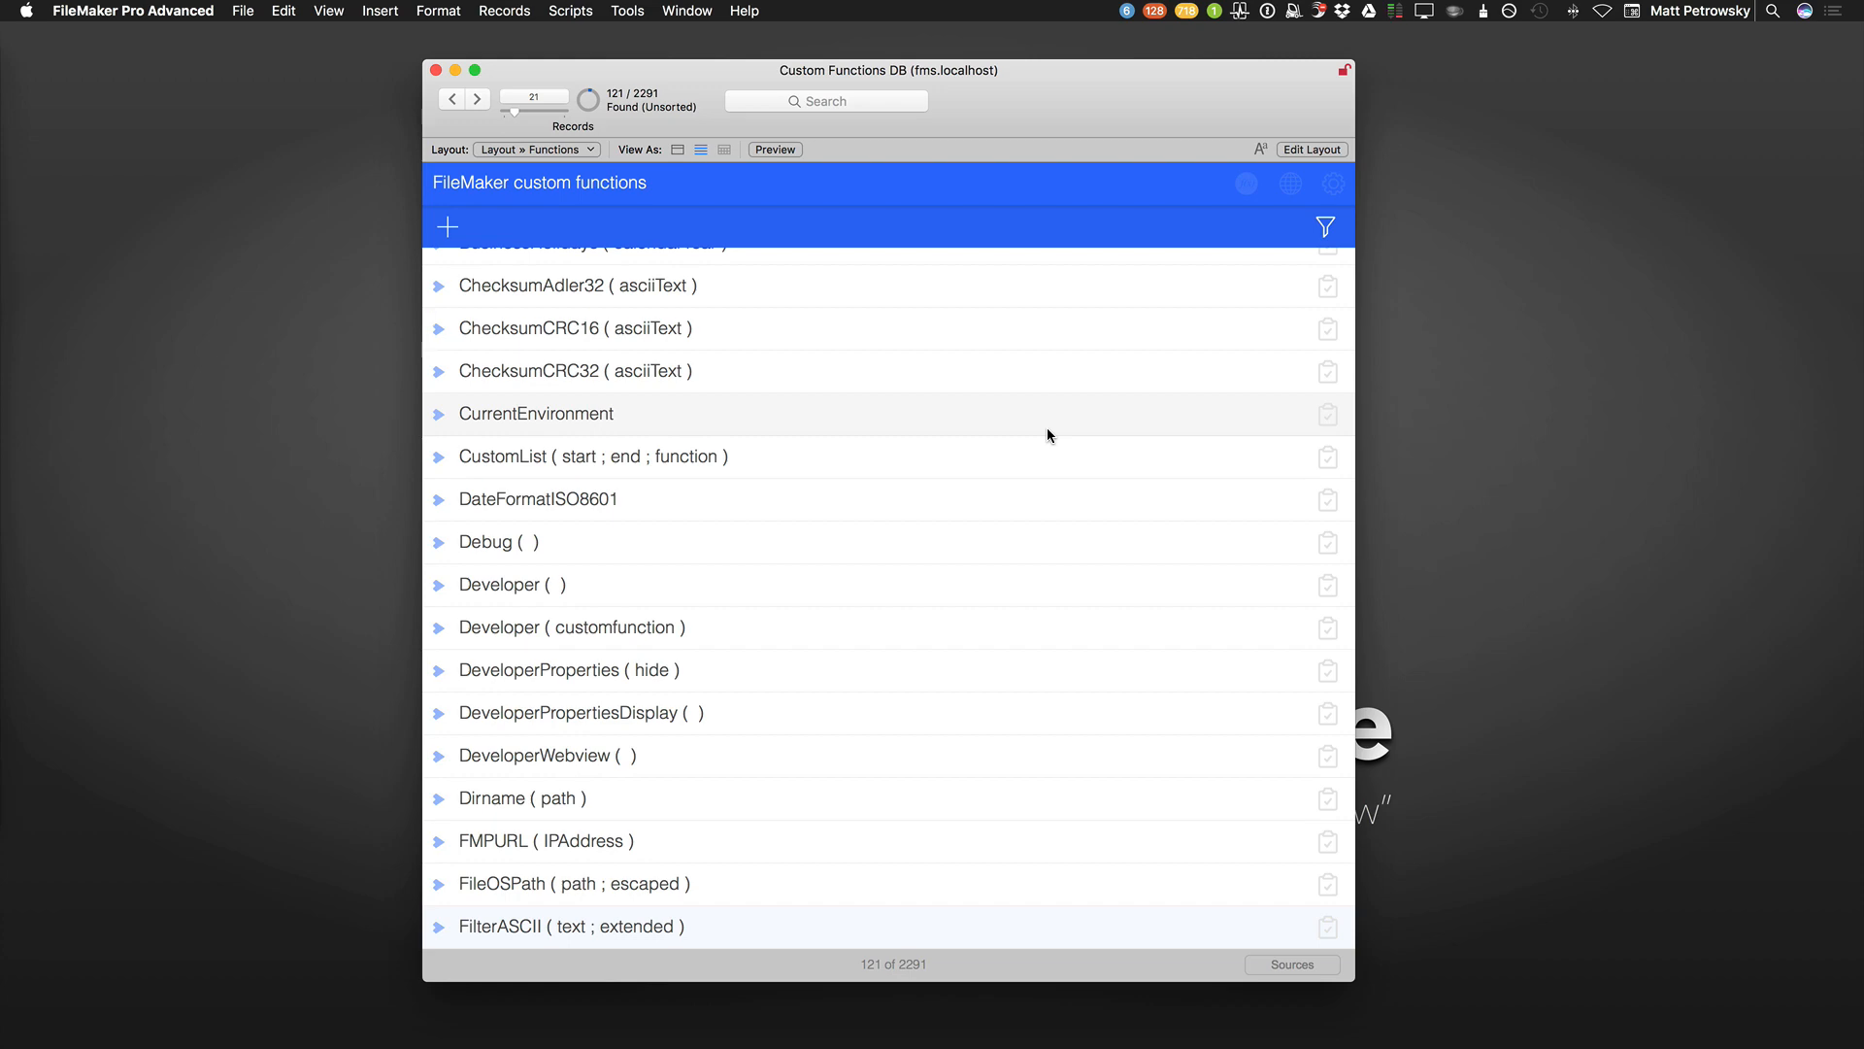
Enter Layout mode (Cmd+L) and select the prototype field object to reassign its field.
{"action": "key", "text": "cmd+l"}
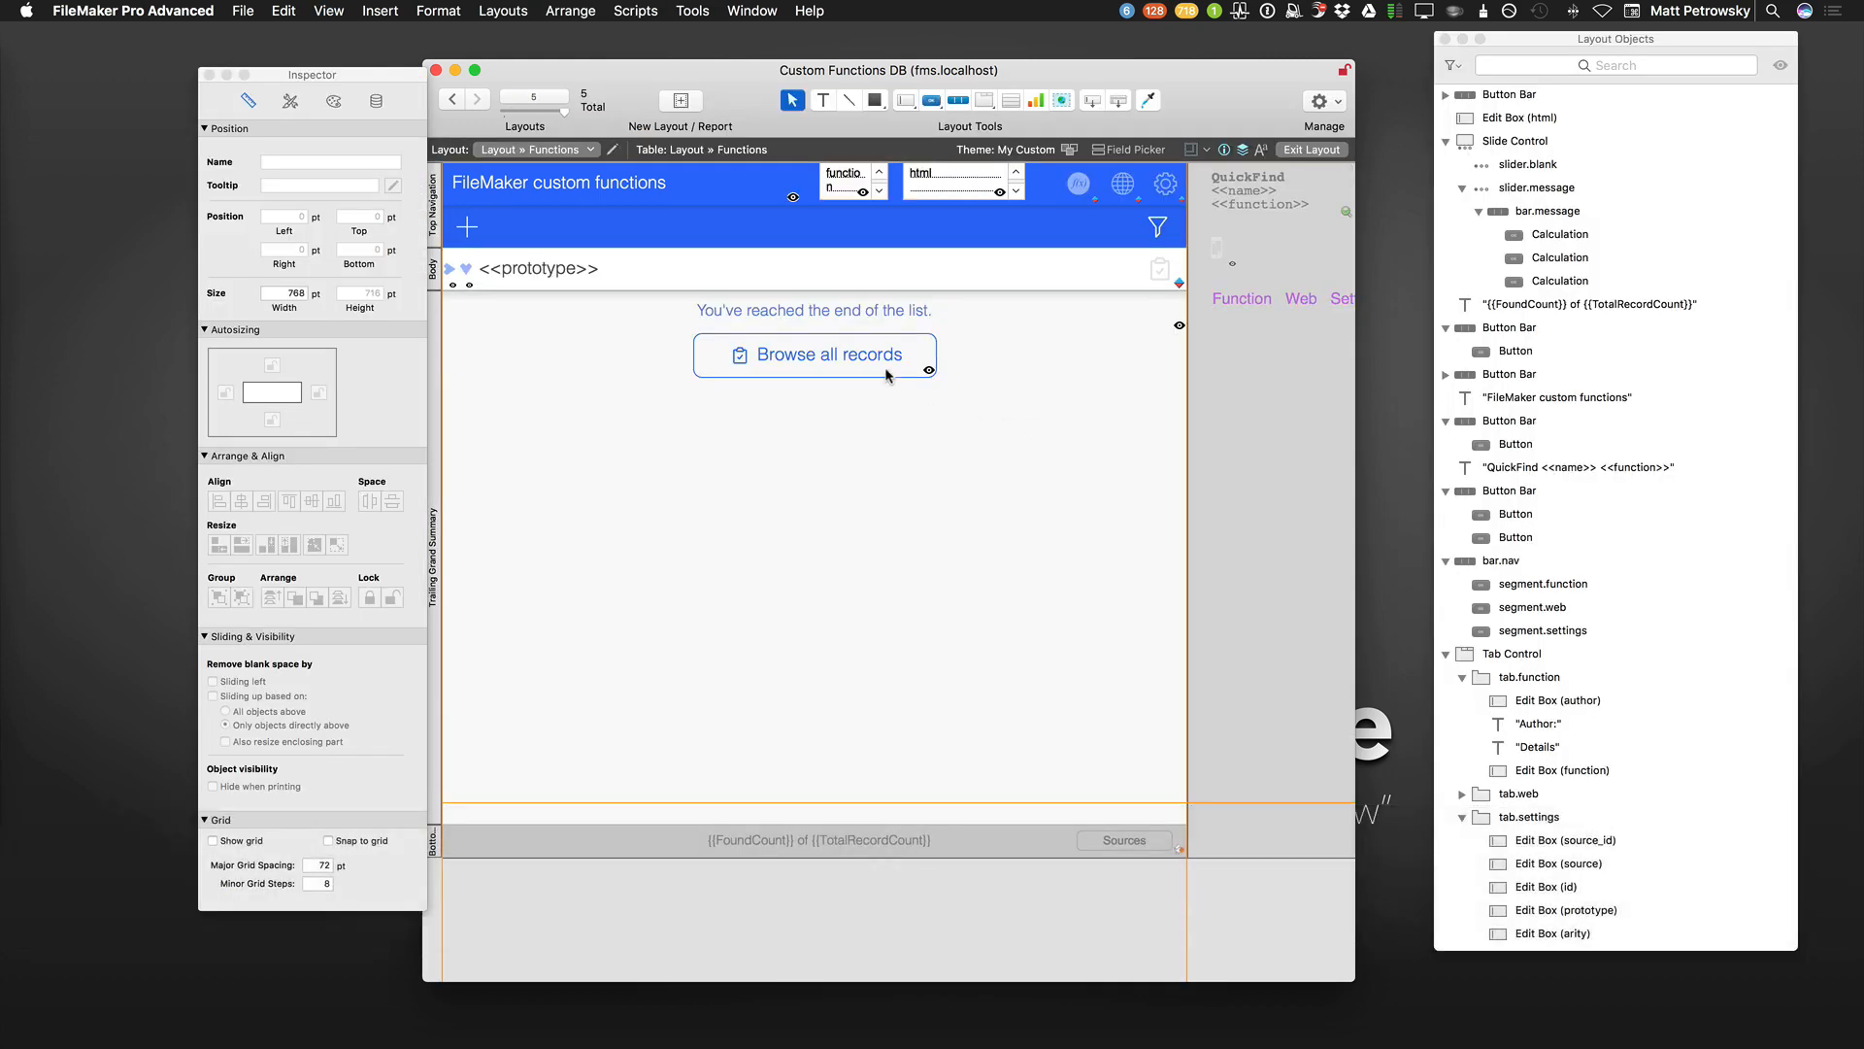
{"action": "left_click", "coordinate": [538, 268]}
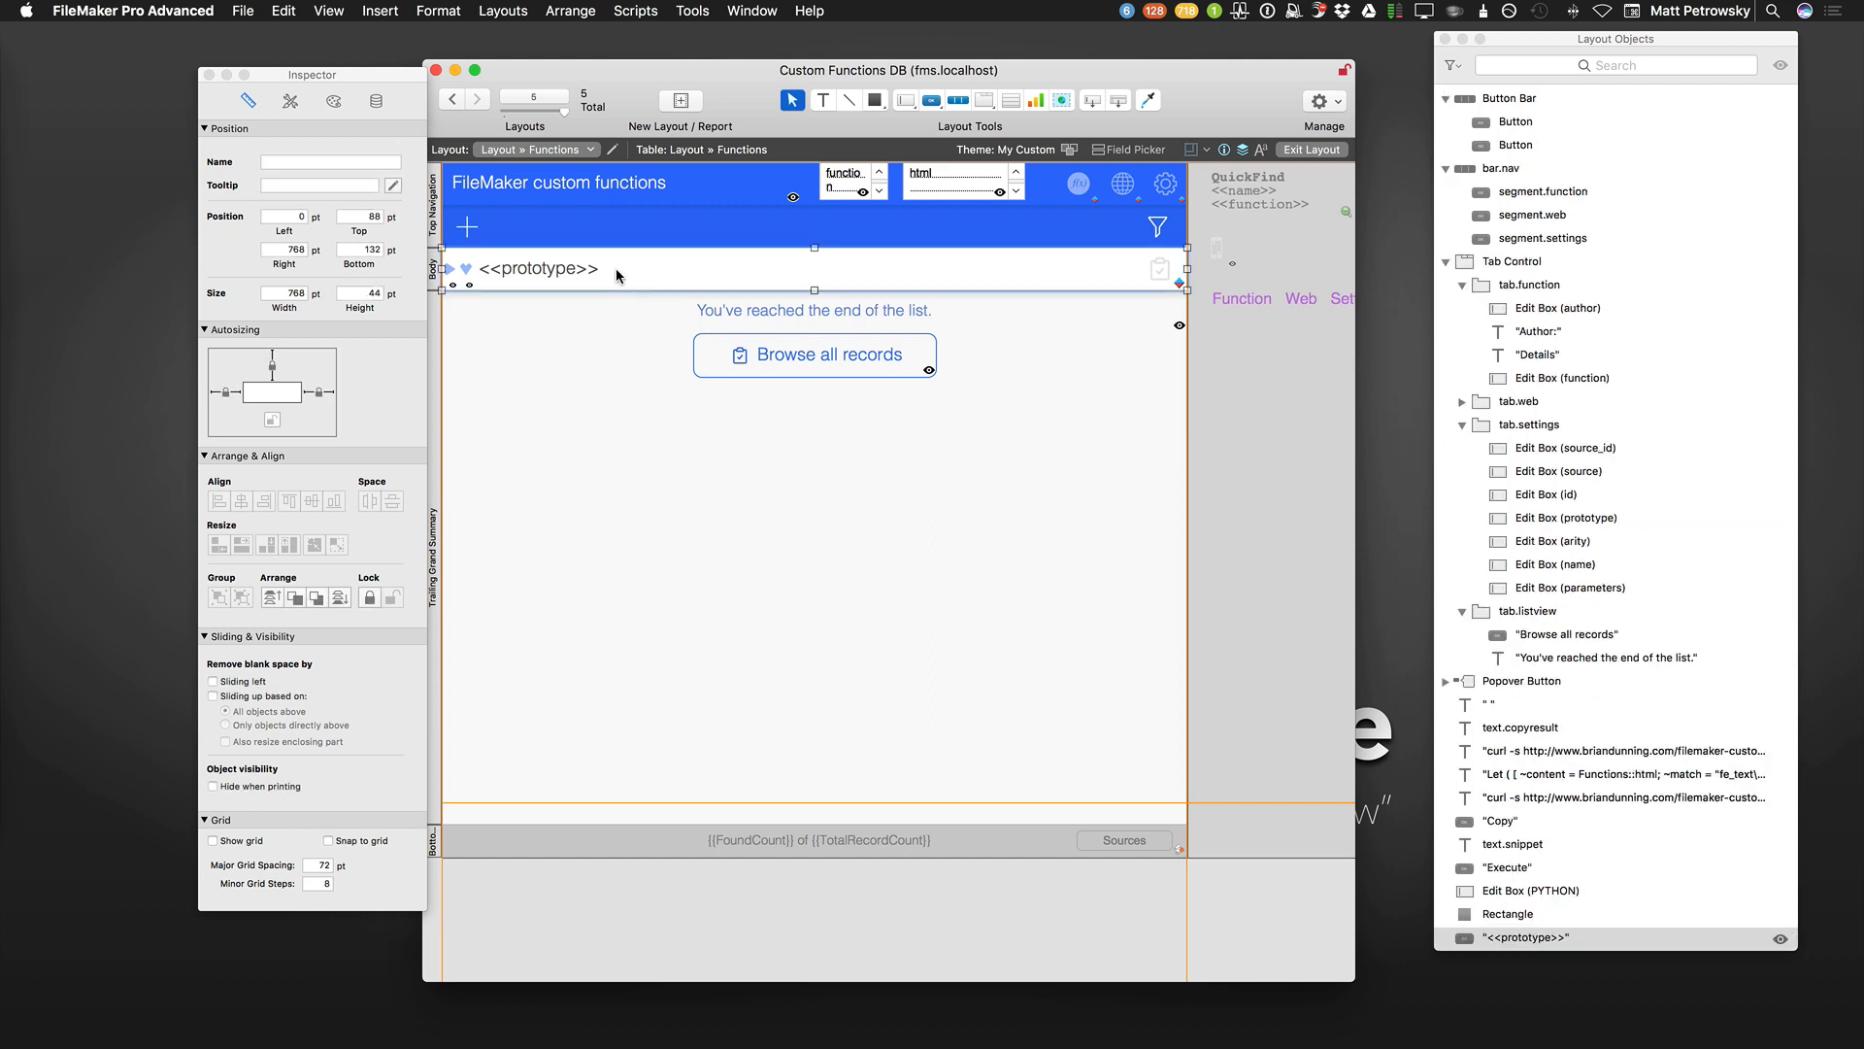
{"action": "left_click", "coordinate": [843, 176]}
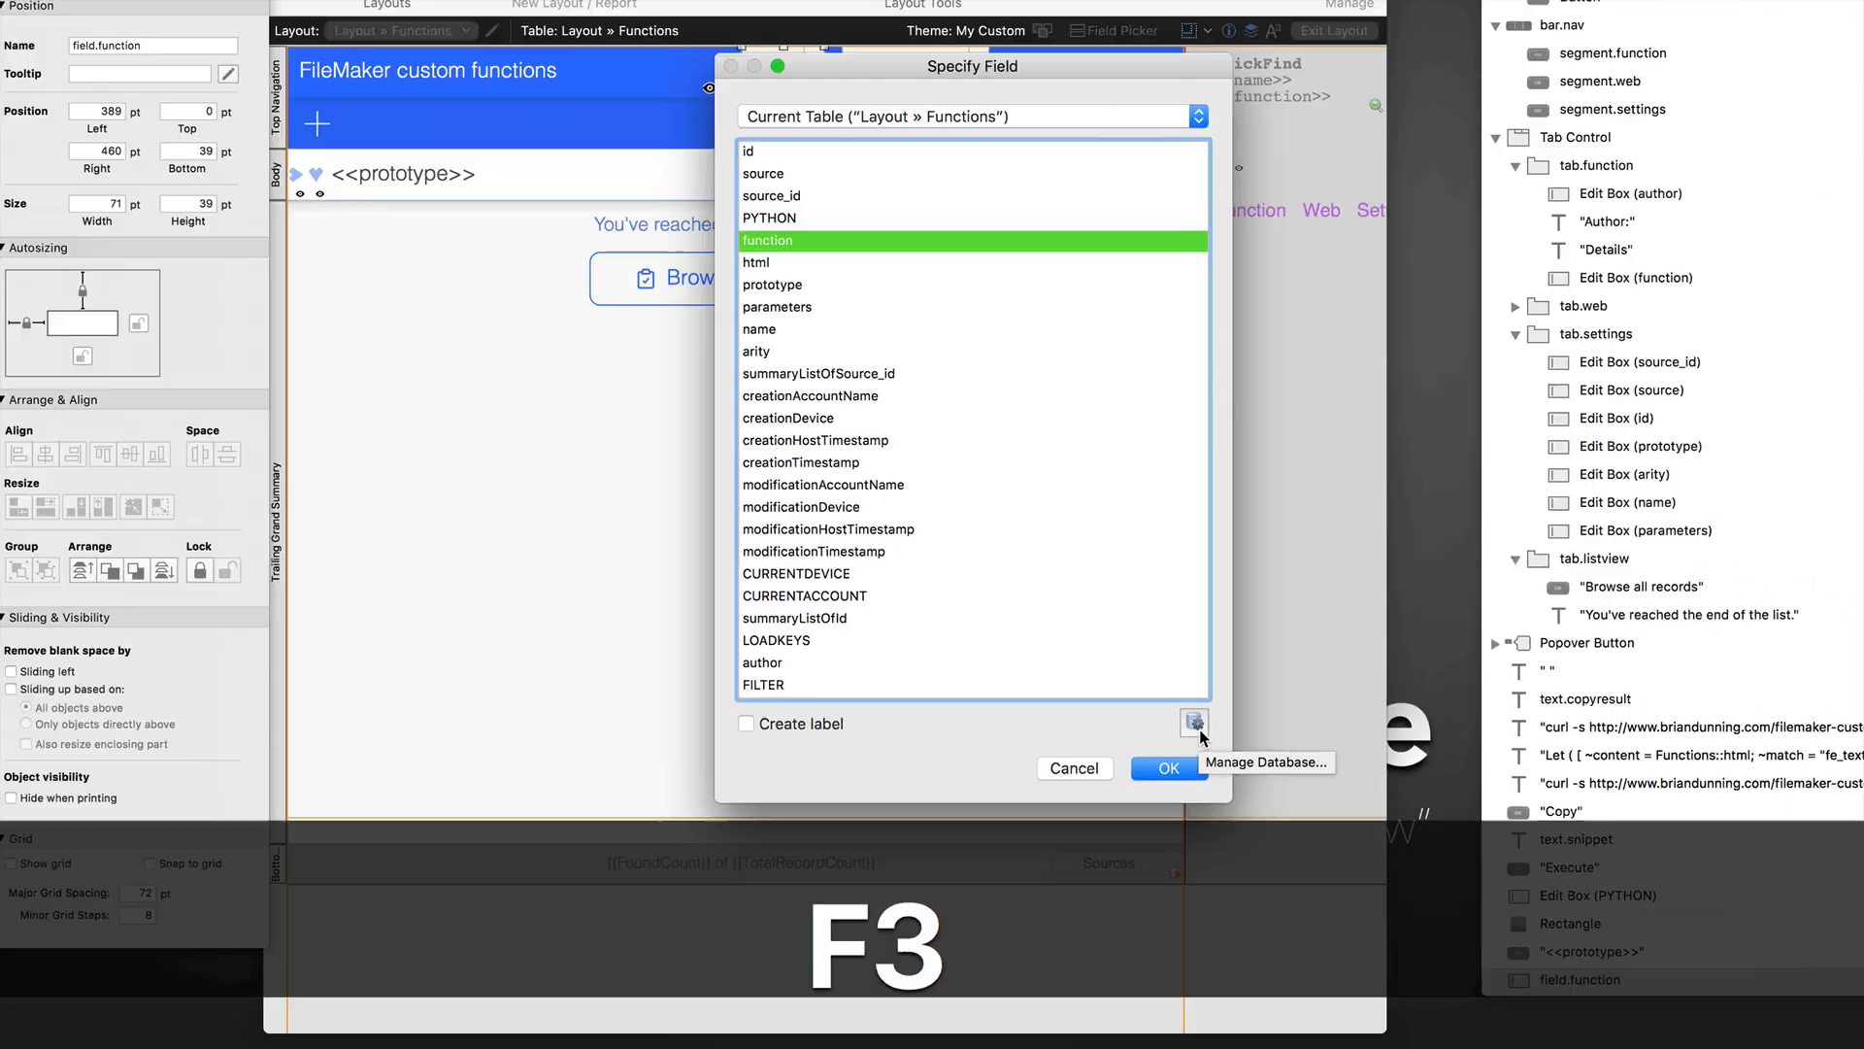
From Specify Field, reach Manage Database via the gear and via the table dropdown's Manage Database...
{"action": "left_click", "coordinate": [1193, 723]}
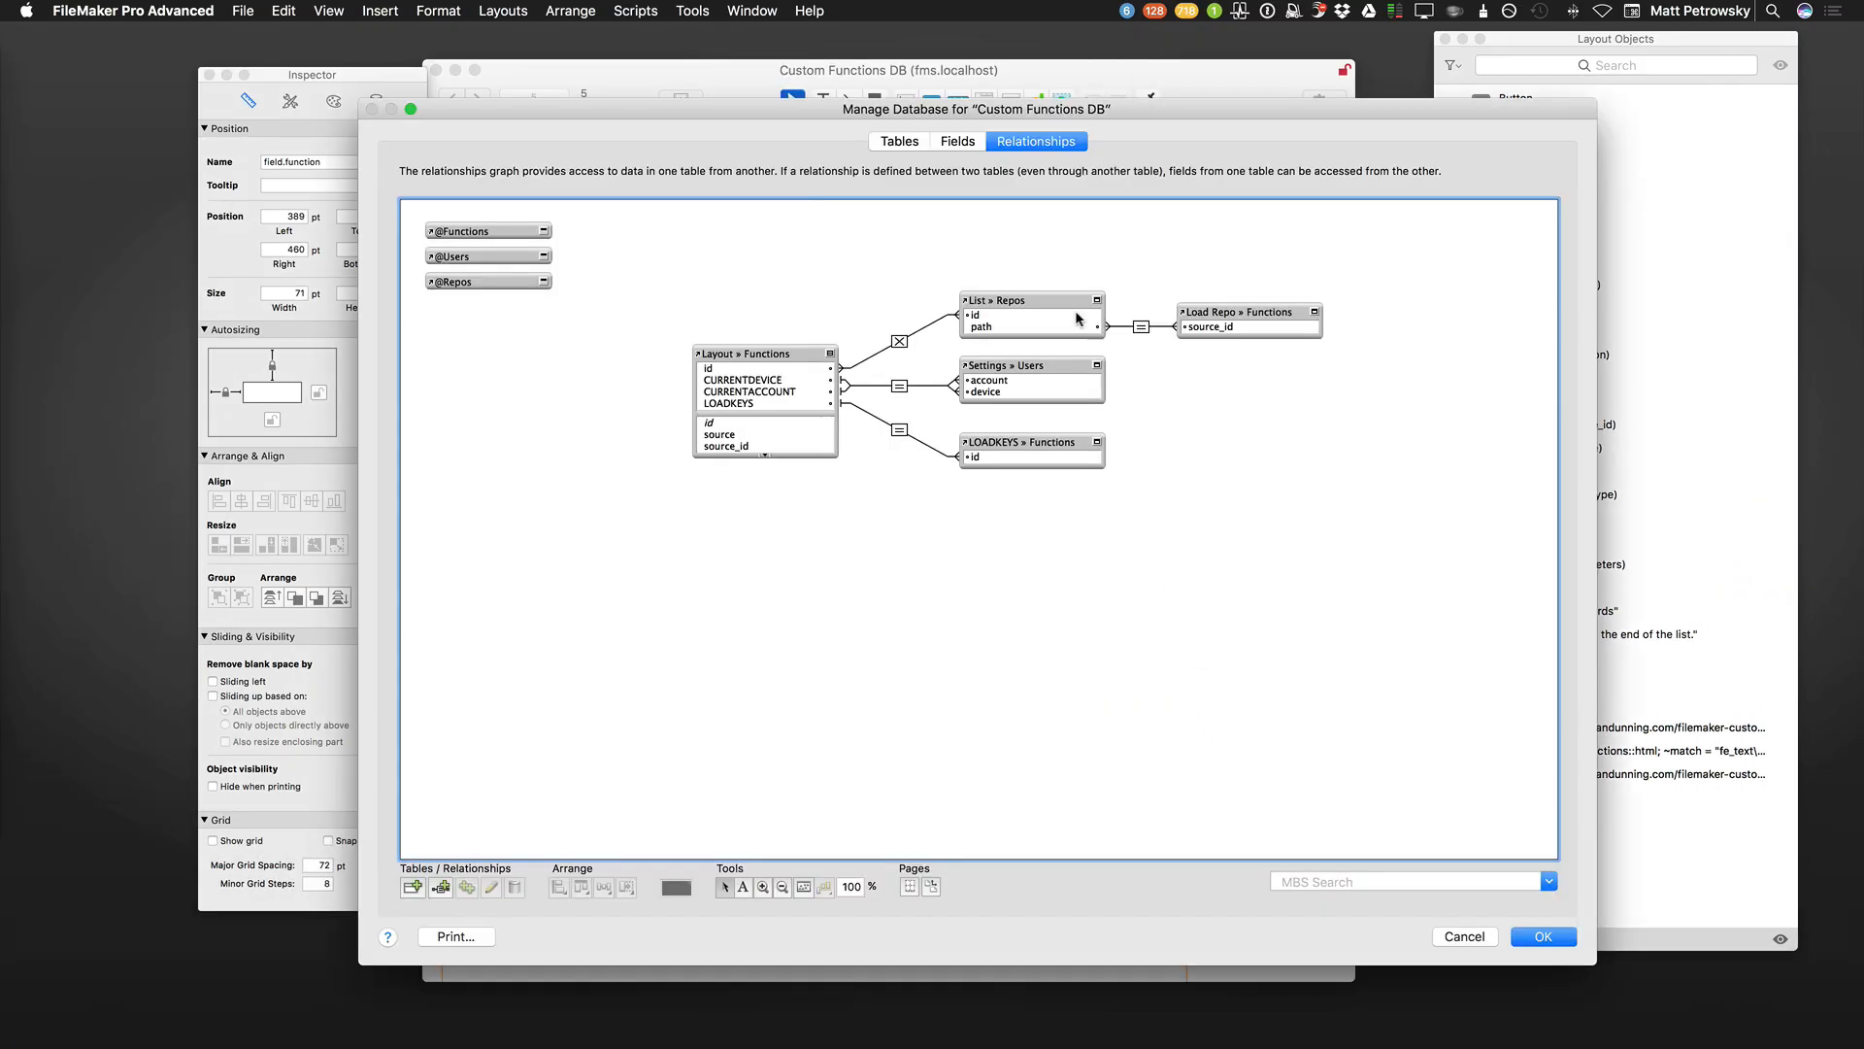
{"action": "mouse_move", "coordinate": [992, 435]}
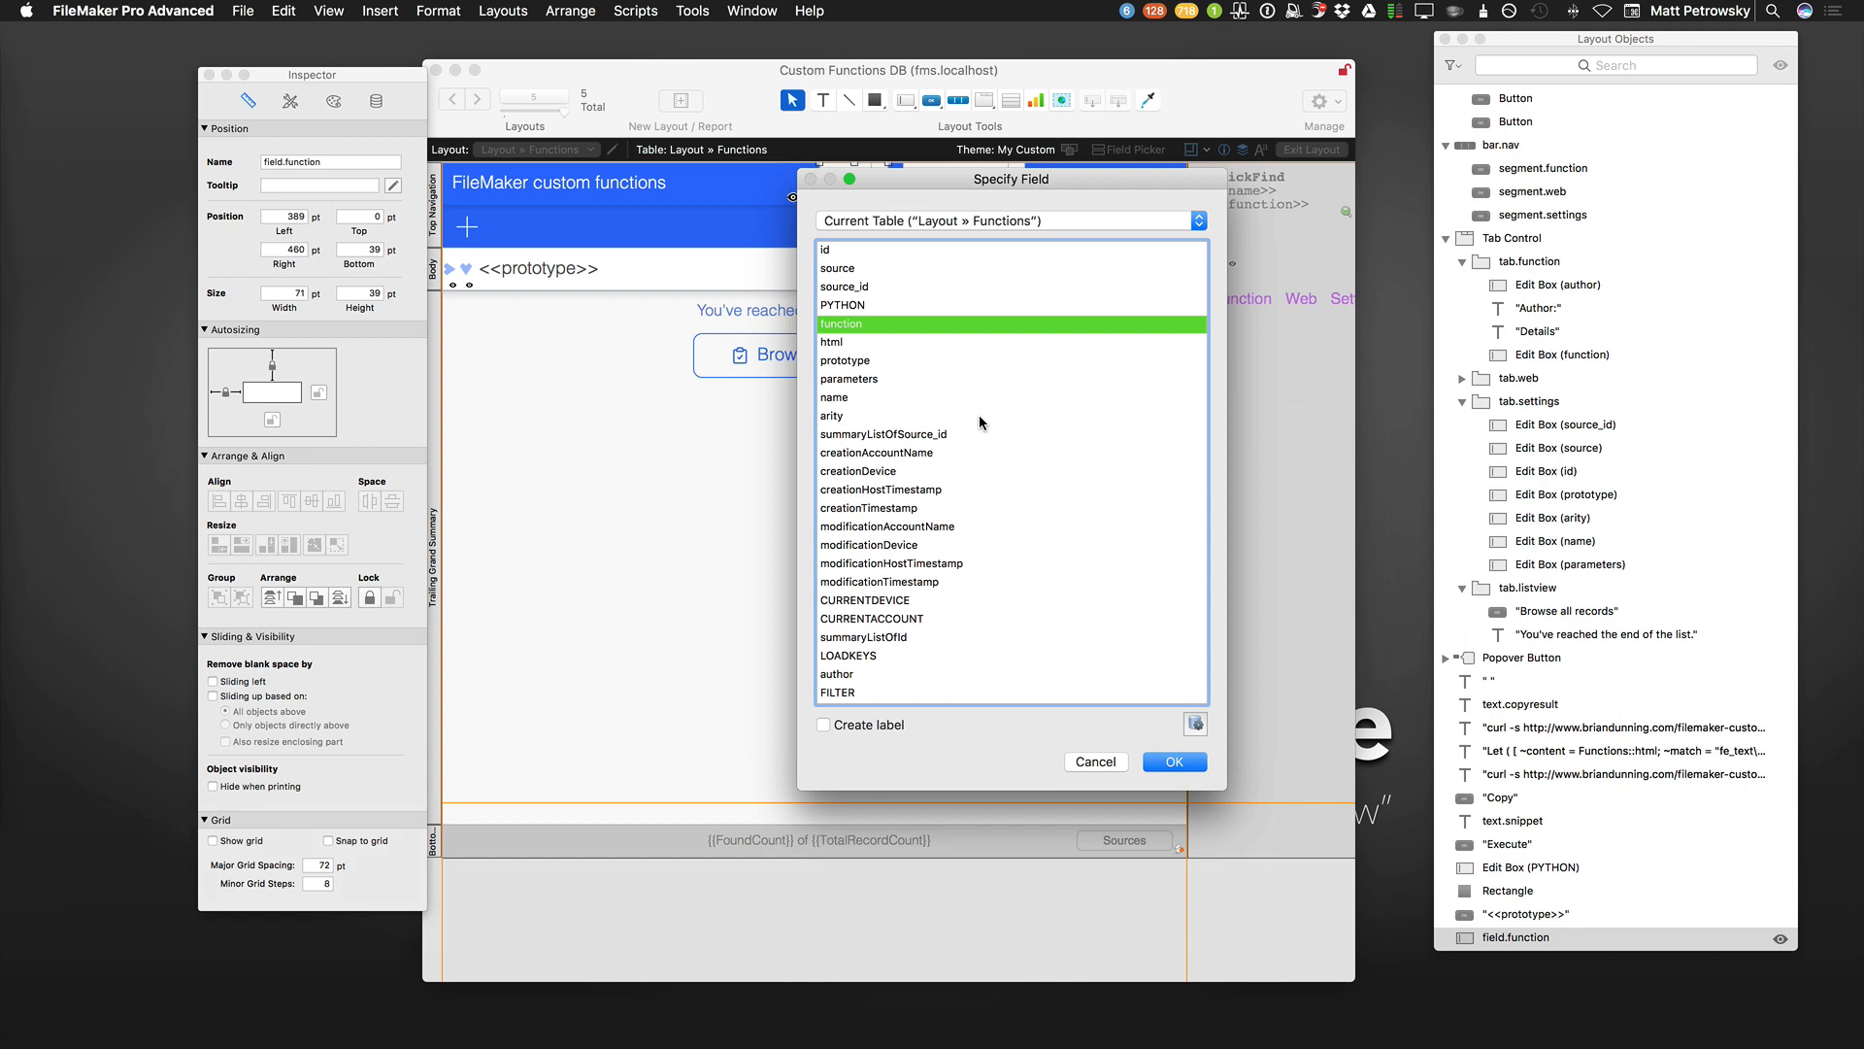
{"action": "mouse_move", "coordinate": [996, 264]}
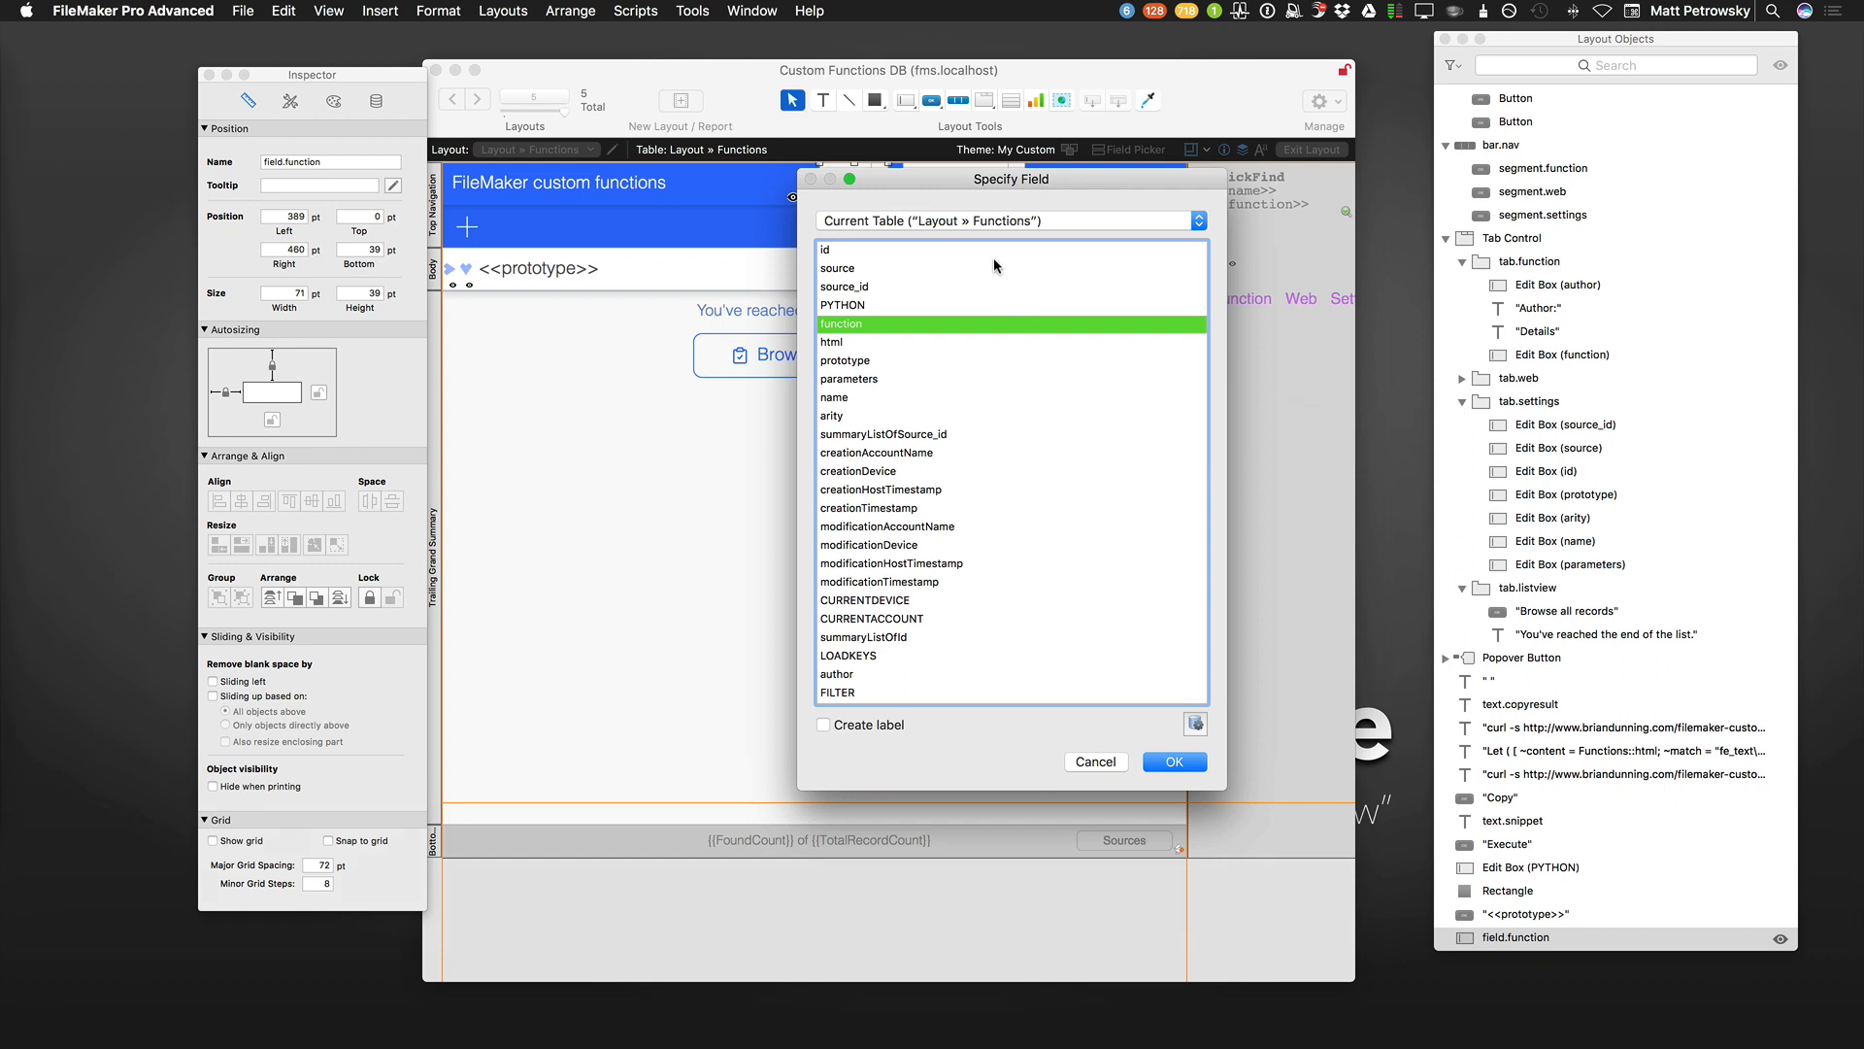
{"action": "left_click", "coordinate": [1009, 220]}
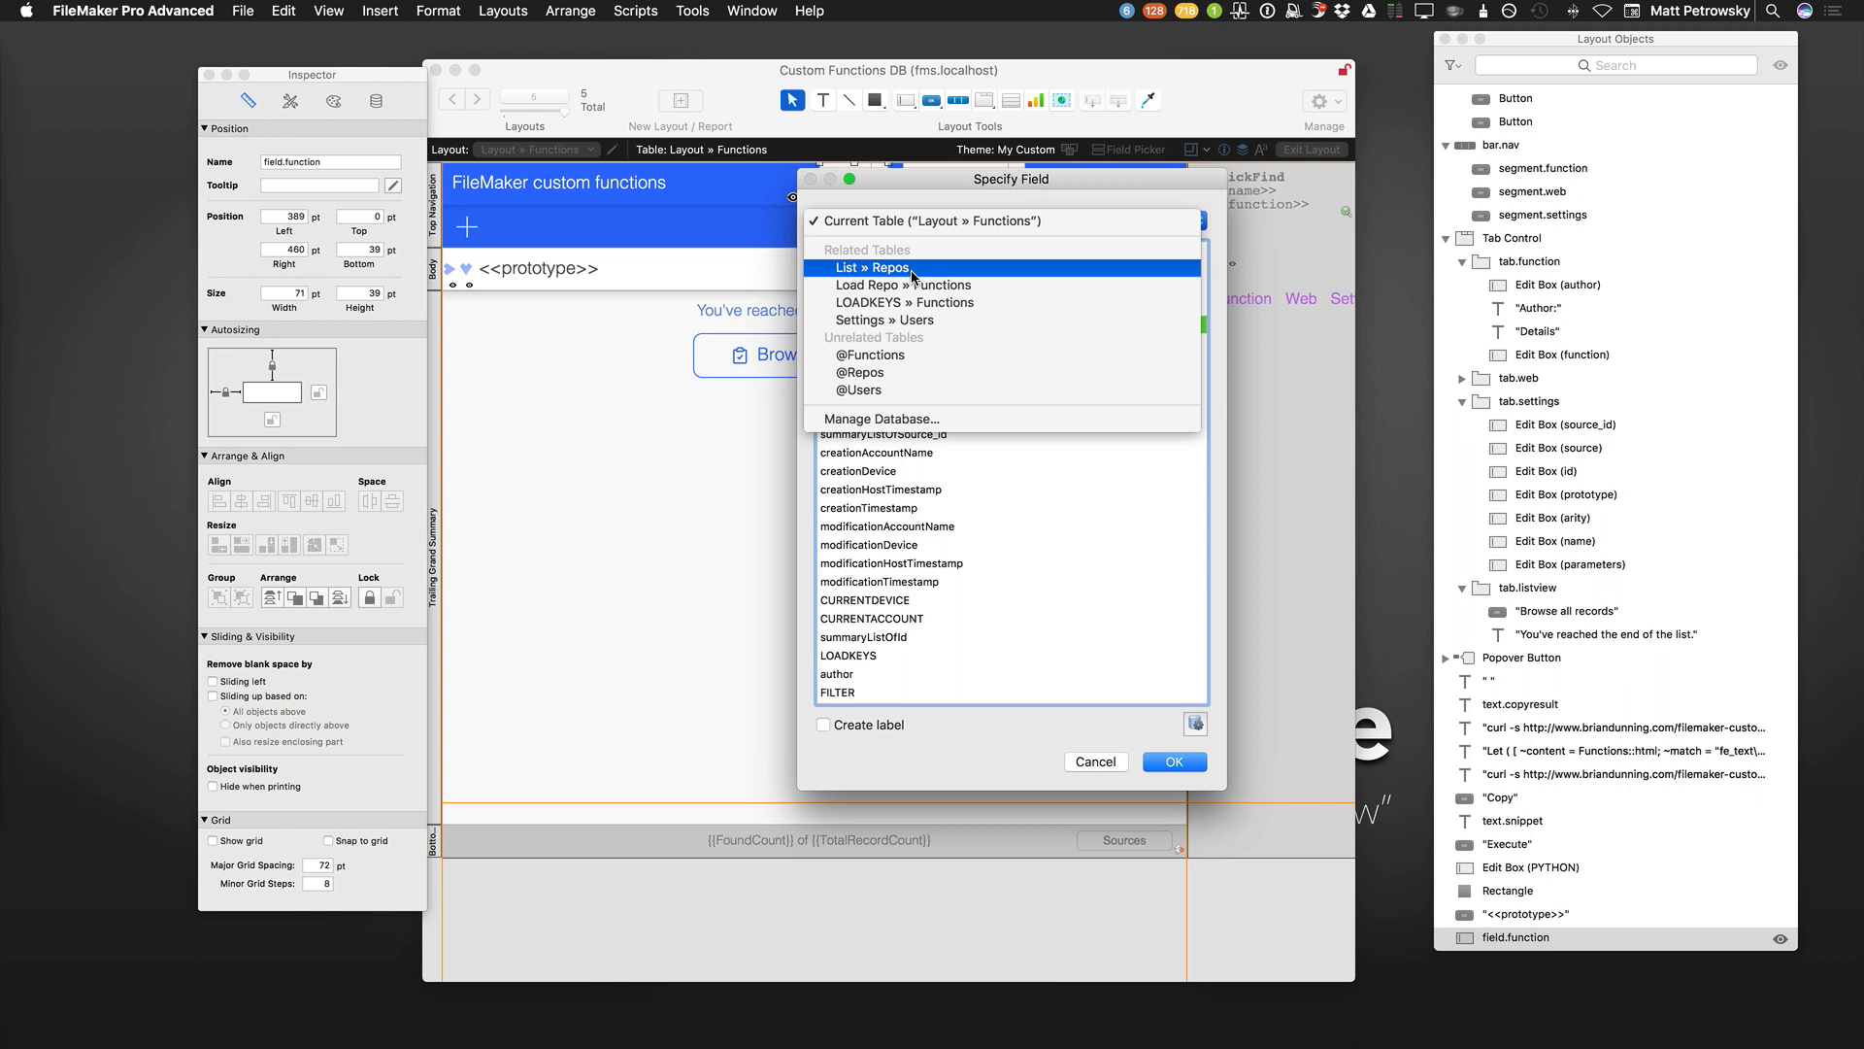
{"action": "mouse_move", "coordinate": [882, 420]}
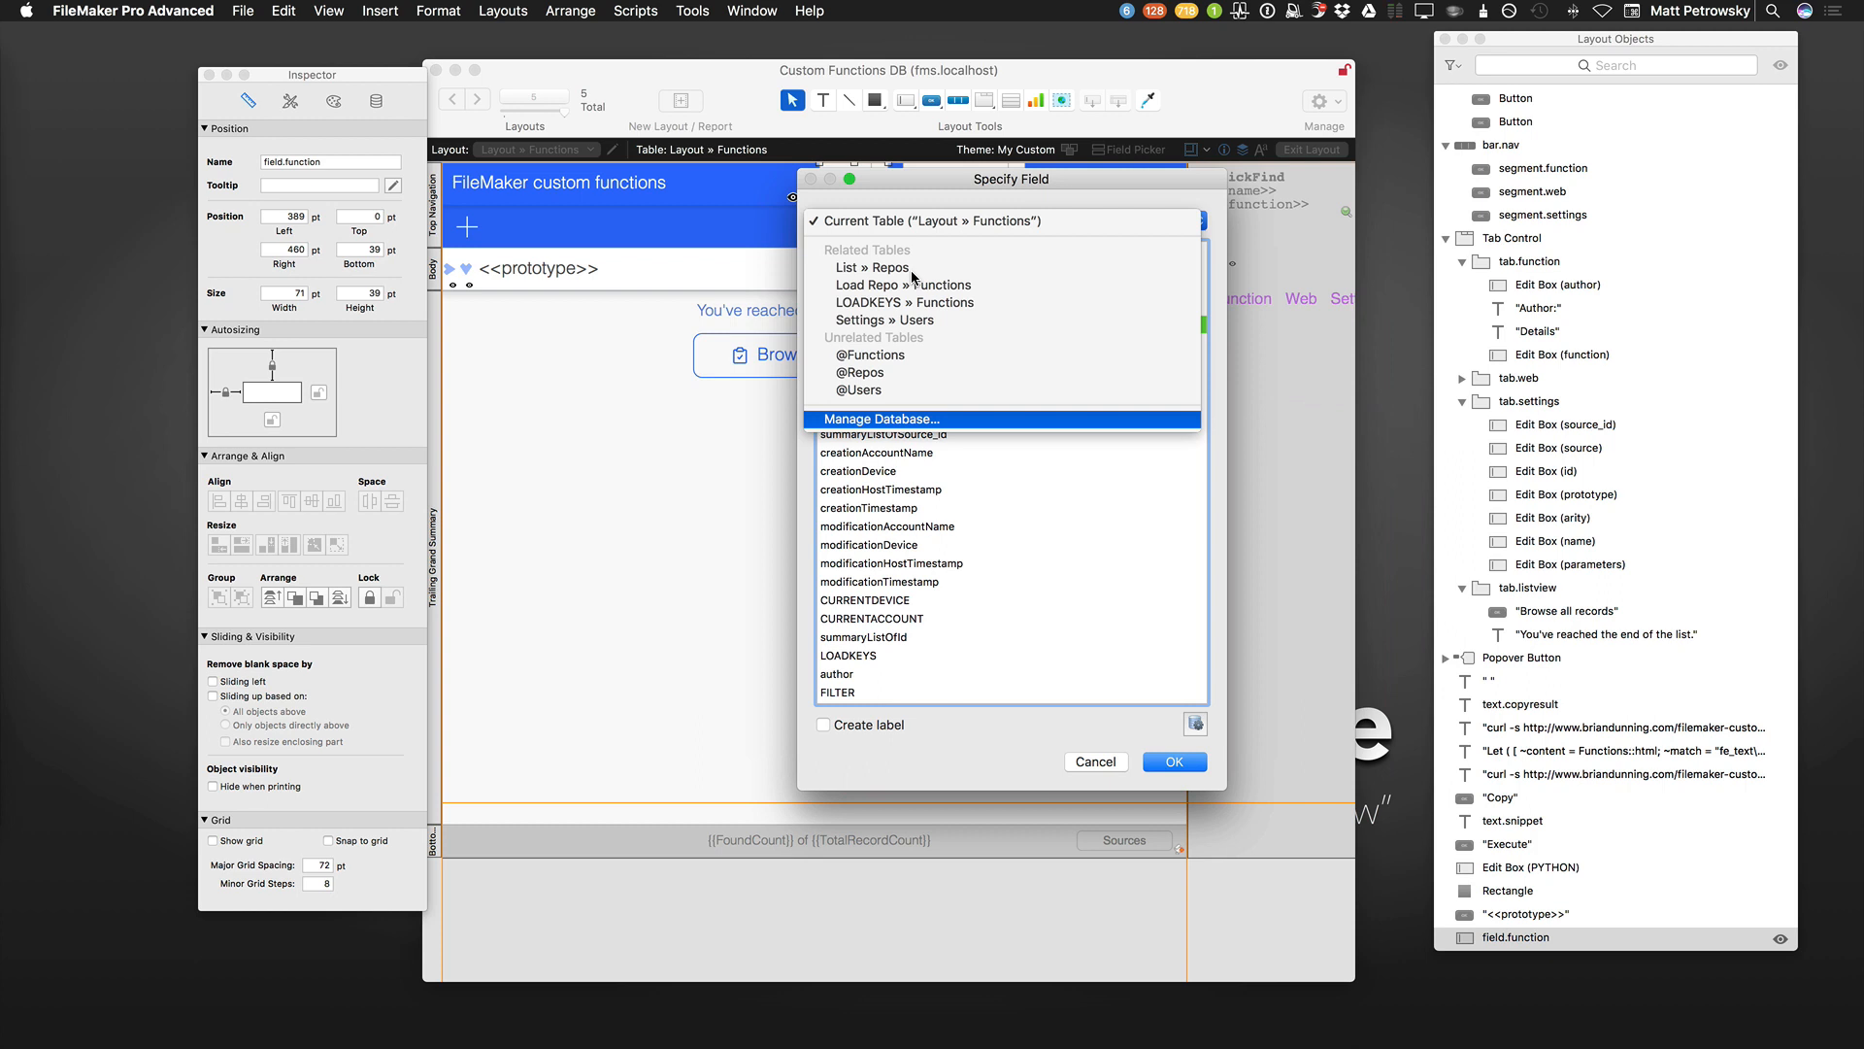
{"action": "left_click", "coordinate": [881, 419]}
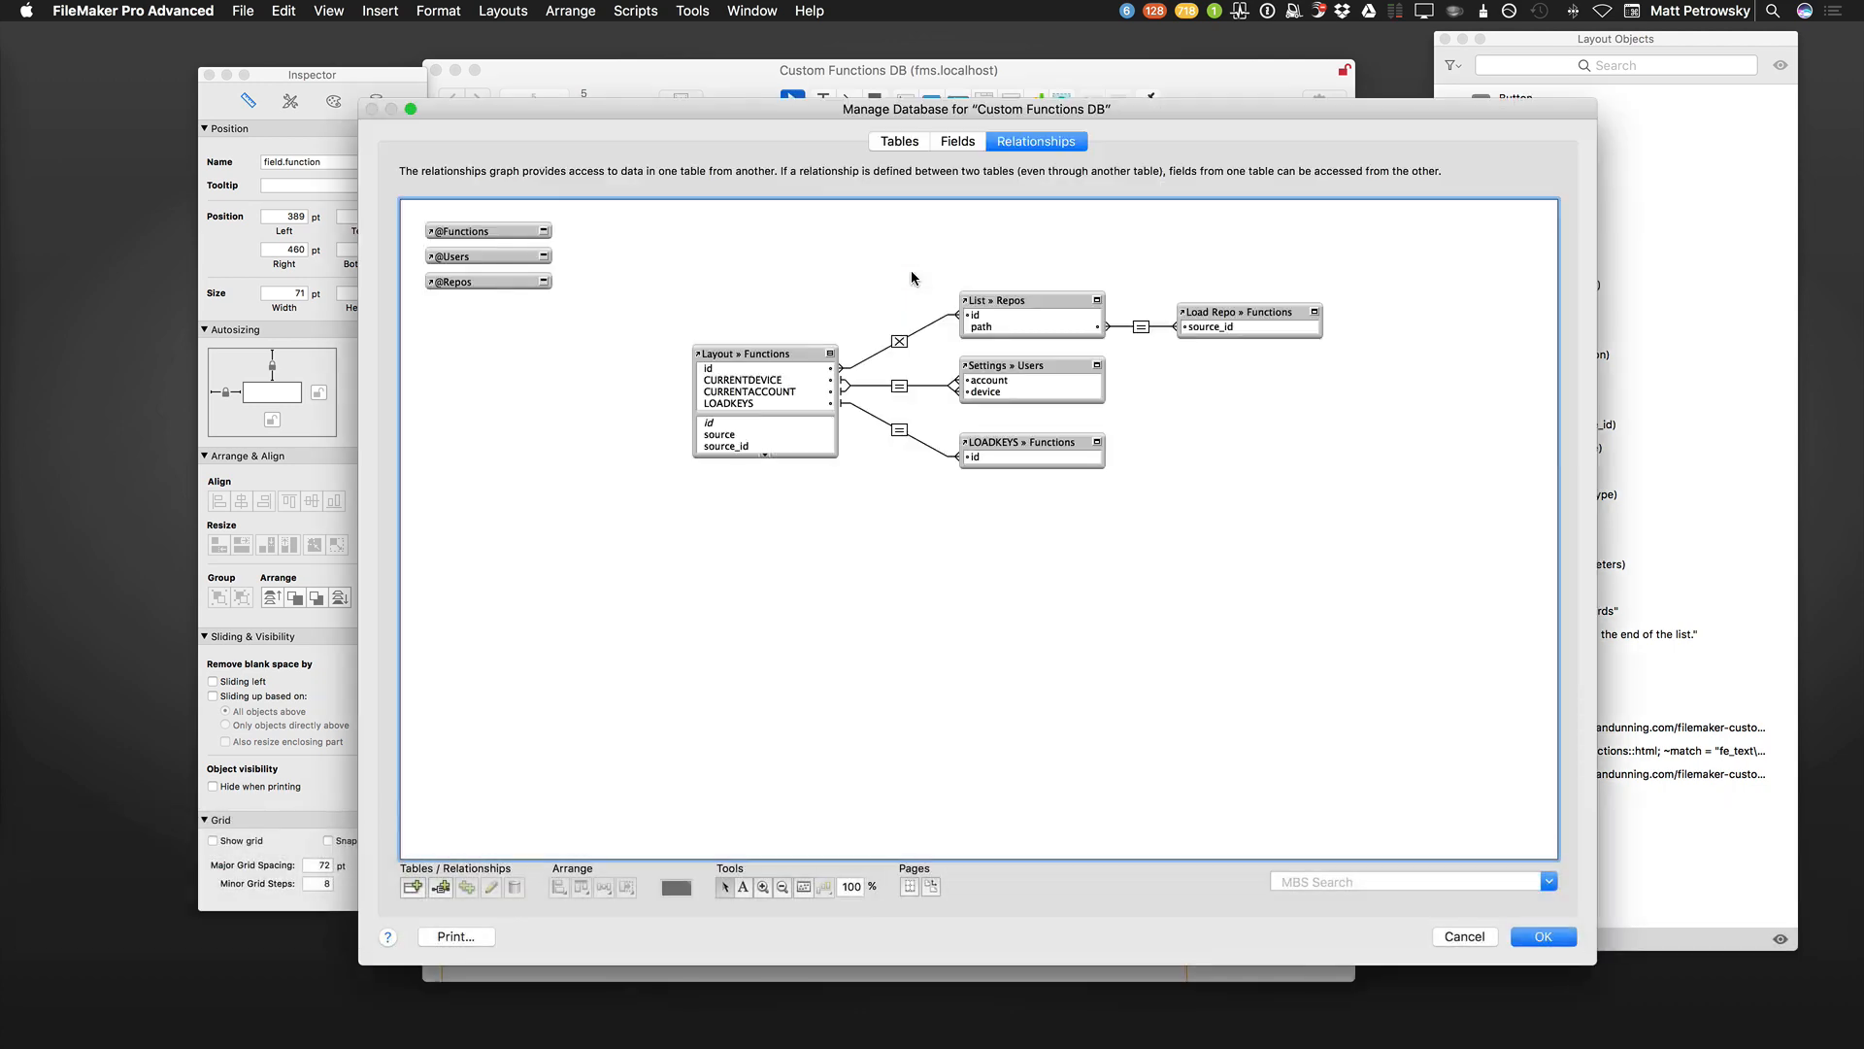
Review the Tables and Relationships views, then show the Functions table's 26 fields with prototype selected.
{"action": "left_click", "coordinate": [899, 140]}
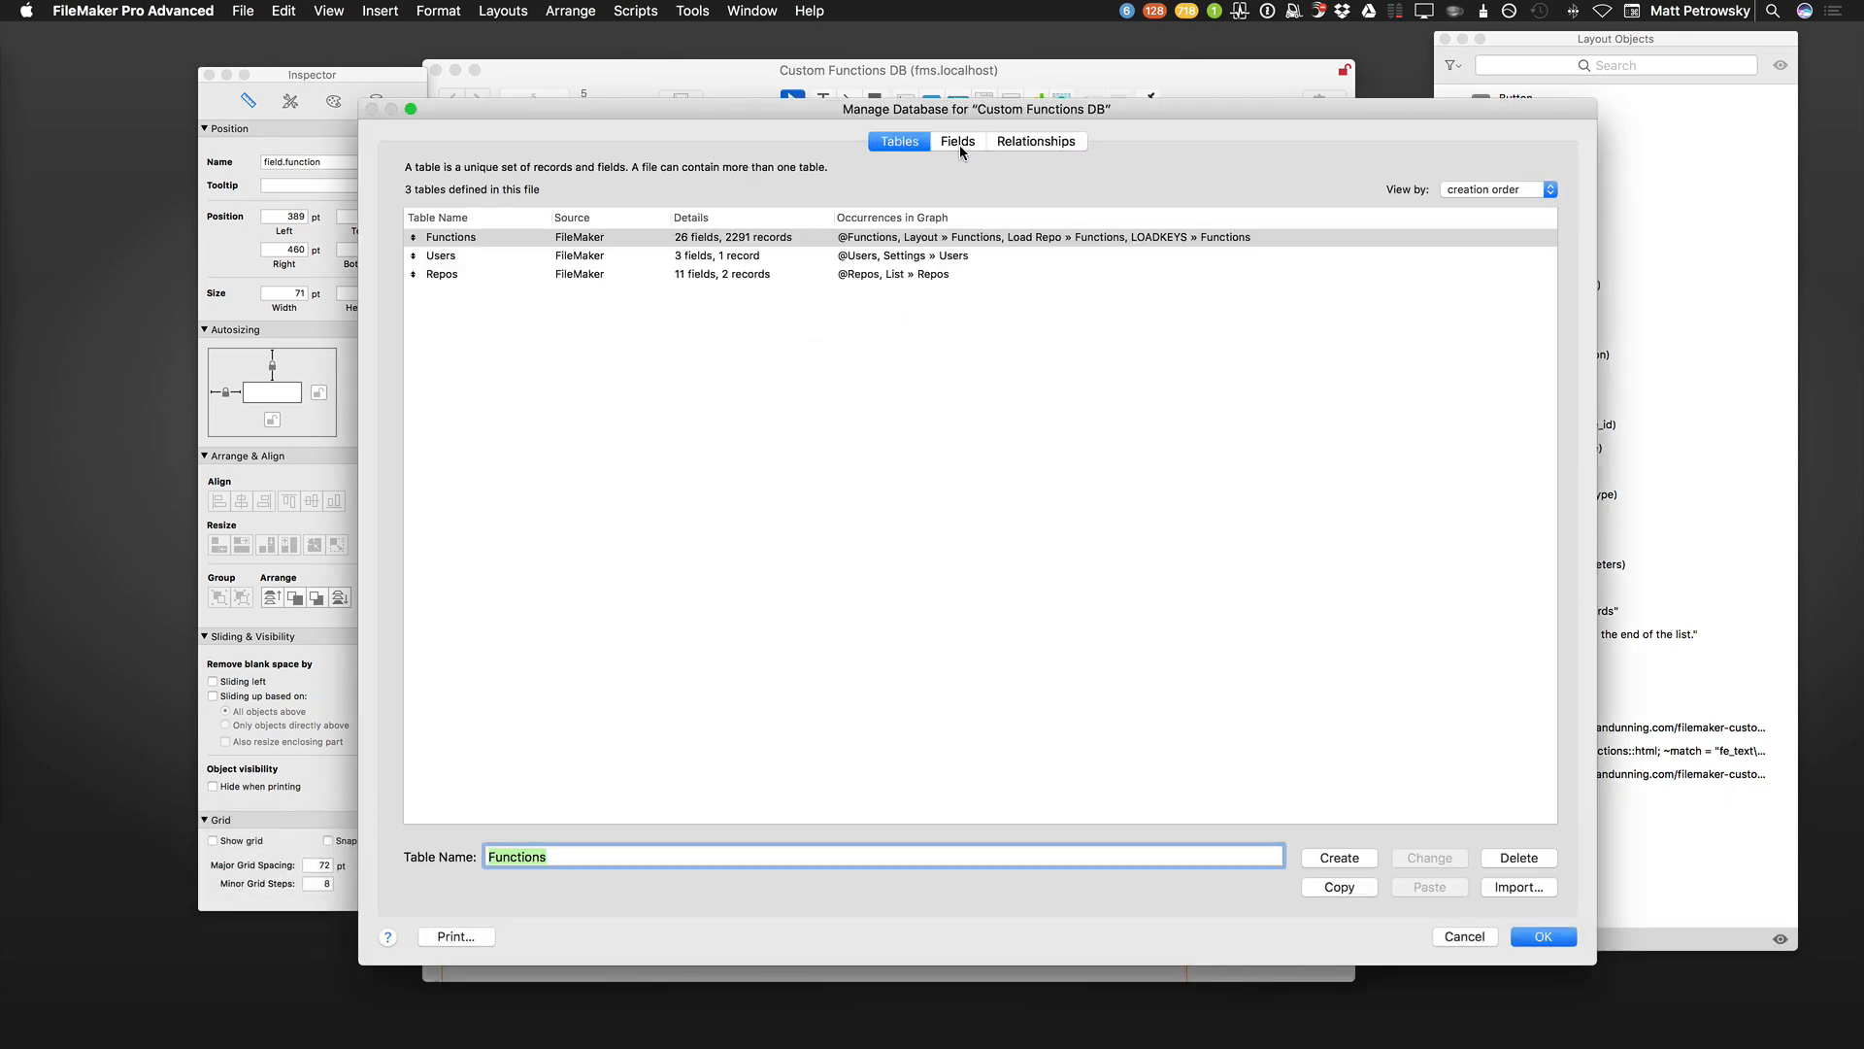
{"action": "left_click", "coordinate": [1037, 139]}
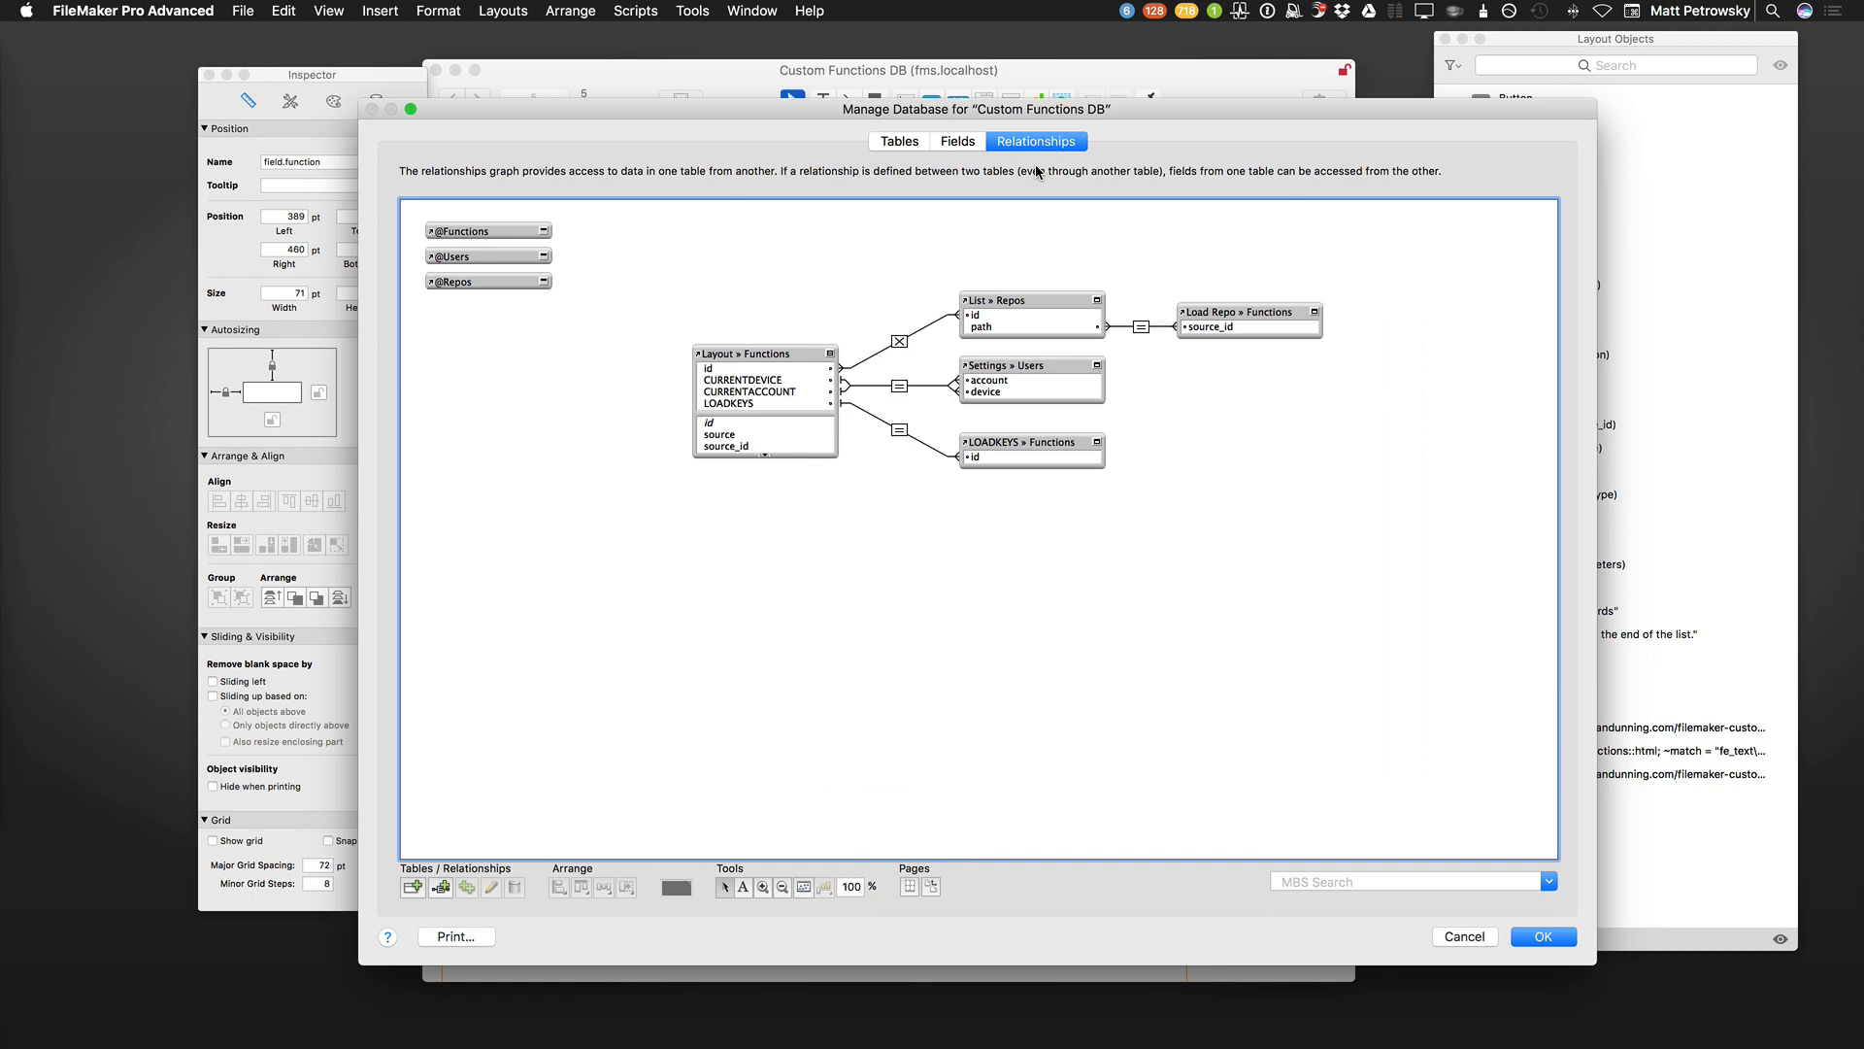
{"action": "left_click", "coordinate": [1542, 936]}
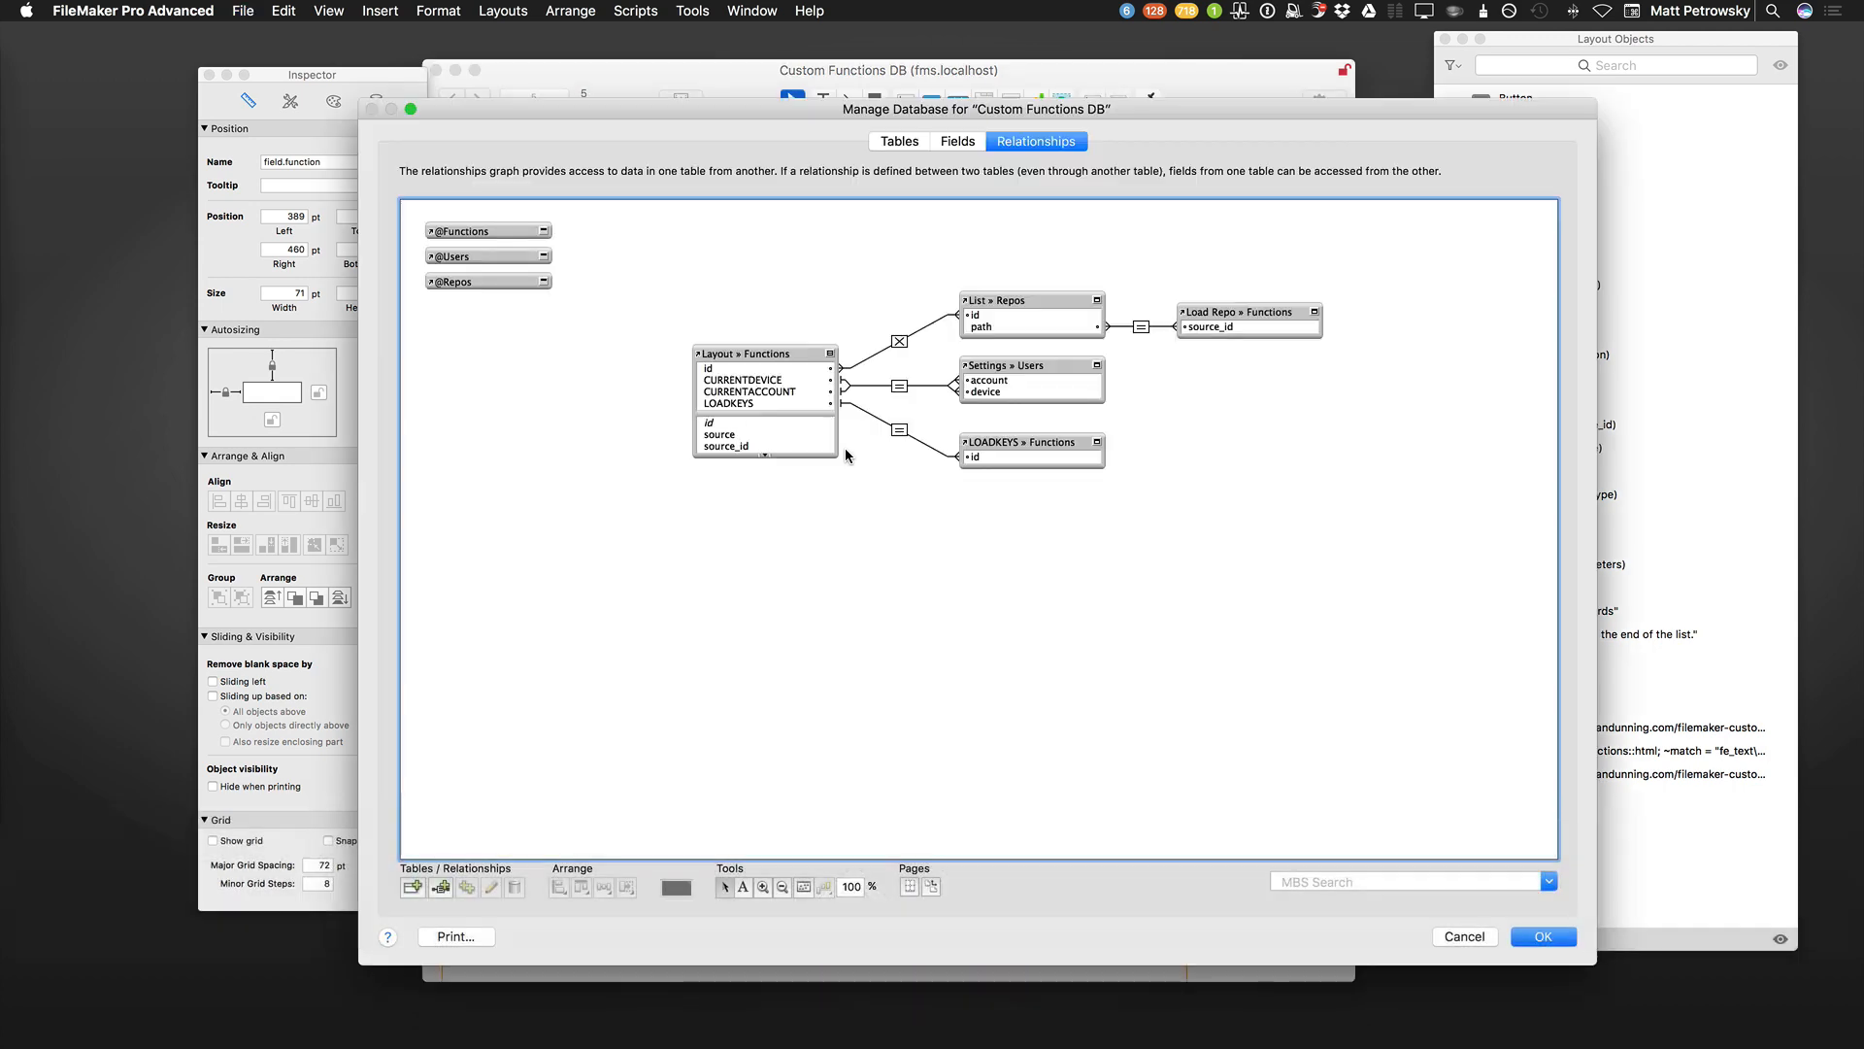
{"action": "left_click", "coordinate": [957, 139]}
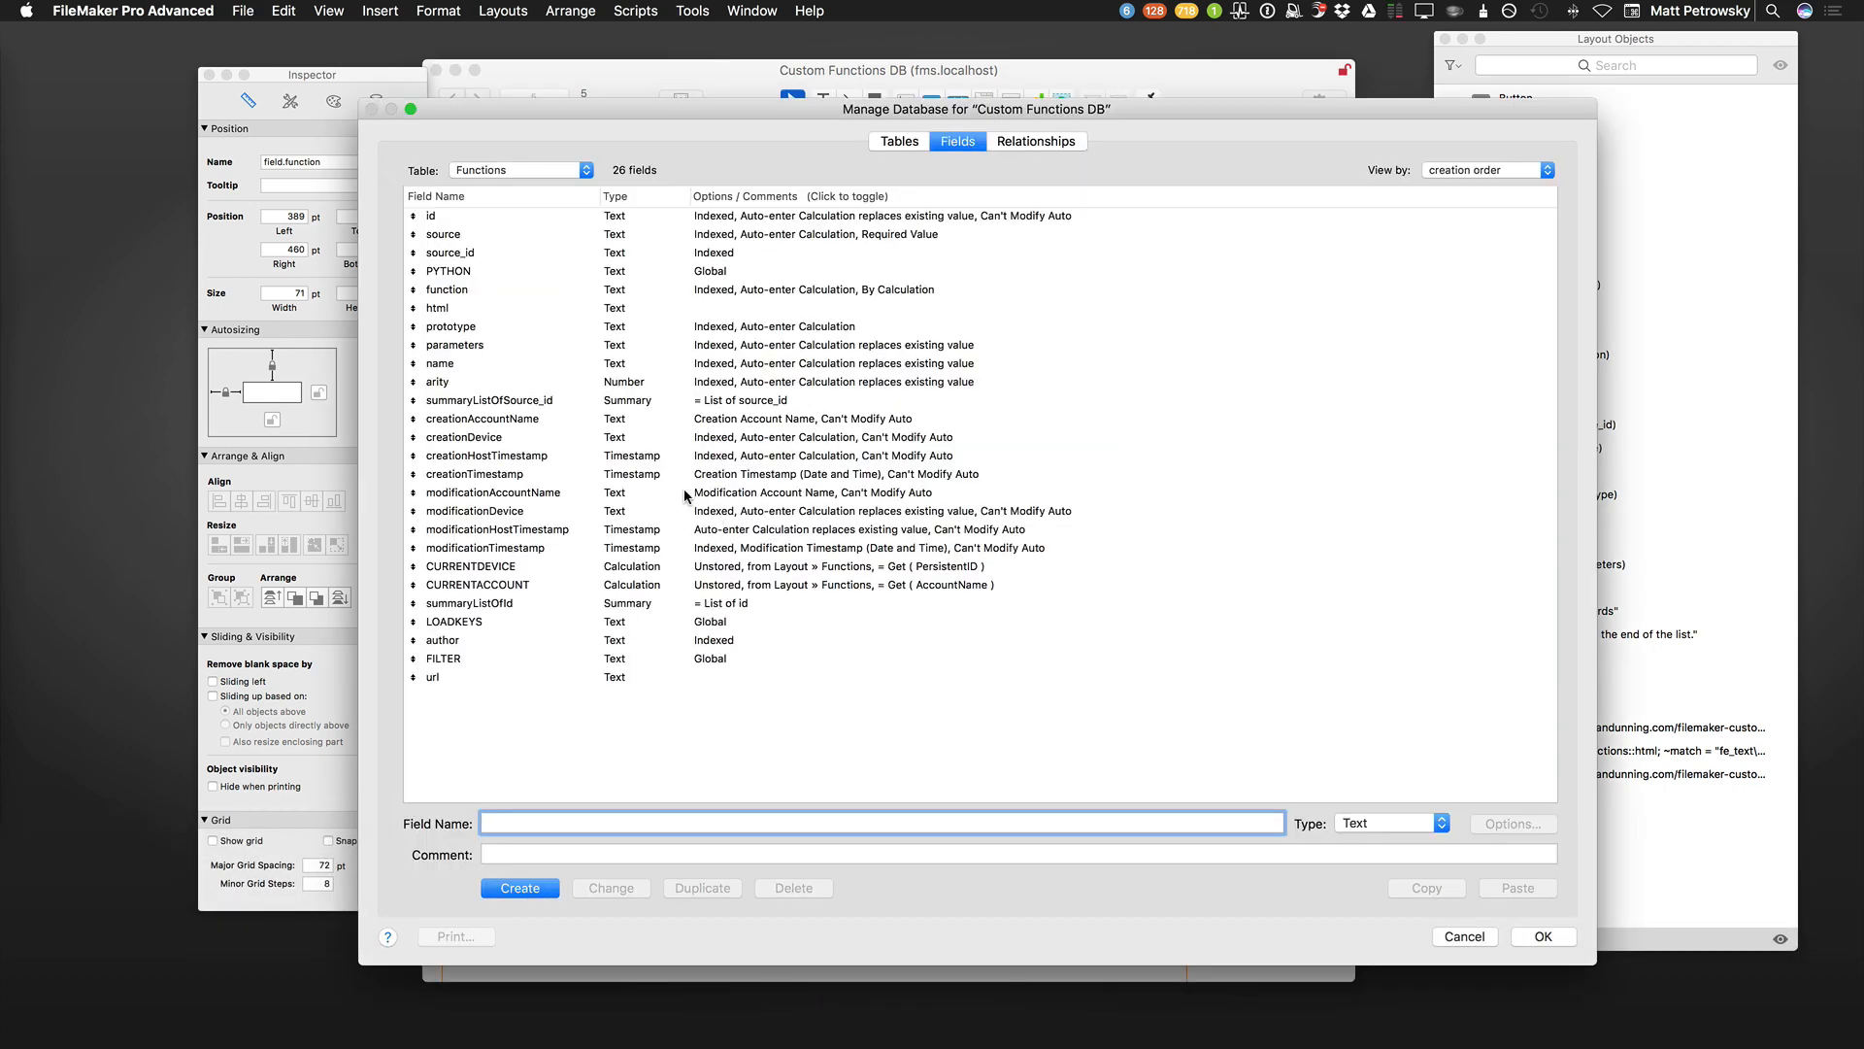
{"action": "left_click", "coordinate": [450, 326]}
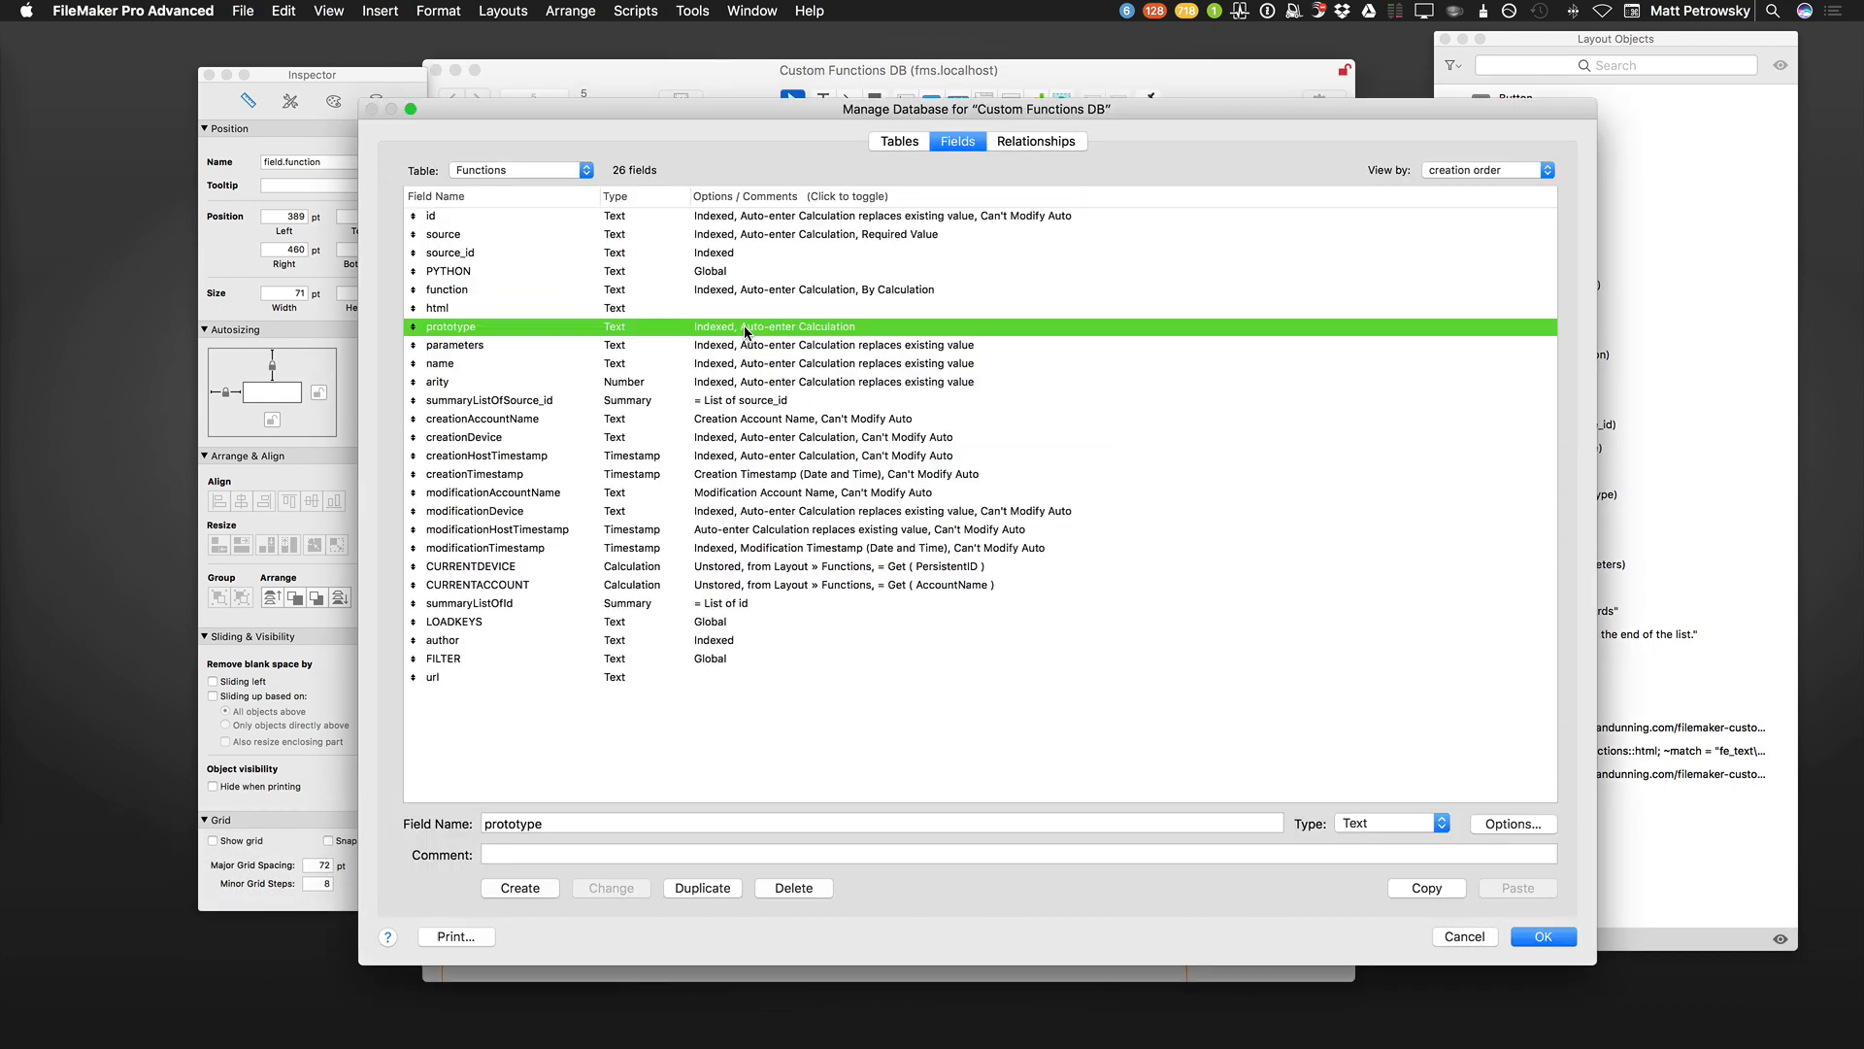
From prototype's auto-enter calculation, choose Manage Relationships... in the context dropdown to show the graph.
{"action": "left_click", "coordinate": [1513, 823]}
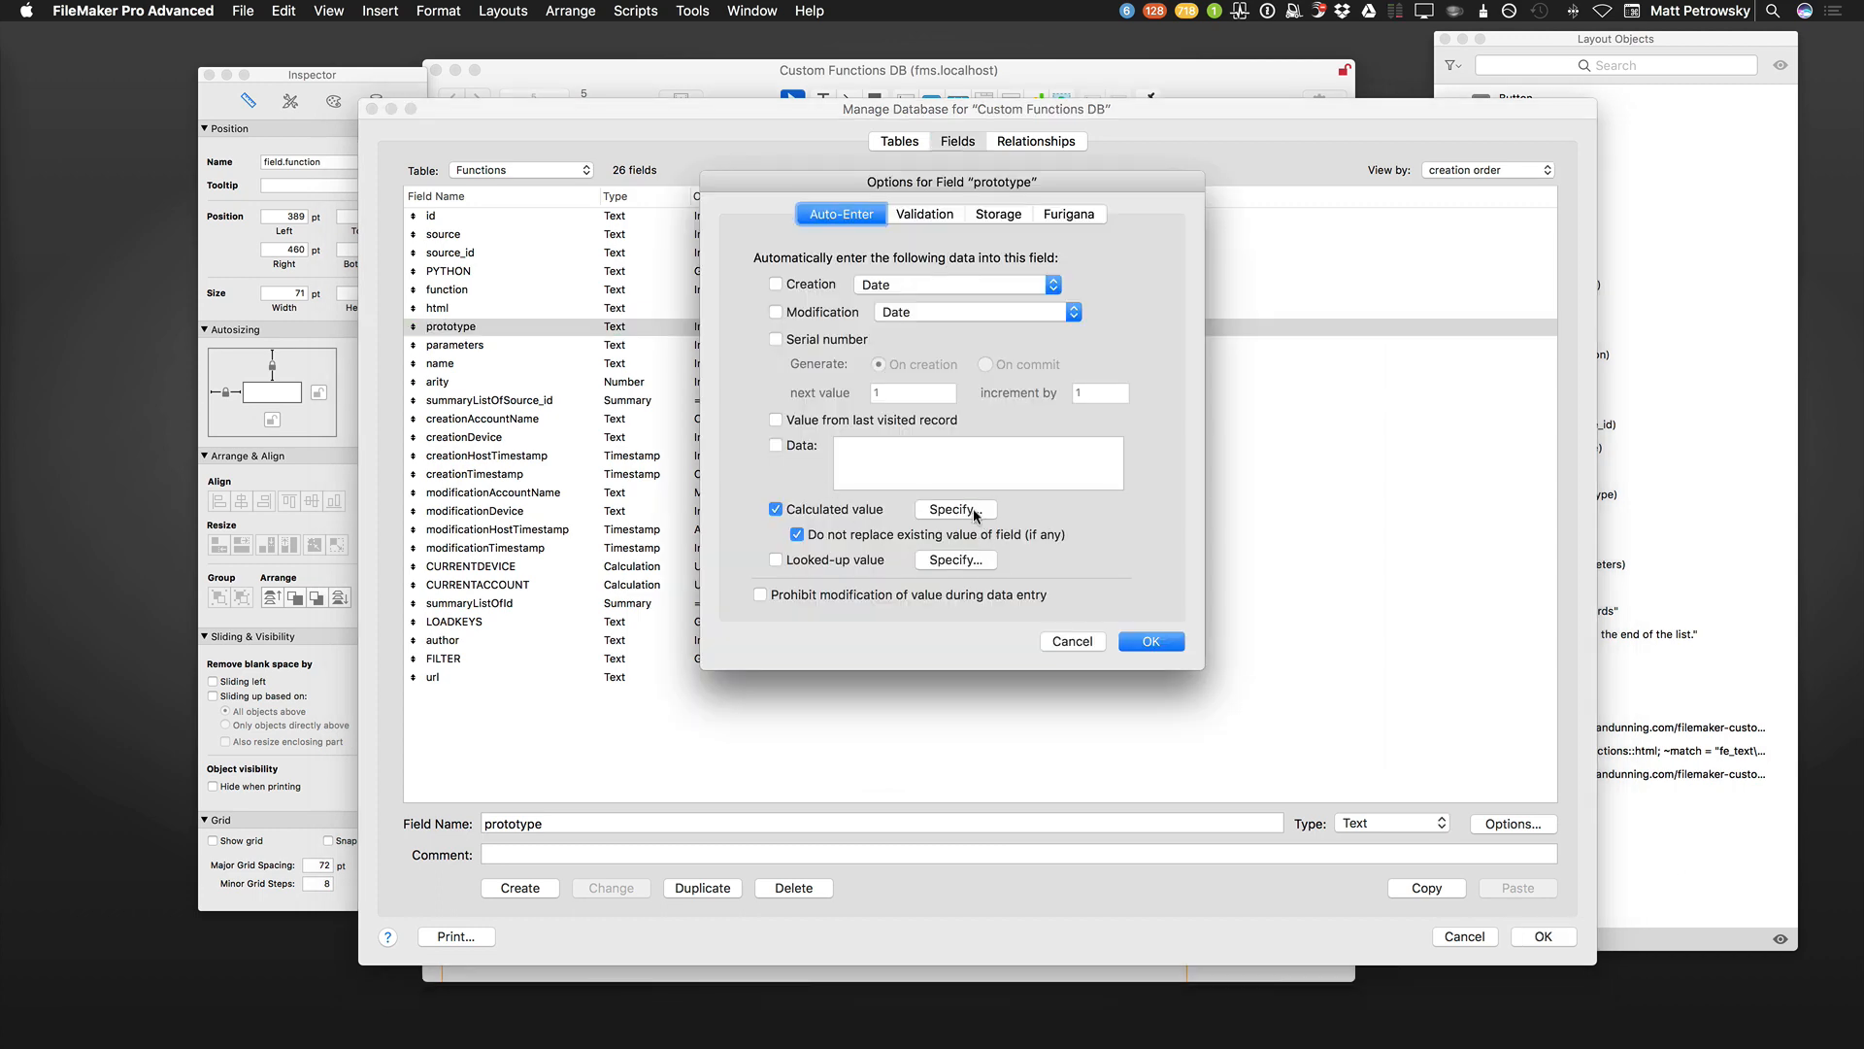
{"action": "left_click", "coordinate": [952, 509]}
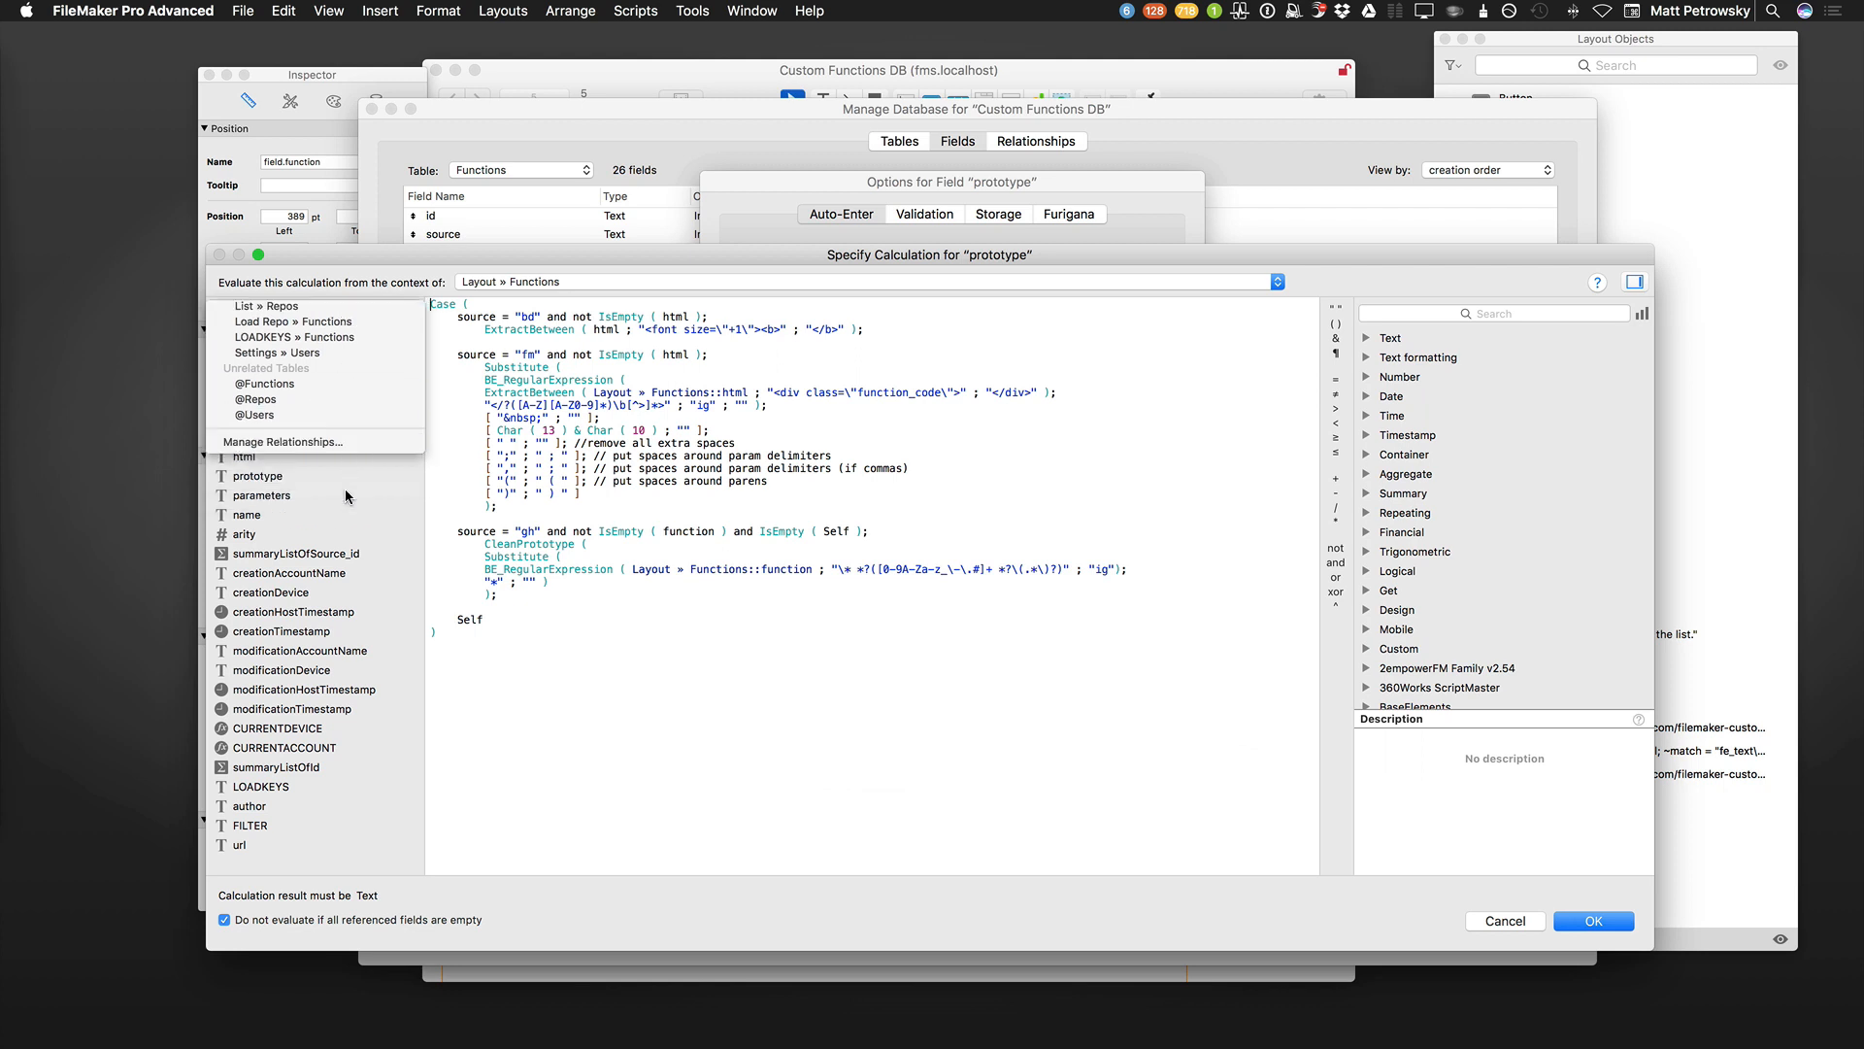
{"action": "left_click", "coordinate": [283, 443]}
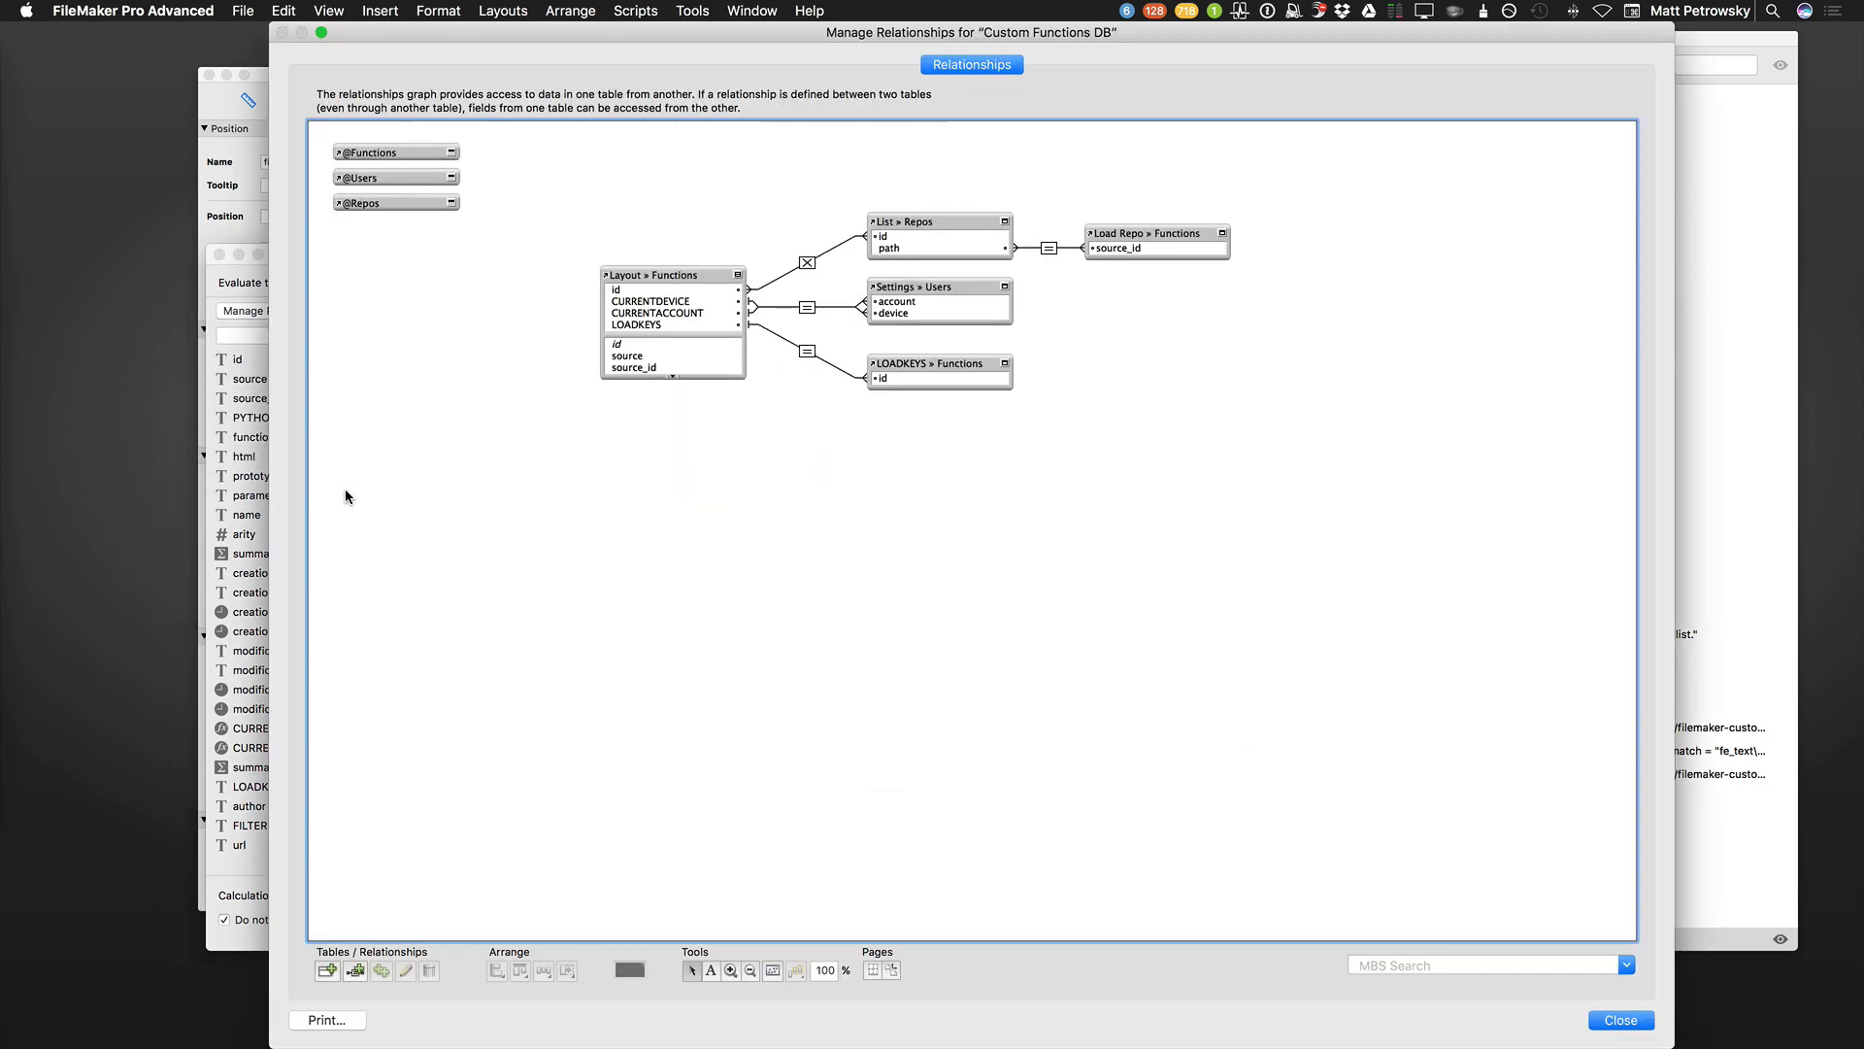